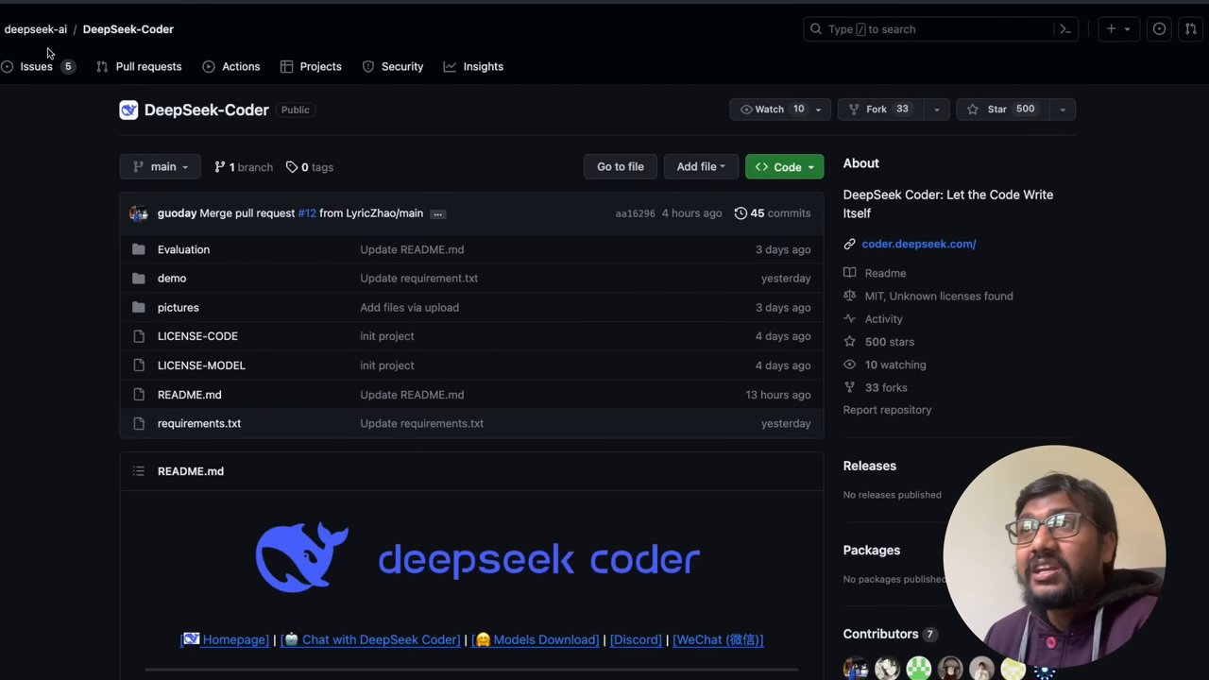
- Reach the Introduction and mark '13% natural language in both English and Chinese'
{"action": "scroll", "scroll_direction": "down", "scroll_amount": 3}
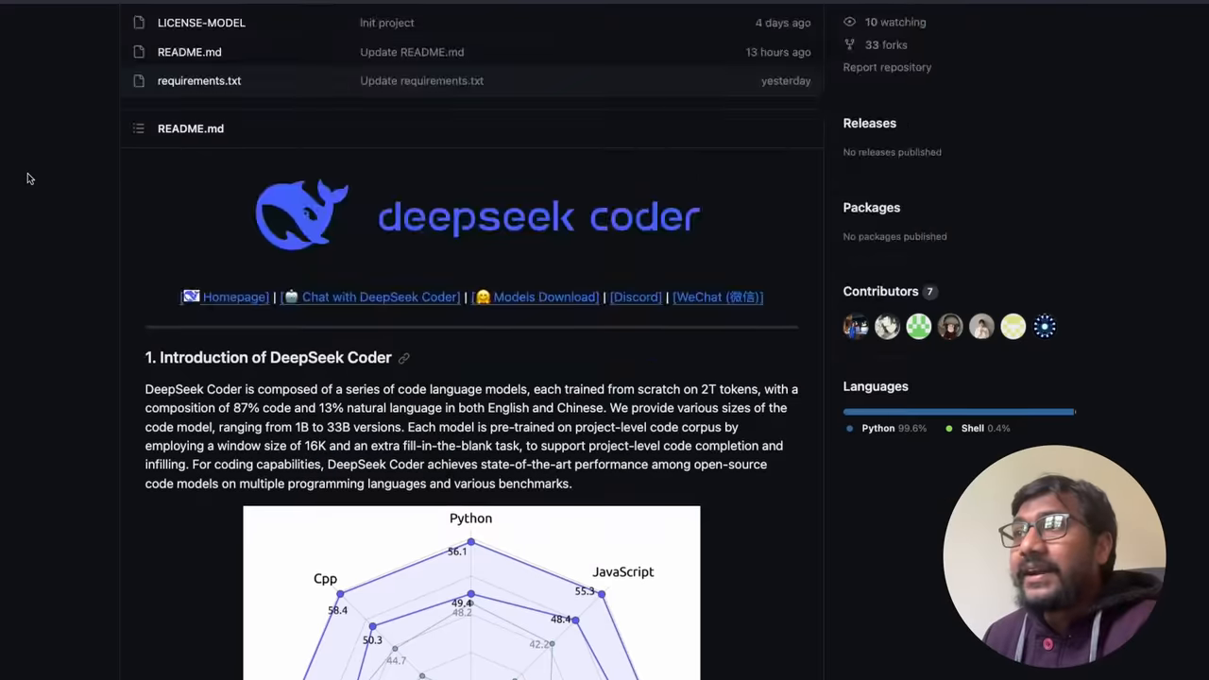
{"action": "scroll", "scroll_direction": "down", "scroll_amount": 3}
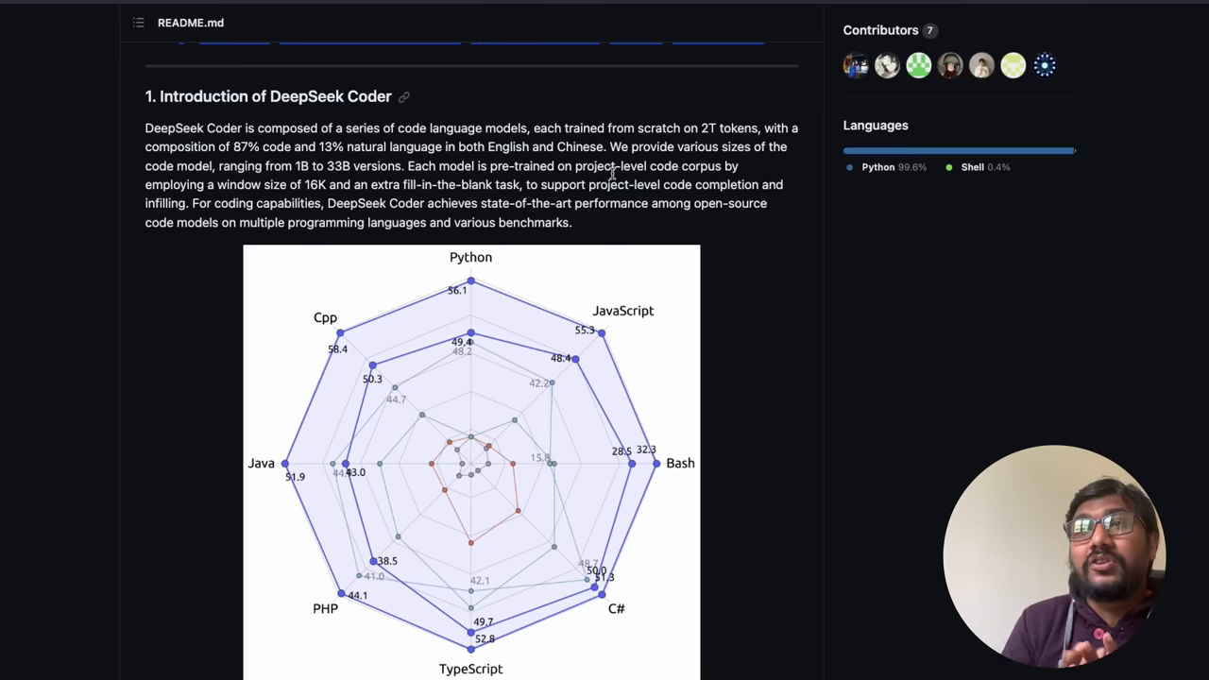
{"action": "mouse_move", "coordinate": [261, 148]}
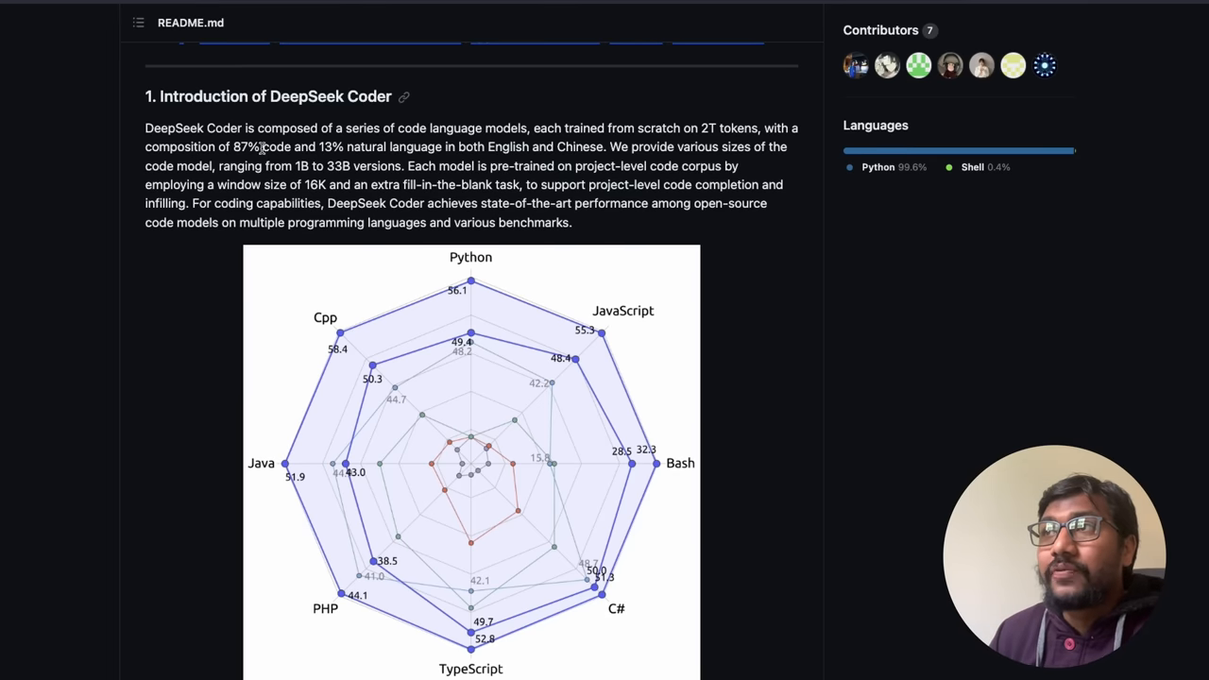
{"action": "double_click", "coordinate": [245, 147]}
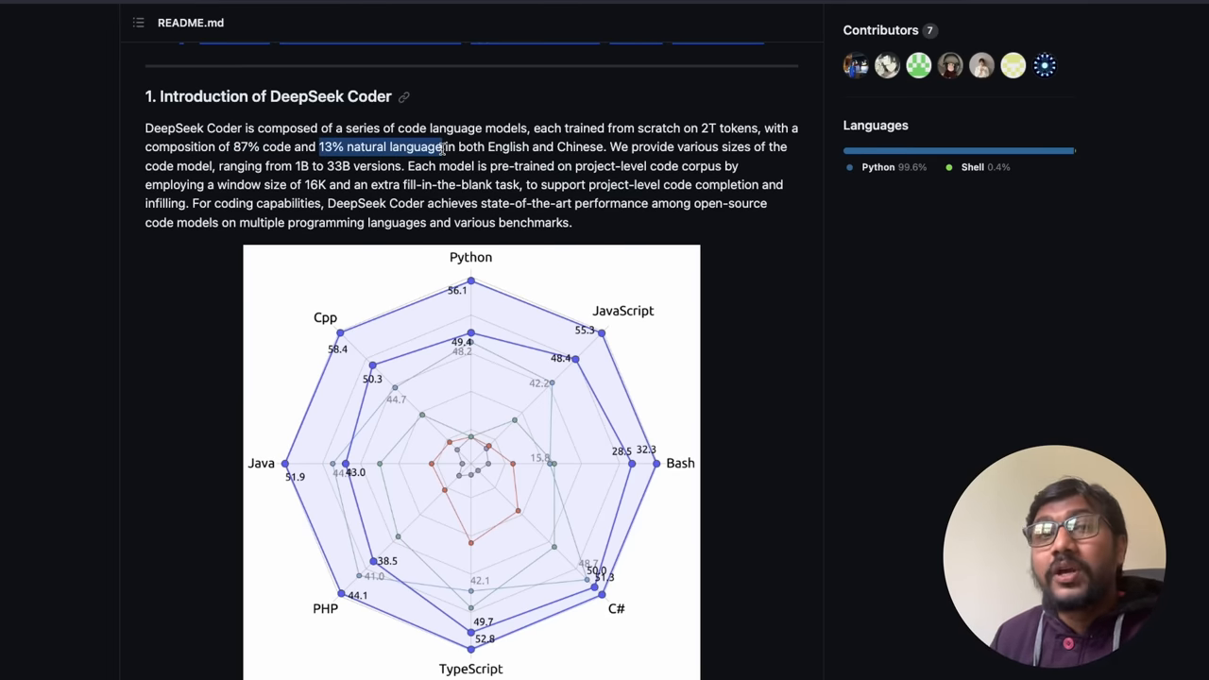
{"action": "left_click_drag", "start_coordinate": [442, 147], "coordinate": [552, 148]}
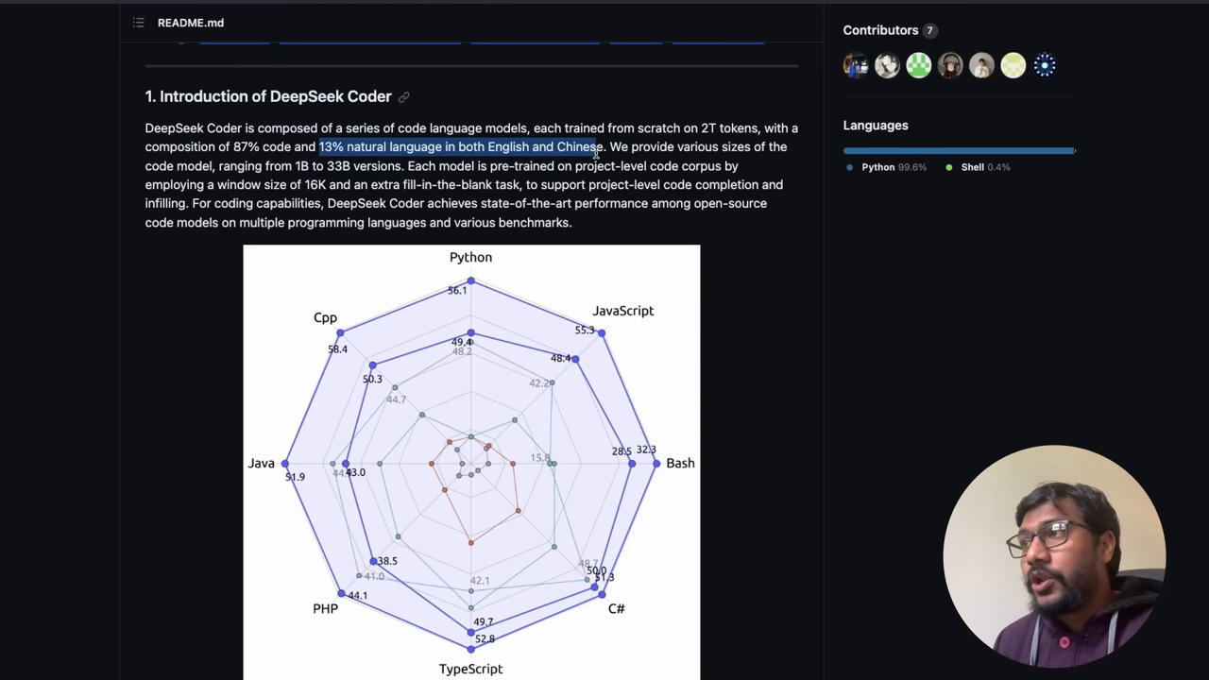
- Bring the full radar chart with its CodeGeeX2, StarCoder and CodeLlama legend into view
{"action": "scroll", "scroll_direction": "down", "scroll_amount": 3}
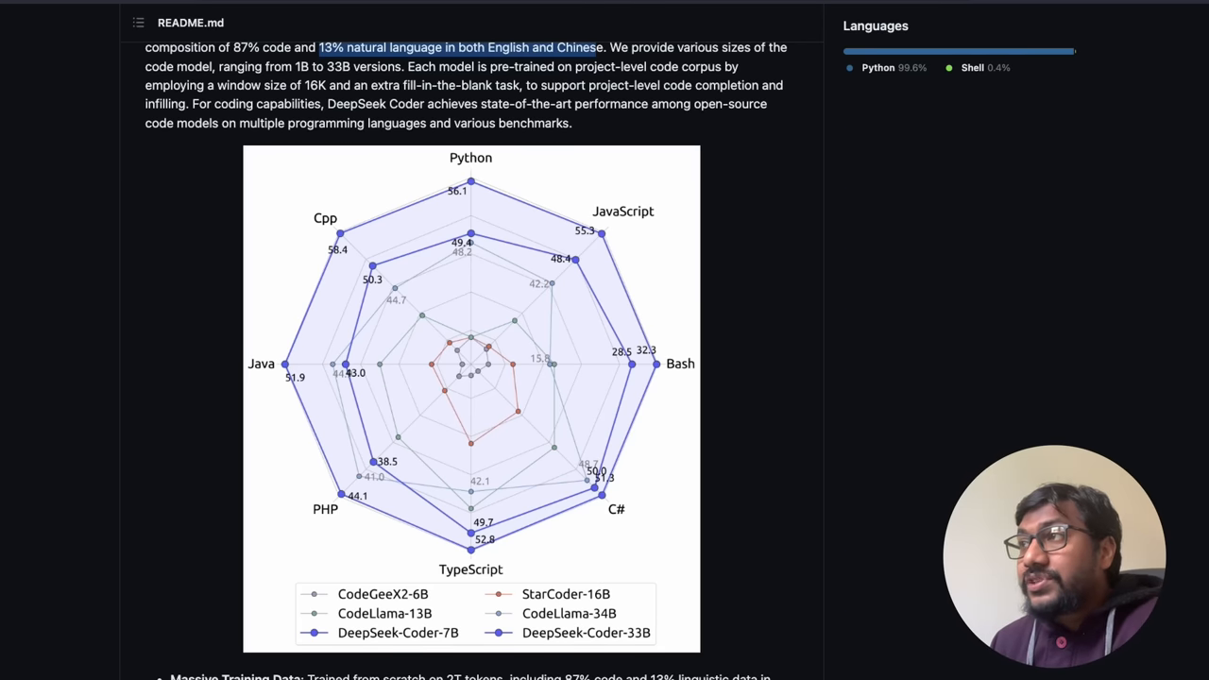
{"action": "mouse_move", "coordinate": [581, 332]}
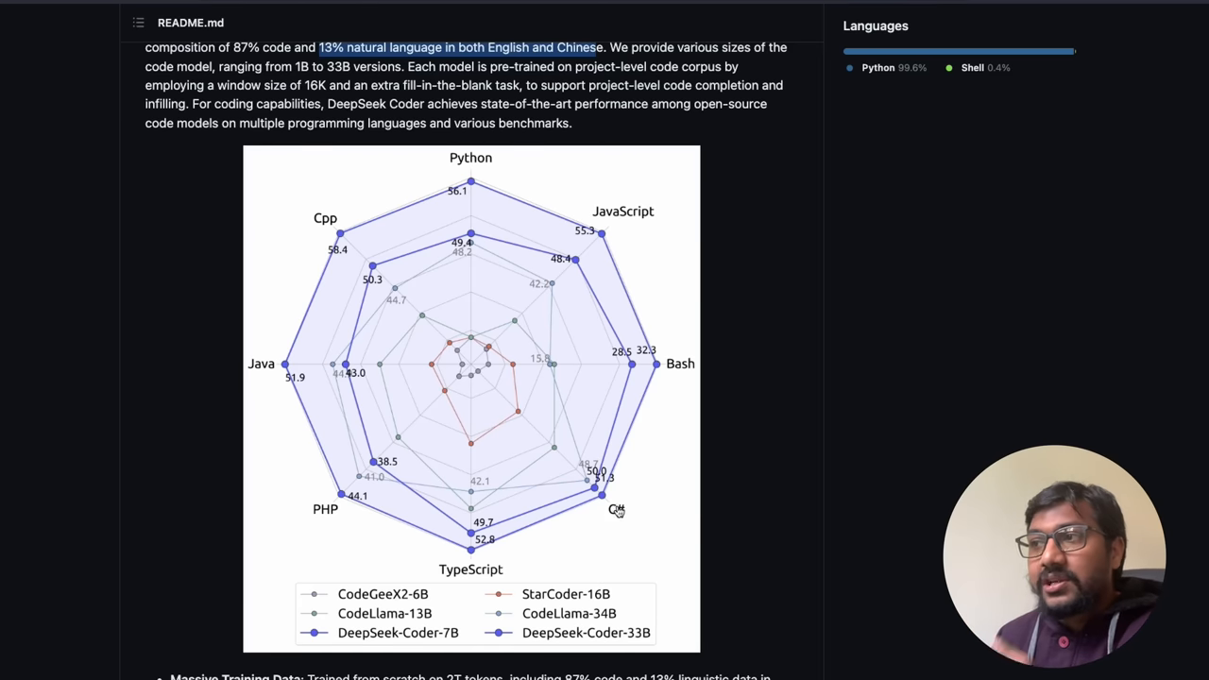
{"action": "mouse_move", "coordinate": [291, 376]}
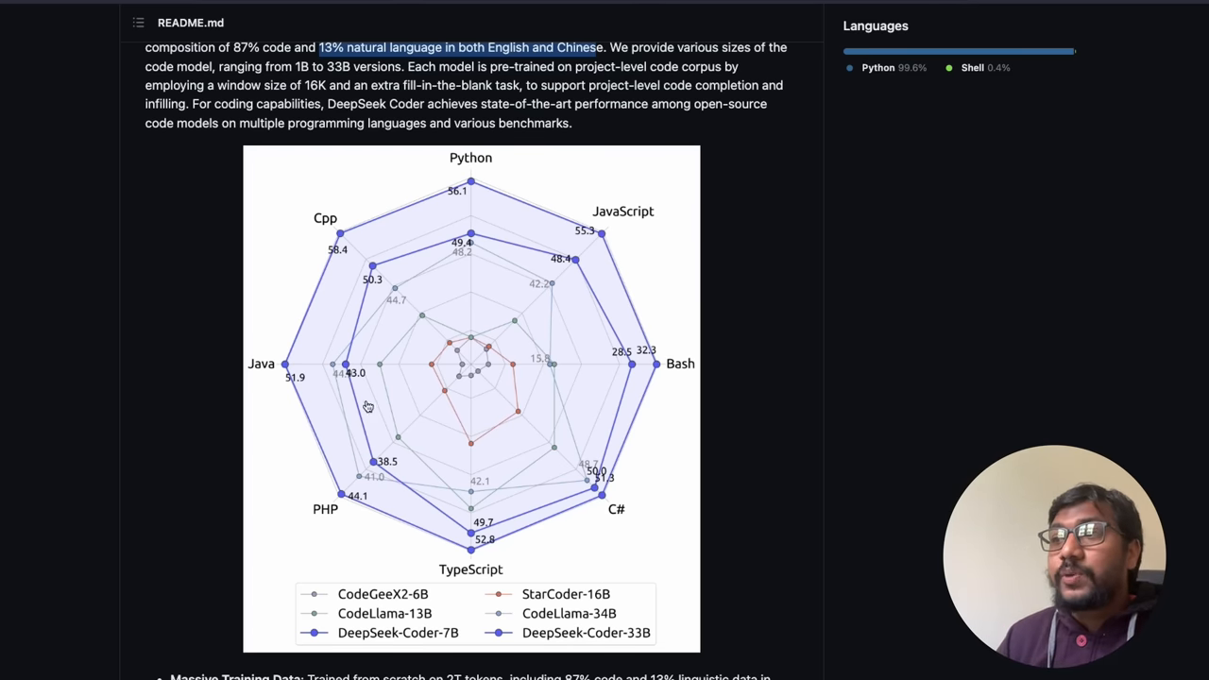
{"action": "mouse_move", "coordinate": [446, 563]}
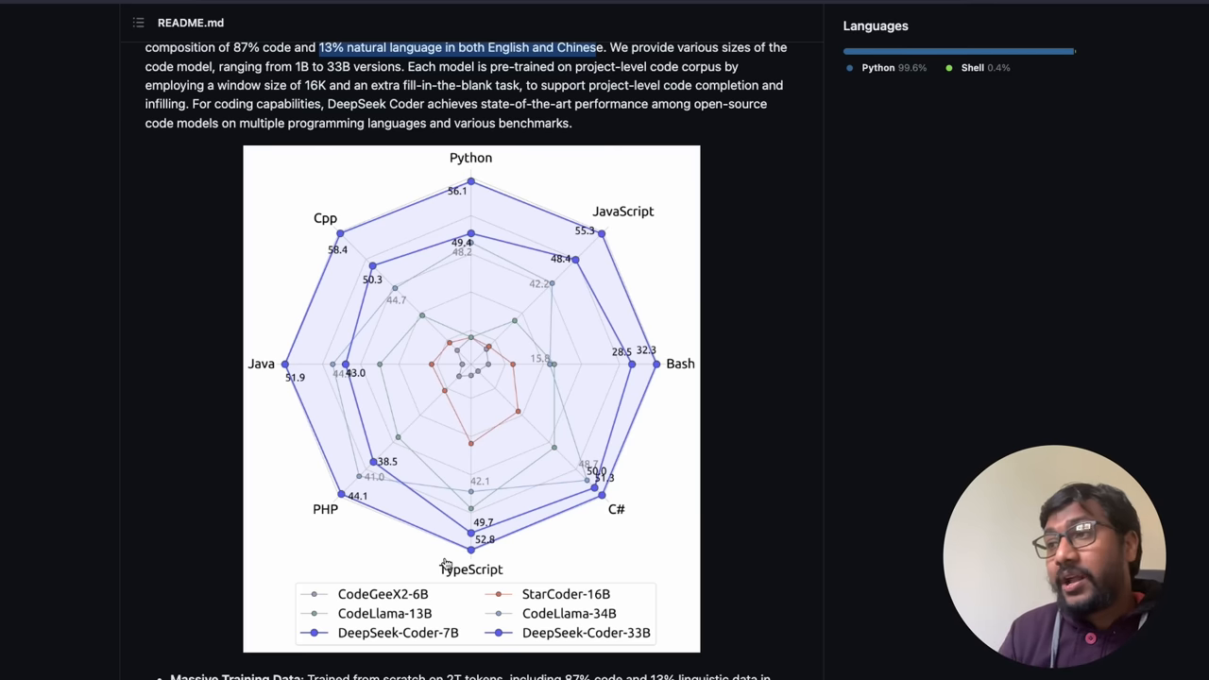
{"action": "mouse_move", "coordinate": [692, 370]}
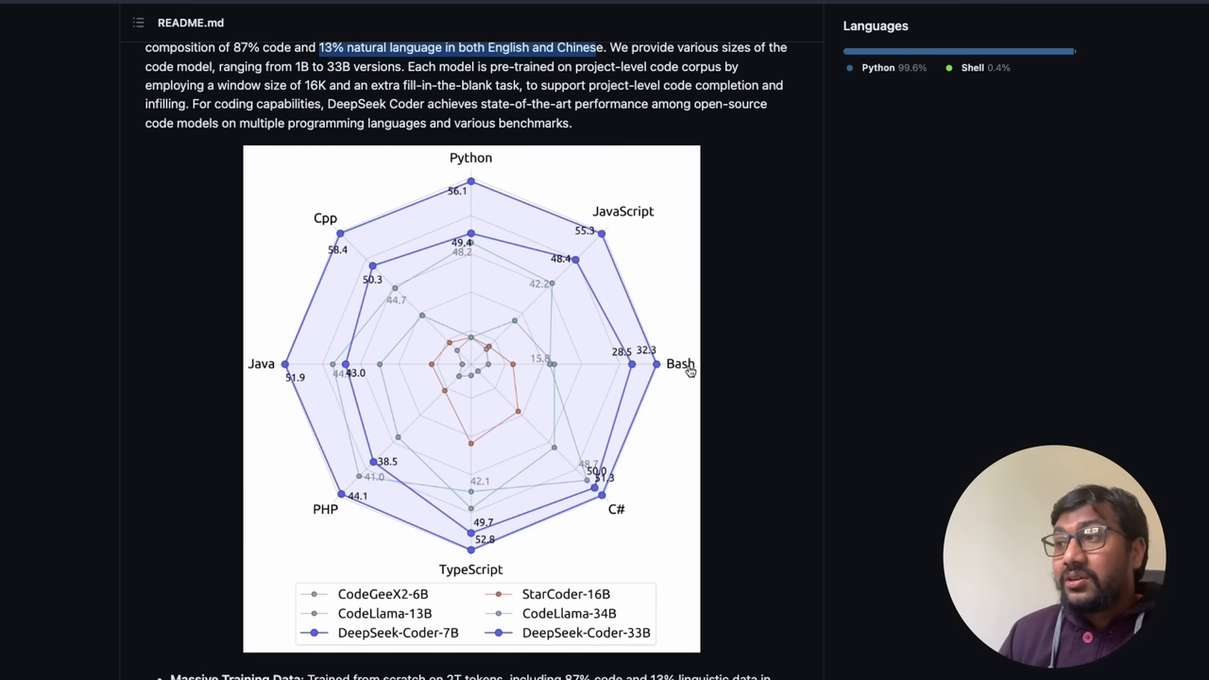
{"action": "mouse_move", "coordinate": [306, 353]}
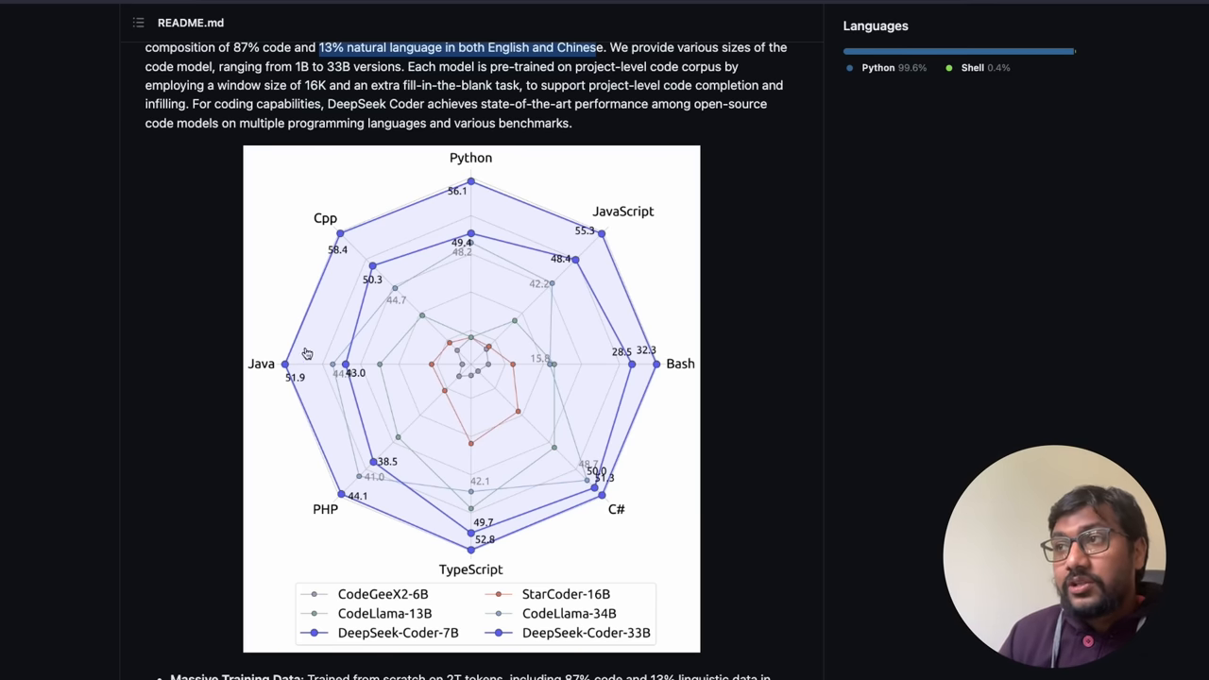
{"action": "mouse_move", "coordinate": [463, 442]}
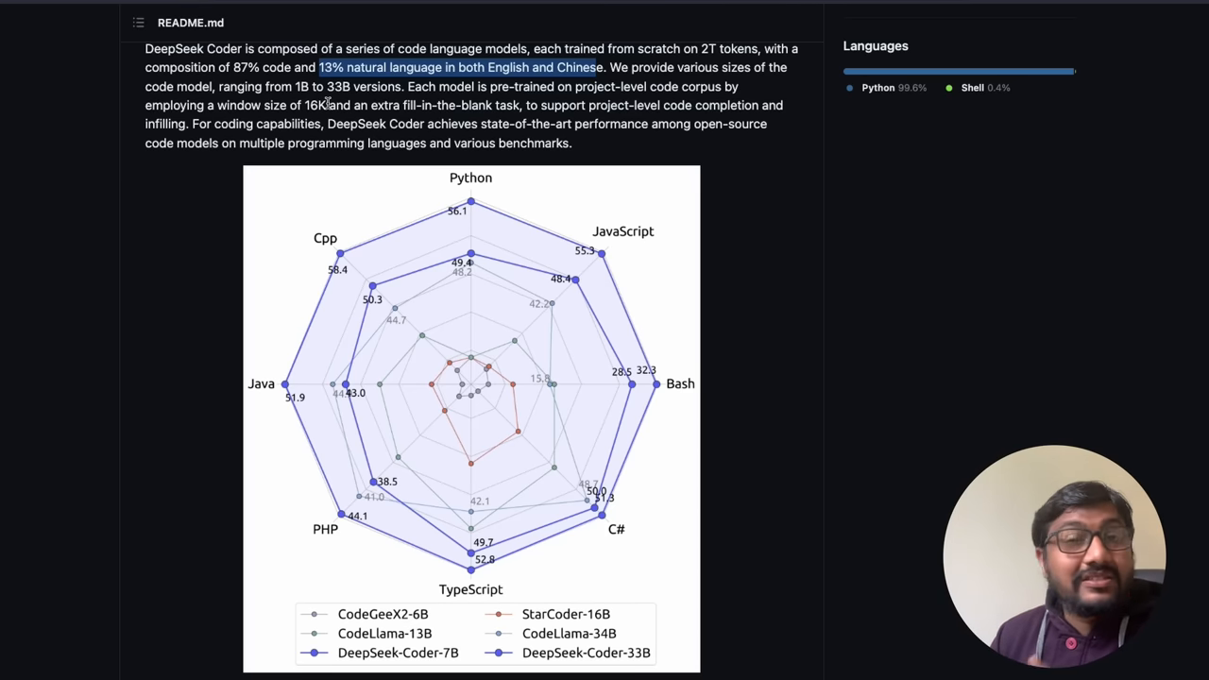
- Clear the earlier highlight and mark the 'extra fill-in-the-blank task, to' phrase
{"action": "left_click", "coordinate": [359, 106]}
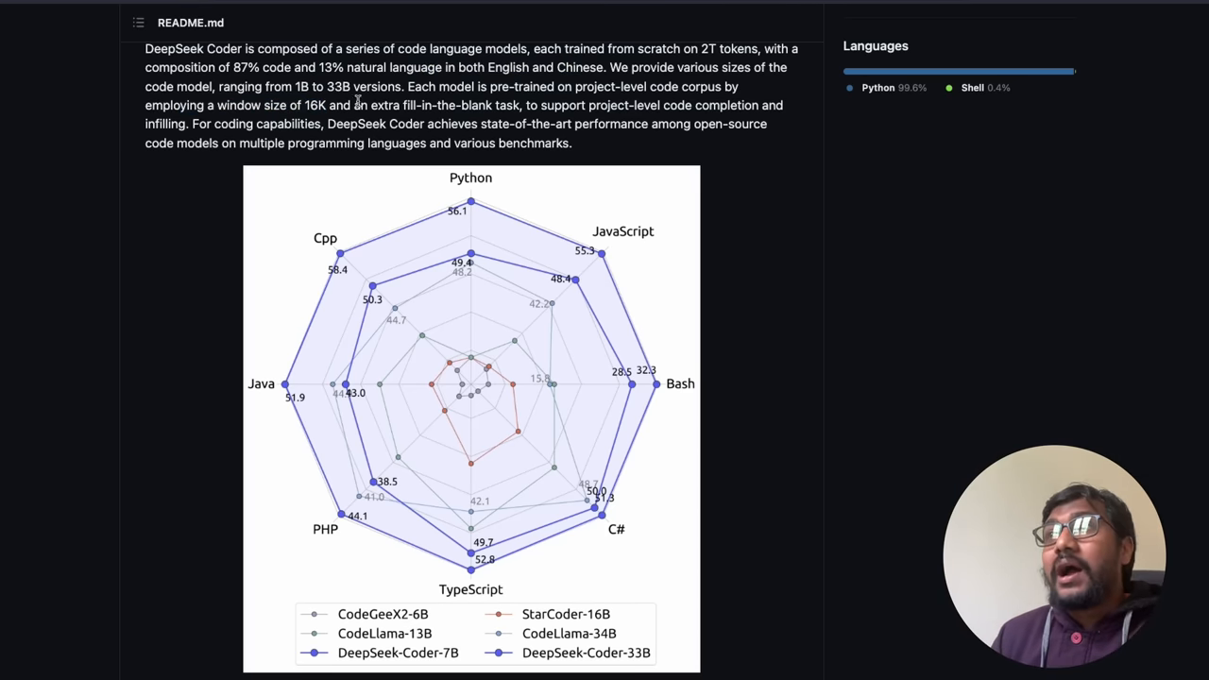
{"action": "left_click_drag", "start_coordinate": [370, 106], "coordinate": [541, 106]}
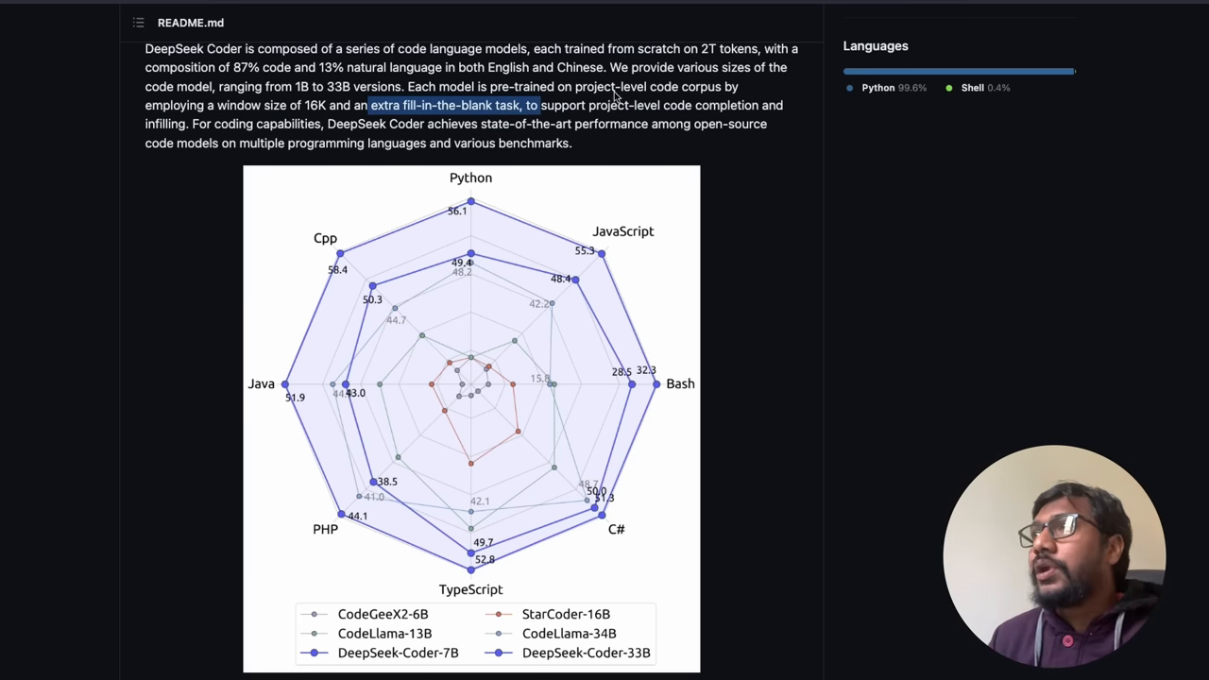
{"action": "scroll", "scroll_direction": "down", "scroll_amount": 3}
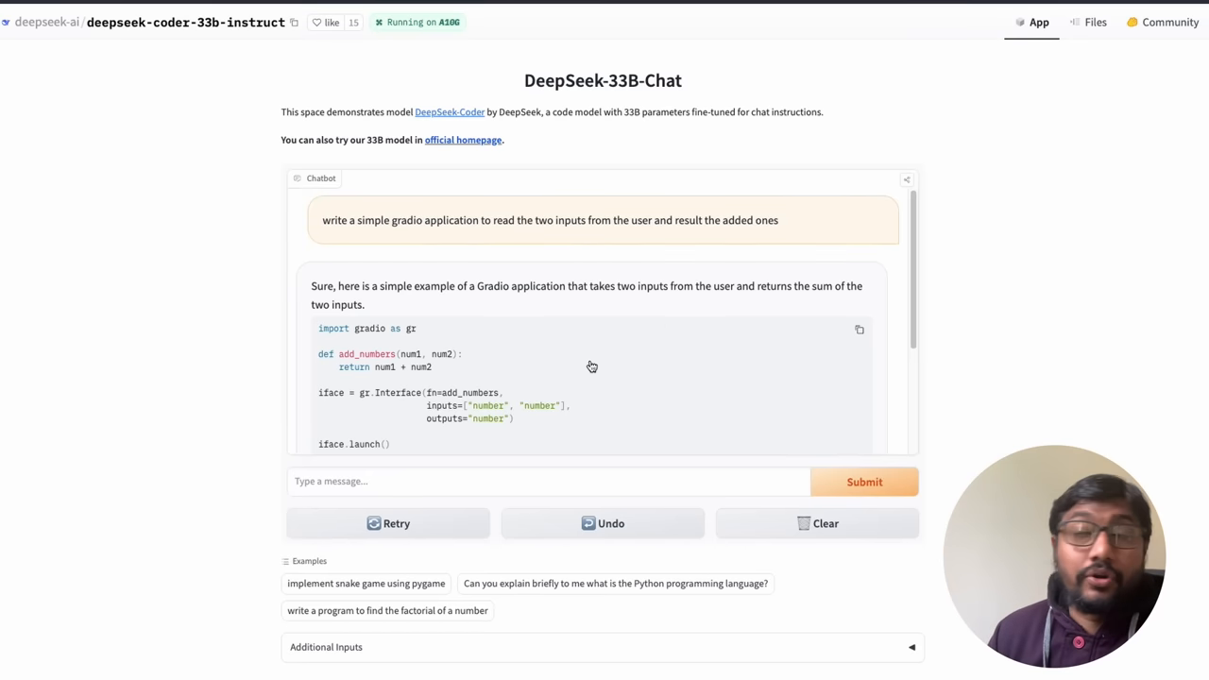
{"action": "mouse_move", "coordinate": [430, 344]}
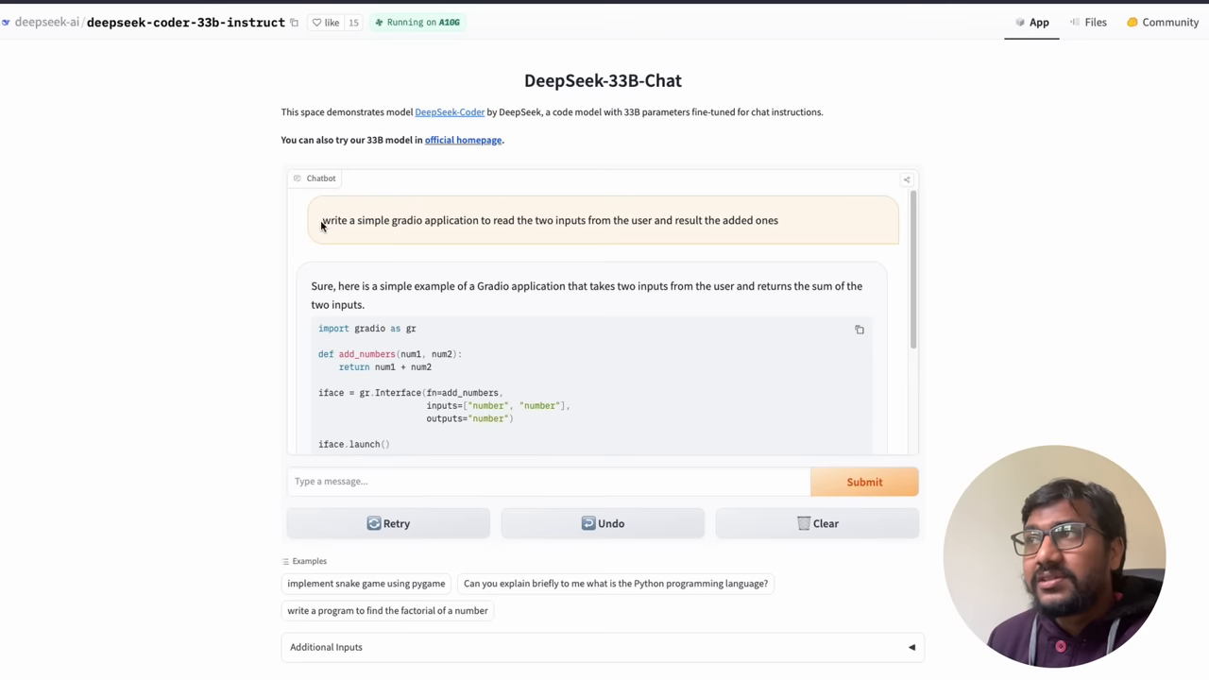
{"action": "mouse_move", "coordinate": [501, 235]}
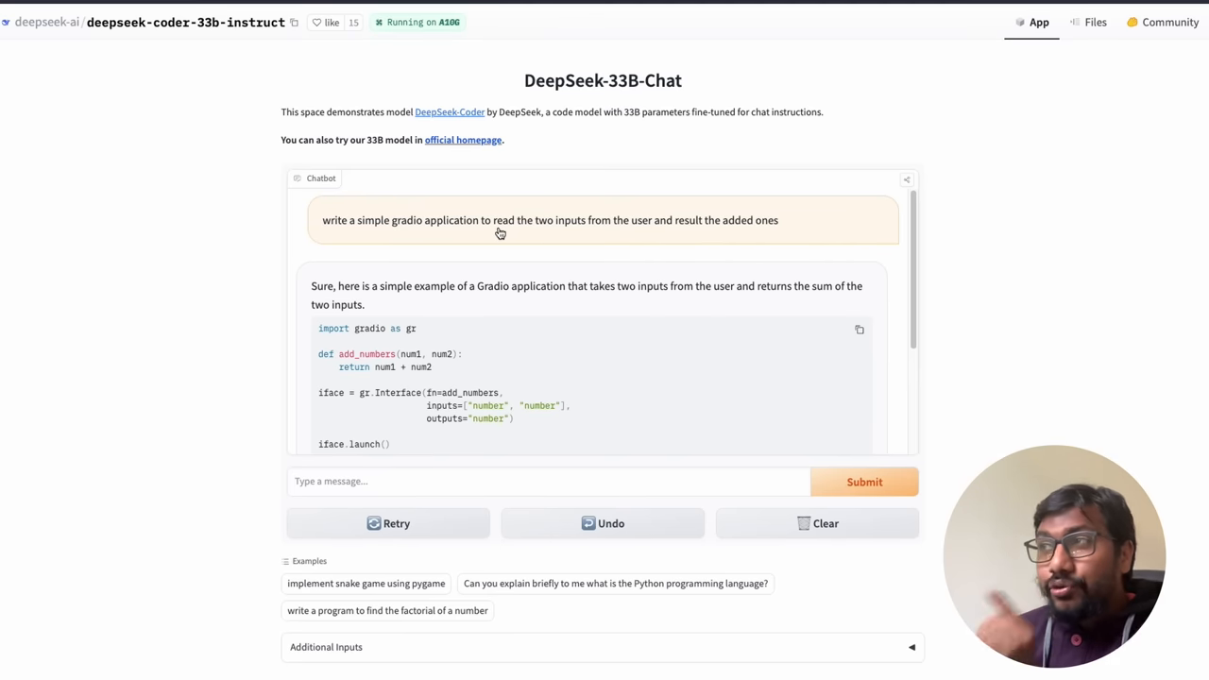
{"action": "mouse_move", "coordinate": [676, 246]}
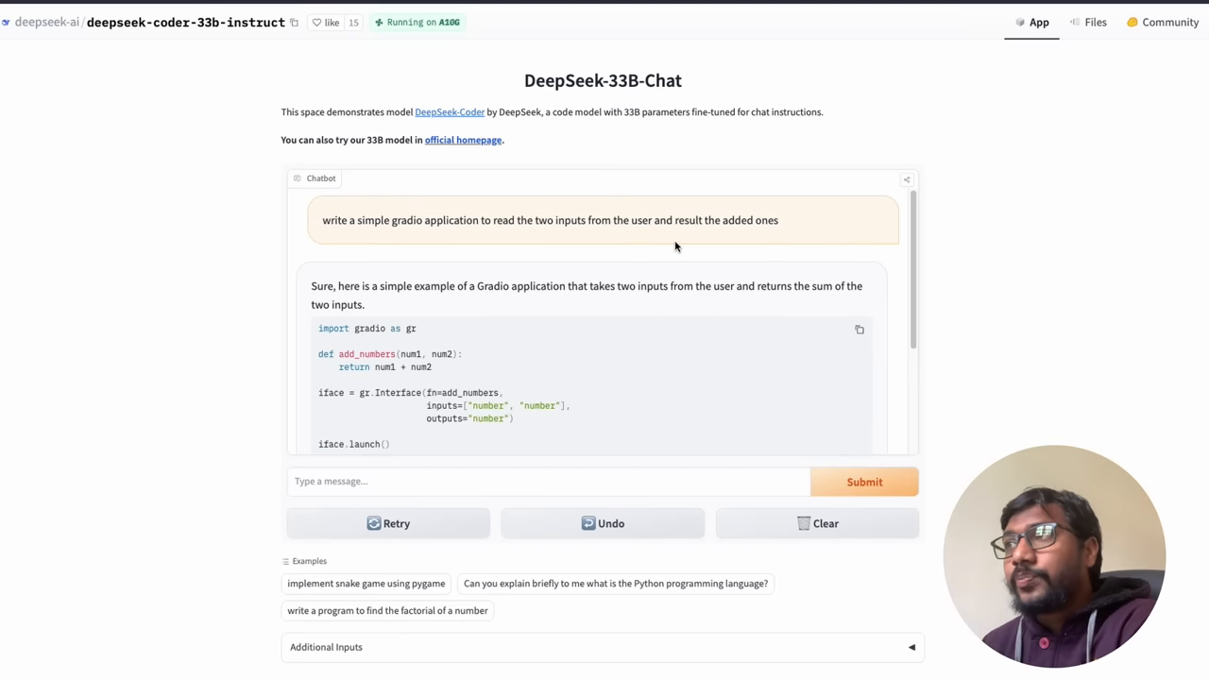
{"action": "mouse_move", "coordinate": [695, 236]}
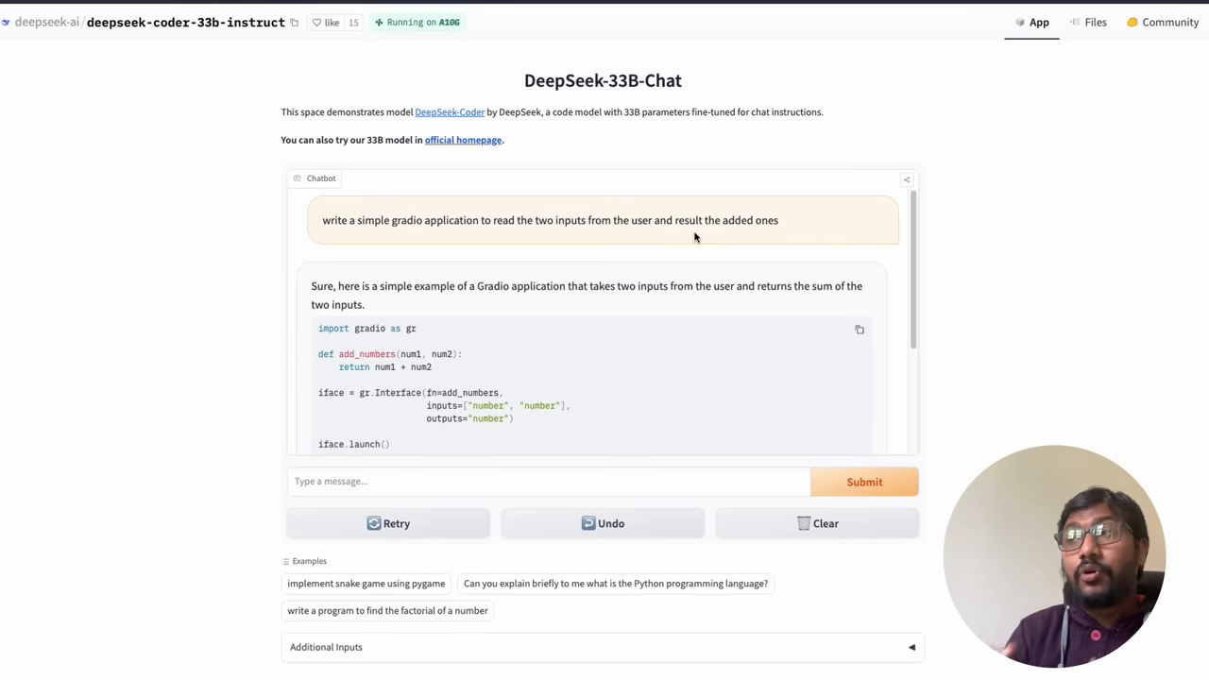
{"action": "mouse_move", "coordinate": [703, 248]}
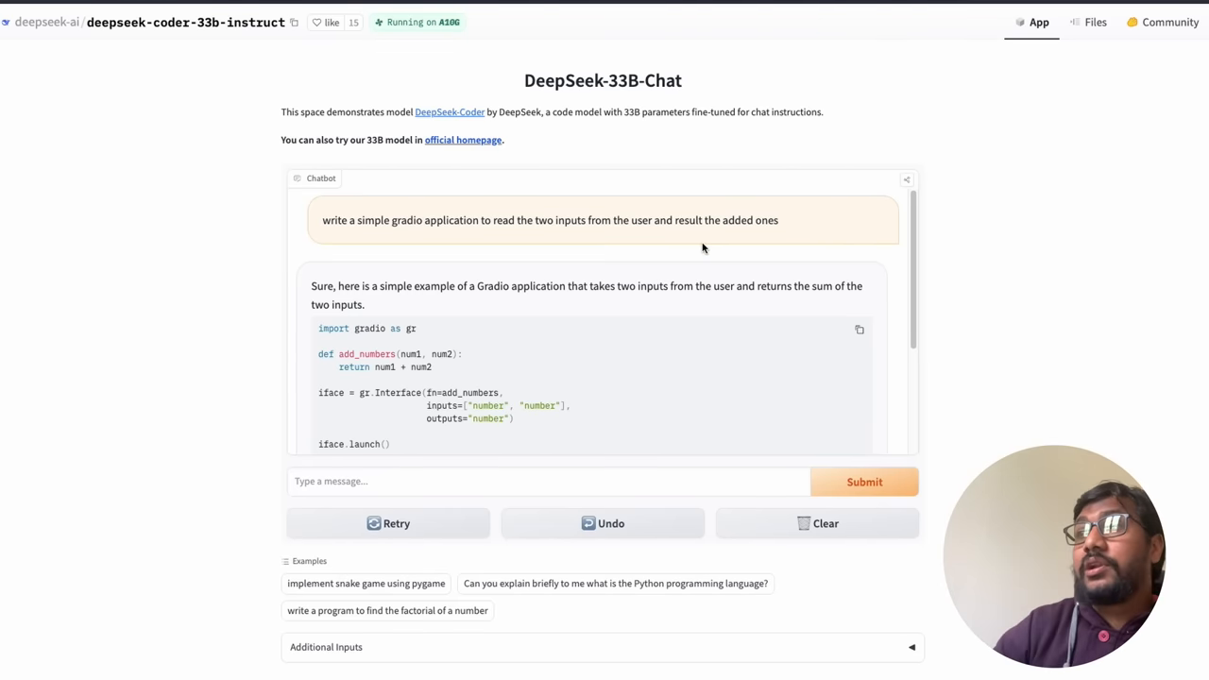
{"action": "mouse_move", "coordinate": [437, 291]}
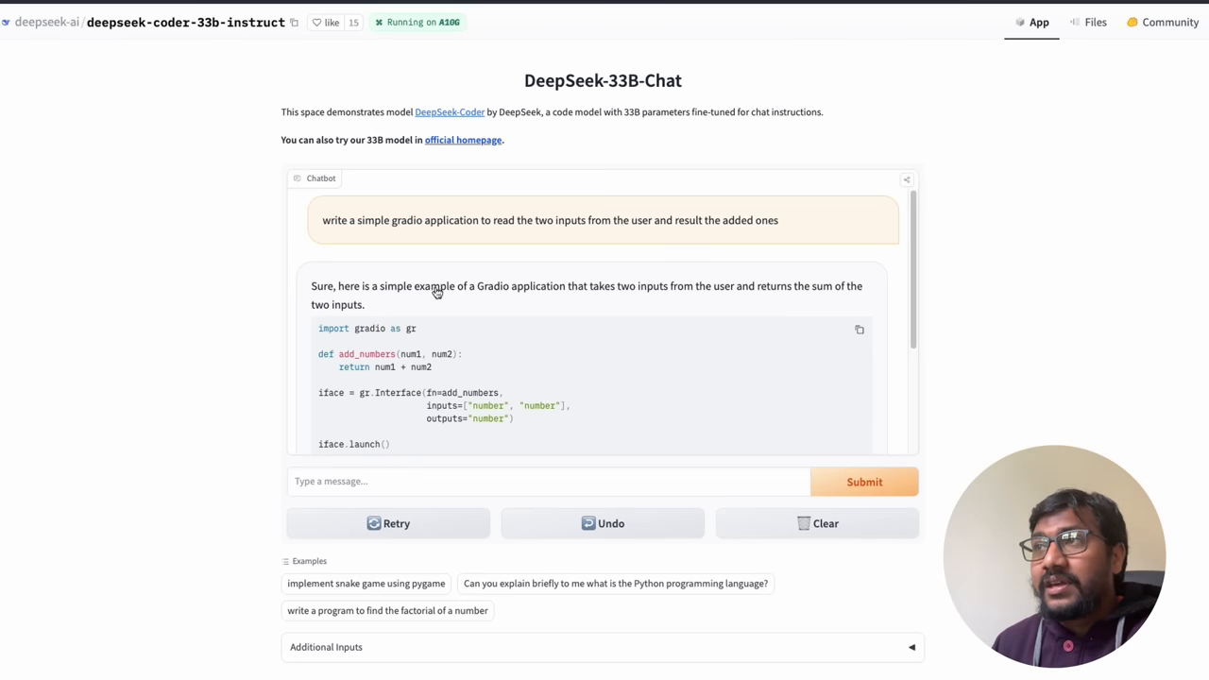
{"action": "mouse_move", "coordinate": [650, 306]}
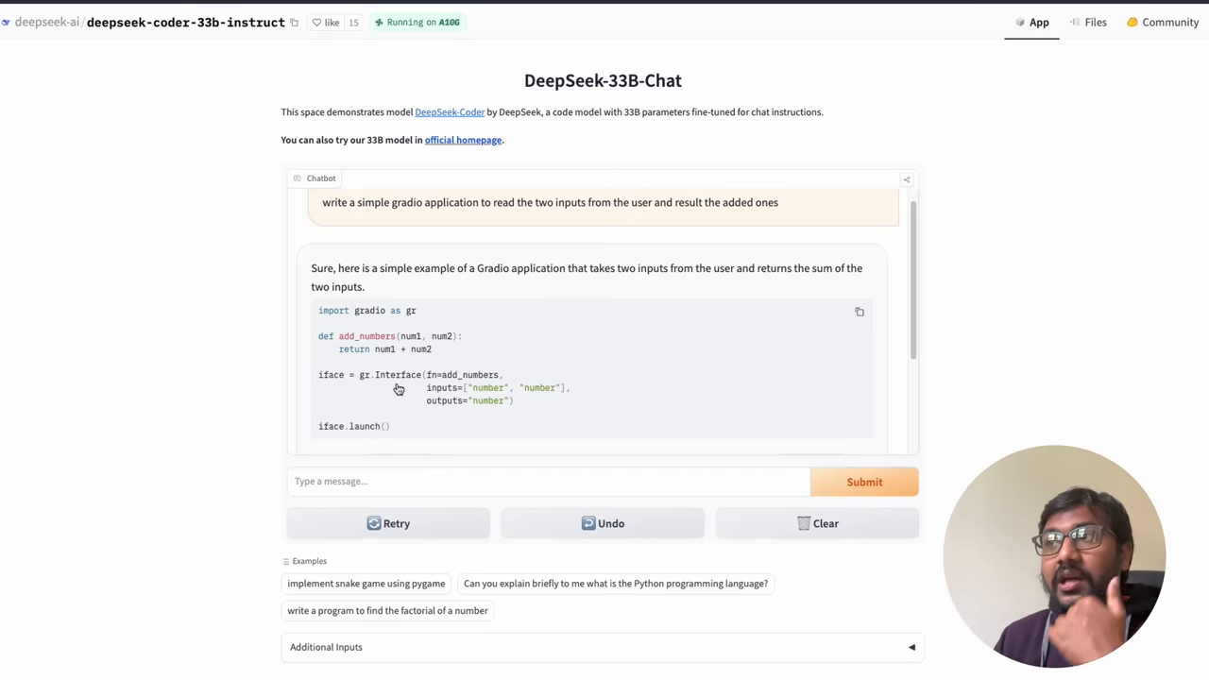
{"action": "mouse_move", "coordinate": [387, 386]}
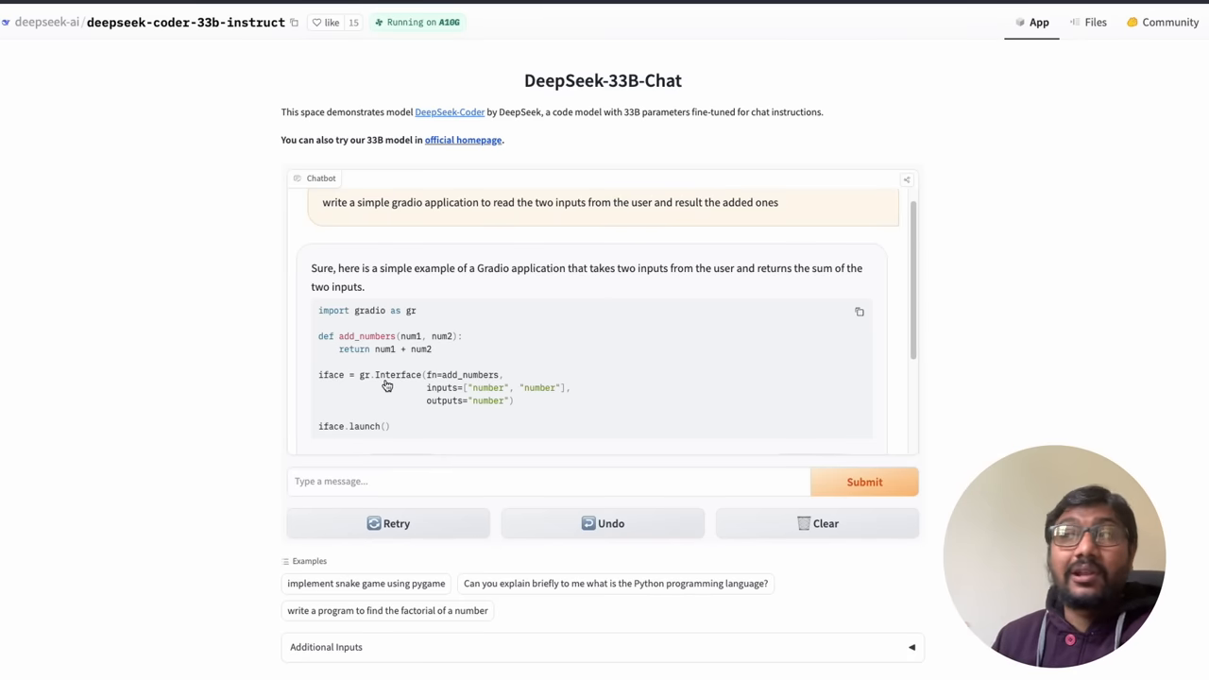
{"action": "mouse_move", "coordinate": [464, 382]}
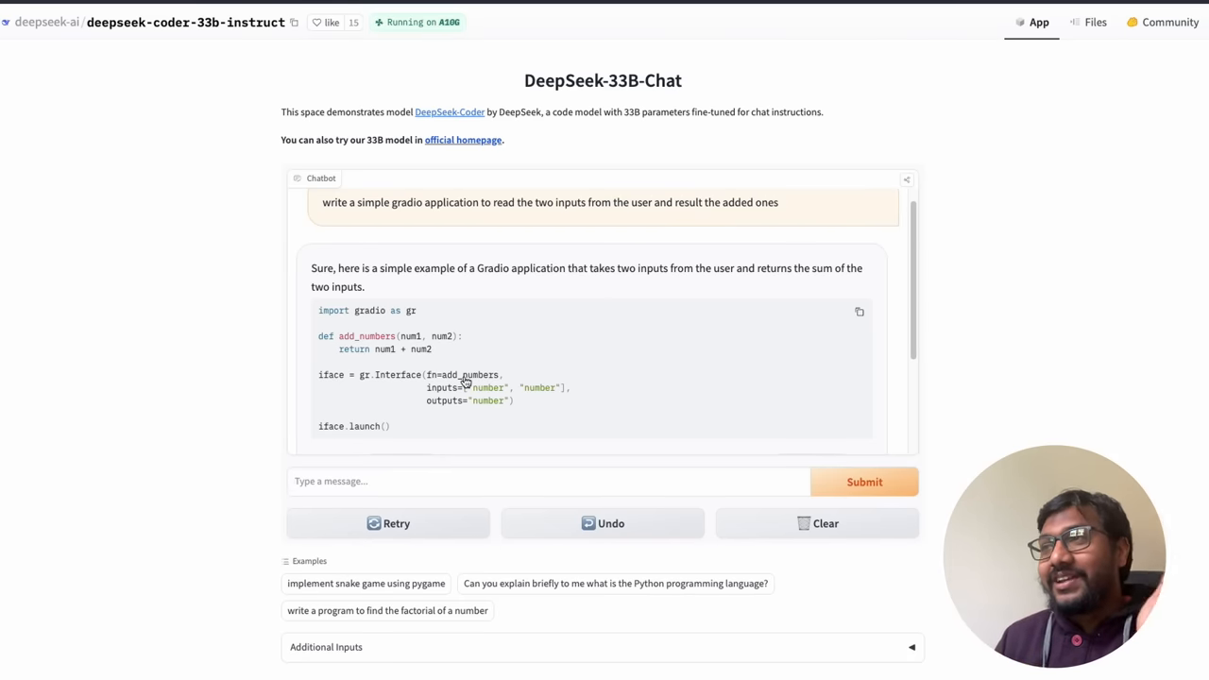
{"action": "mouse_move", "coordinate": [393, 382]}
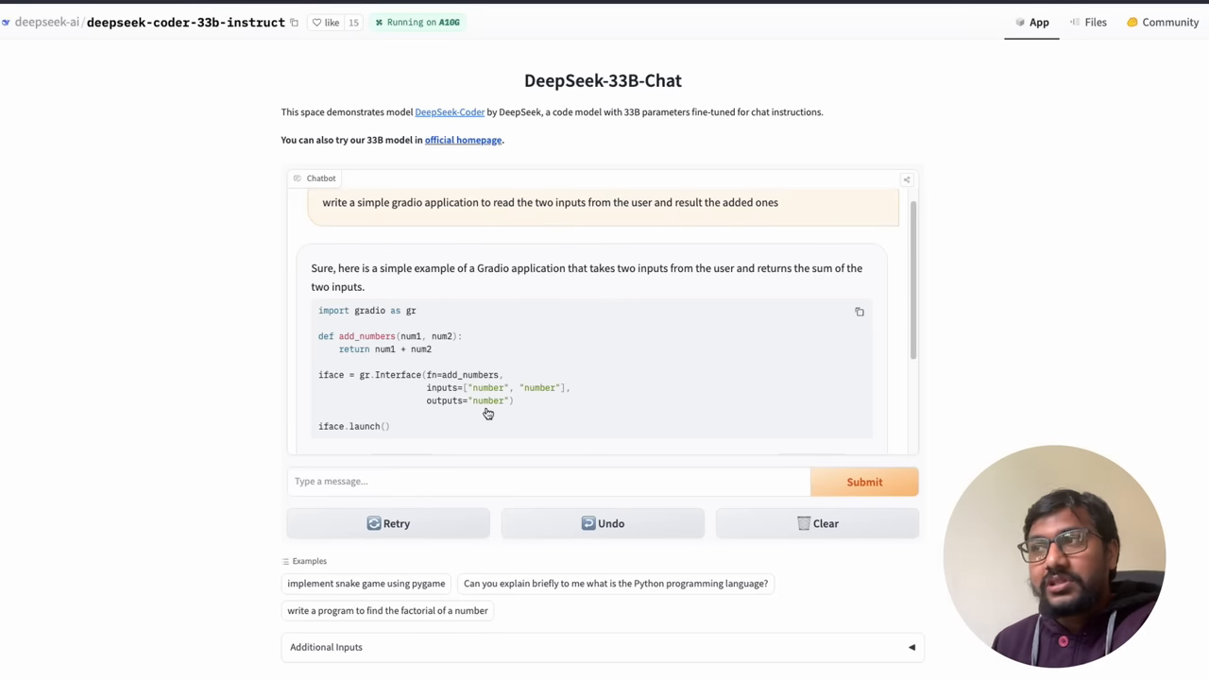
{"action": "mouse_move", "coordinate": [499, 412]}
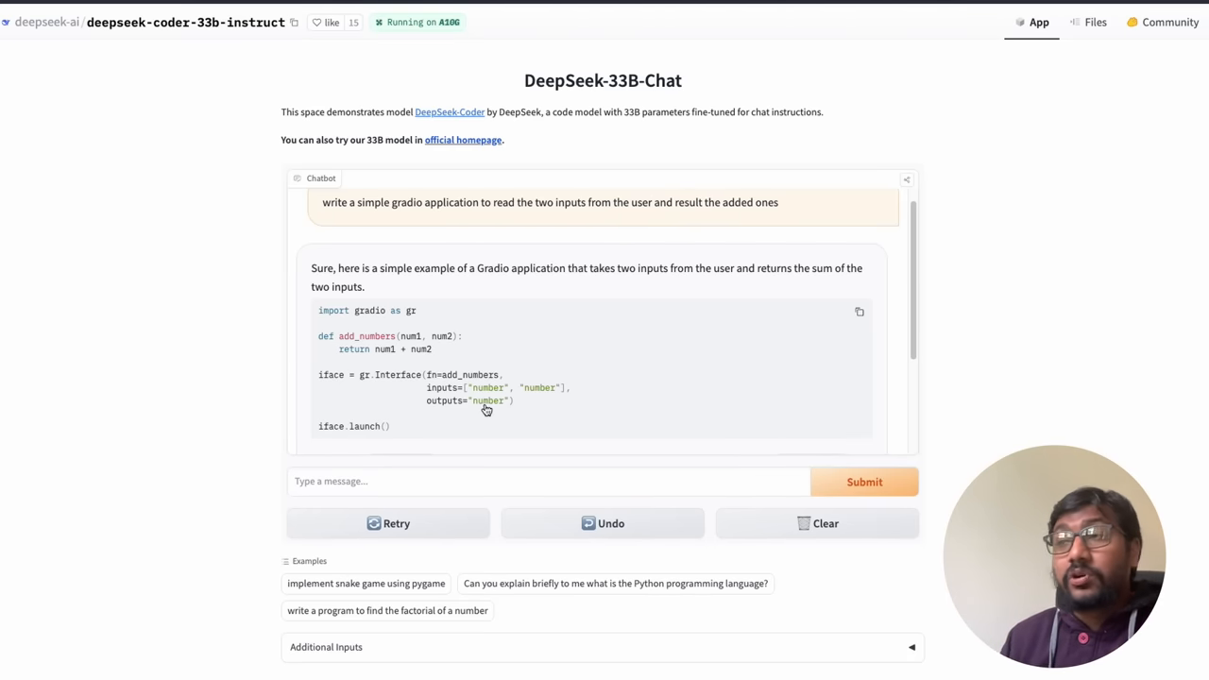
- Read the chatbot's explanation below the add_numbers Gradio code block
{"action": "scroll", "scroll_direction": "down", "scroll_amount": 3}
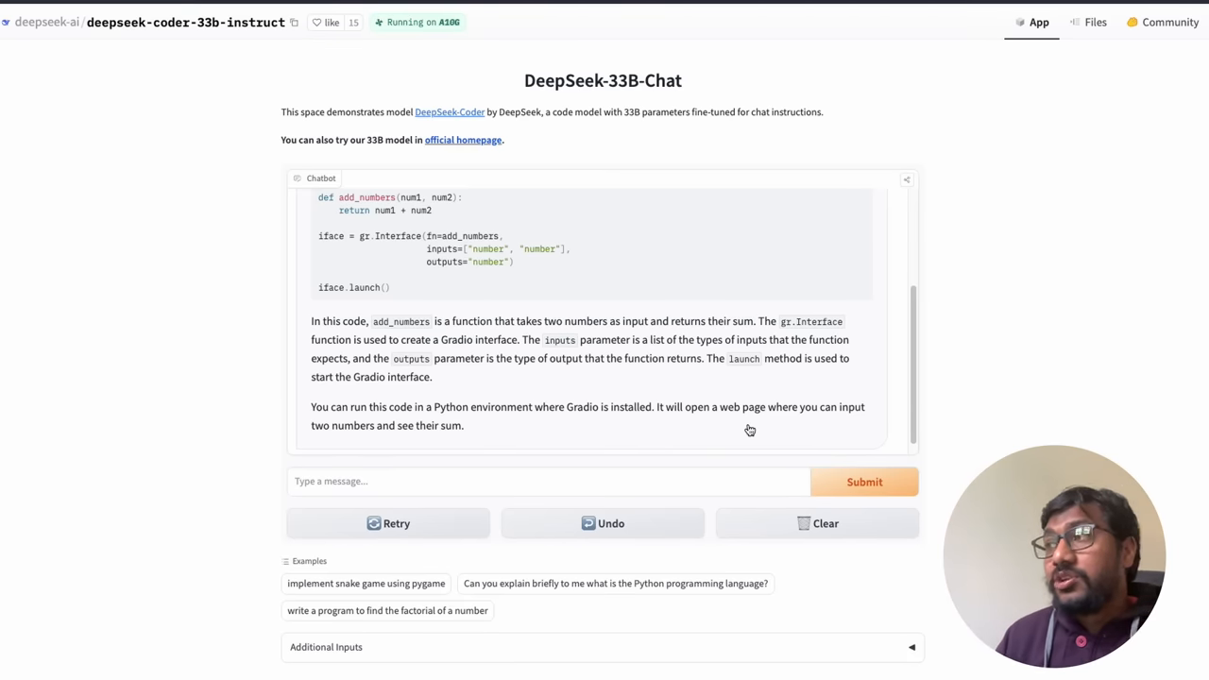
{"action": "scroll", "scroll_direction": "down", "scroll_amount": 3}
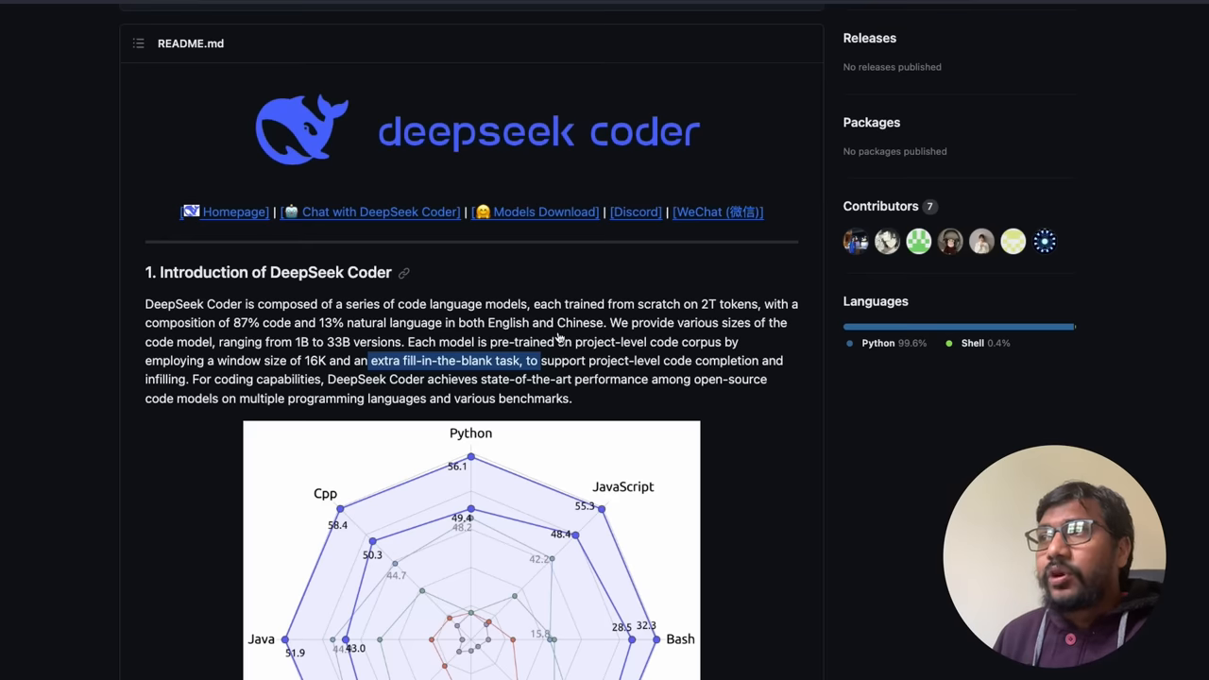
- Move past the key features and evaluation table to section 3, Procedure of Data Creation and Model Training
{"action": "scroll", "scroll_direction": "down", "scroll_amount": 3}
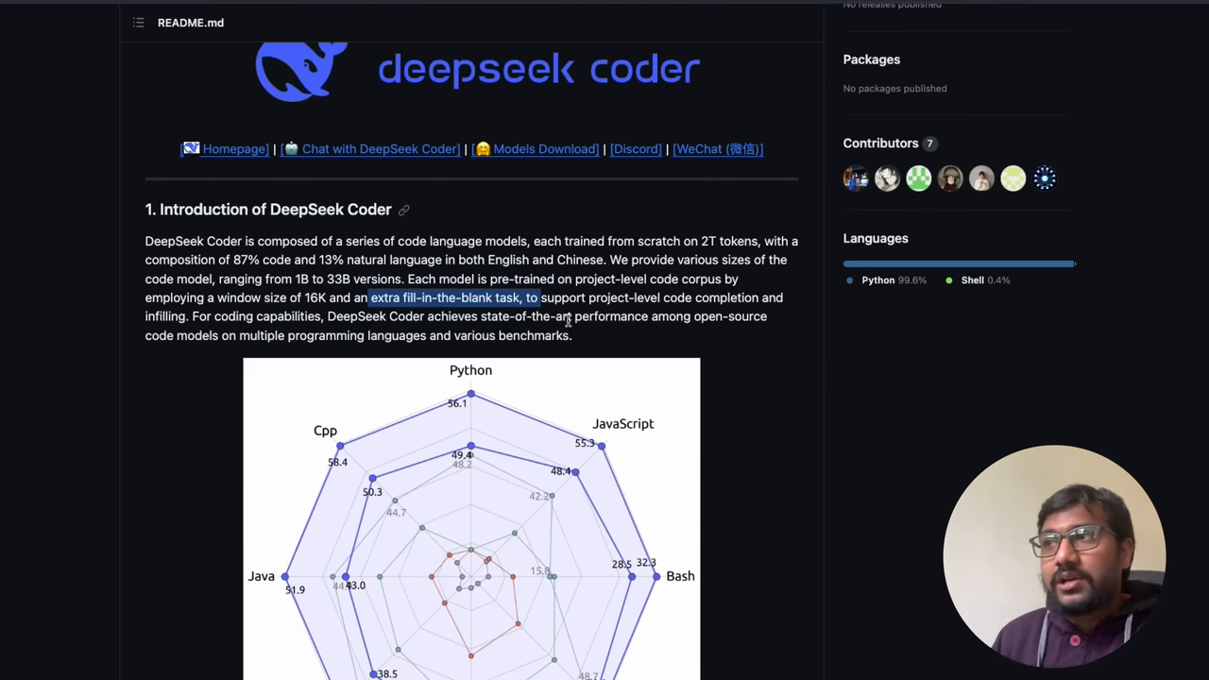
{"action": "scroll", "scroll_direction": "down", "scroll_amount": 3}
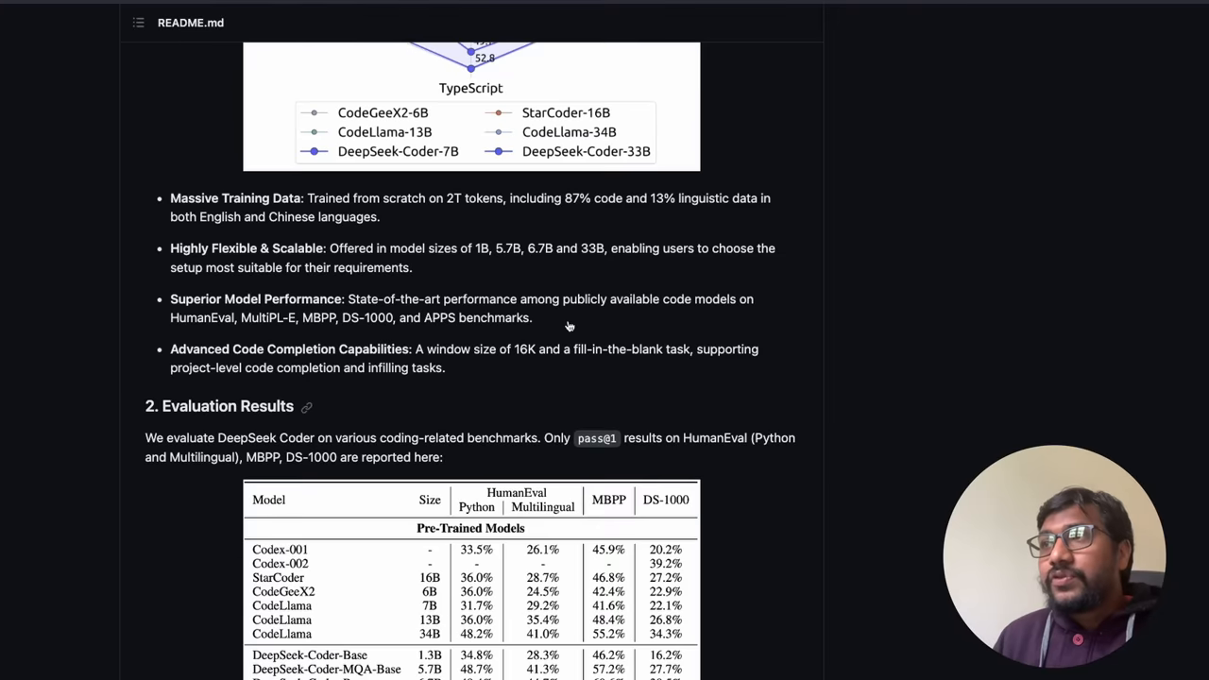
{"action": "scroll", "scroll_direction": "down", "scroll_amount": 3}
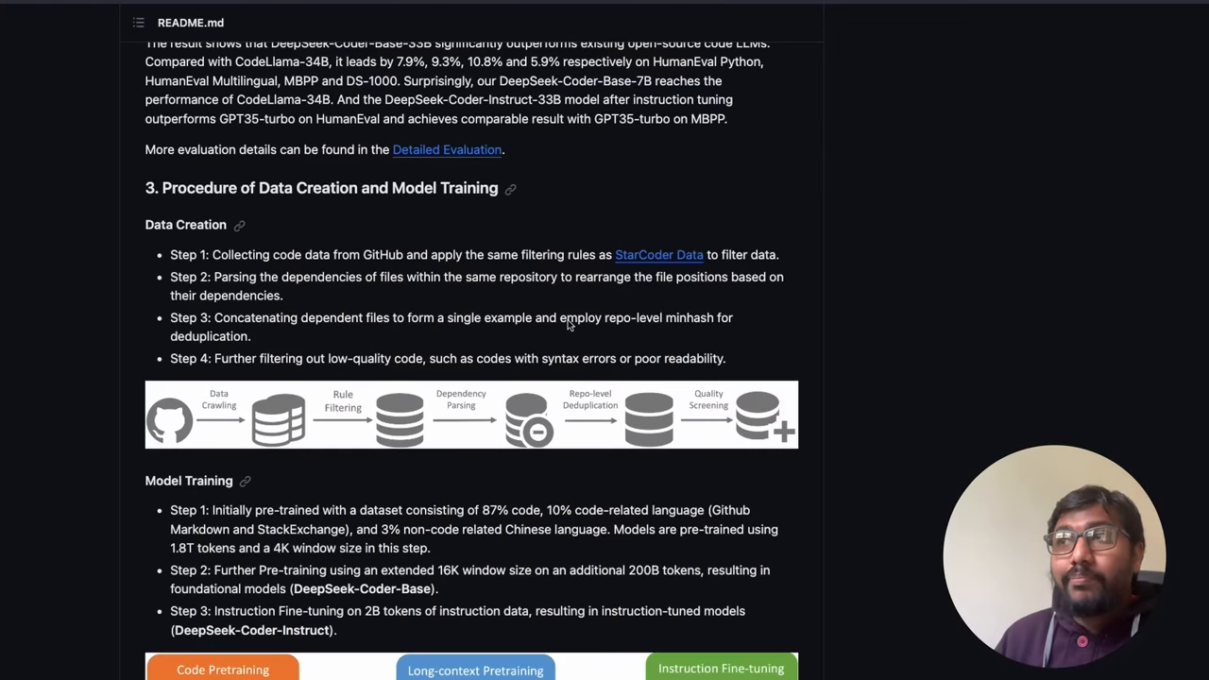
{"action": "scroll", "scroll_direction": "down", "scroll_amount": 3}
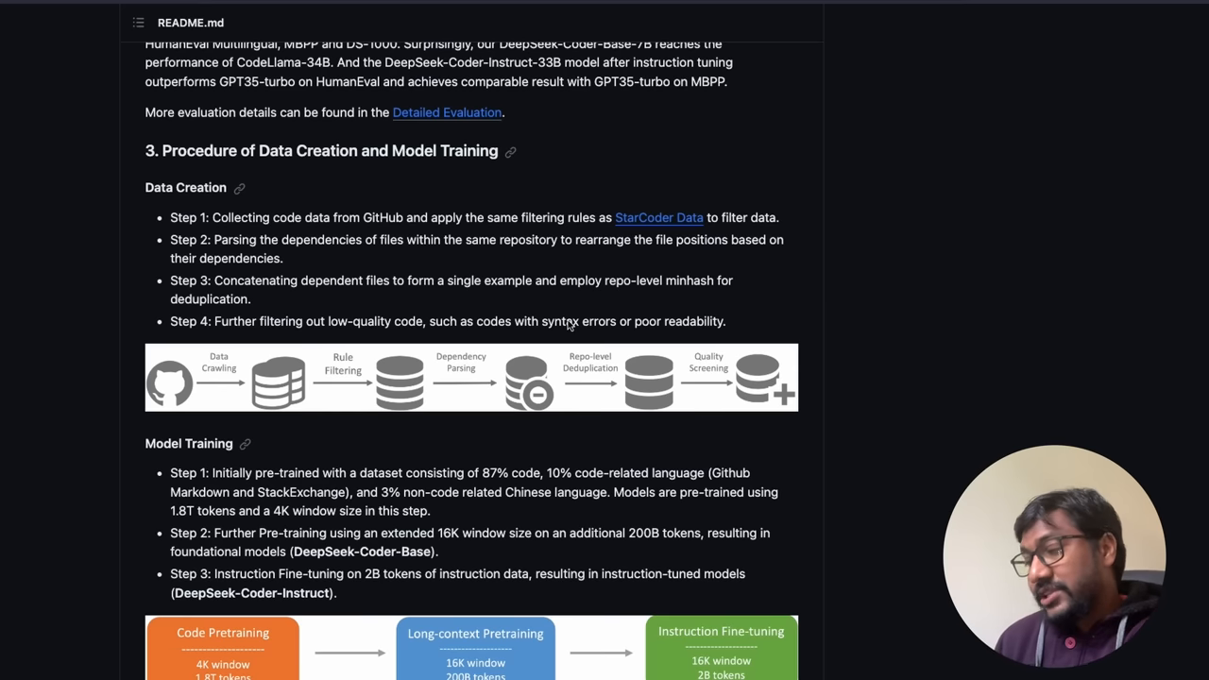
{"action": "mouse_move", "coordinate": [330, 168]}
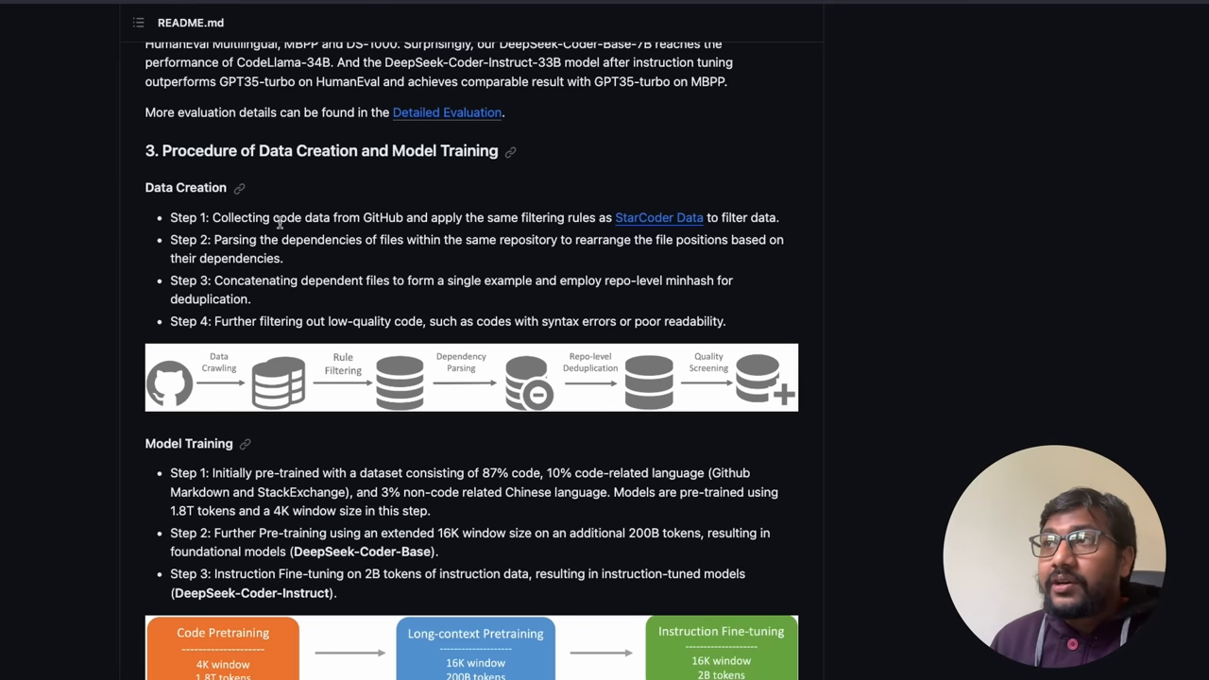
{"action": "mouse_move", "coordinate": [525, 231]}
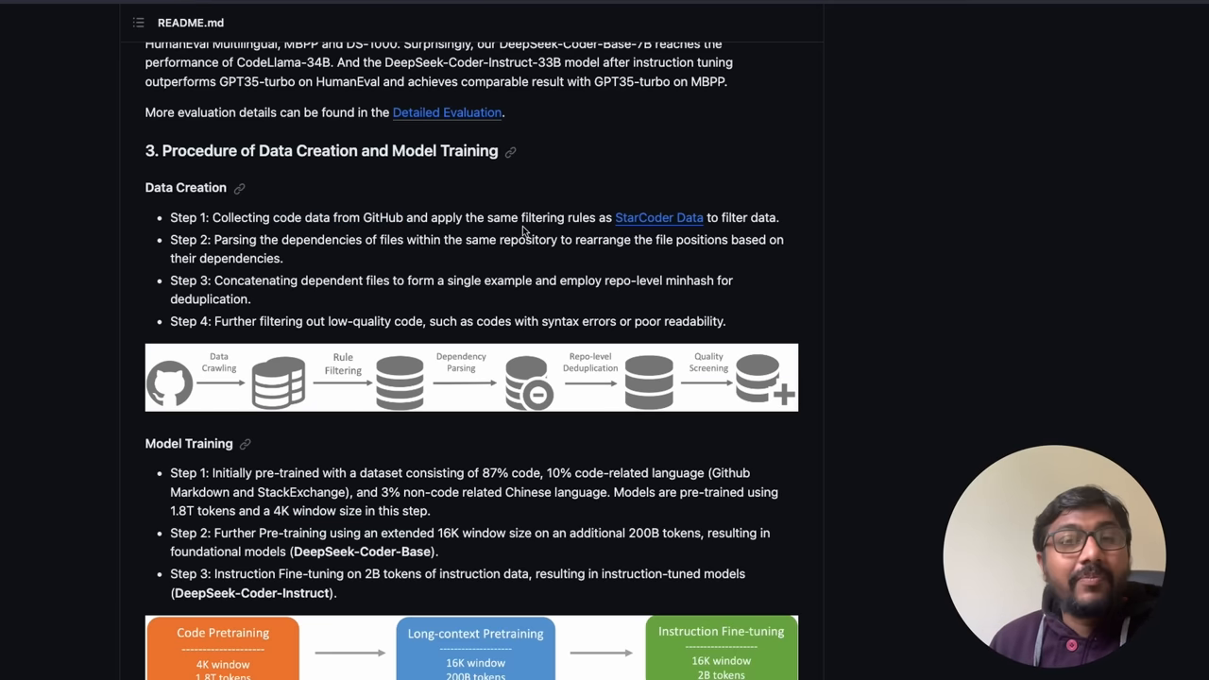
{"action": "mouse_move", "coordinate": [657, 223]}
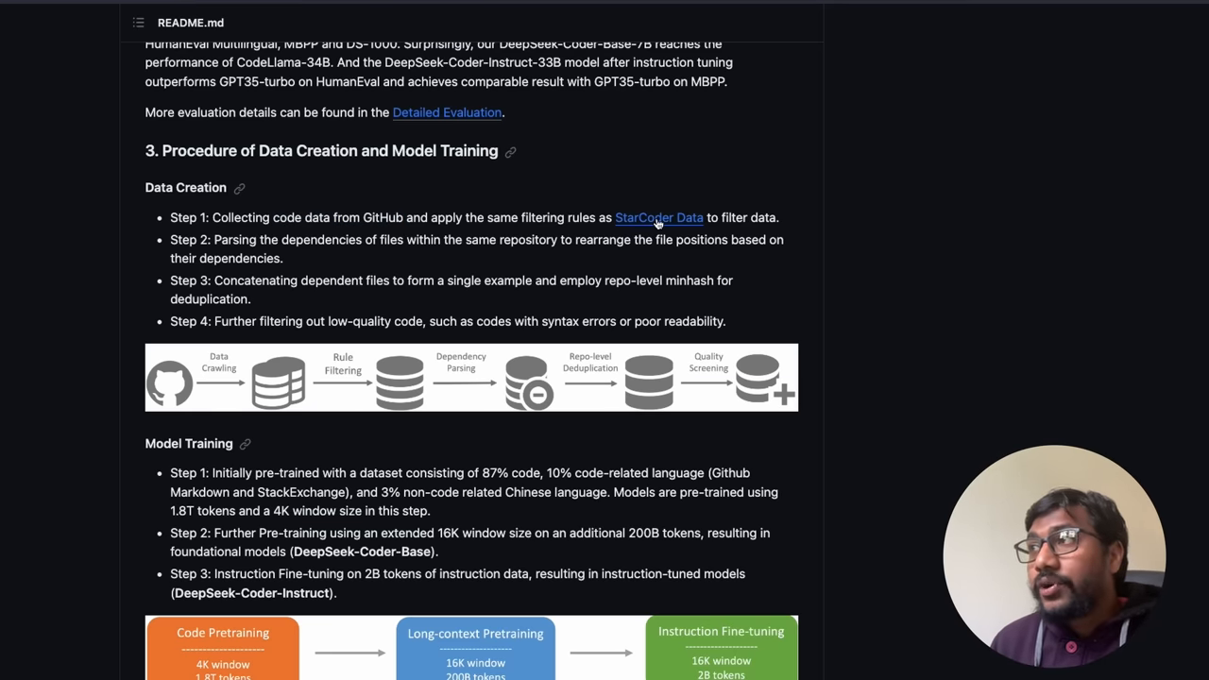
{"action": "mouse_move", "coordinate": [714, 219]}
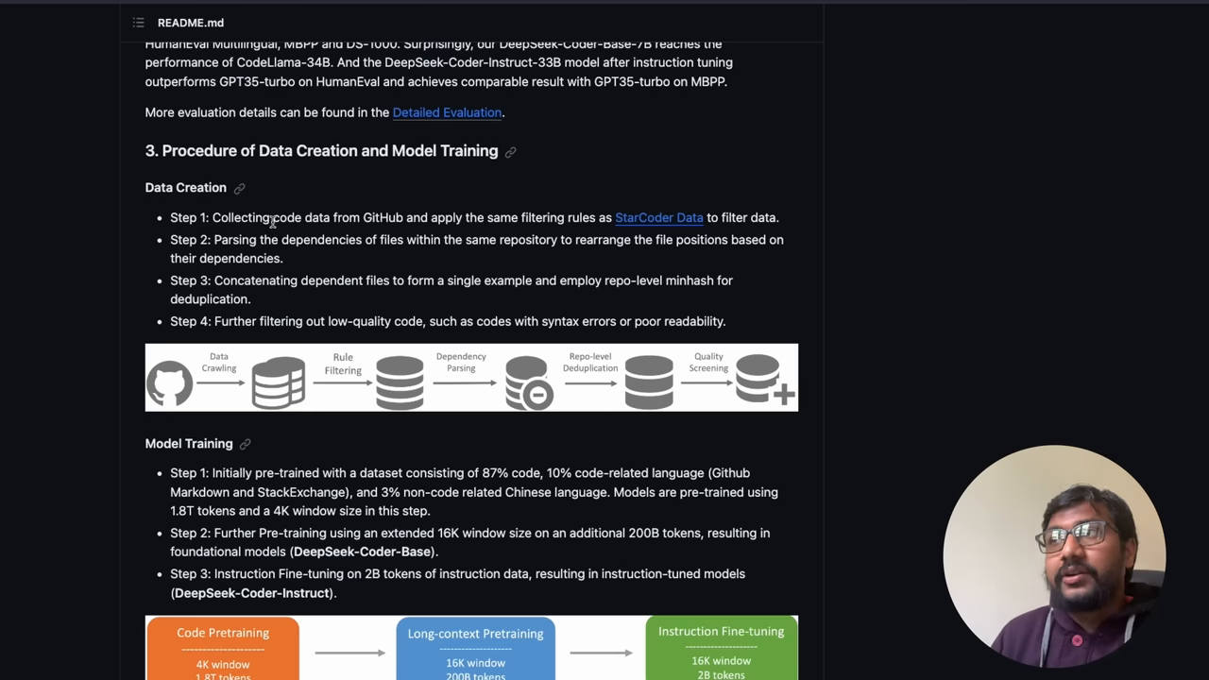
{"action": "mouse_move", "coordinate": [536, 238]}
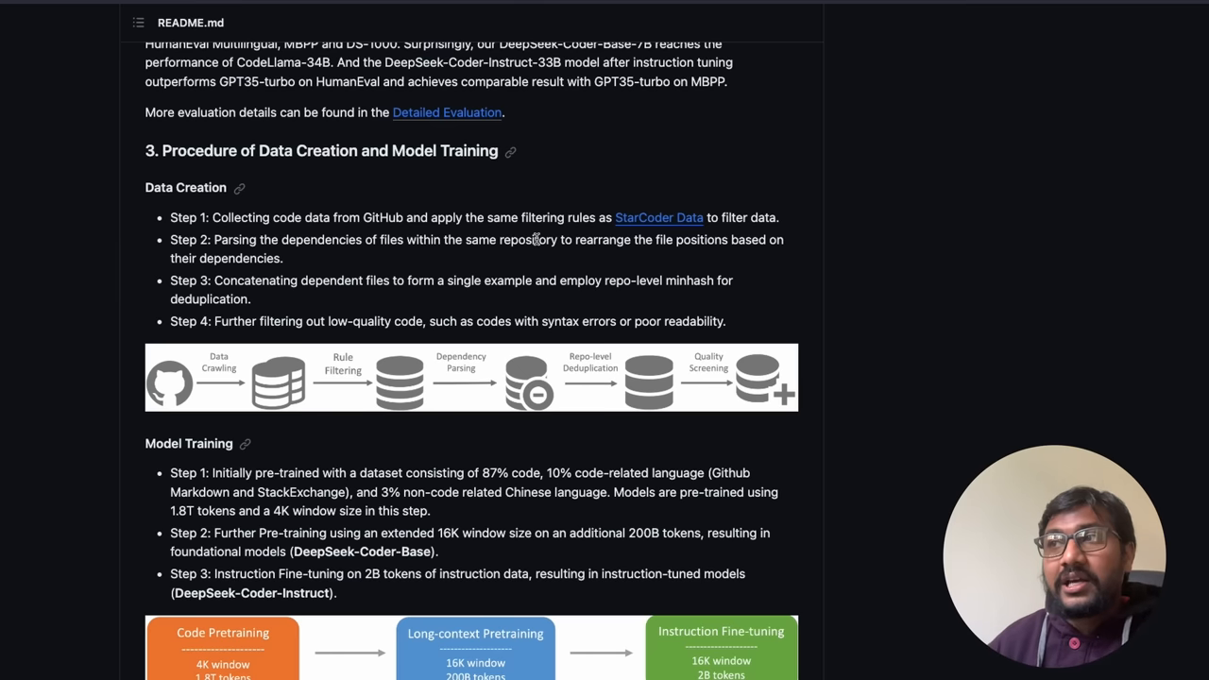
{"action": "mouse_move", "coordinate": [212, 242]}
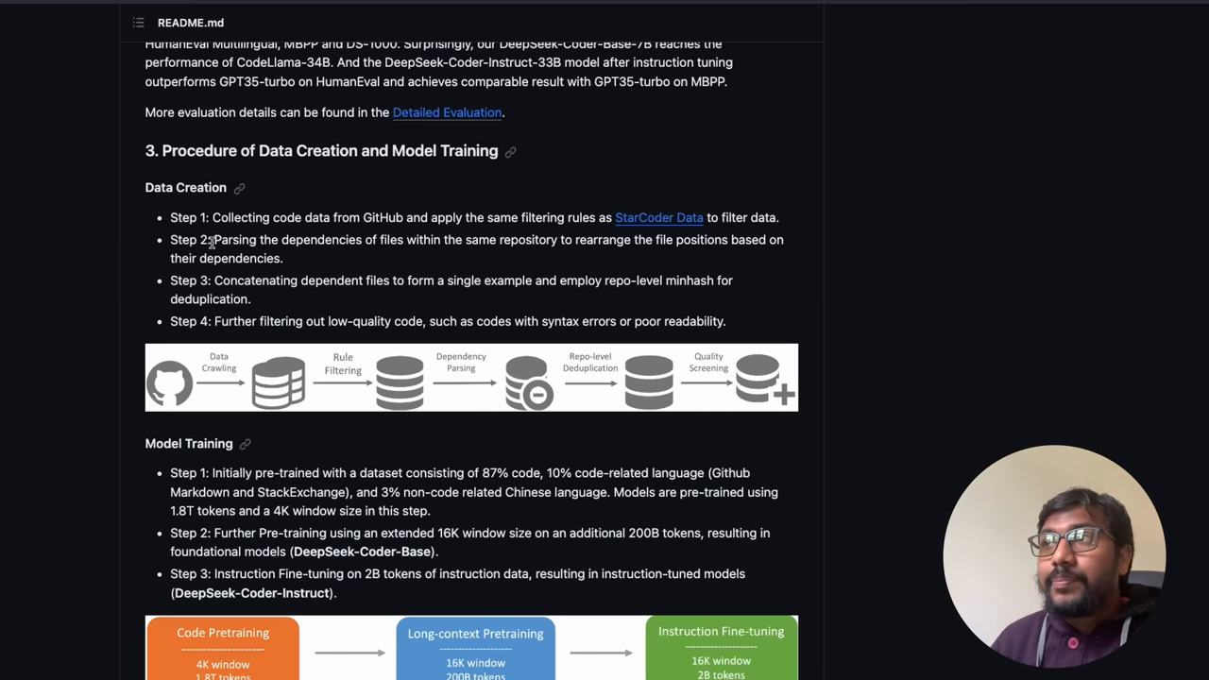
{"action": "left_click_drag", "start_coordinate": [465, 240], "coordinate": [533, 240]}
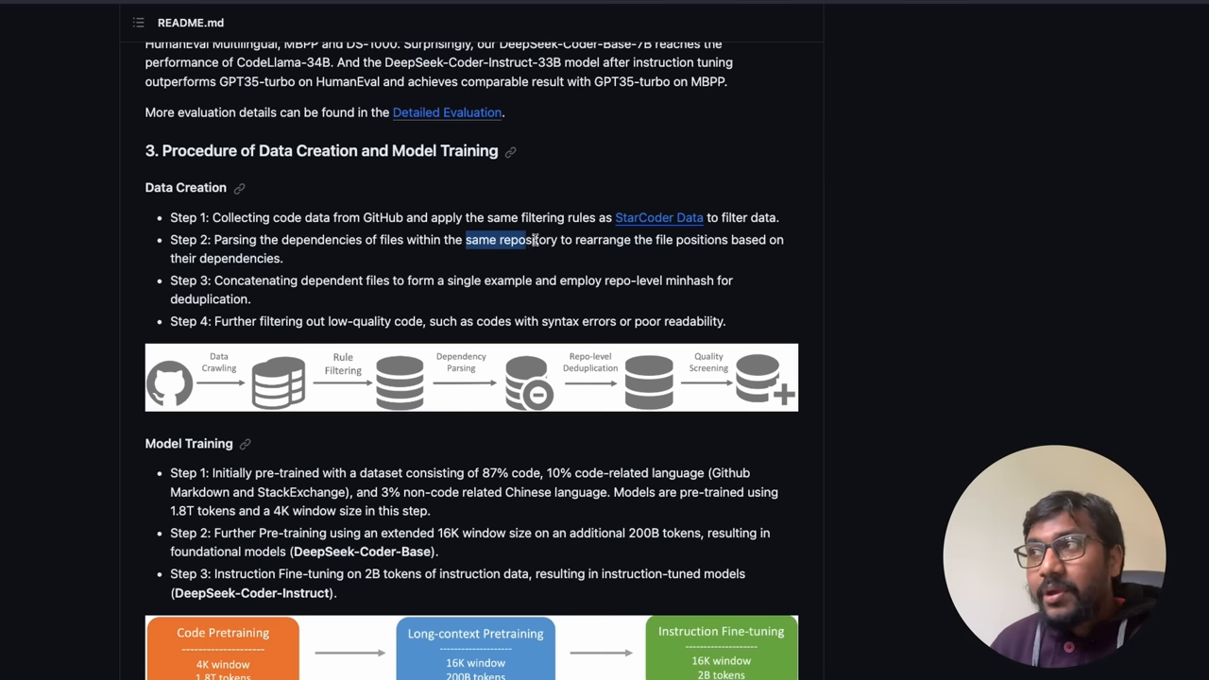
{"action": "left_click_drag", "start_coordinate": [533, 238], "coordinate": [748, 238]}
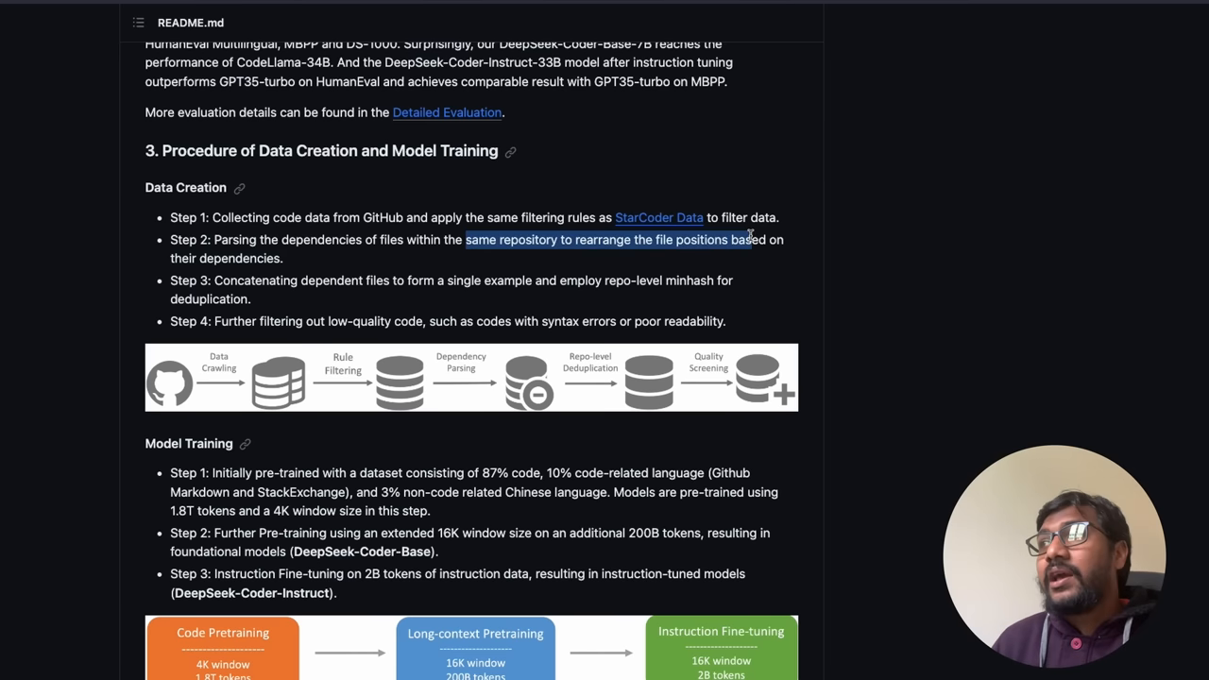
{"action": "left_click_drag", "start_coordinate": [746, 238], "coordinate": [283, 256]}
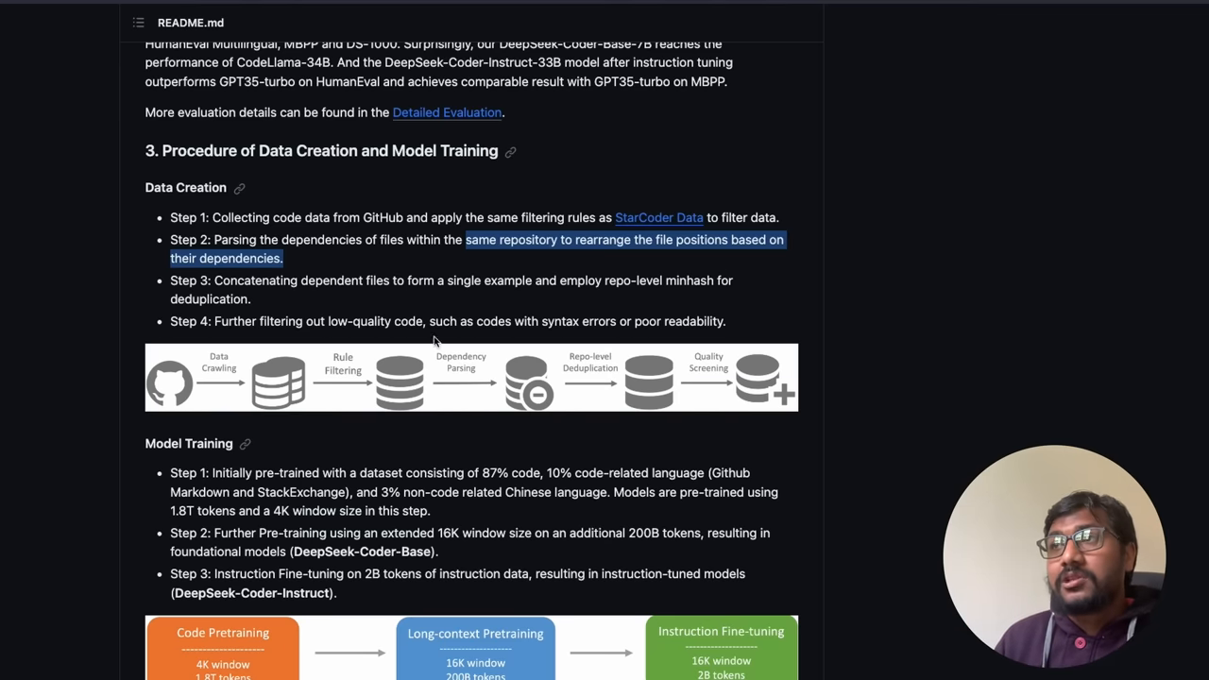
{"action": "mouse_move", "coordinate": [211, 280]}
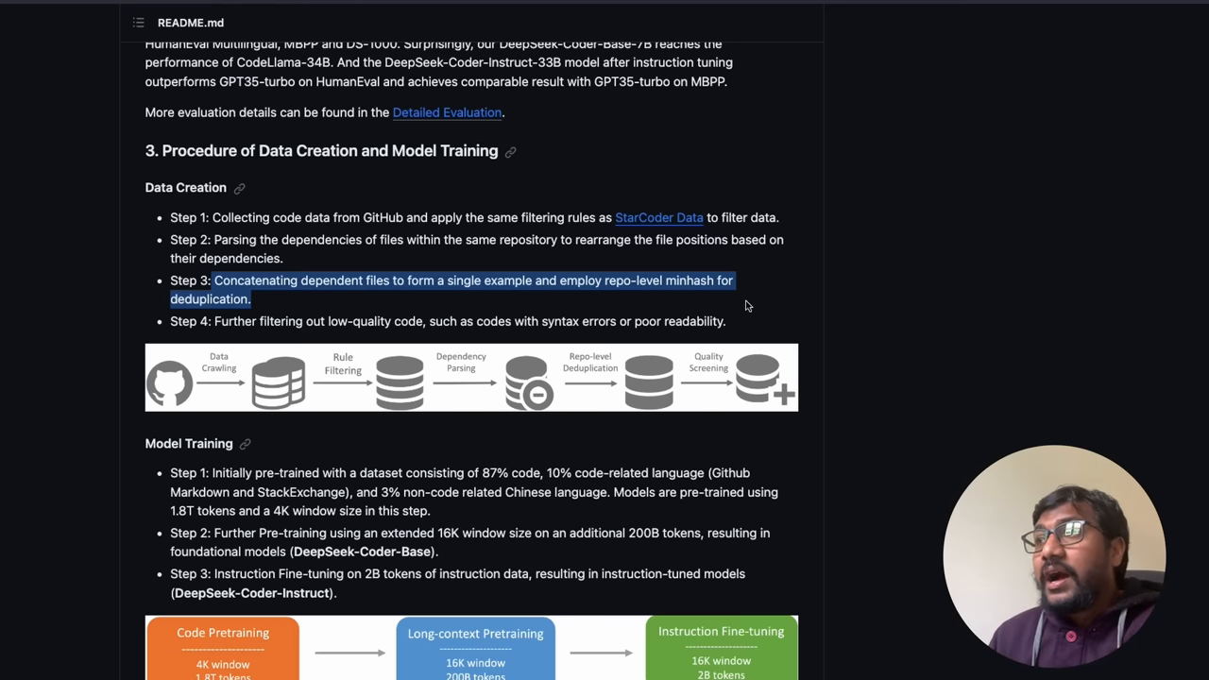
{"action": "mouse_move", "coordinate": [563, 352]}
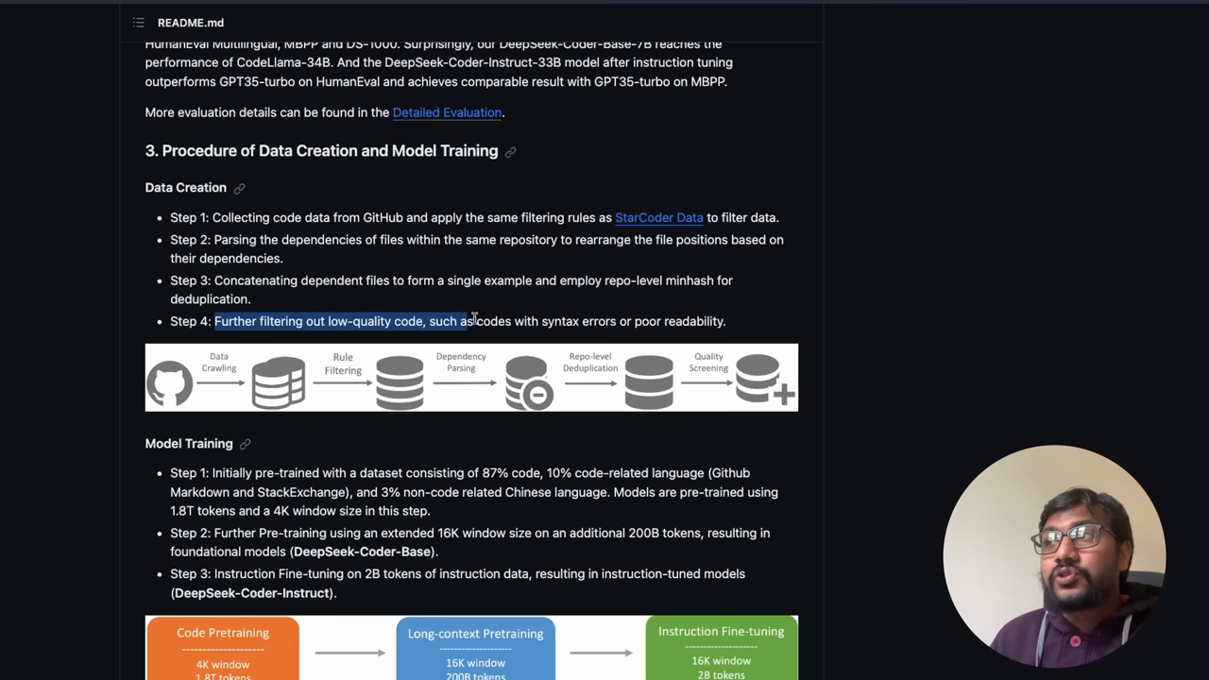
{"action": "left_click_drag", "start_coordinate": [463, 321], "coordinate": [726, 322]}
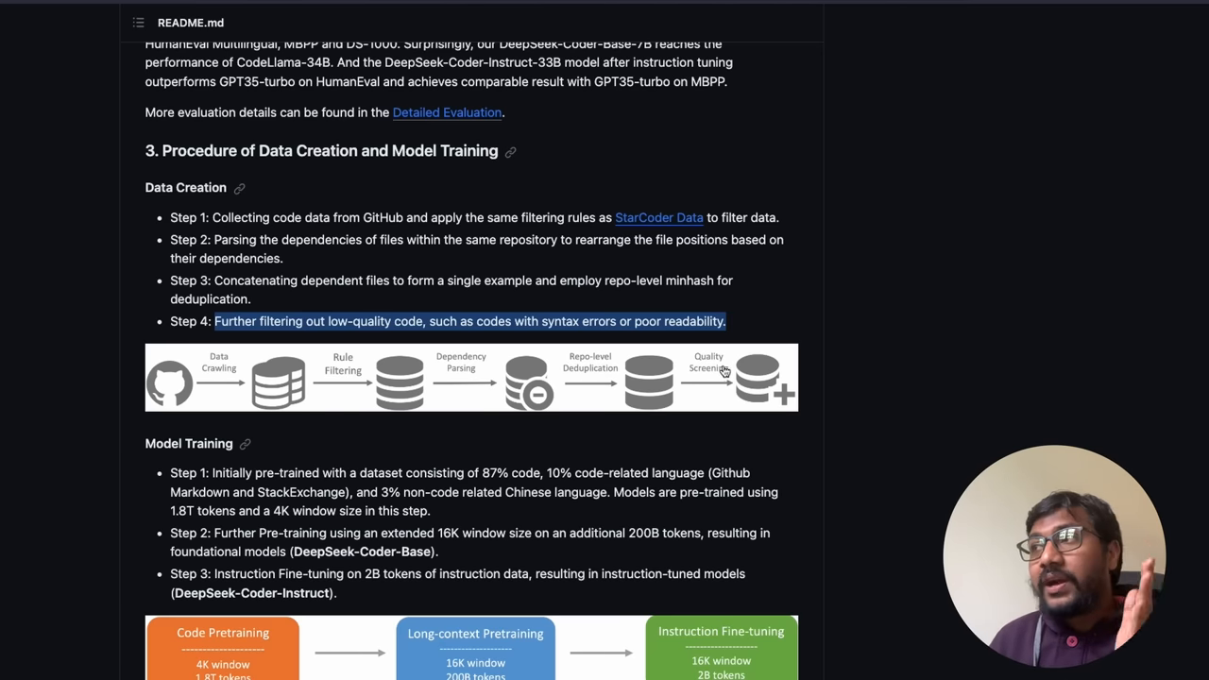
{"action": "mouse_move", "coordinate": [714, 385]}
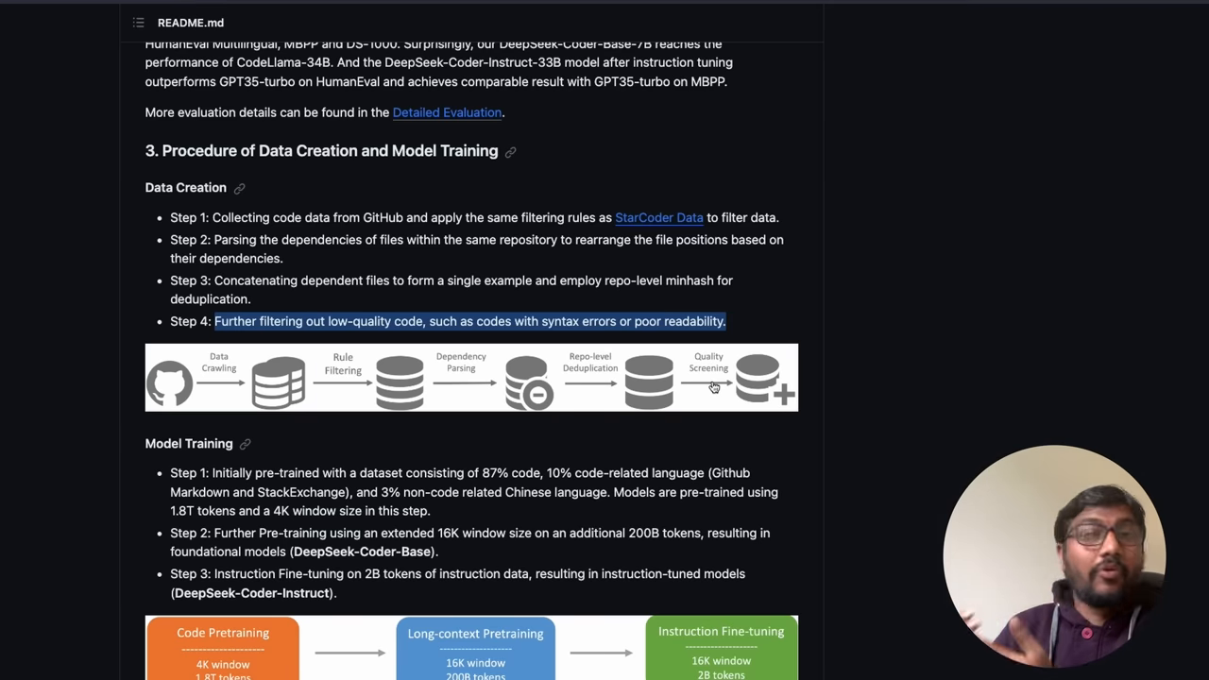
- Reach Model Training and highlight Step 1's 1.8T tokens and 4K window sentence
{"action": "scroll", "scroll_direction": "down", "scroll_amount": 3}
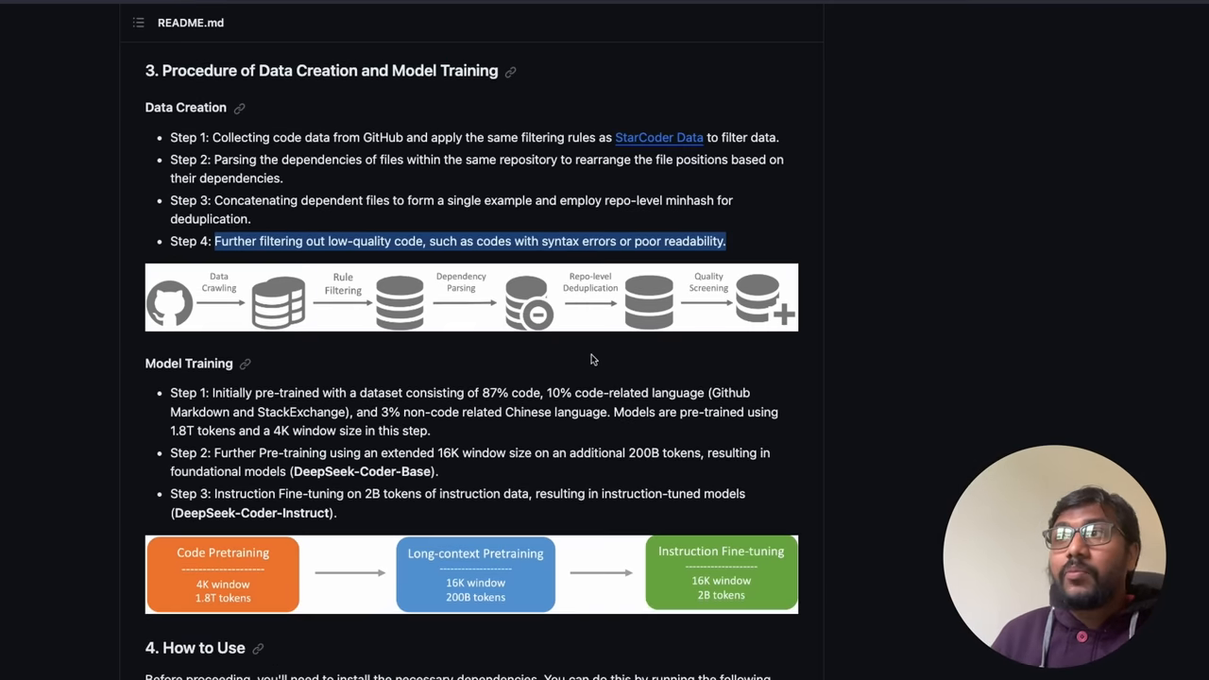
{"action": "scroll", "scroll_direction": "down", "scroll_amount": 3}
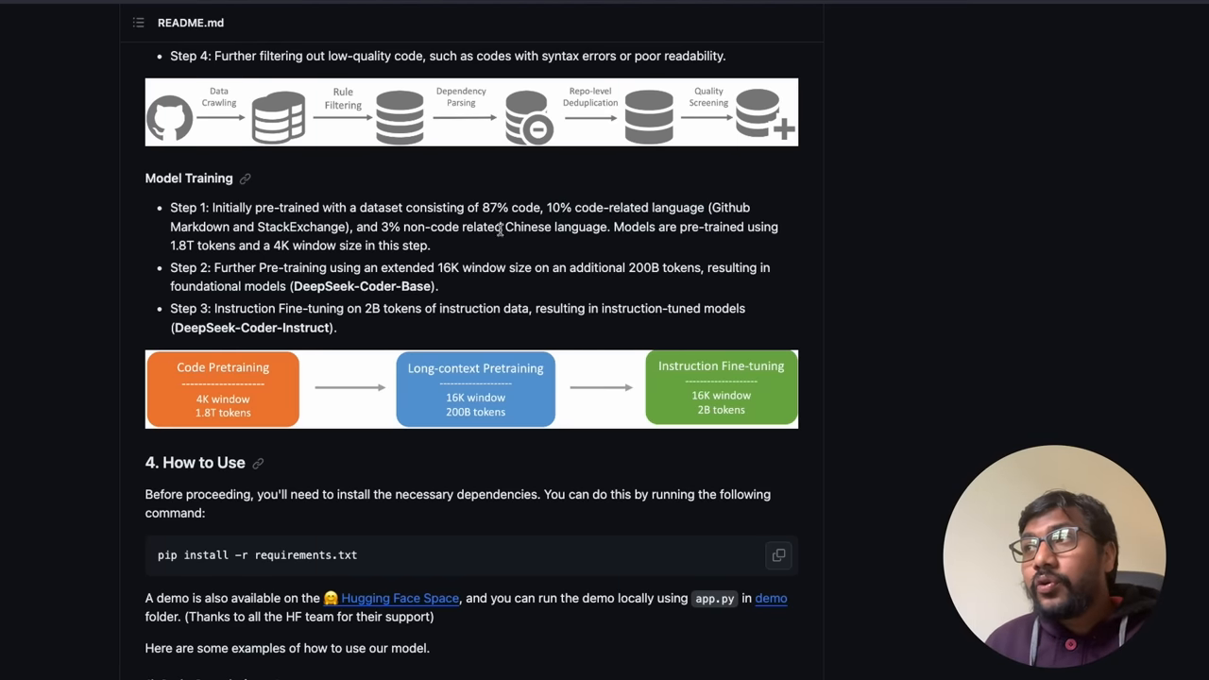
{"action": "left_click_drag", "start_coordinate": [379, 226], "coordinate": [609, 227]}
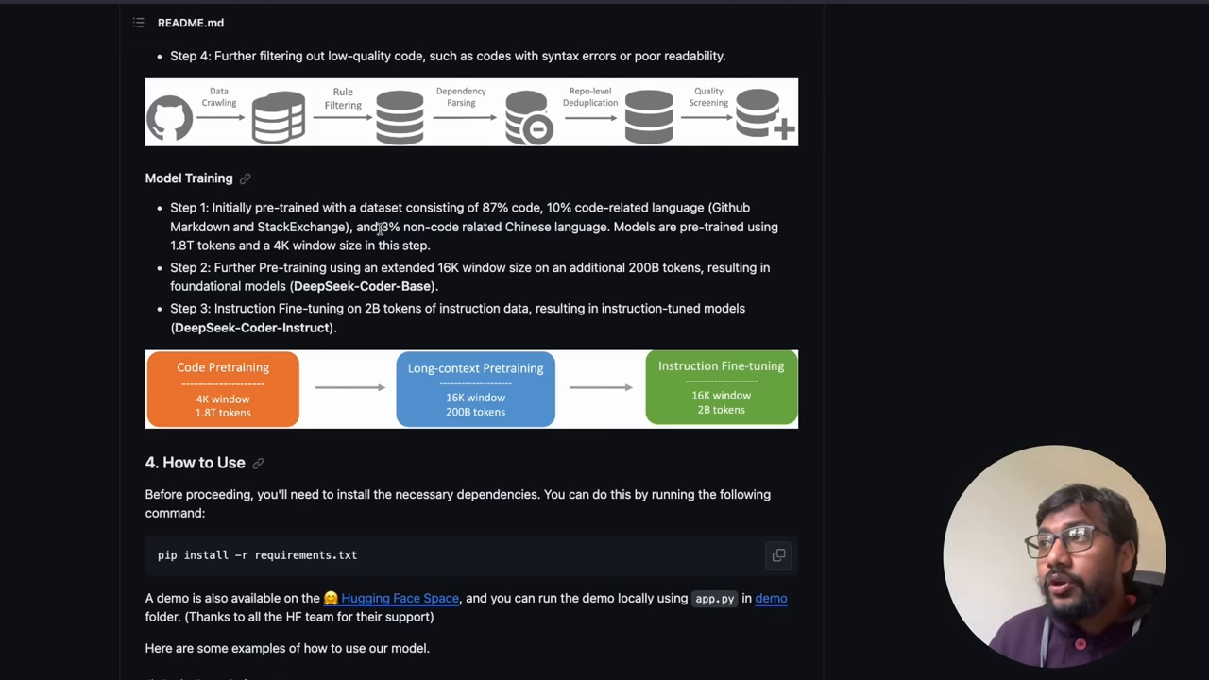
{"action": "mouse_move", "coordinate": [641, 238]}
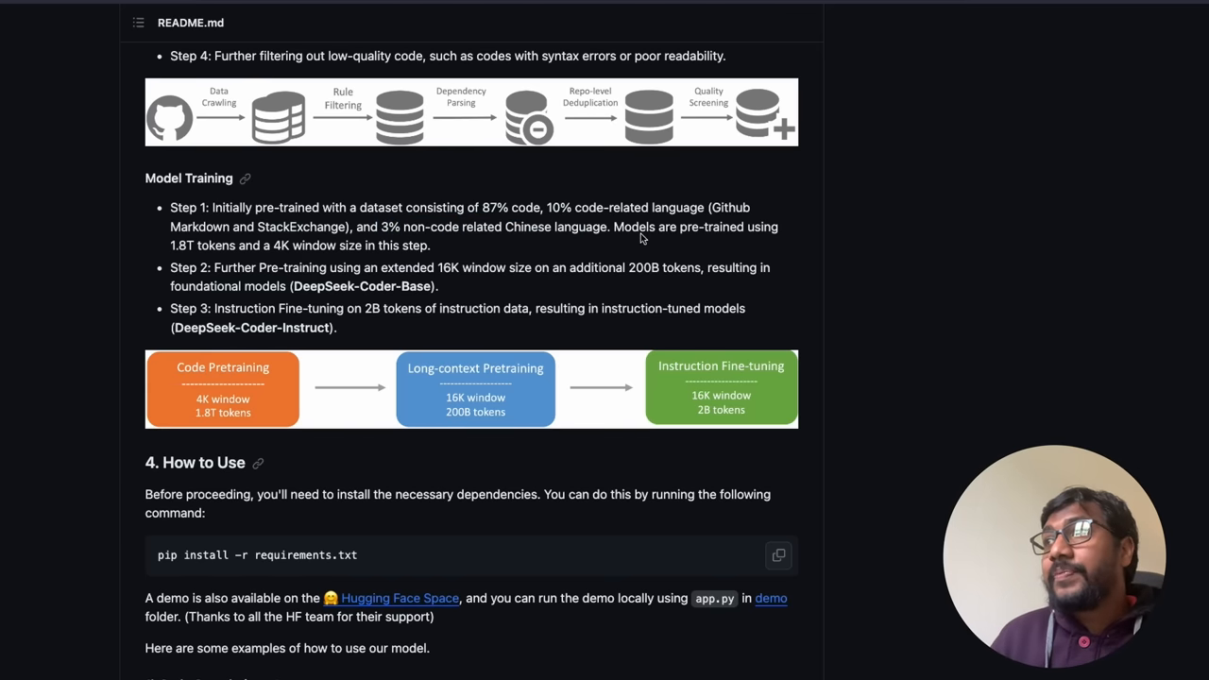
{"action": "left_click_drag", "start_coordinate": [613, 226], "coordinate": [430, 246]}
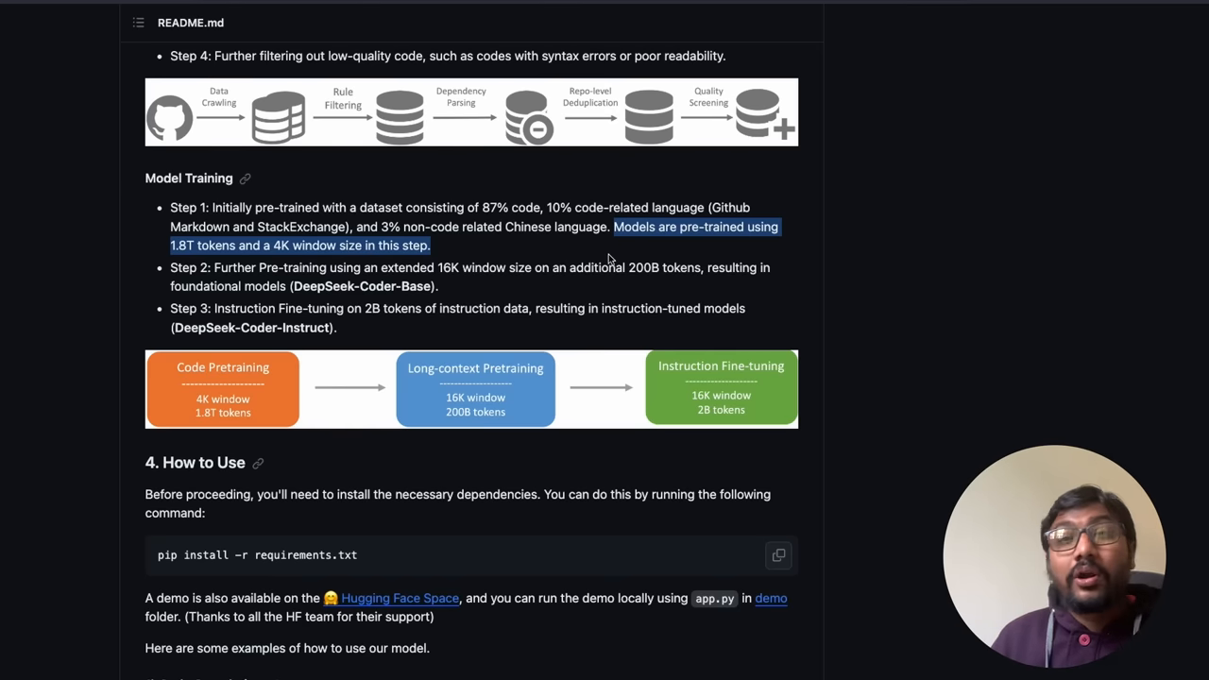
{"action": "left_click", "coordinate": [255, 246]}
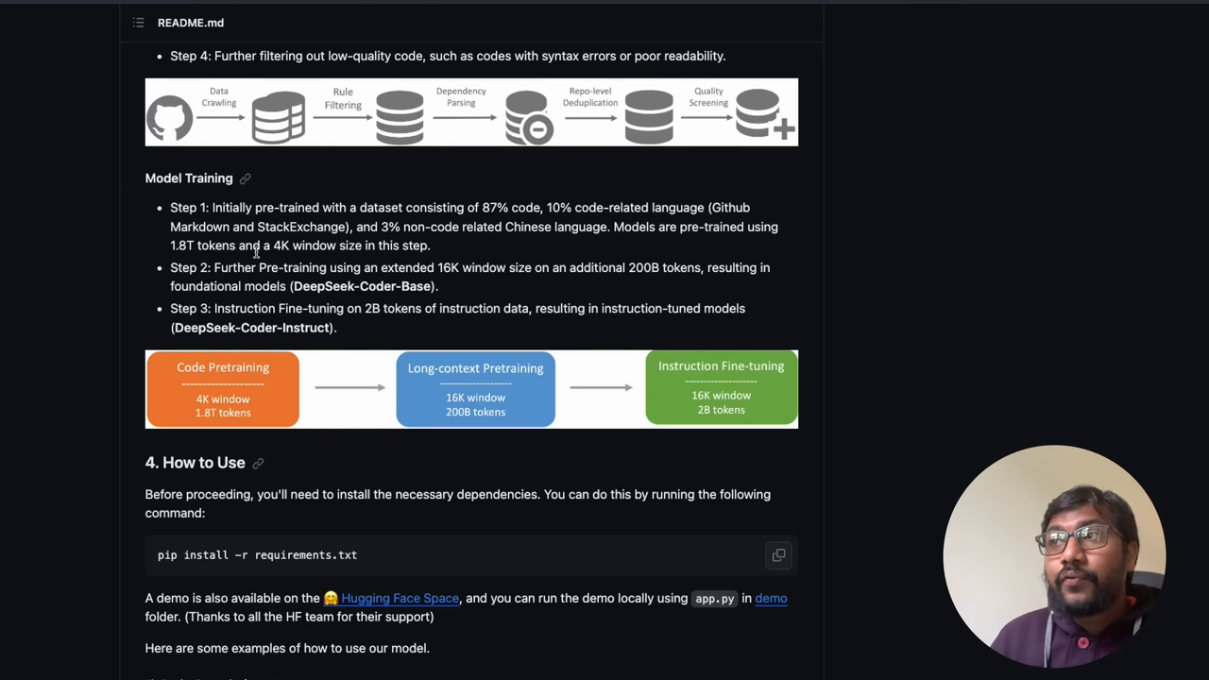
{"action": "mouse_move", "coordinate": [454, 249]}
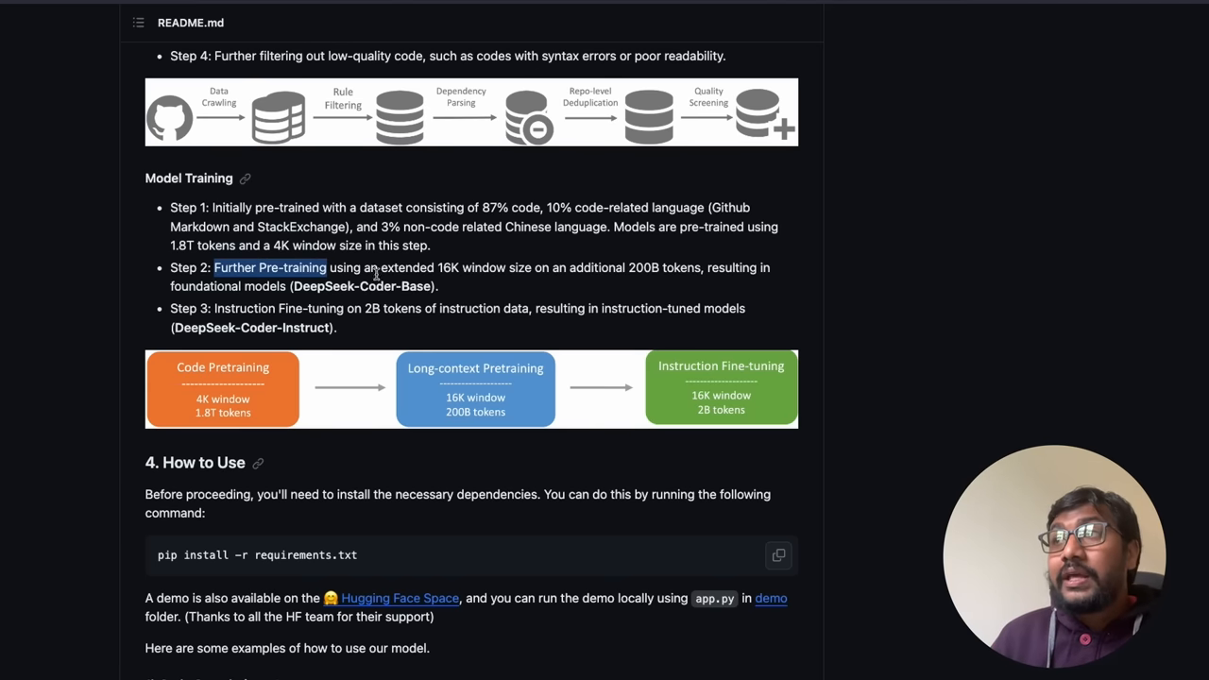
- Highlight Step 2's 16K window, 200B tokens phrase, then Step 3's instruction fine-tuning on 2B tokens
{"action": "left_click_drag", "start_coordinate": [380, 268], "coordinate": [546, 268]}
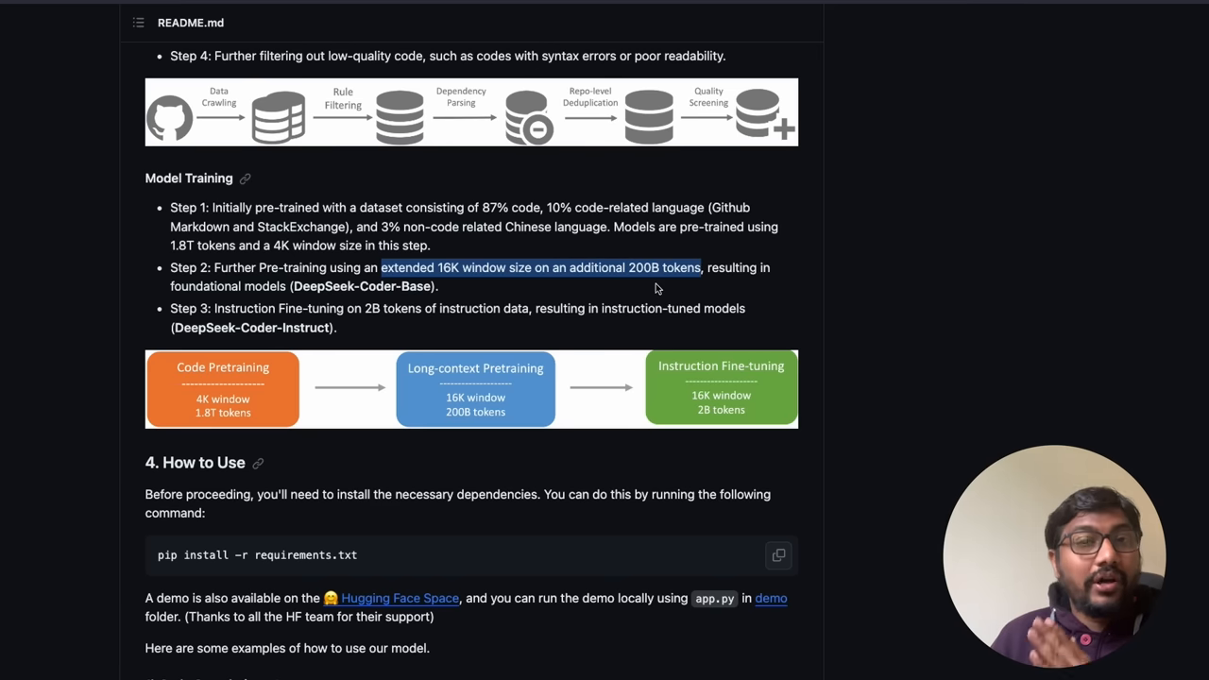
{"action": "mouse_move", "coordinate": [199, 299]}
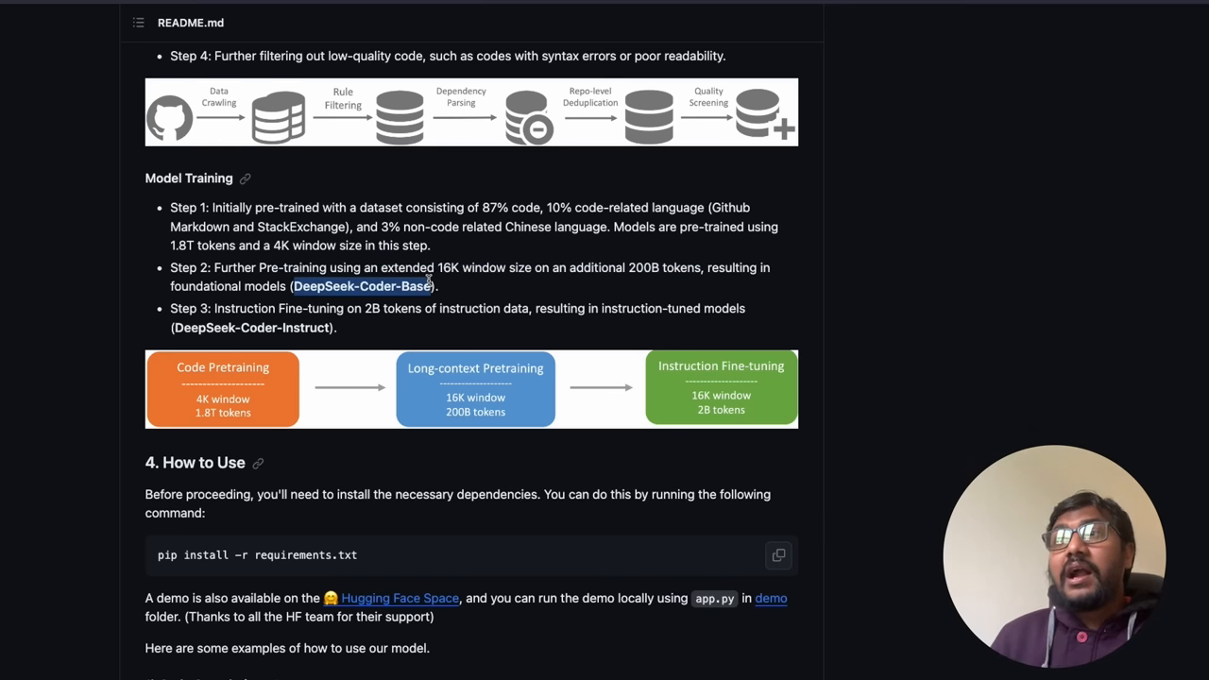
{"action": "mouse_move", "coordinate": [238, 321]}
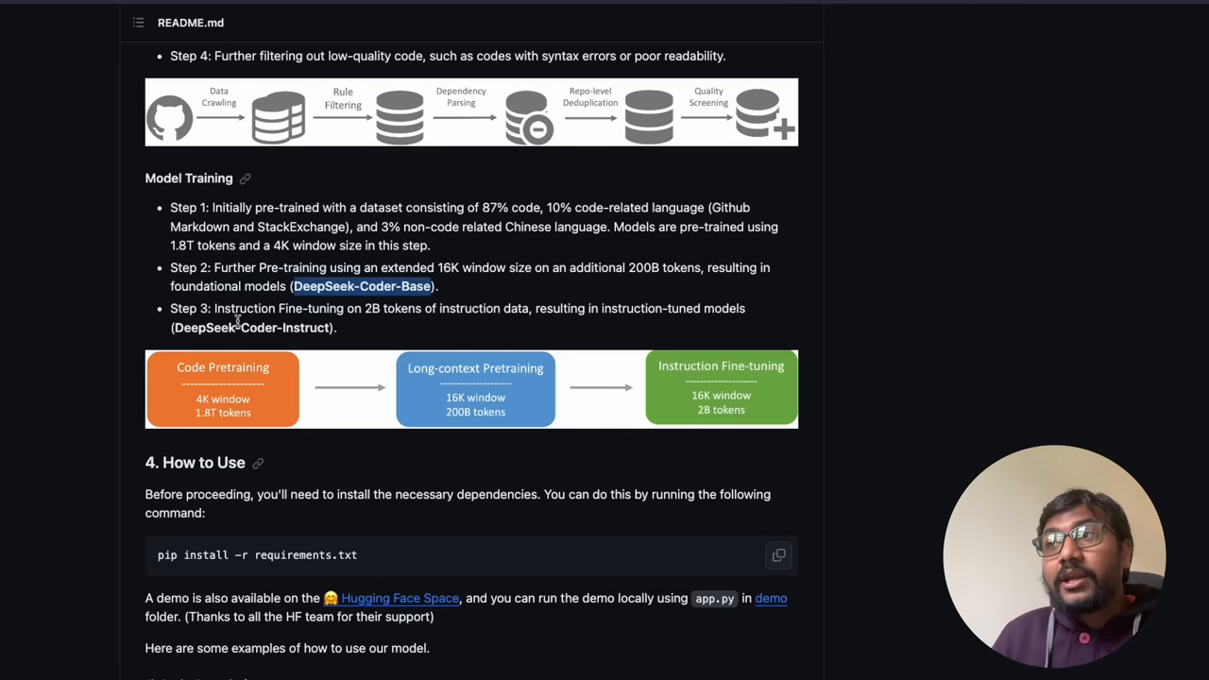
{"action": "left_click_drag", "start_coordinate": [215, 308], "coordinate": [412, 308]}
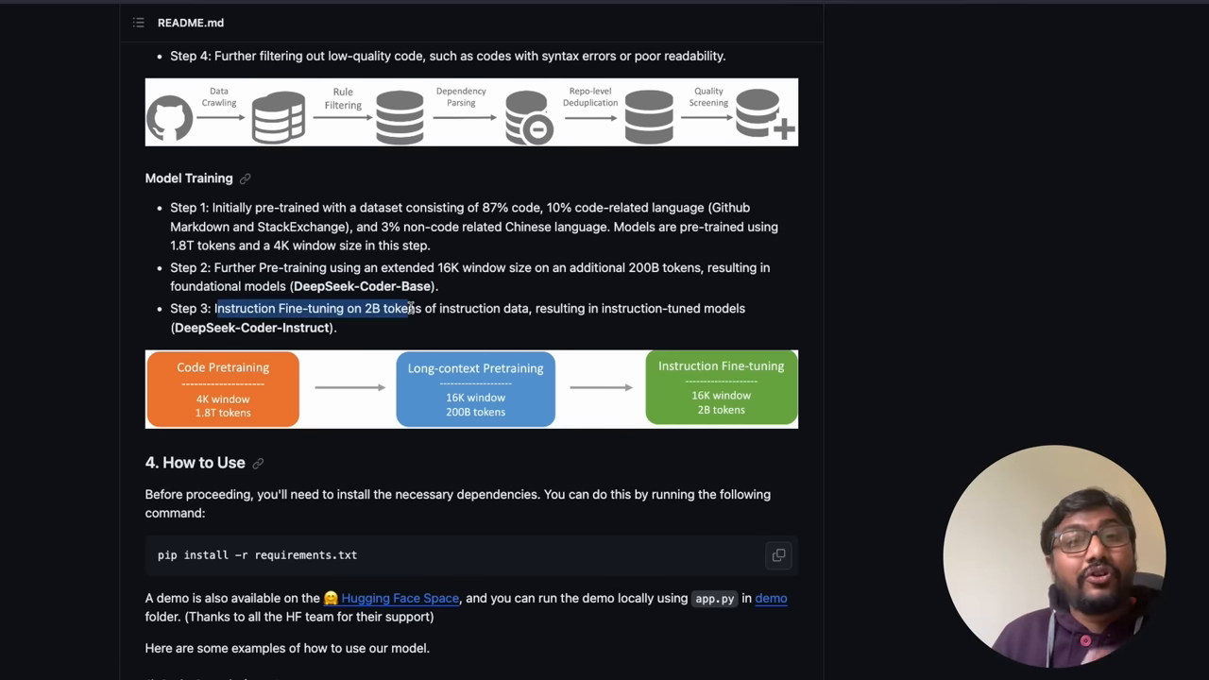
{"action": "left_click_drag", "start_coordinate": [412, 308], "coordinate": [533, 308]}
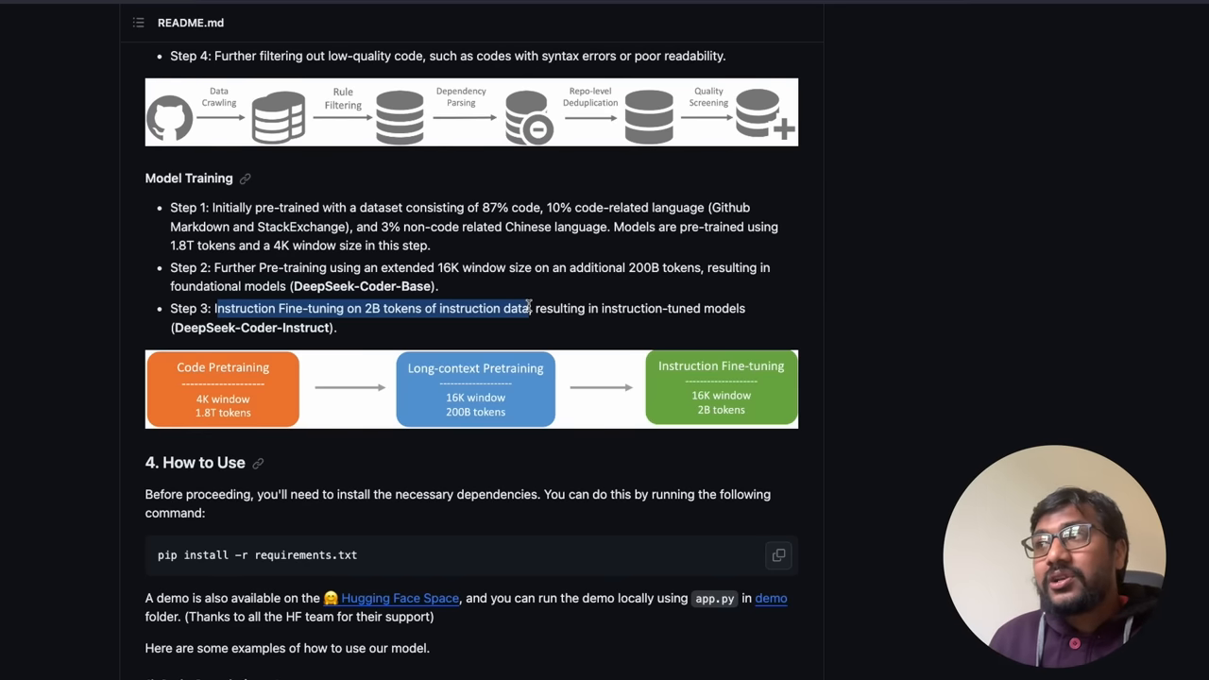
{"action": "left_click_drag", "start_coordinate": [533, 308], "coordinate": [744, 308]}
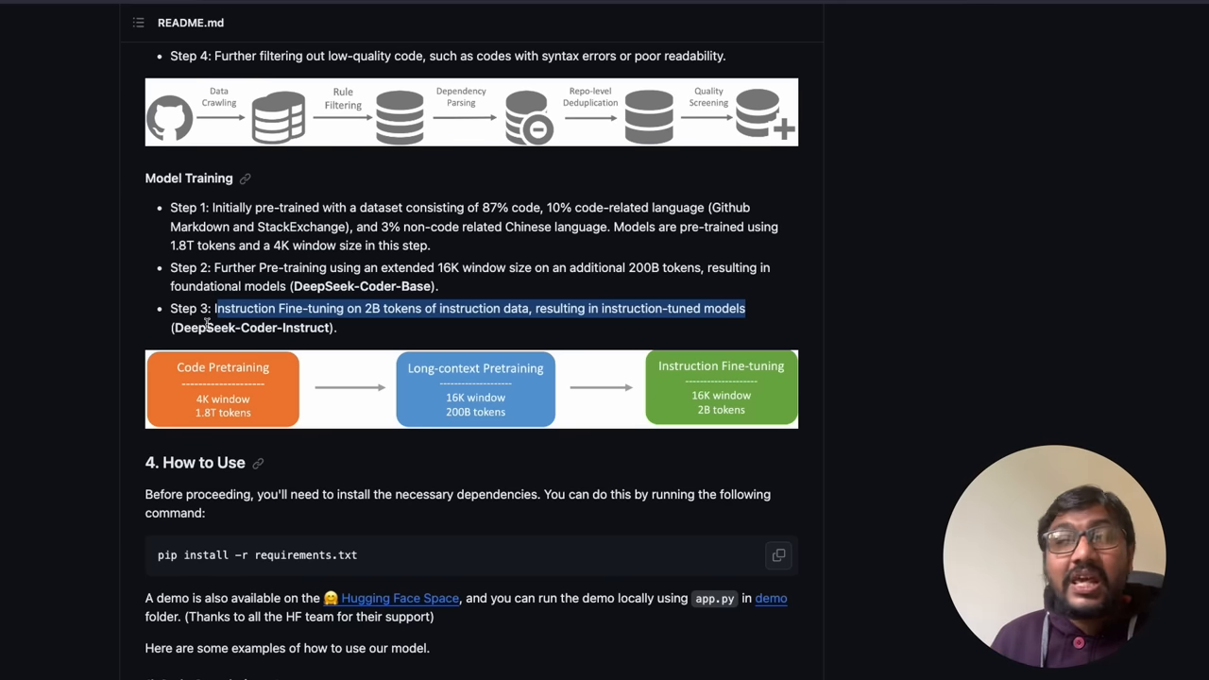
{"action": "mouse_move", "coordinate": [690, 423]}
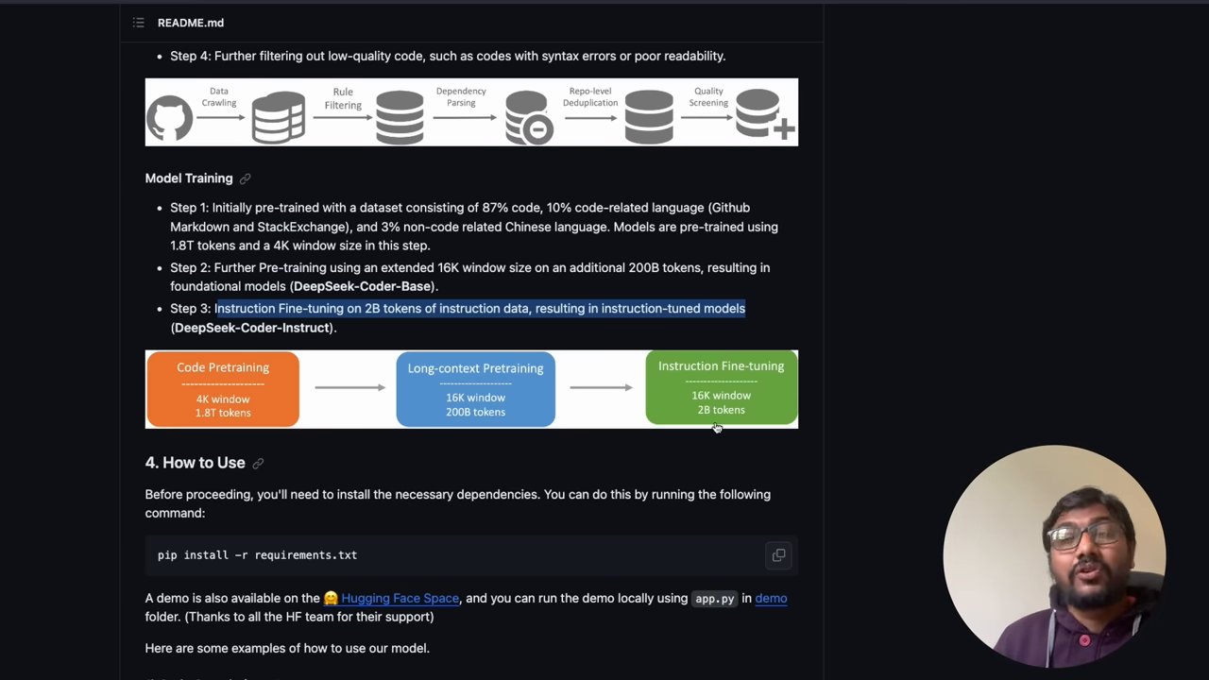
{"action": "mouse_move", "coordinate": [735, 412]}
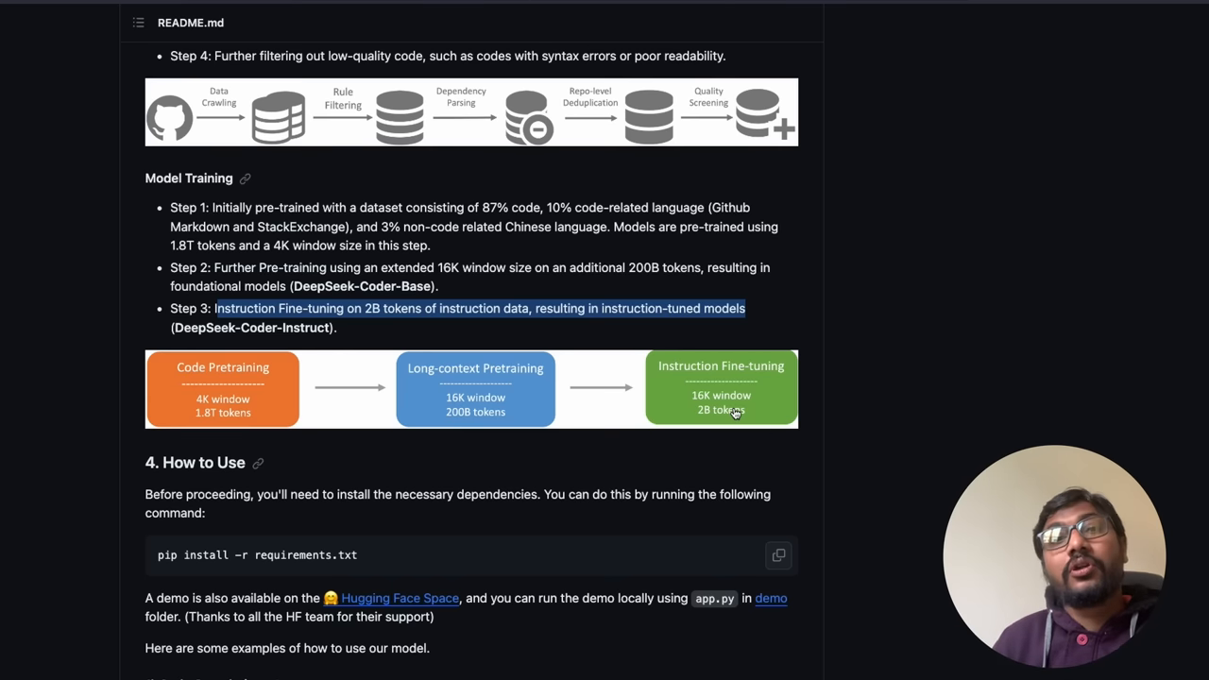
{"action": "mouse_move", "coordinate": [688, 361]}
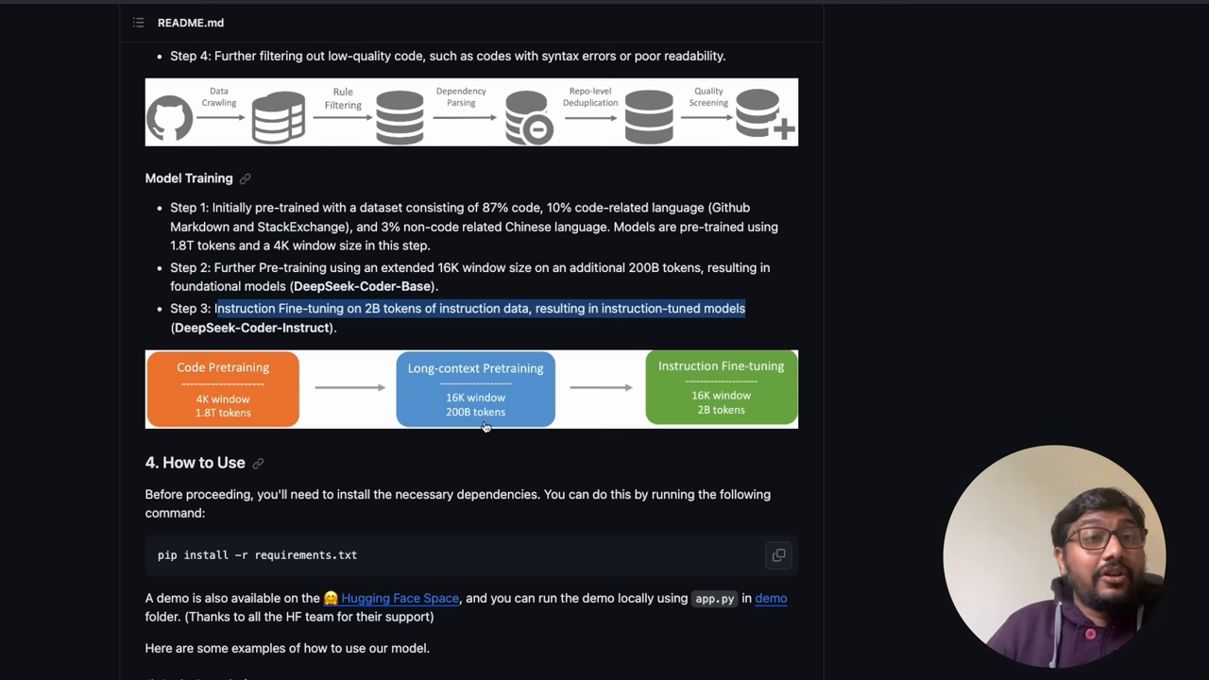
{"action": "mouse_move", "coordinate": [109, 288]}
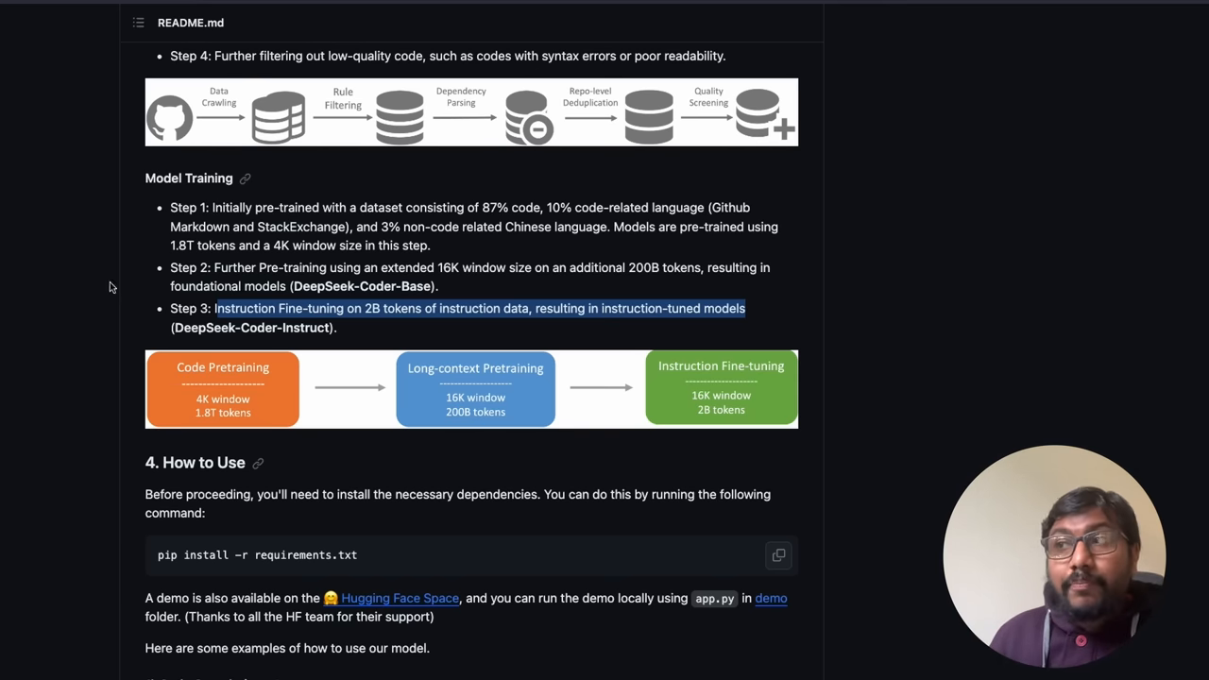
{"action": "mouse_move", "coordinate": [207, 427]}
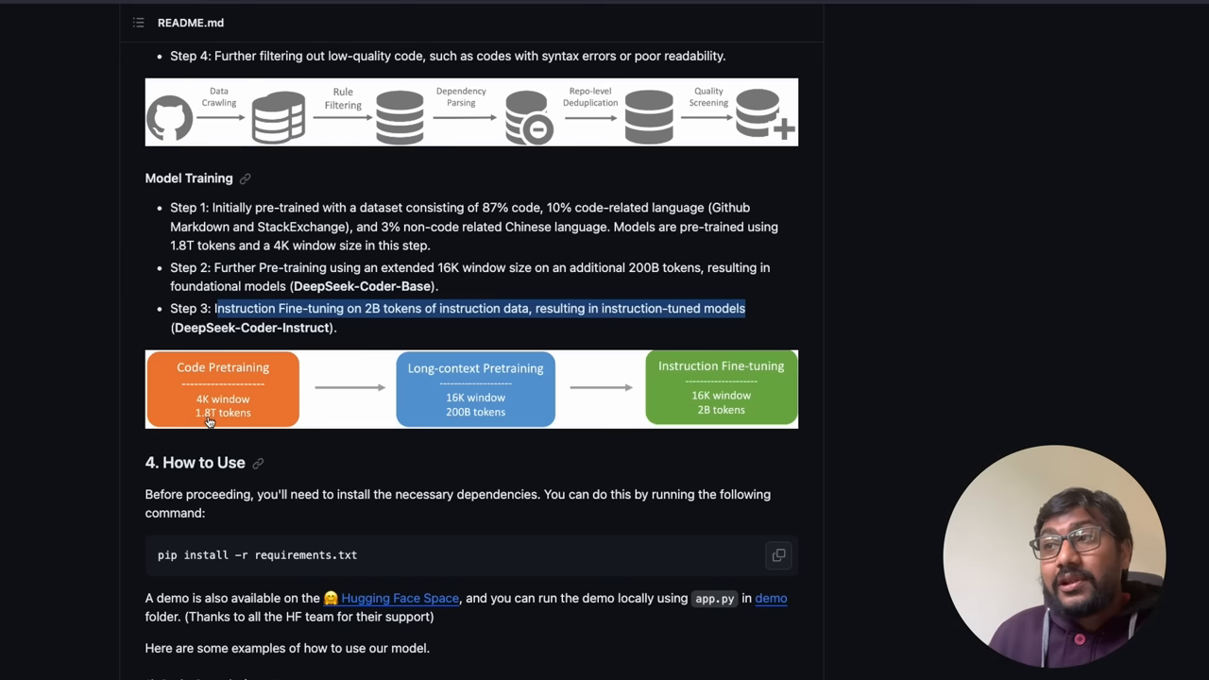
- Go through the '4. How to Use' quicksort code-completion example in the README
{"action": "scroll", "scroll_direction": "down", "scroll_amount": 3}
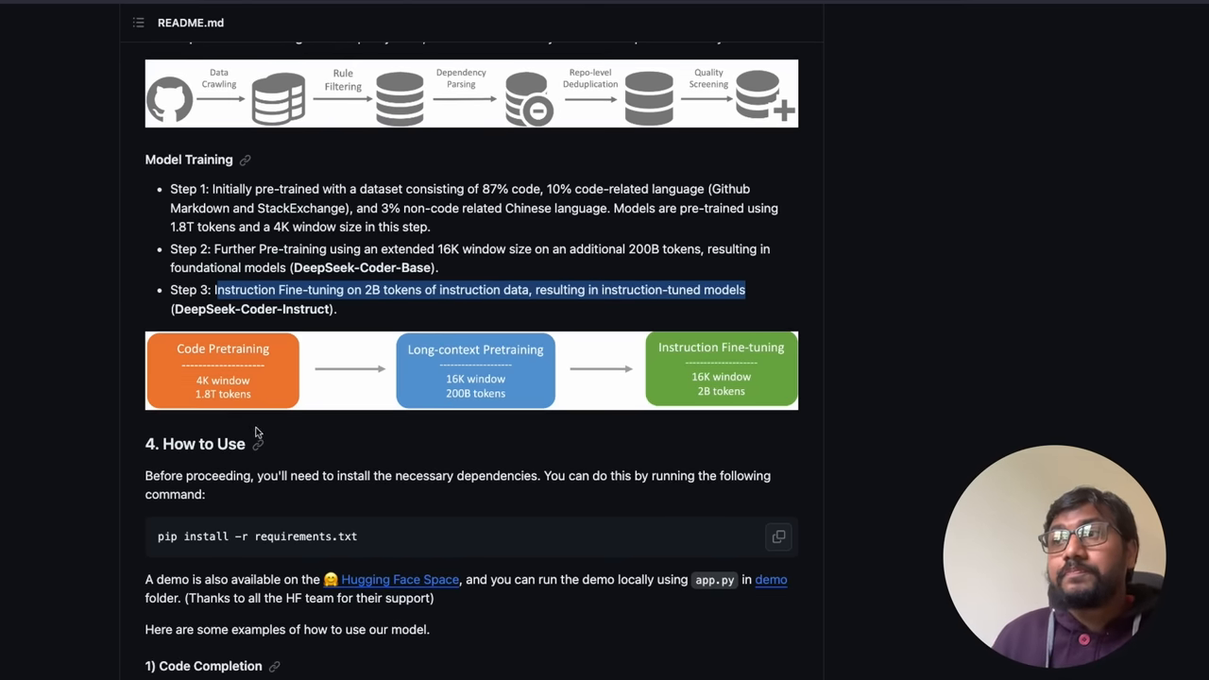
{"action": "scroll", "scroll_direction": "down", "scroll_amount": 3}
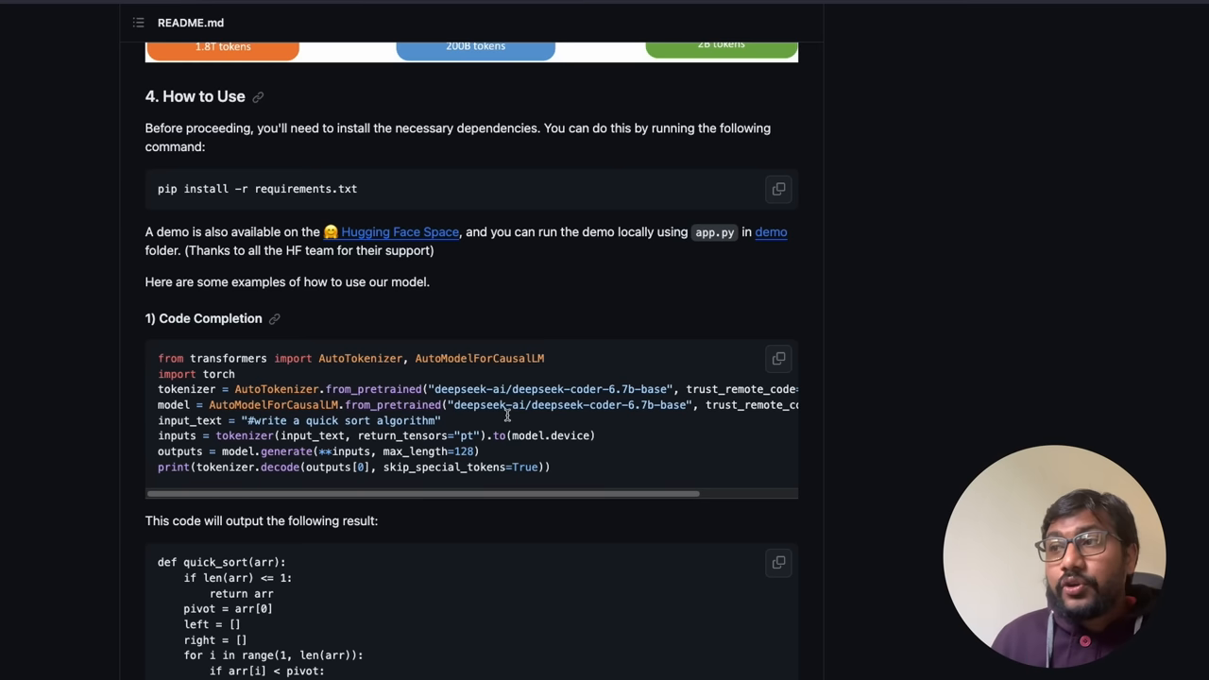
{"action": "mouse_move", "coordinate": [396, 563]}
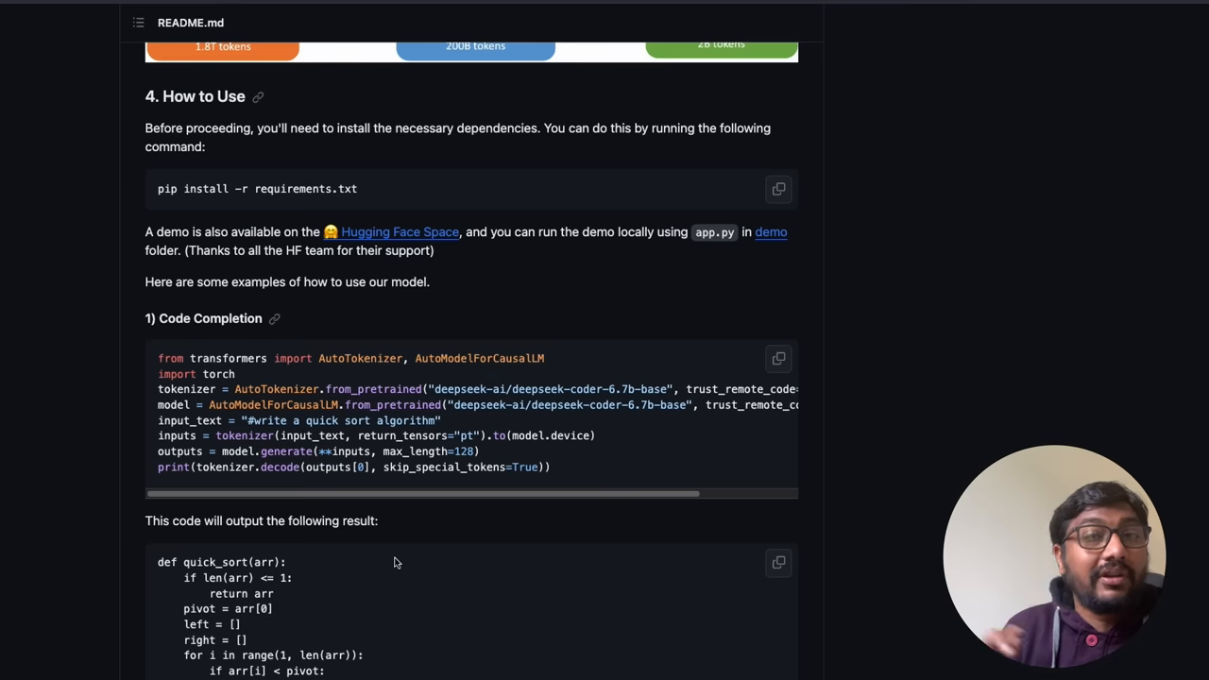
{"action": "scroll", "scroll_direction": "down", "scroll_amount": 3}
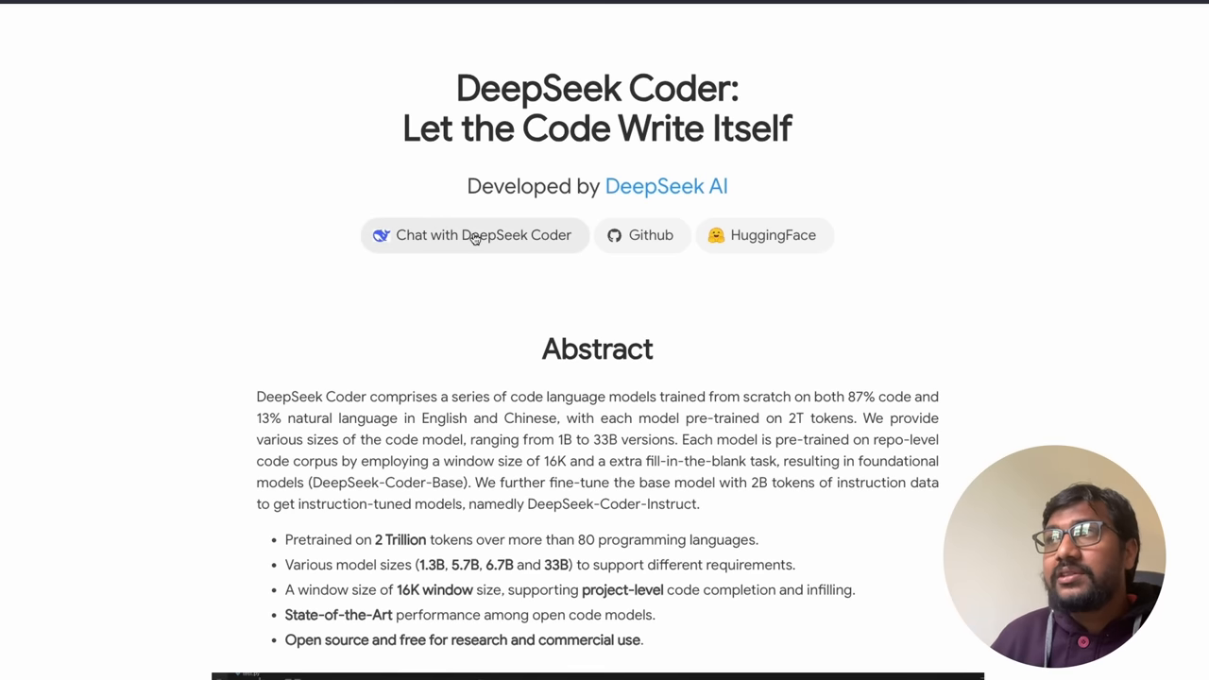
- Start 'Chat with DeepSeek Coder', landing on the Alpha login page
{"action": "left_click", "coordinate": [474, 234]}
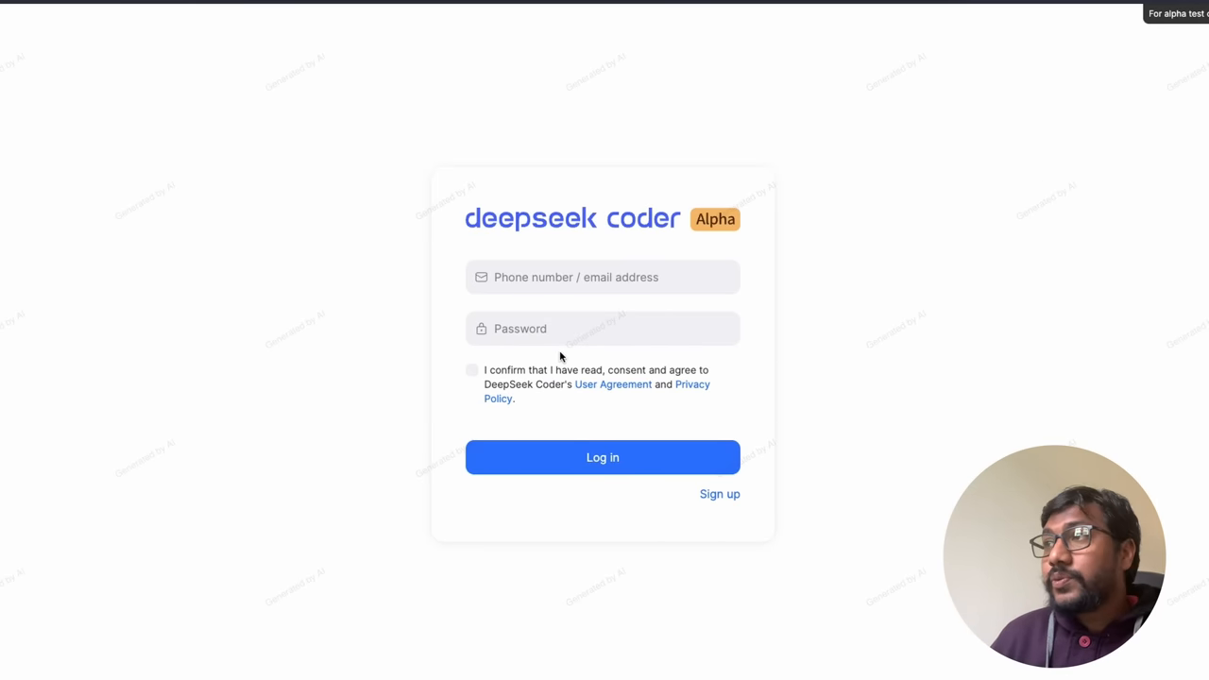
{"action": "mouse_move", "coordinate": [336, 378]}
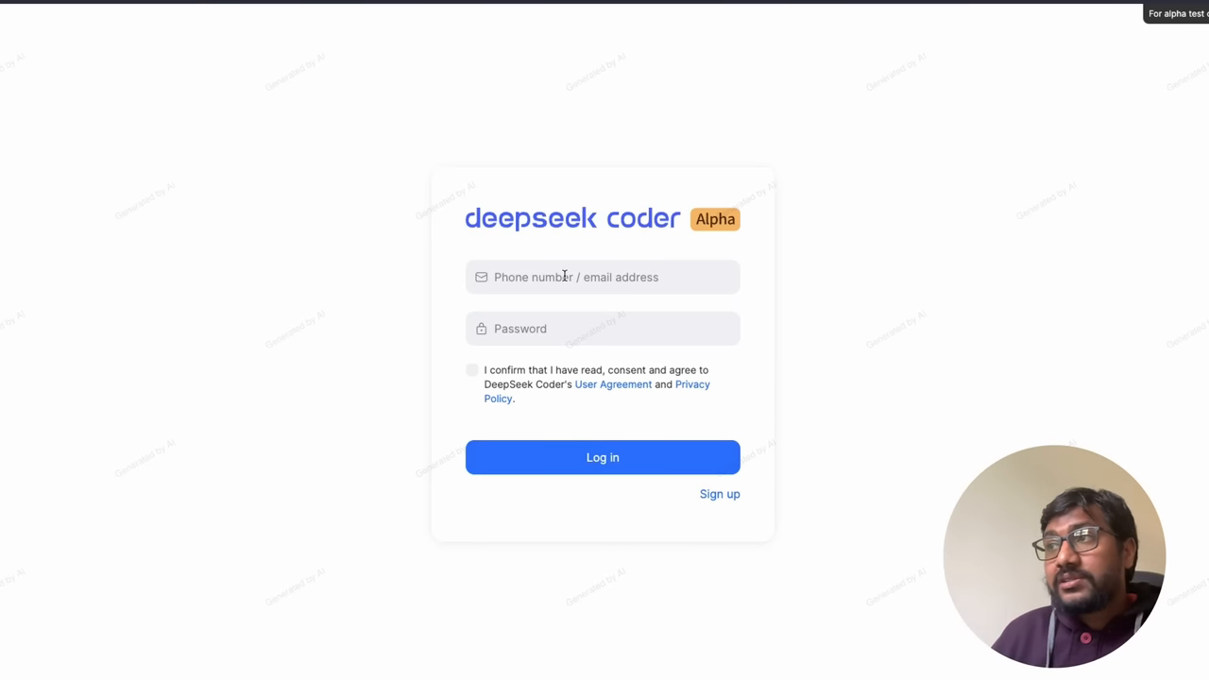
{"action": "mouse_move", "coordinate": [429, 338]}
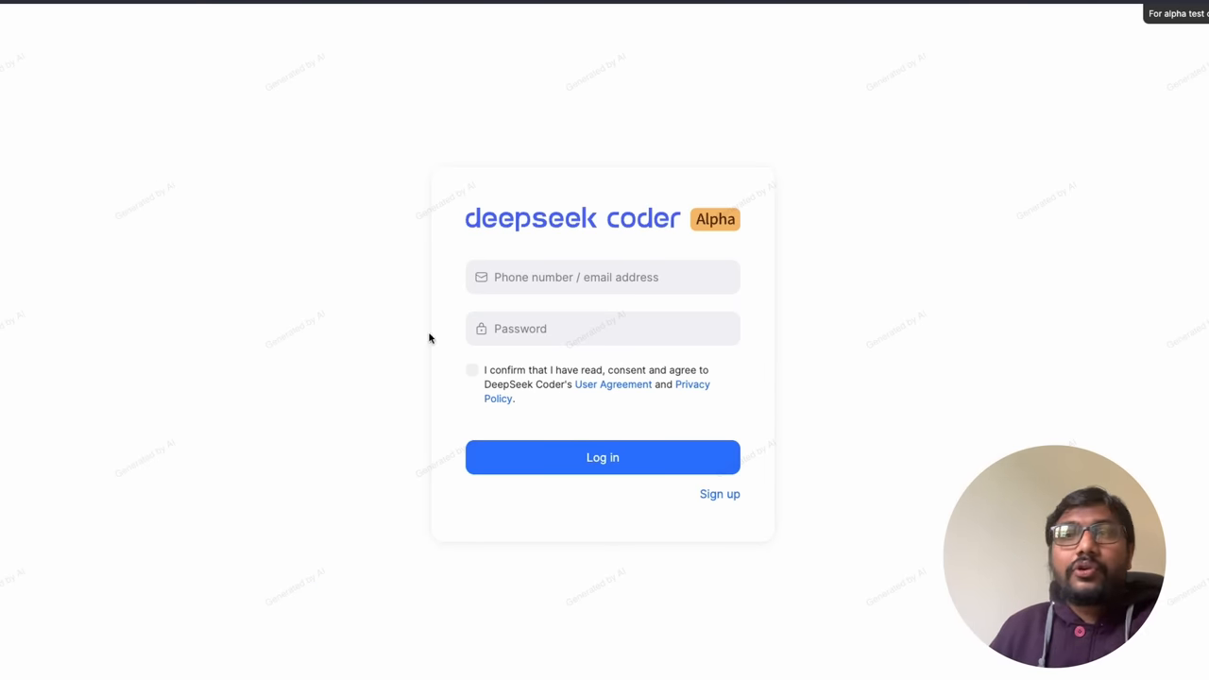
{"action": "mouse_move", "coordinate": [713, 83]}
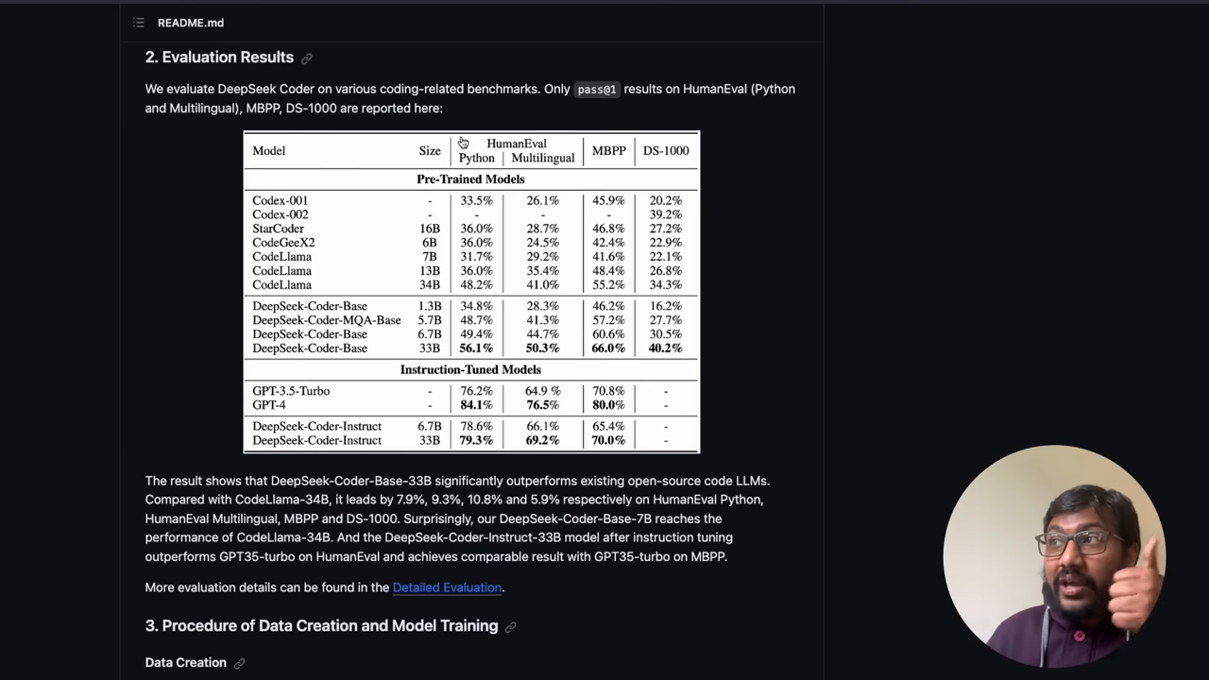
{"action": "mouse_move", "coordinate": [553, 244]}
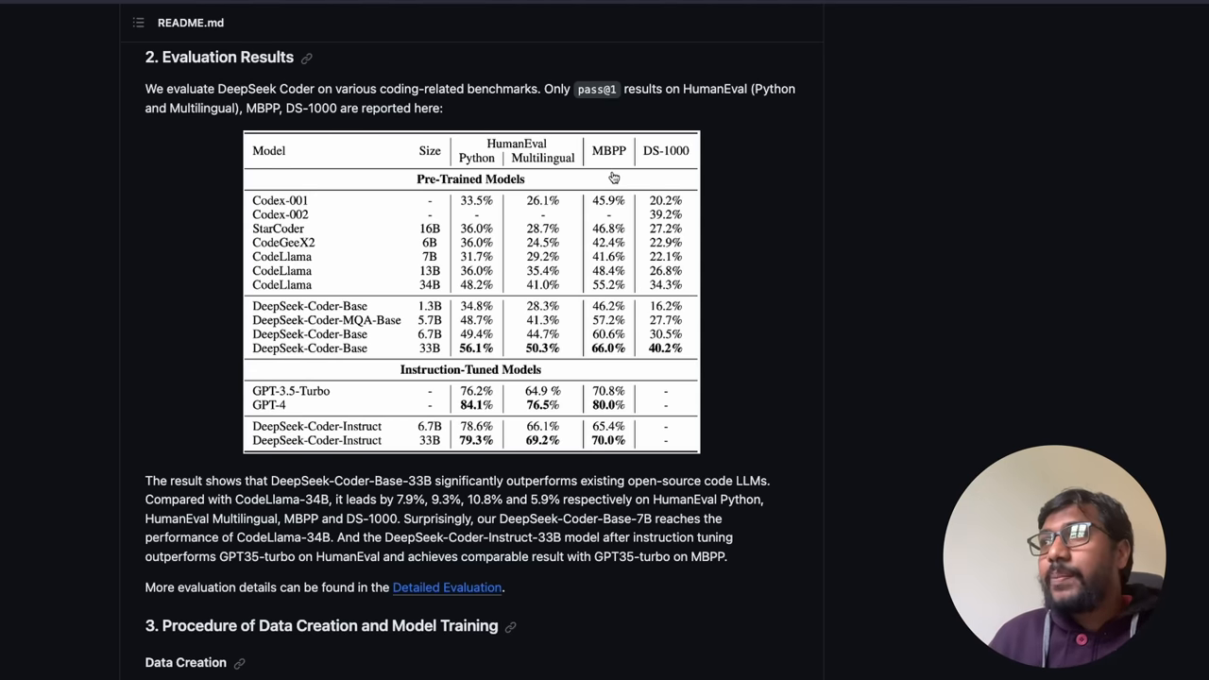
{"action": "mouse_move", "coordinate": [657, 160]}
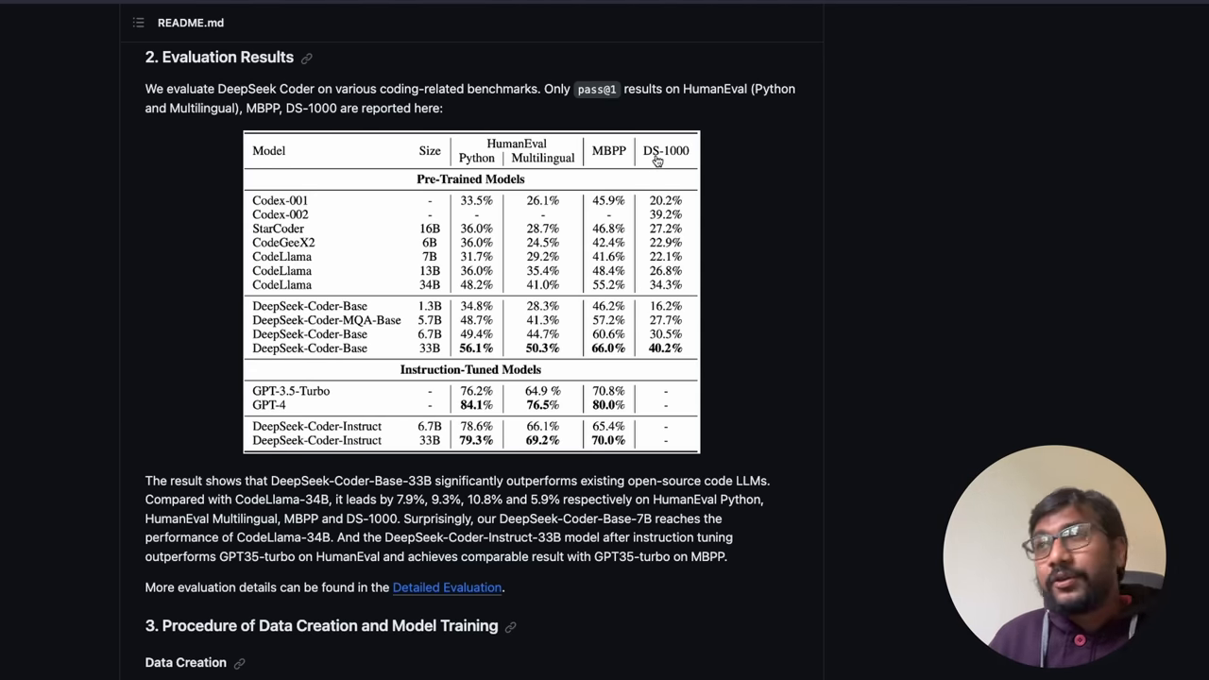
{"action": "mouse_move", "coordinate": [586, 310]}
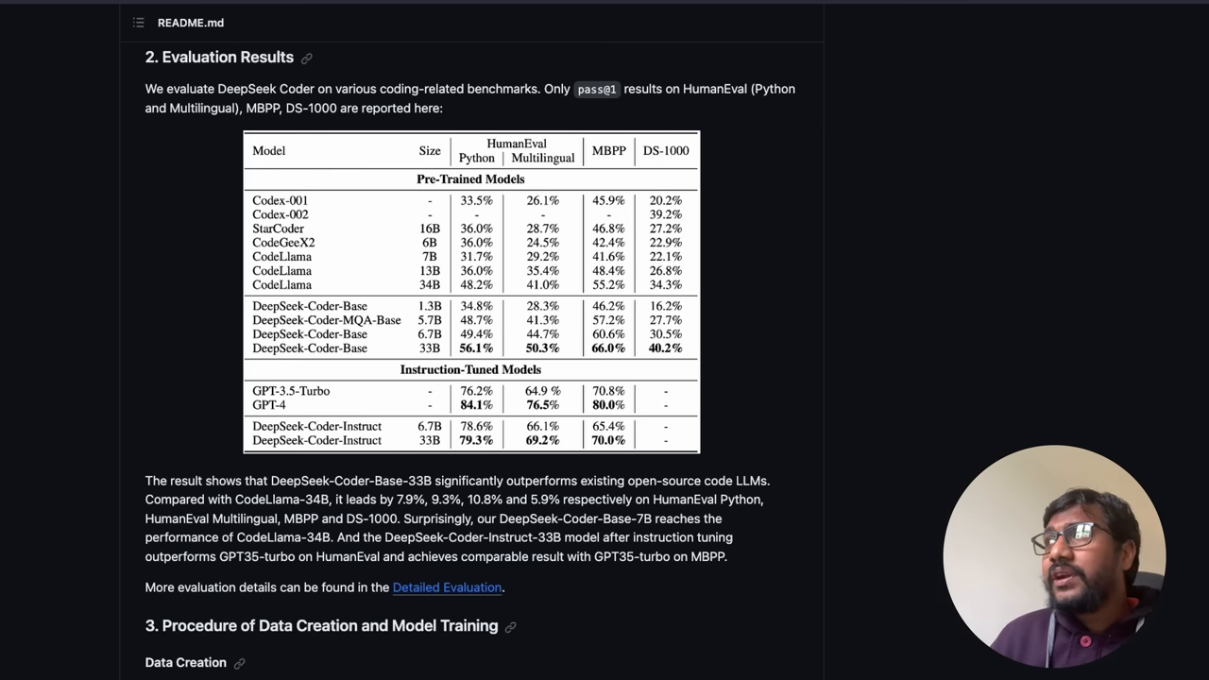
{"action": "mouse_move", "coordinate": [506, 353]}
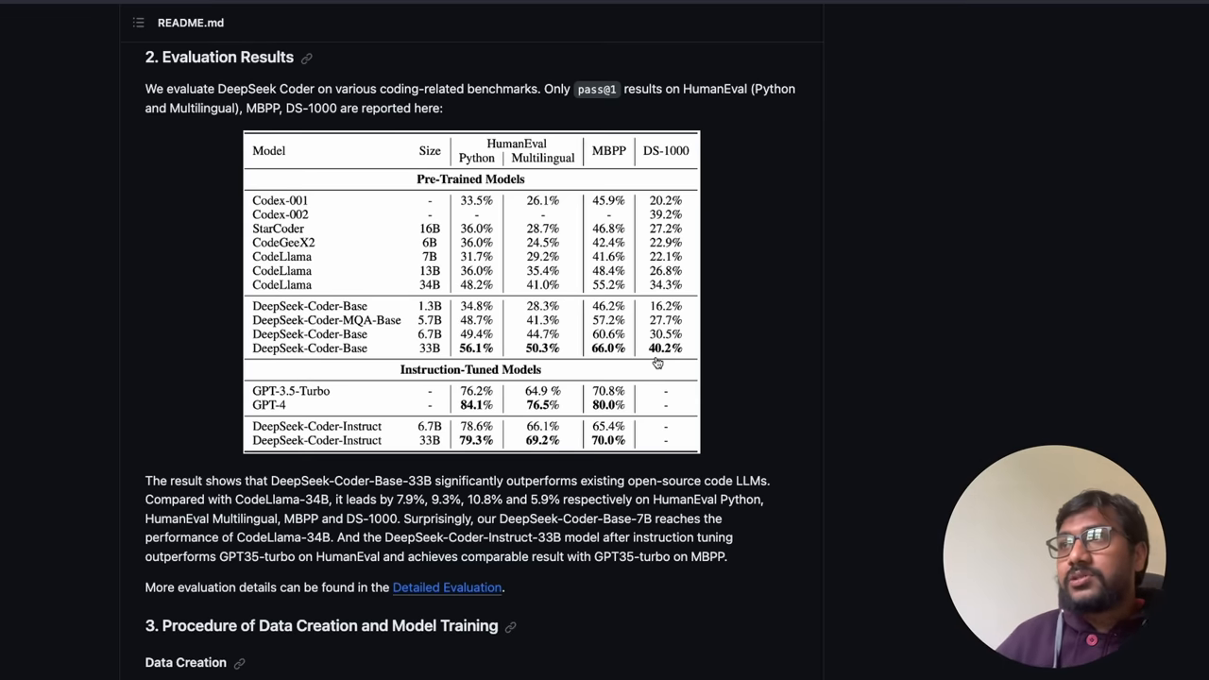
{"action": "mouse_move", "coordinate": [269, 217]}
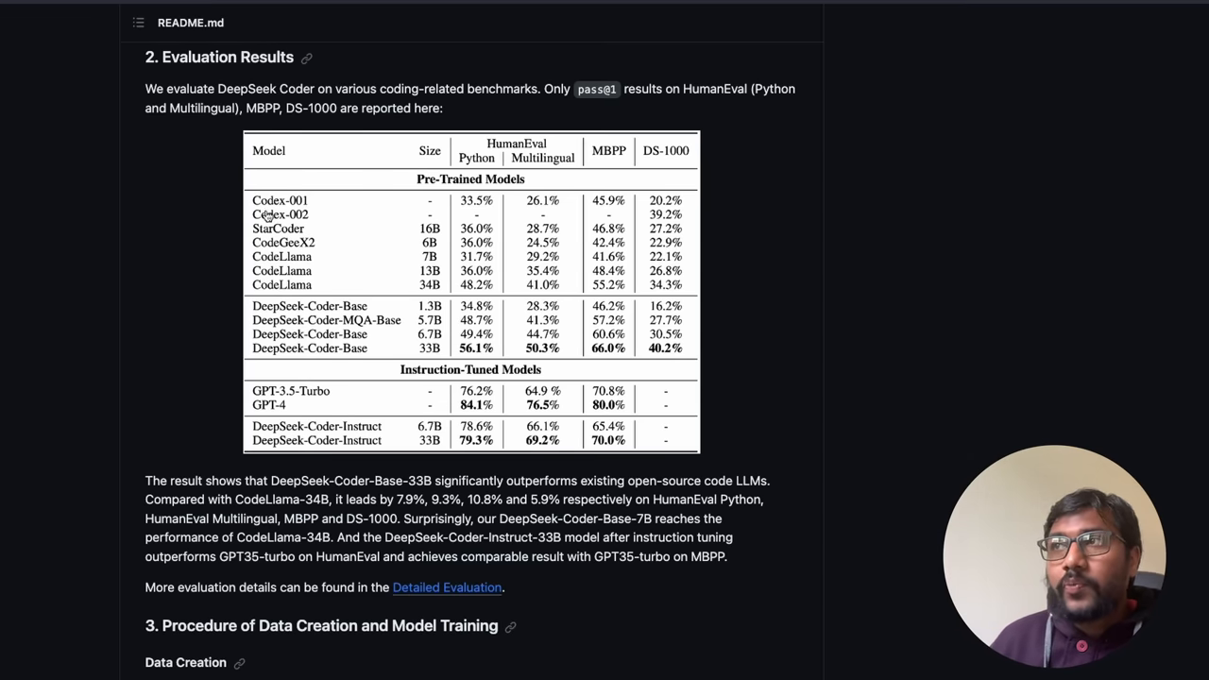
{"action": "mouse_move", "coordinate": [255, 256]}
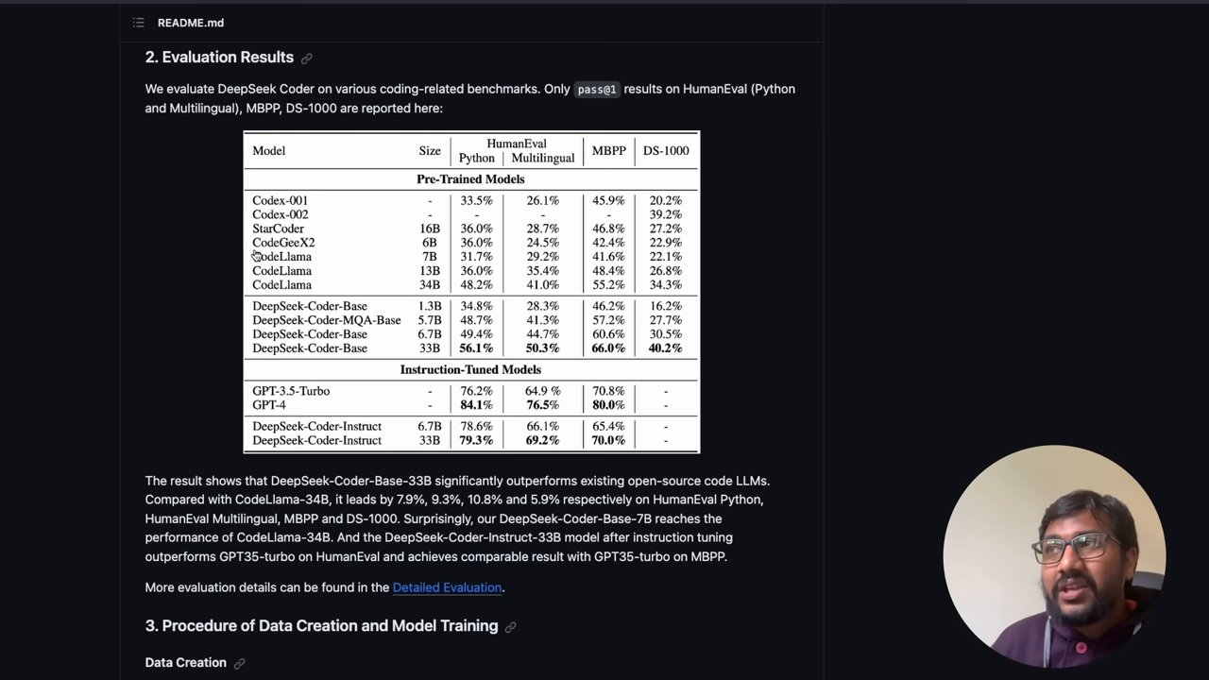
{"action": "mouse_move", "coordinate": [423, 259]}
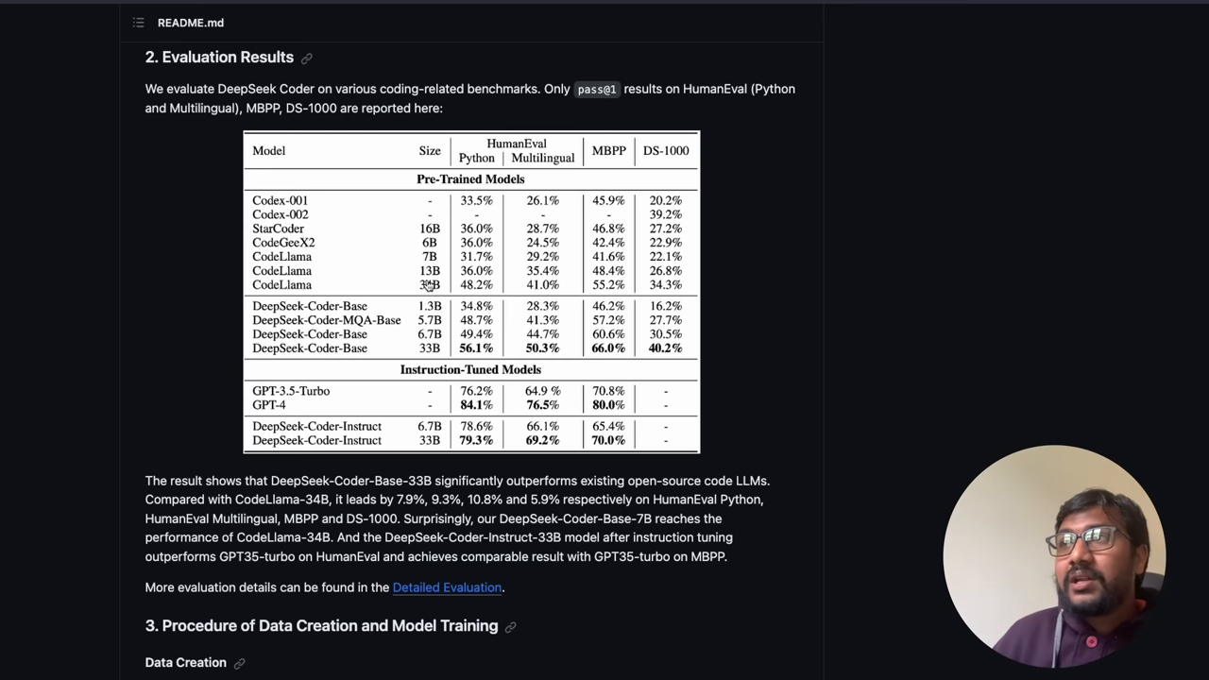
{"action": "mouse_move", "coordinate": [446, 367]}
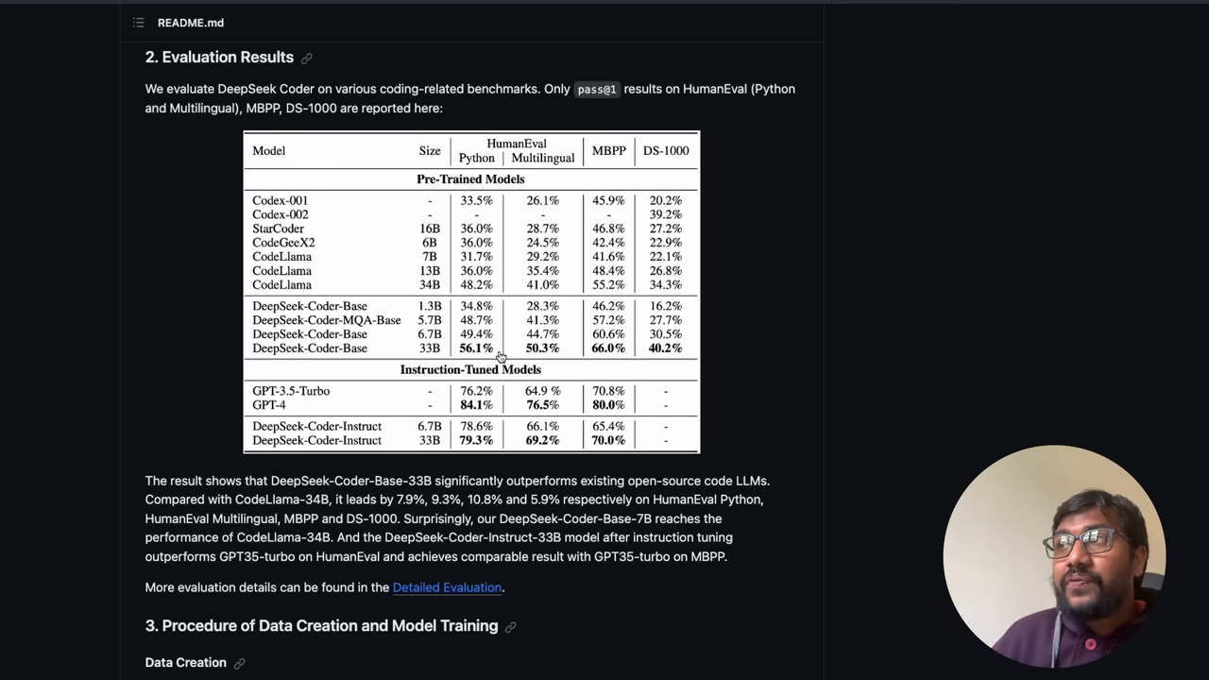
{"action": "mouse_move", "coordinate": [476, 168]}
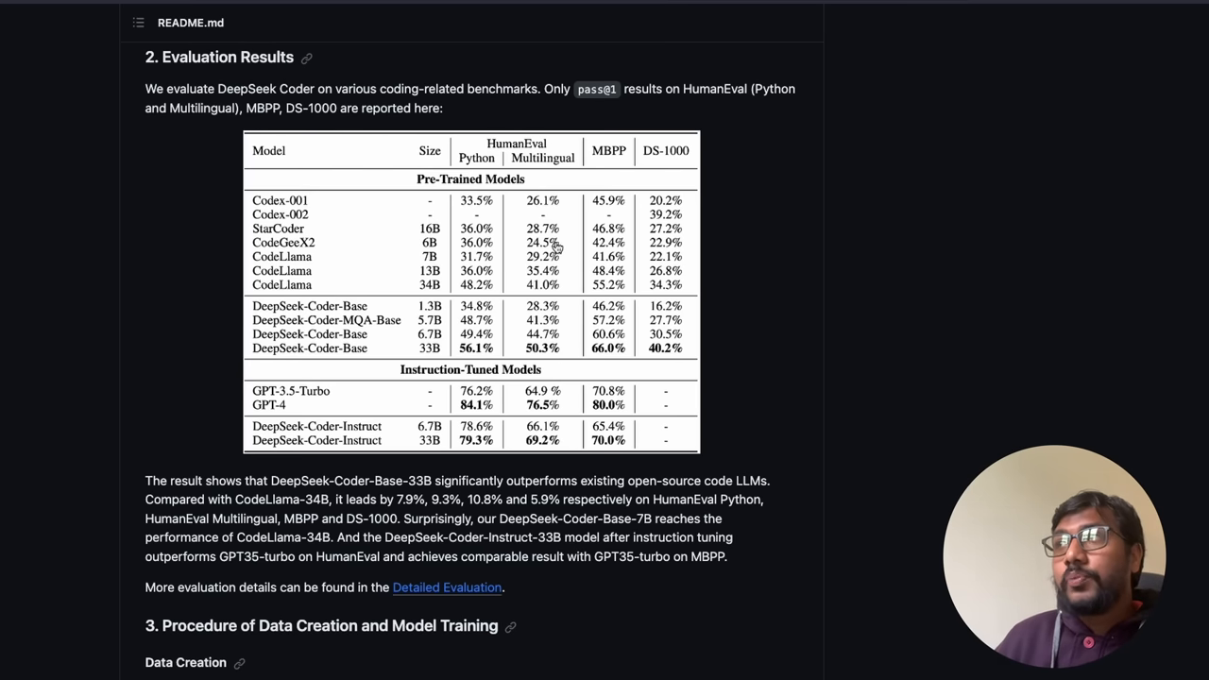
{"action": "mouse_move", "coordinate": [642, 170]}
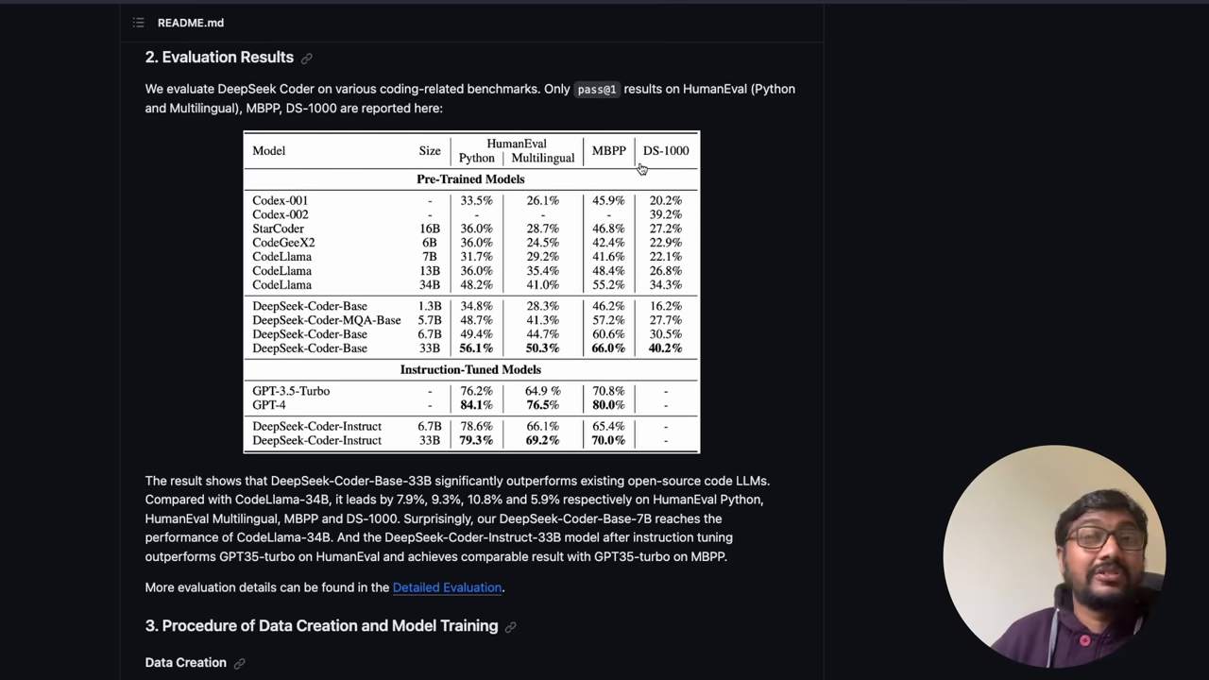
{"action": "mouse_move", "coordinate": [604, 355]}
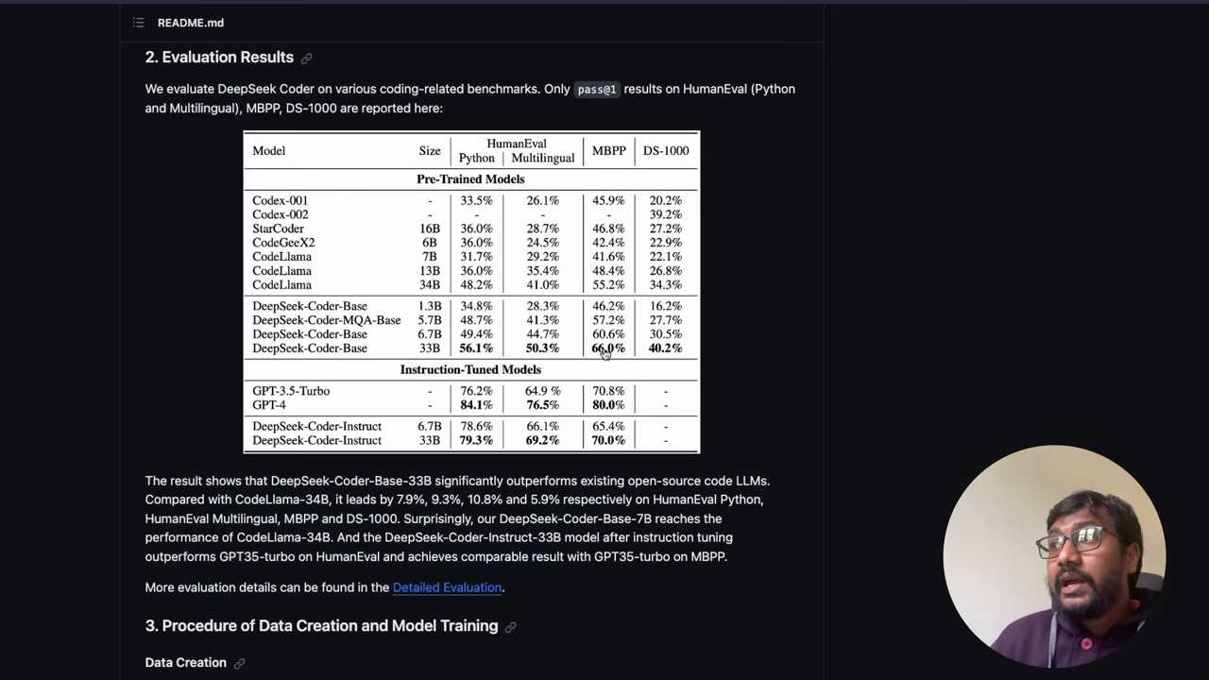
{"action": "mouse_move", "coordinate": [671, 368]}
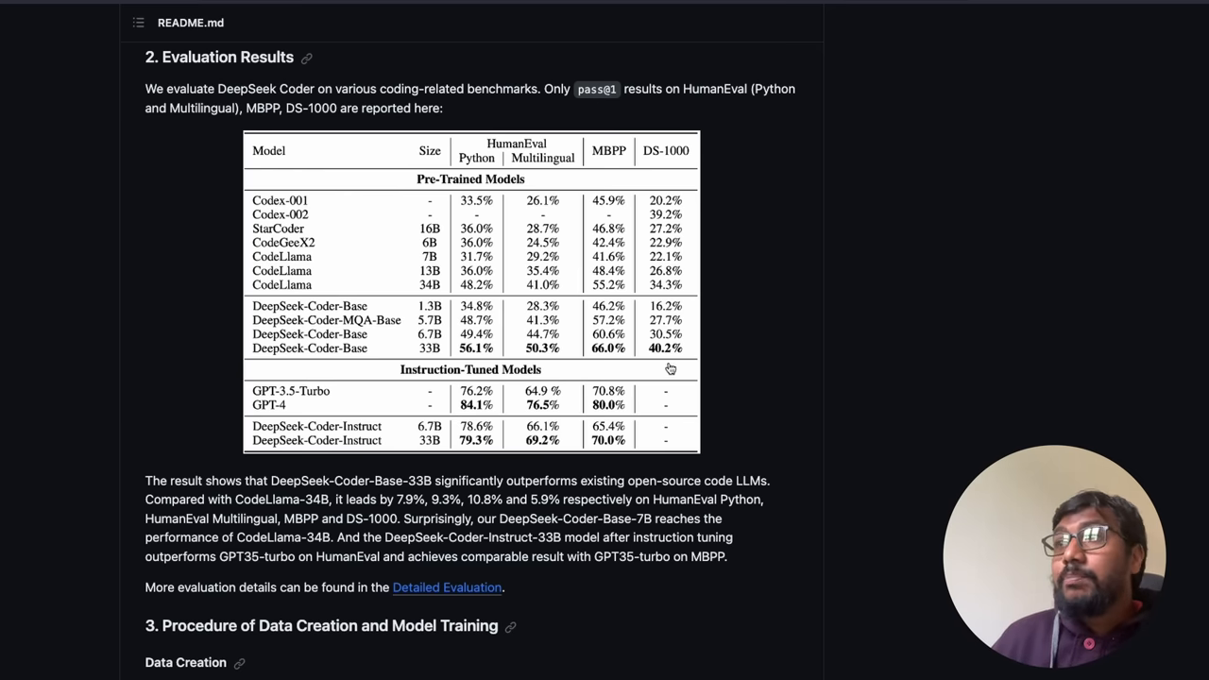
{"action": "mouse_move", "coordinate": [620, 298]}
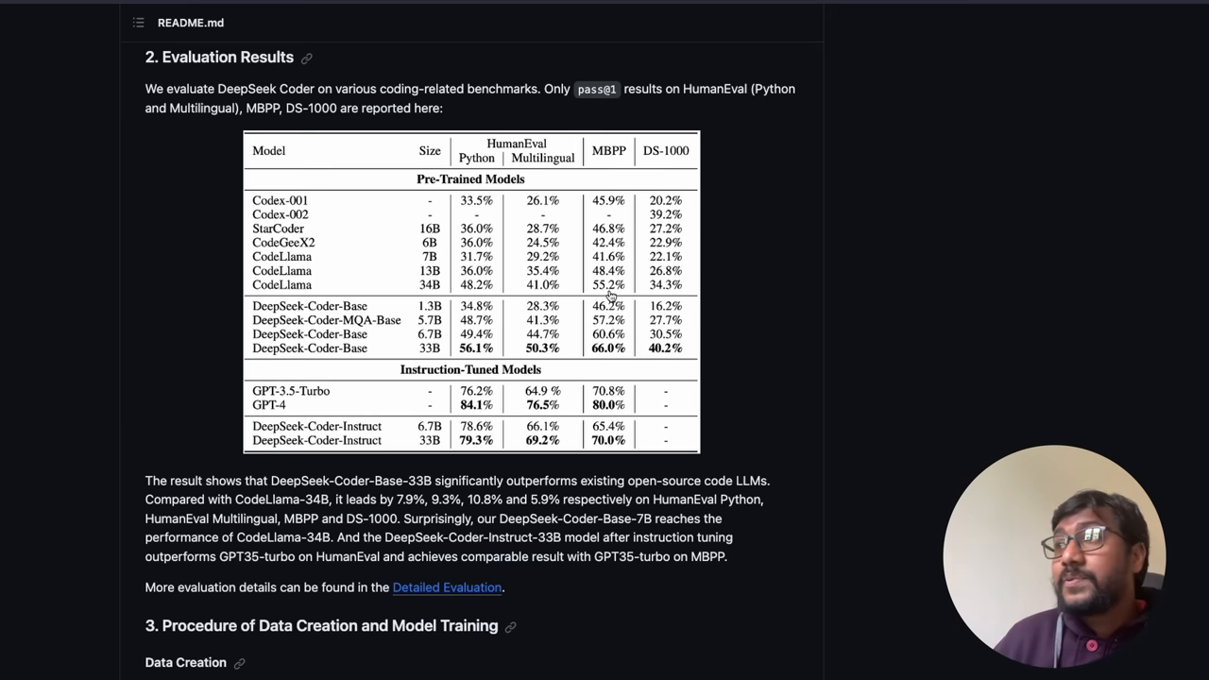
{"action": "mouse_move", "coordinate": [672, 193]}
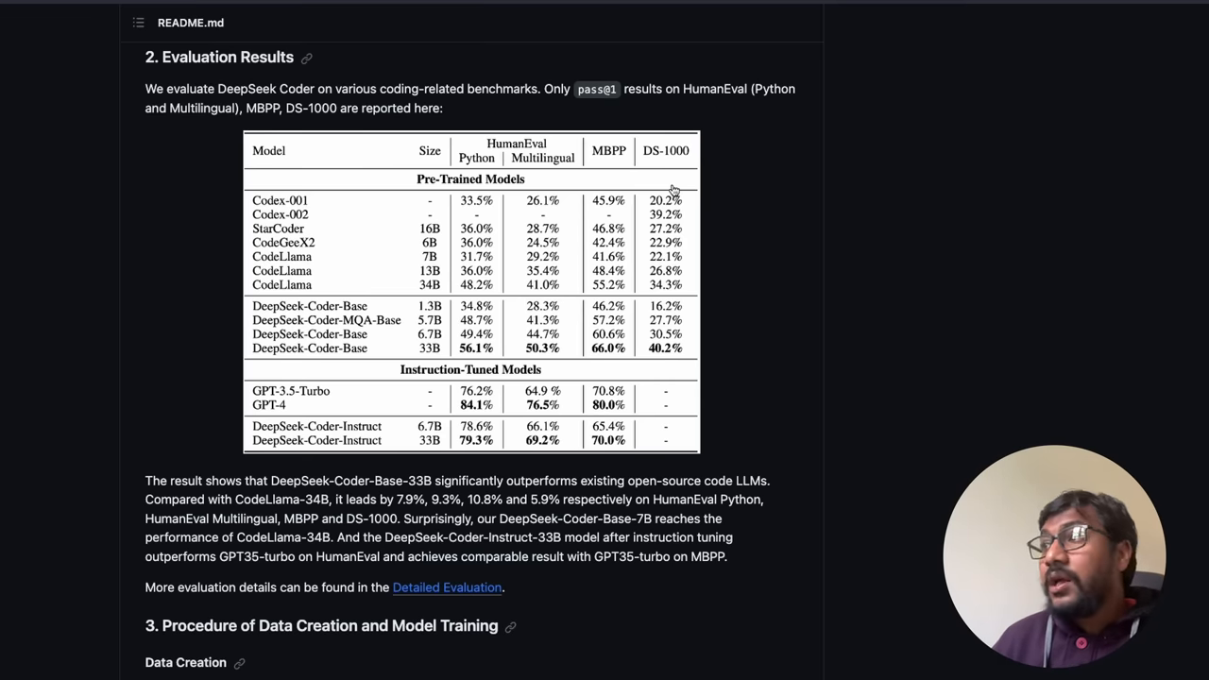
{"action": "mouse_move", "coordinate": [661, 359]}
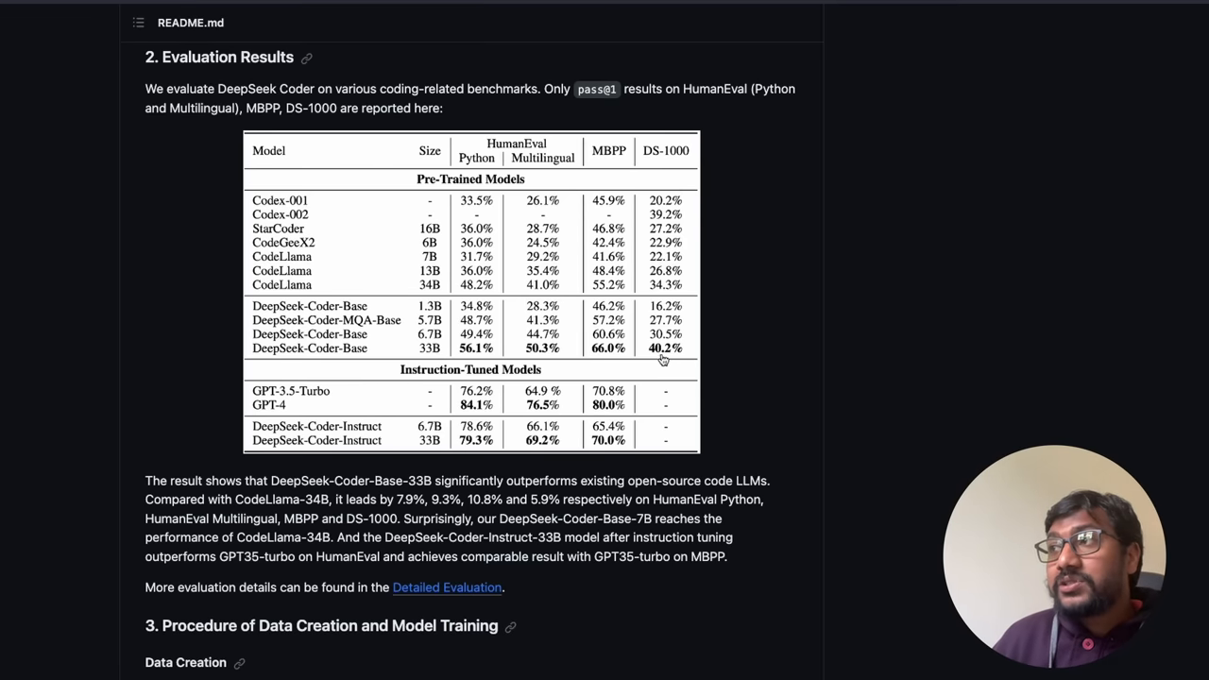
{"action": "mouse_move", "coordinate": [690, 298]}
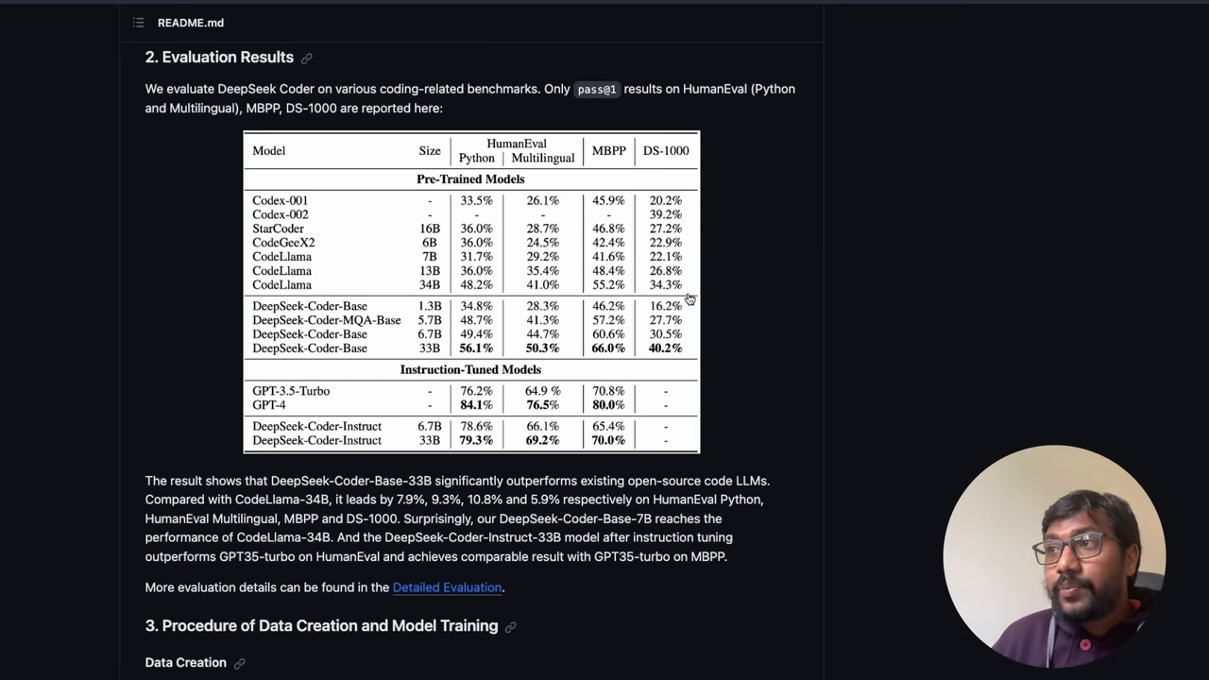
{"action": "mouse_move", "coordinate": [612, 319]}
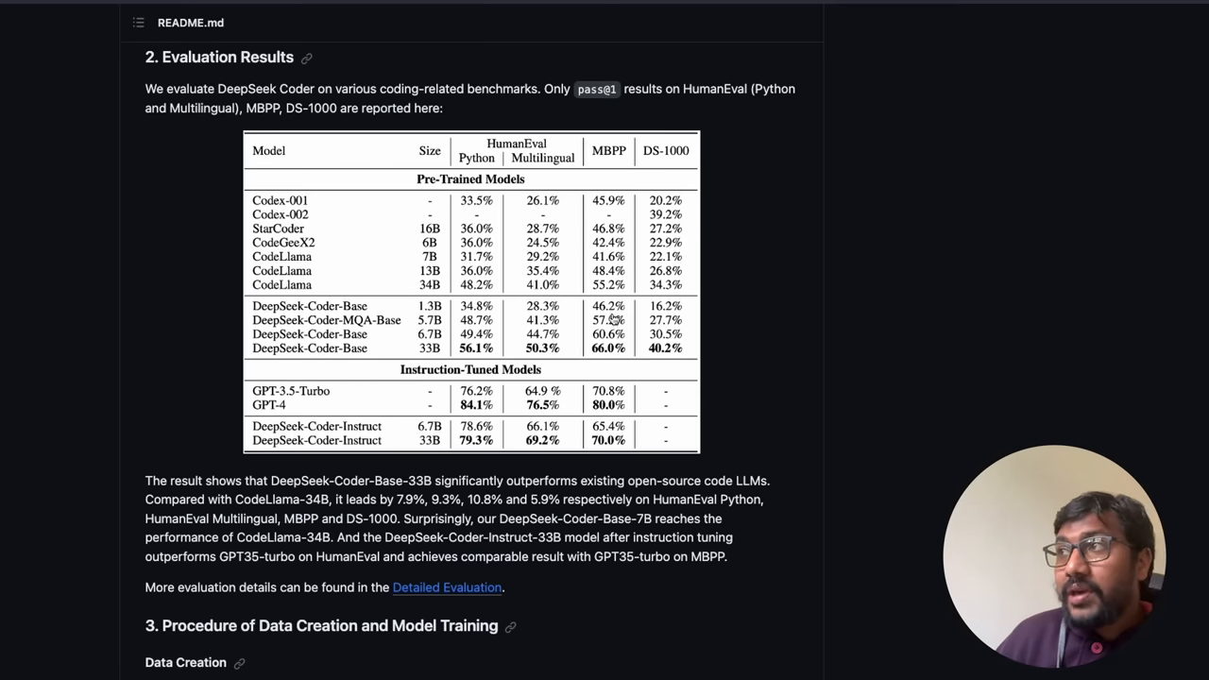
{"action": "mouse_move", "coordinate": [450, 323]}
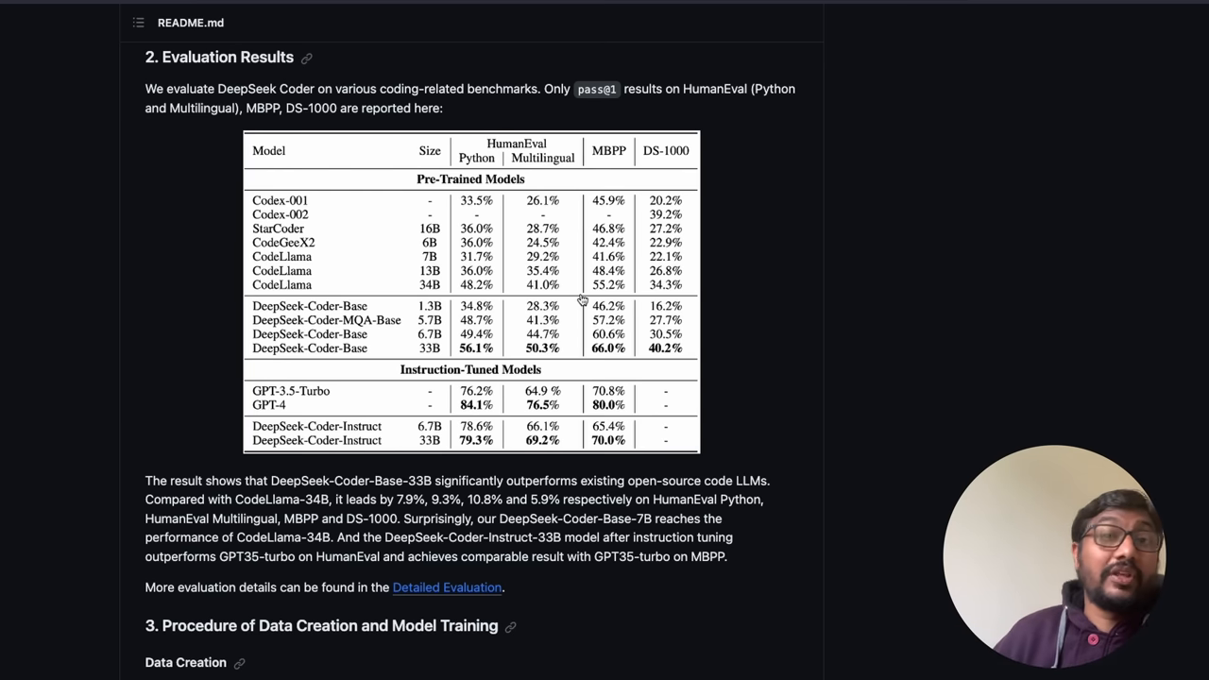
{"action": "mouse_move", "coordinate": [525, 261]}
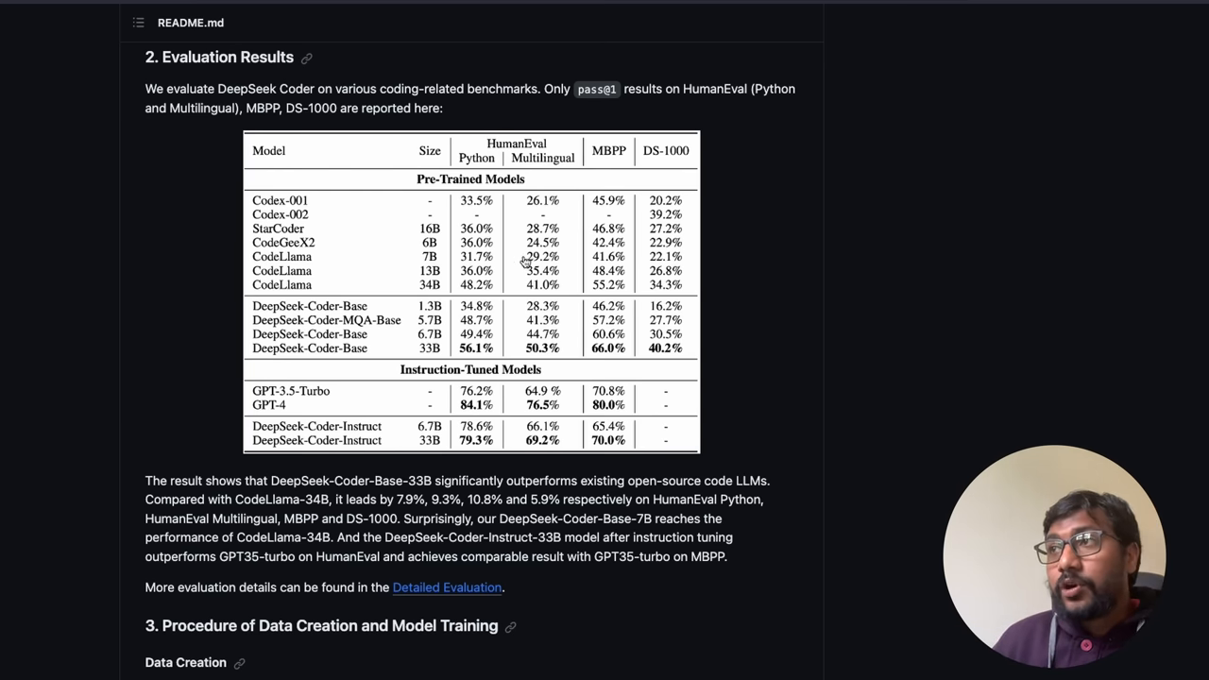
{"action": "mouse_move", "coordinate": [274, 242]}
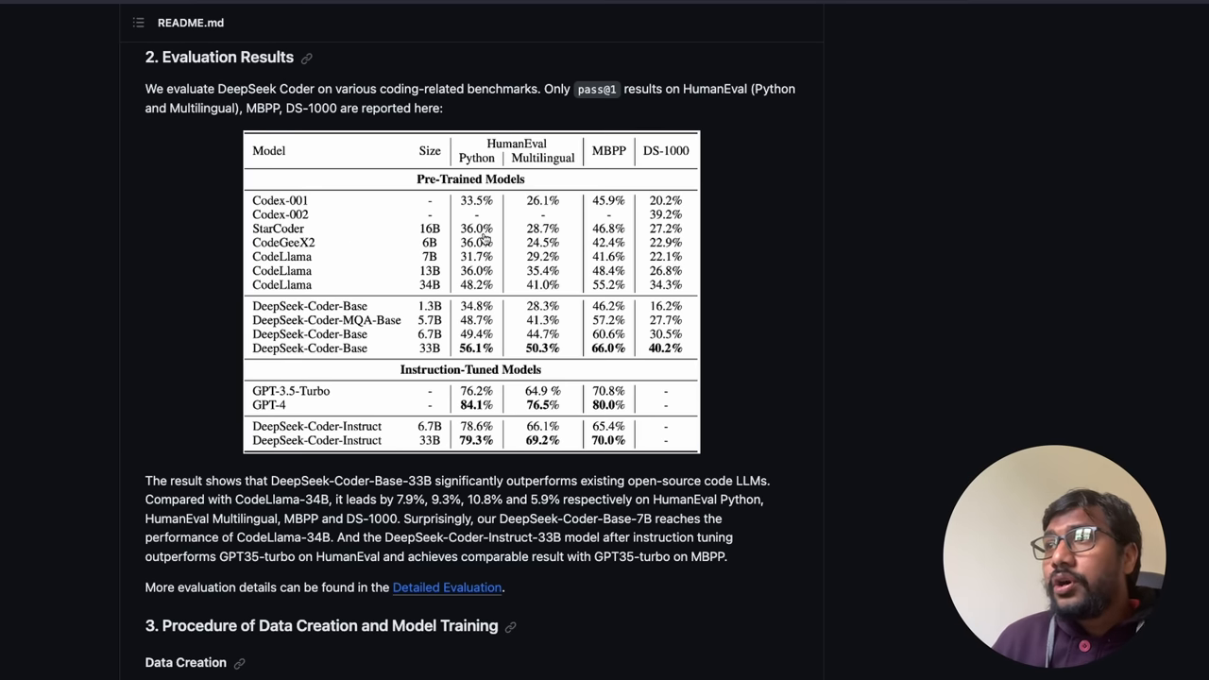
{"action": "mouse_move", "coordinate": [557, 234]}
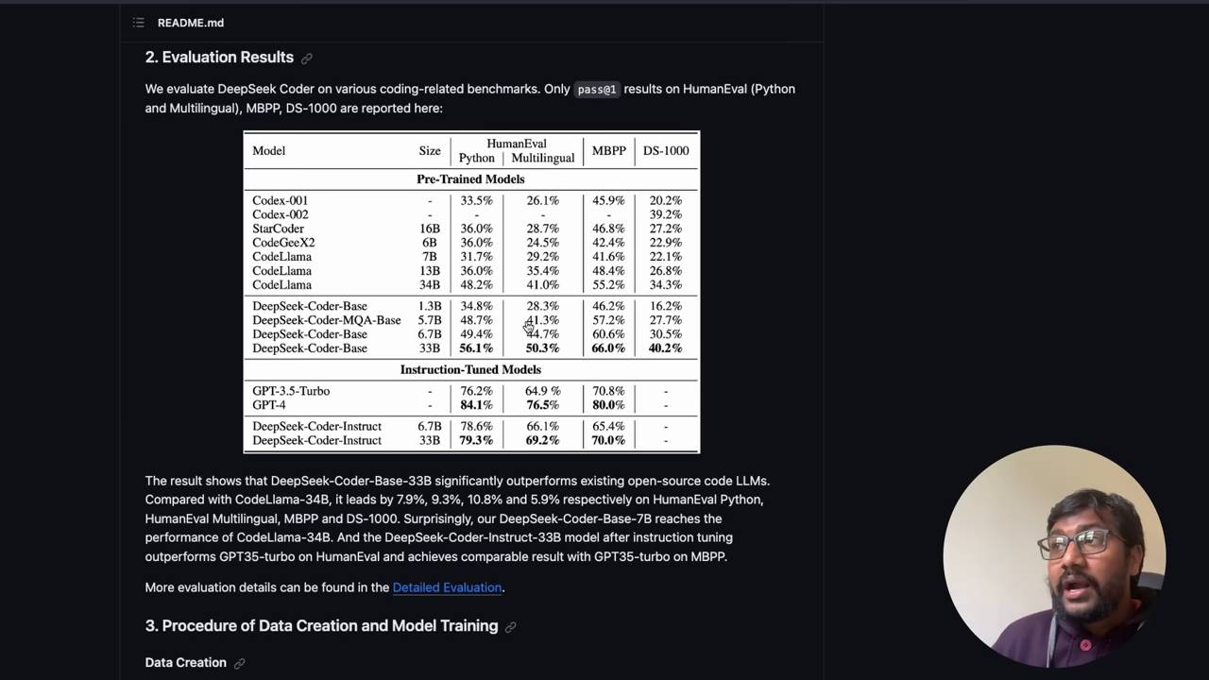
{"action": "mouse_move", "coordinate": [453, 317]}
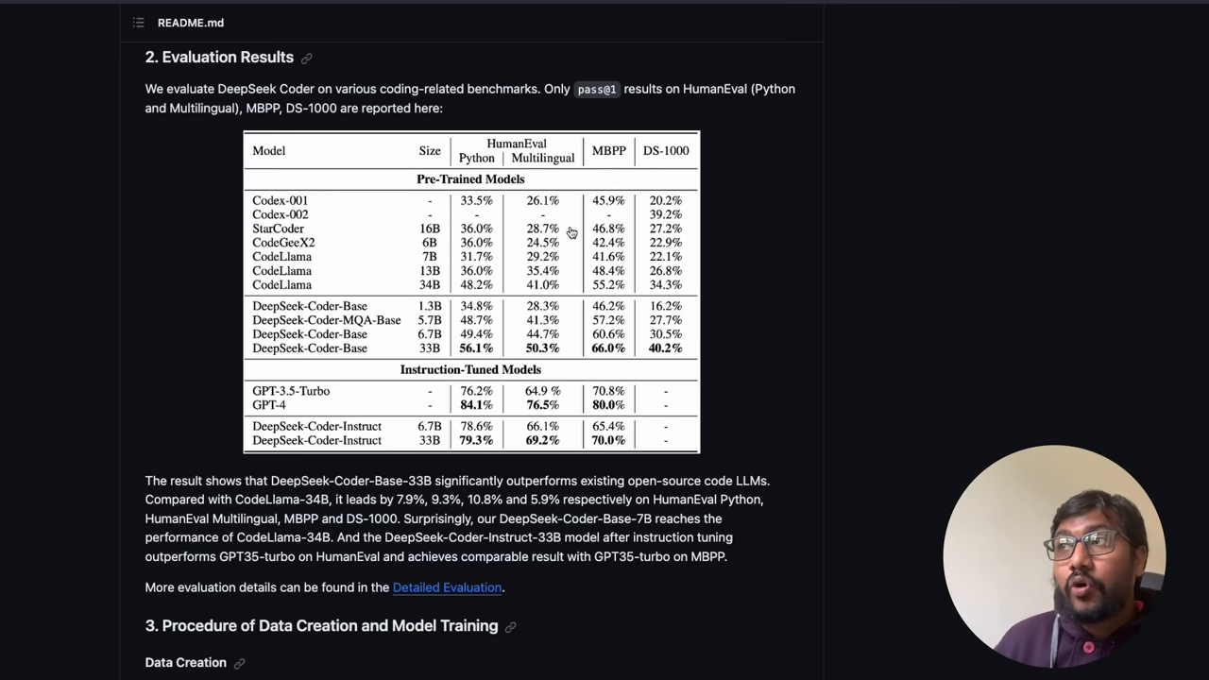
{"action": "mouse_move", "coordinate": [438, 241]}
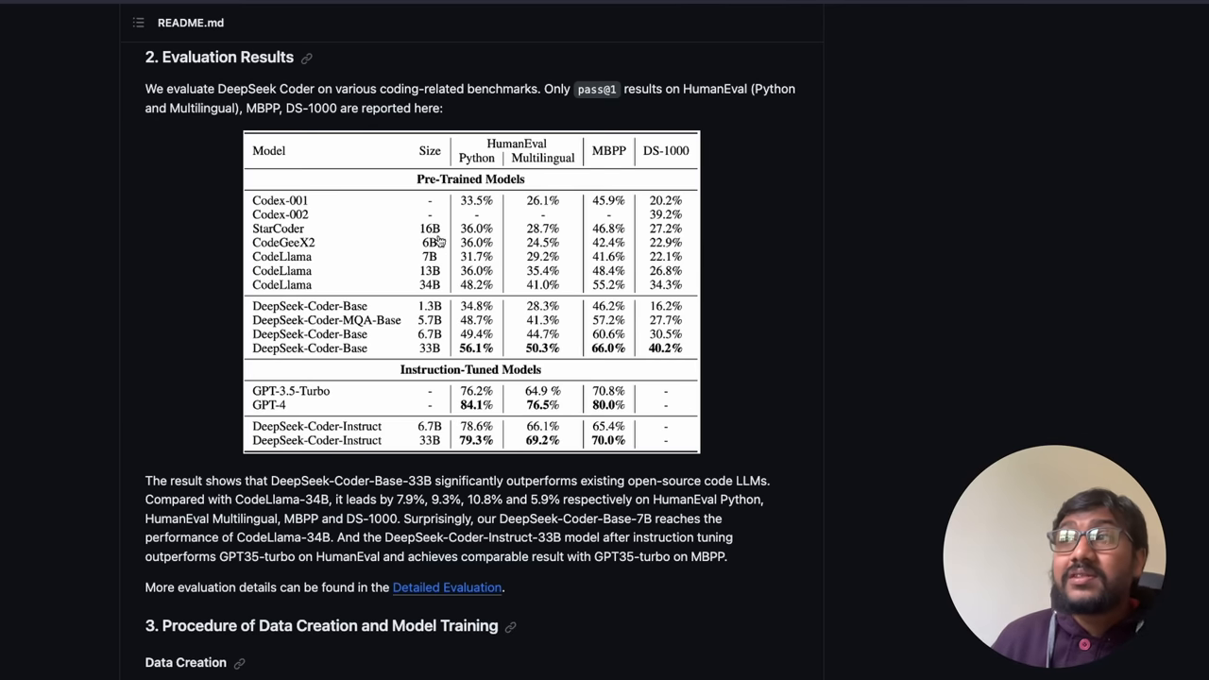
{"action": "mouse_move", "coordinate": [329, 236]}
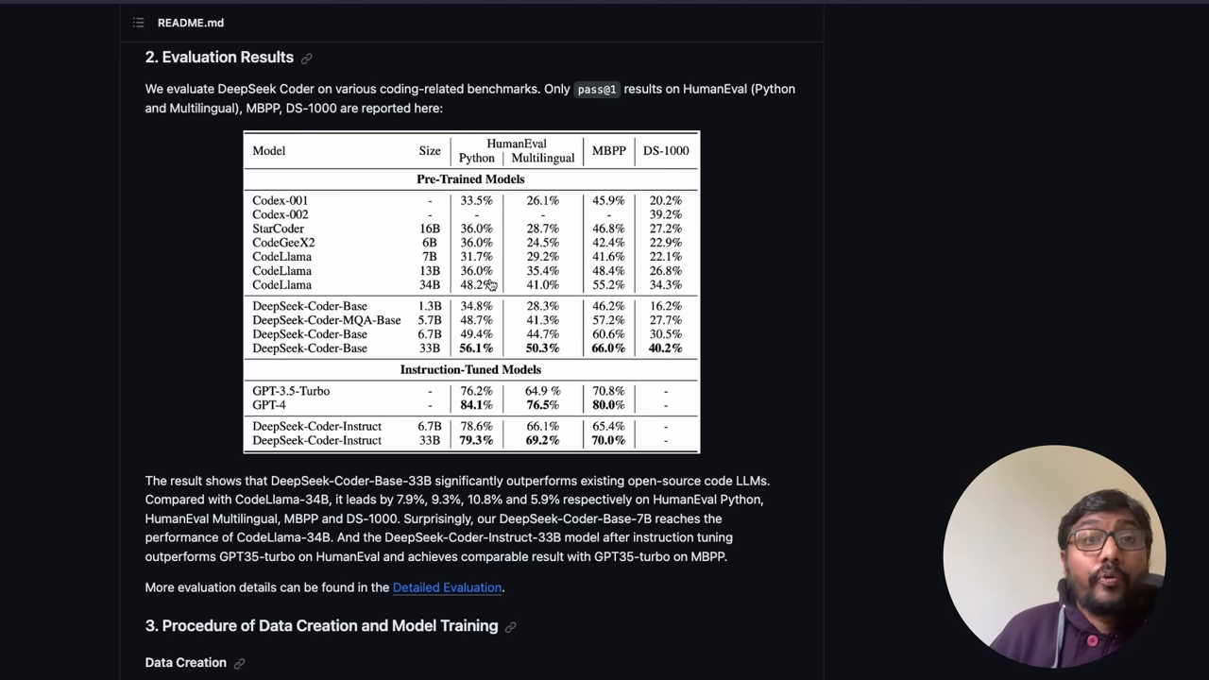
{"action": "mouse_move", "coordinate": [508, 338]}
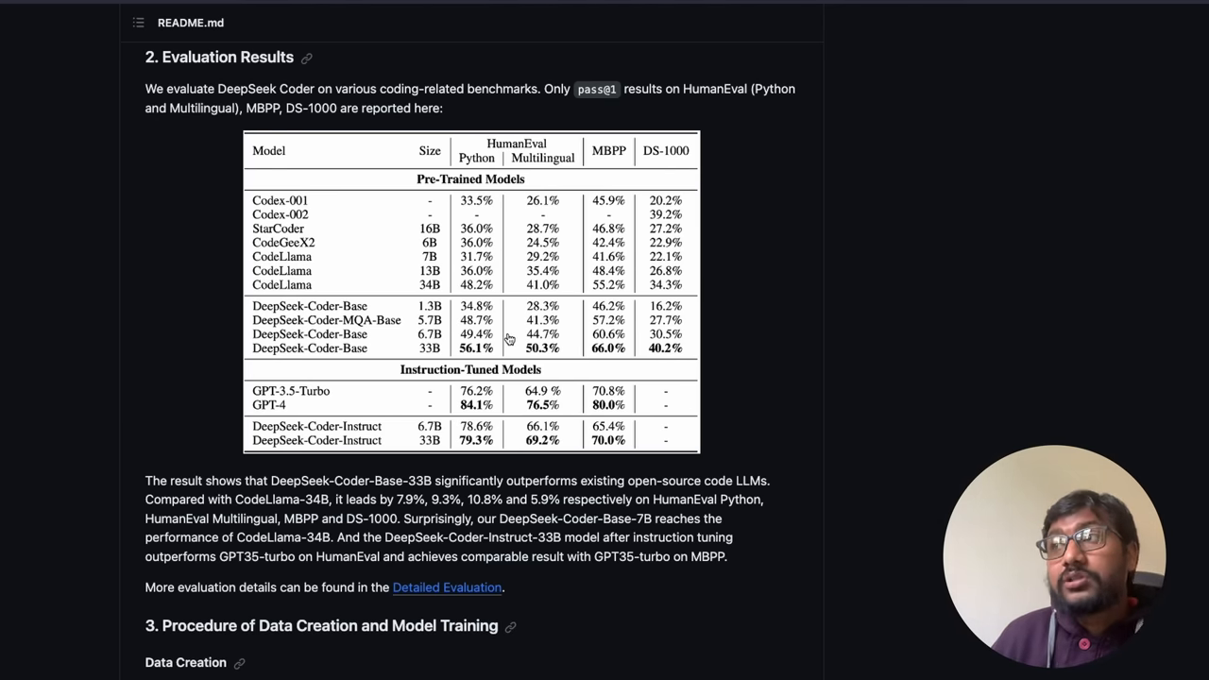
{"action": "mouse_move", "coordinate": [433, 338]}
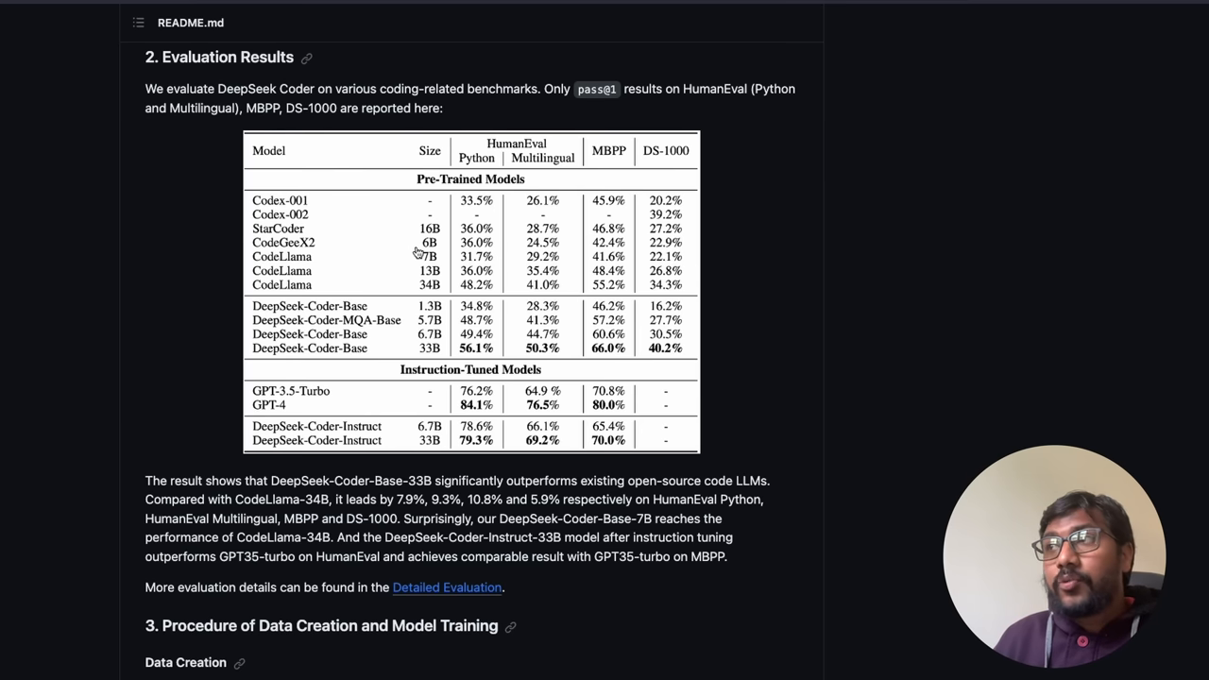
{"action": "mouse_move", "coordinate": [436, 294]}
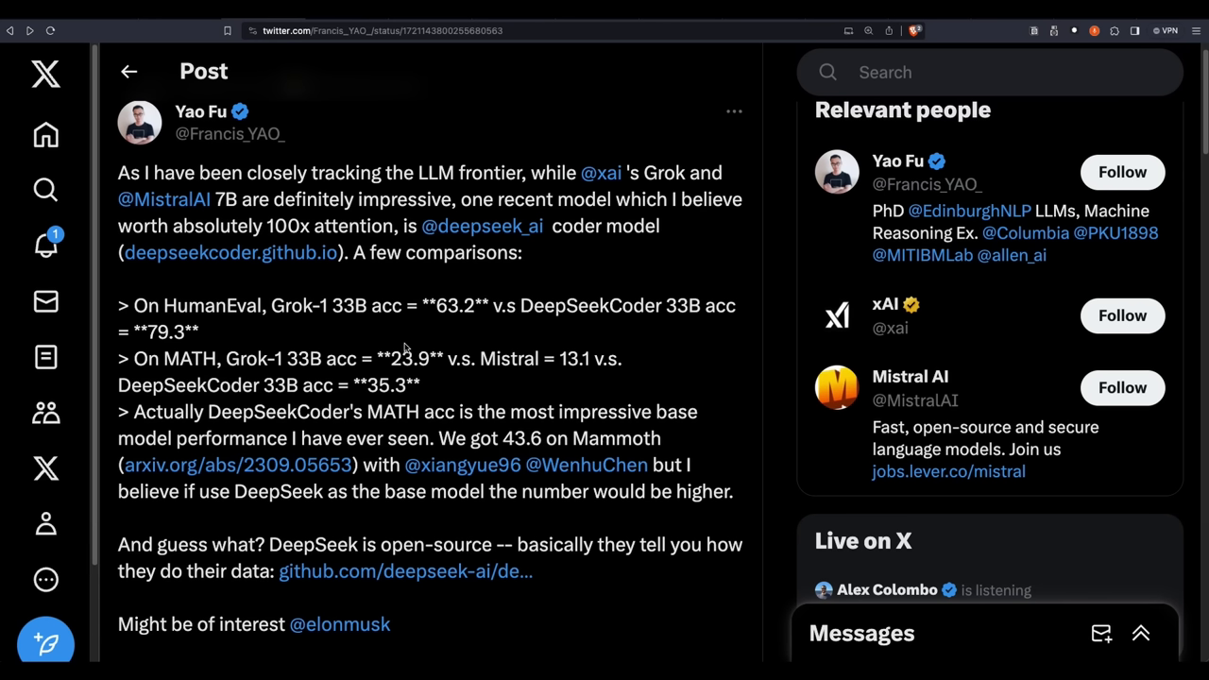
{"action": "mouse_move", "coordinate": [404, 348]}
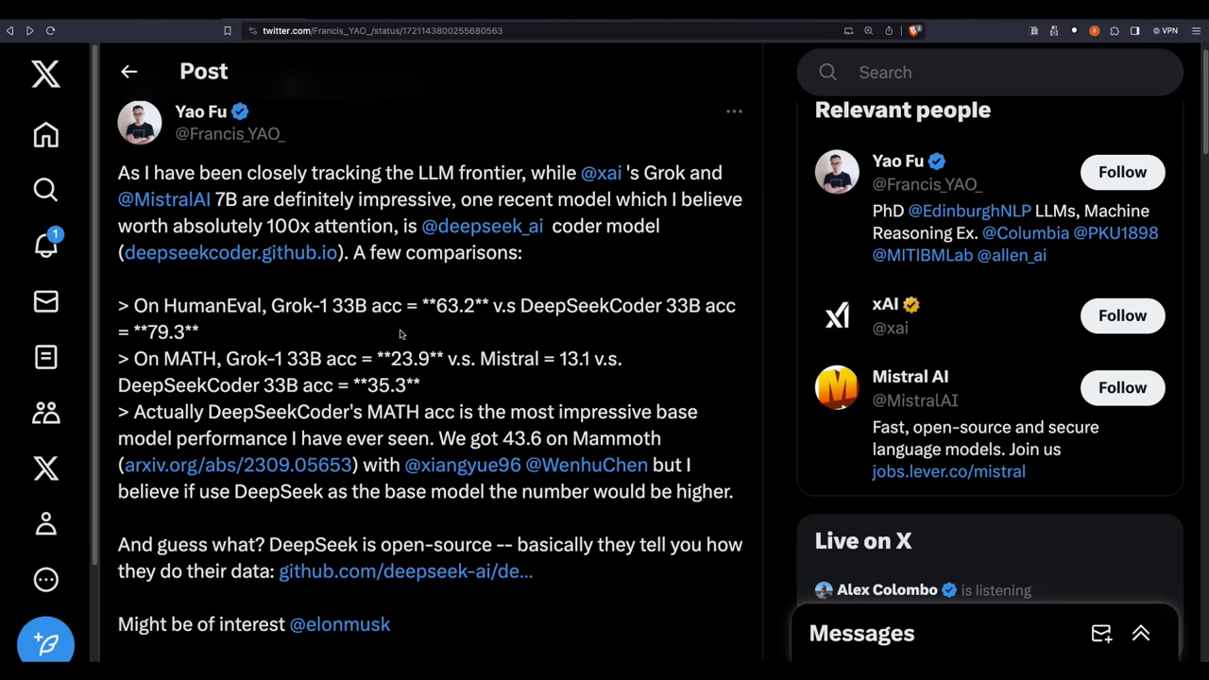
{"action": "mouse_move", "coordinate": [376, 325]}
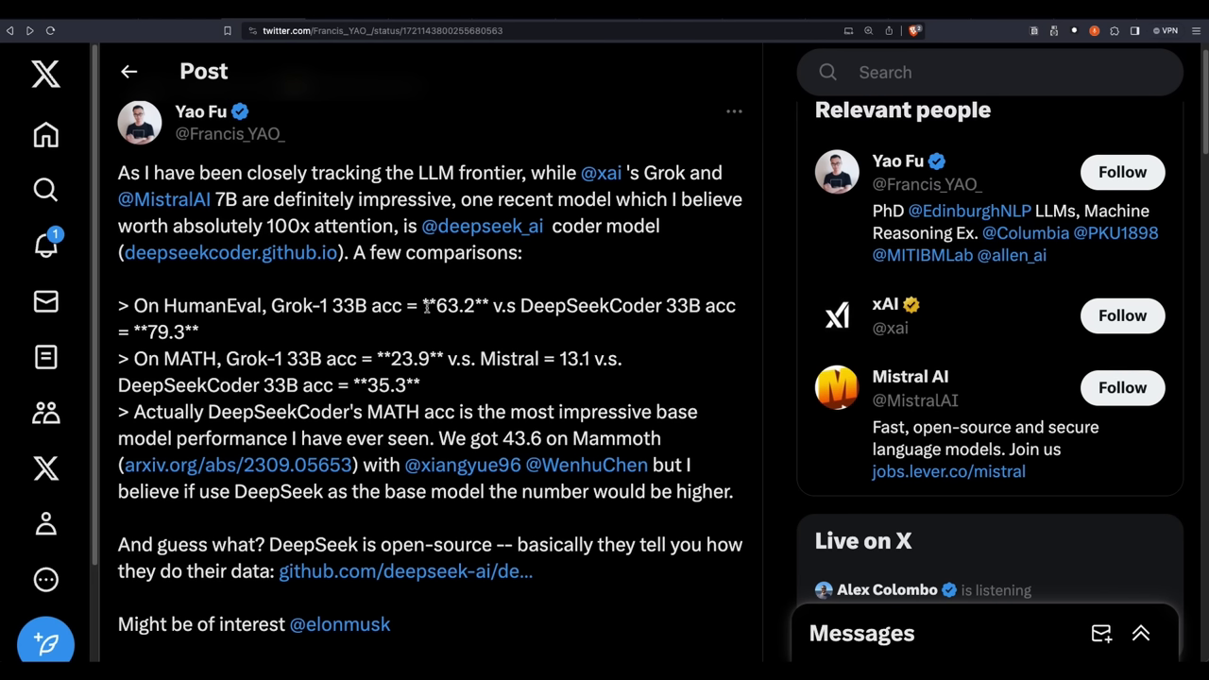
- Mark the HumanEval and MATH comparison figures in the DeepSeekCoder 33B post
{"action": "double_click", "coordinate": [453, 306]}
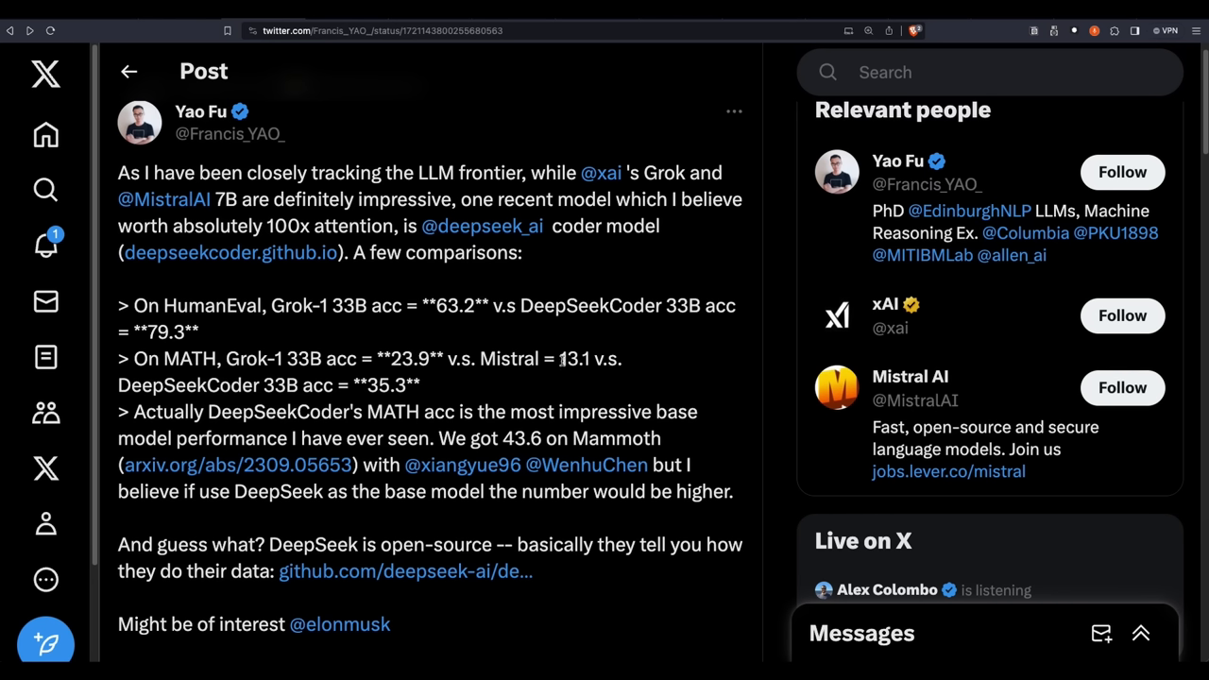
{"action": "double_click", "coordinate": [573, 359]}
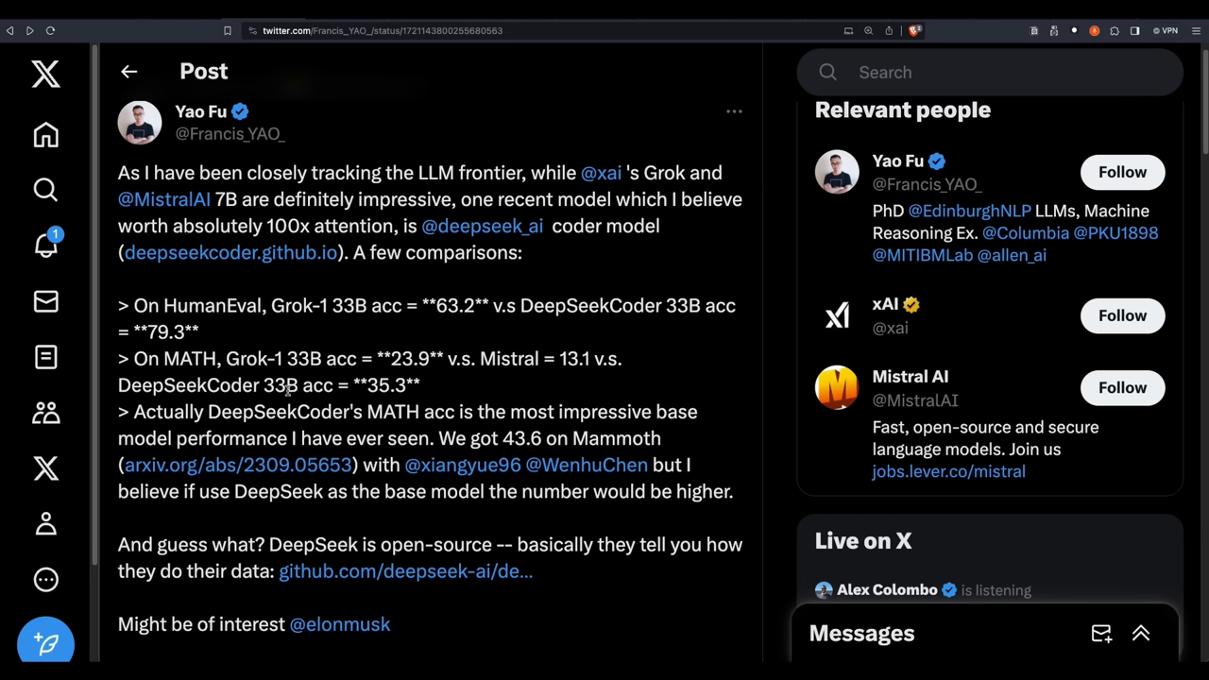
{"action": "double_click", "coordinate": [281, 385]}
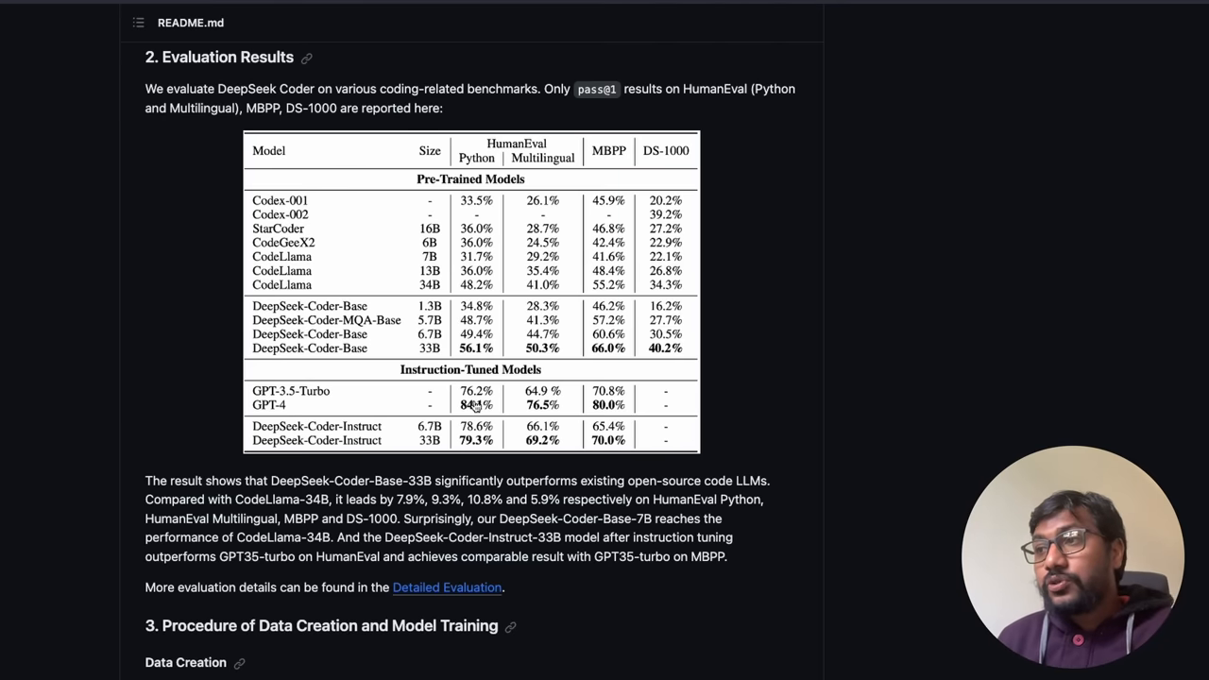
- Go past the detailed benchmarks to the License section and open the LICENSE-MODEL file
{"action": "left_click", "coordinate": [446, 585]}
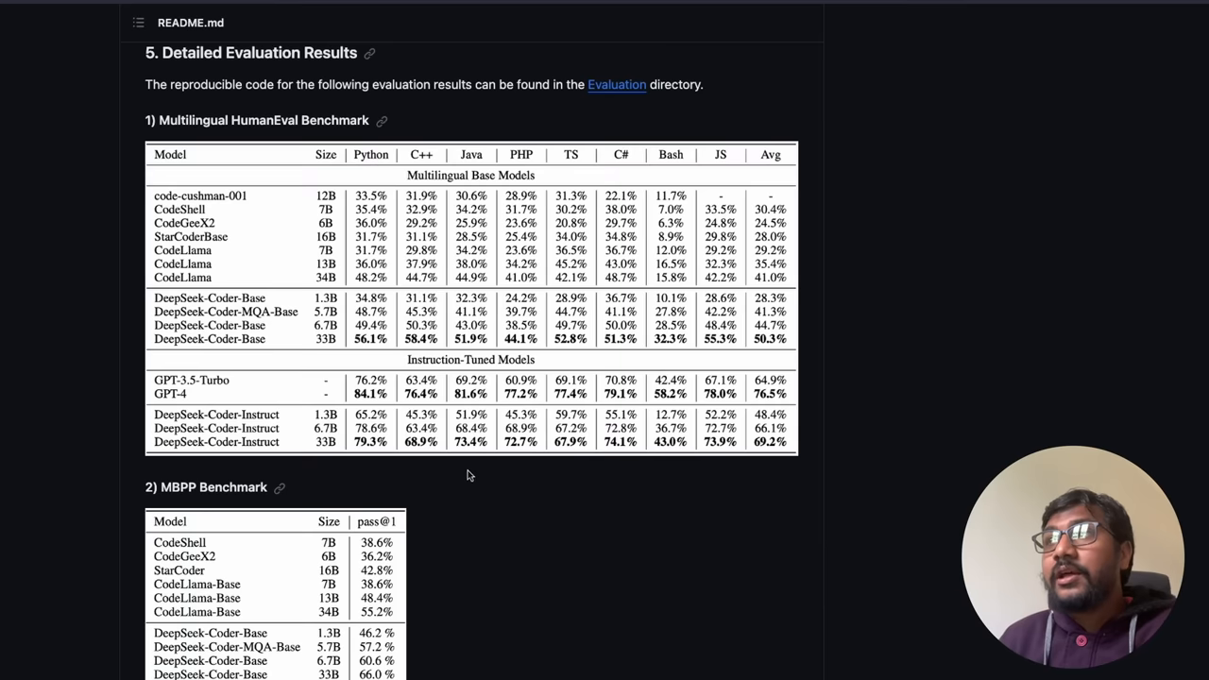
{"action": "scroll", "scroll_direction": "down", "scroll_amount": 3}
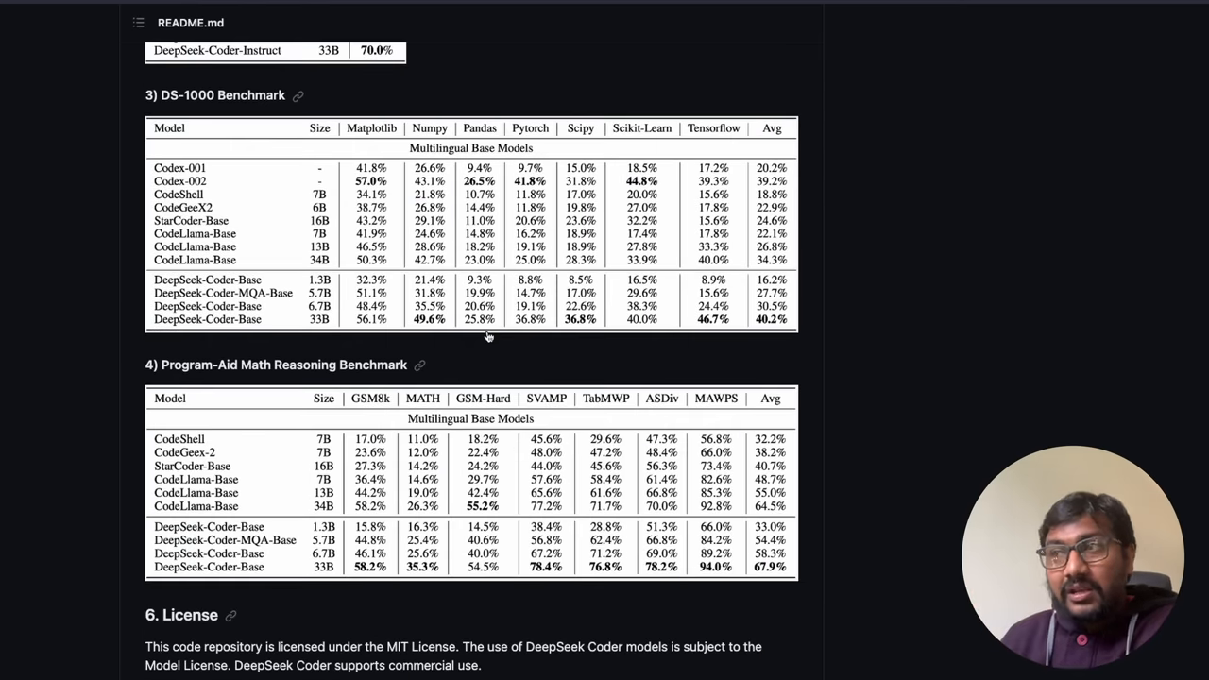
{"action": "scroll", "scroll_direction": "up", "scroll_amount": 3}
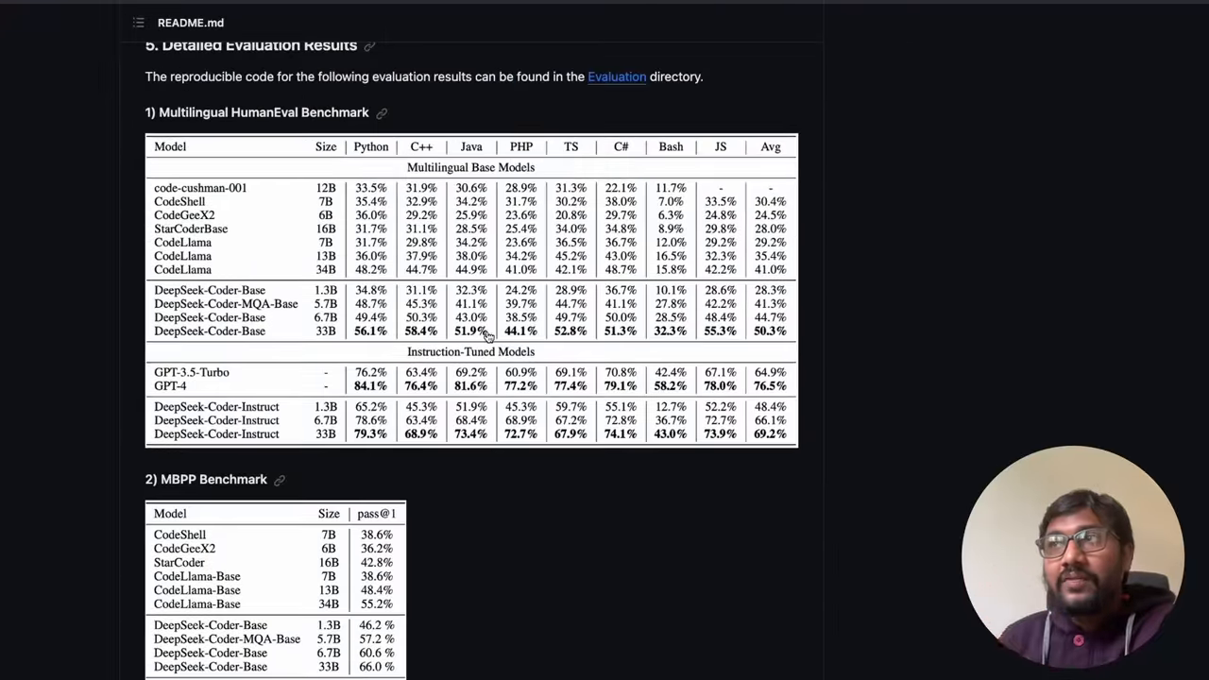
{"action": "scroll", "scroll_direction": "down", "scroll_amount": 3}
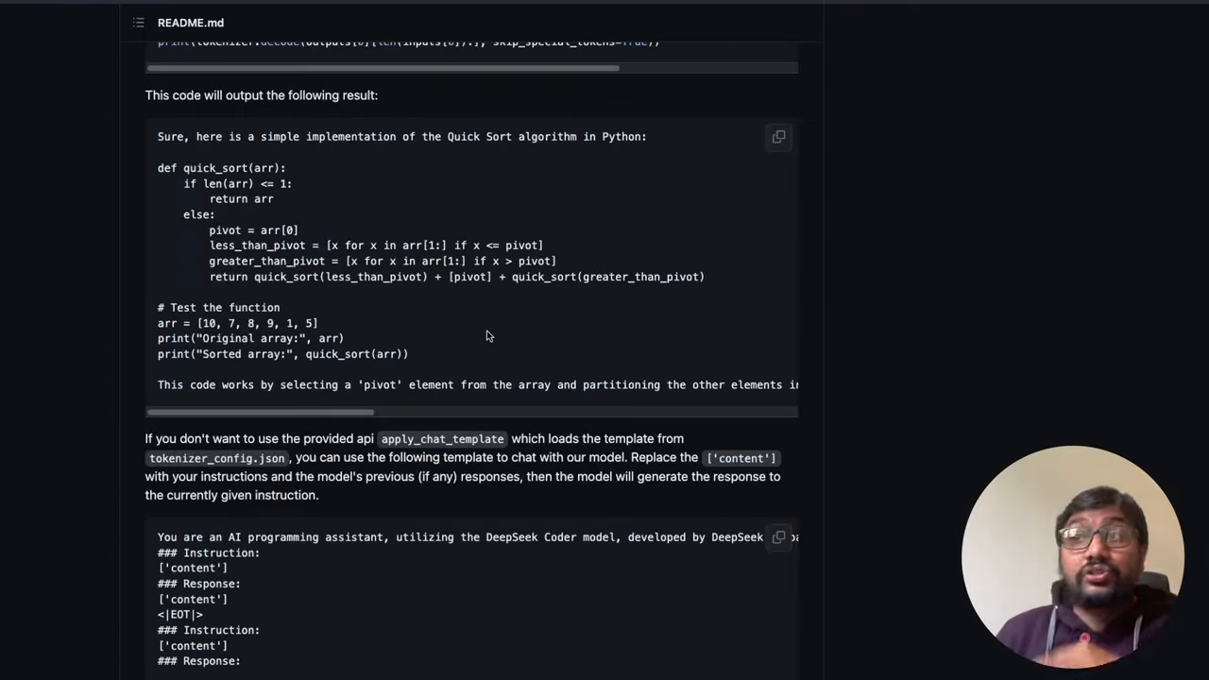
{"action": "scroll", "scroll_direction": "down", "scroll_amount": 3}
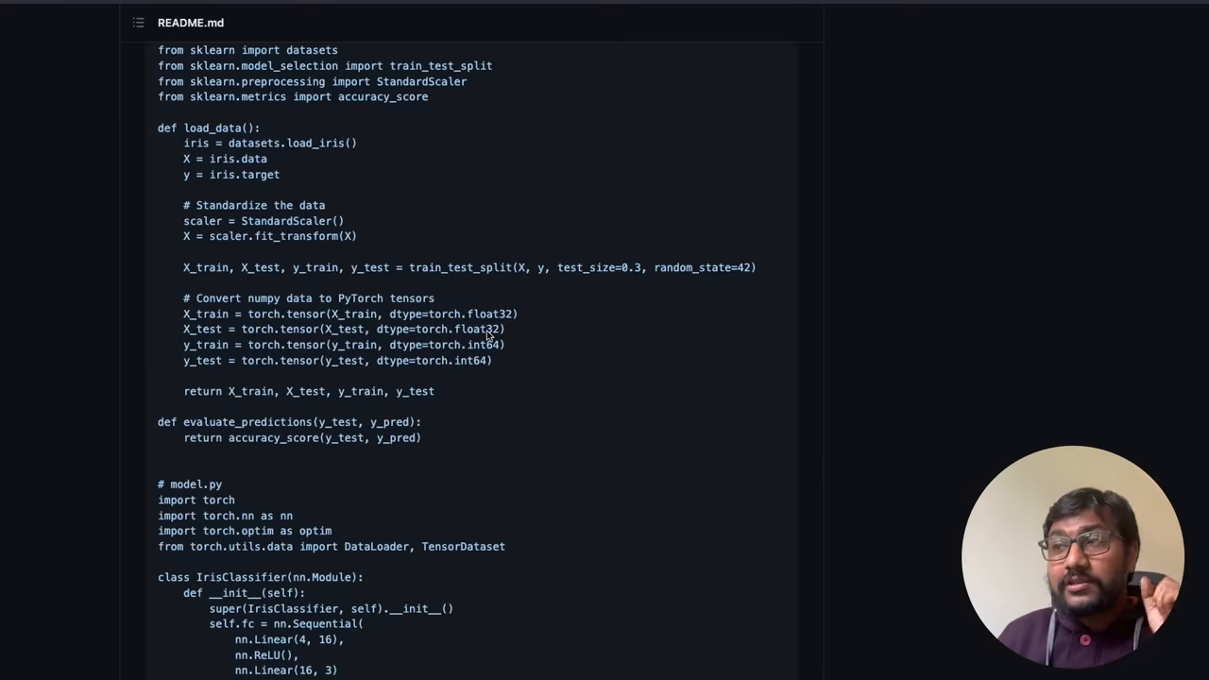
{"action": "scroll", "scroll_direction": "down", "scroll_amount": 3}
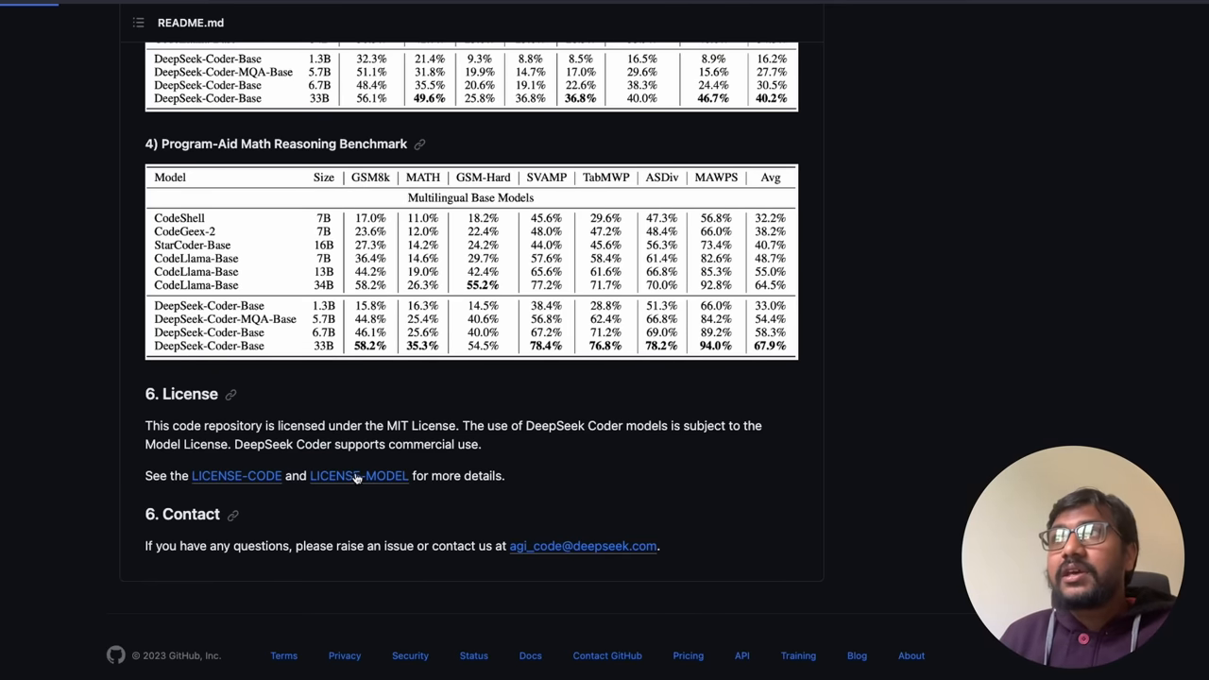
{"action": "left_click", "coordinate": [359, 476]}
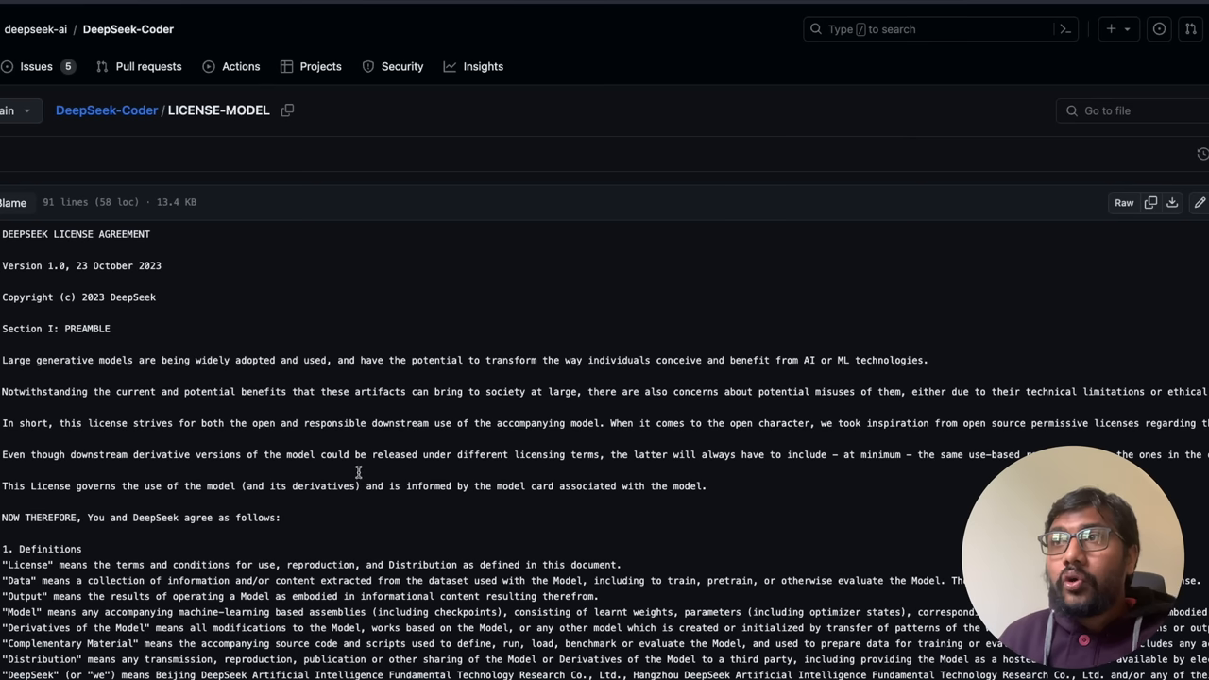
{"action": "double_click", "coordinate": [75, 234]}
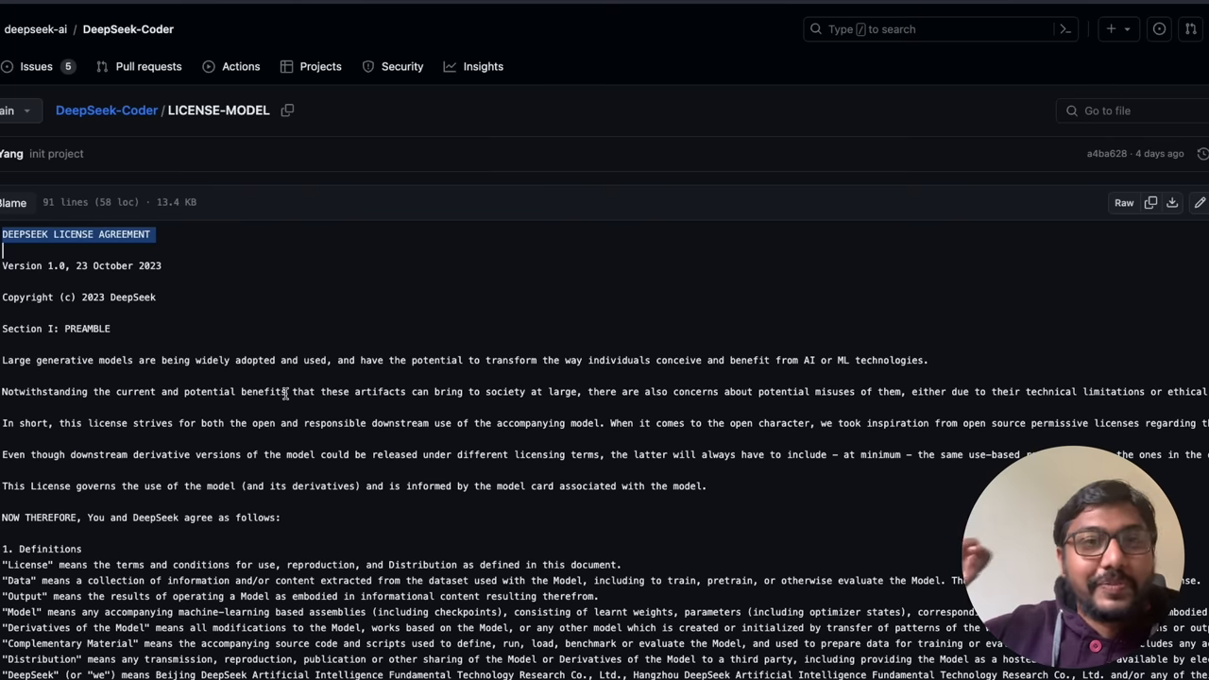
{"action": "mouse_move", "coordinate": [387, 408]}
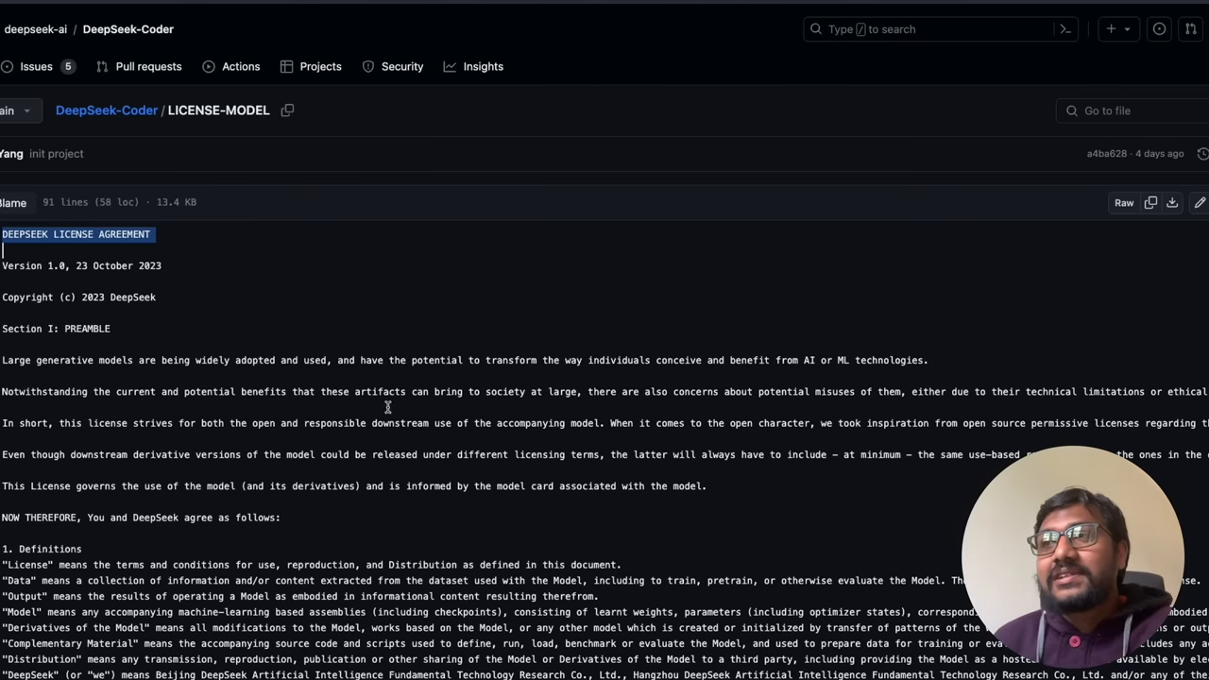
{"action": "scroll", "scroll_direction": "down", "scroll_amount": 3}
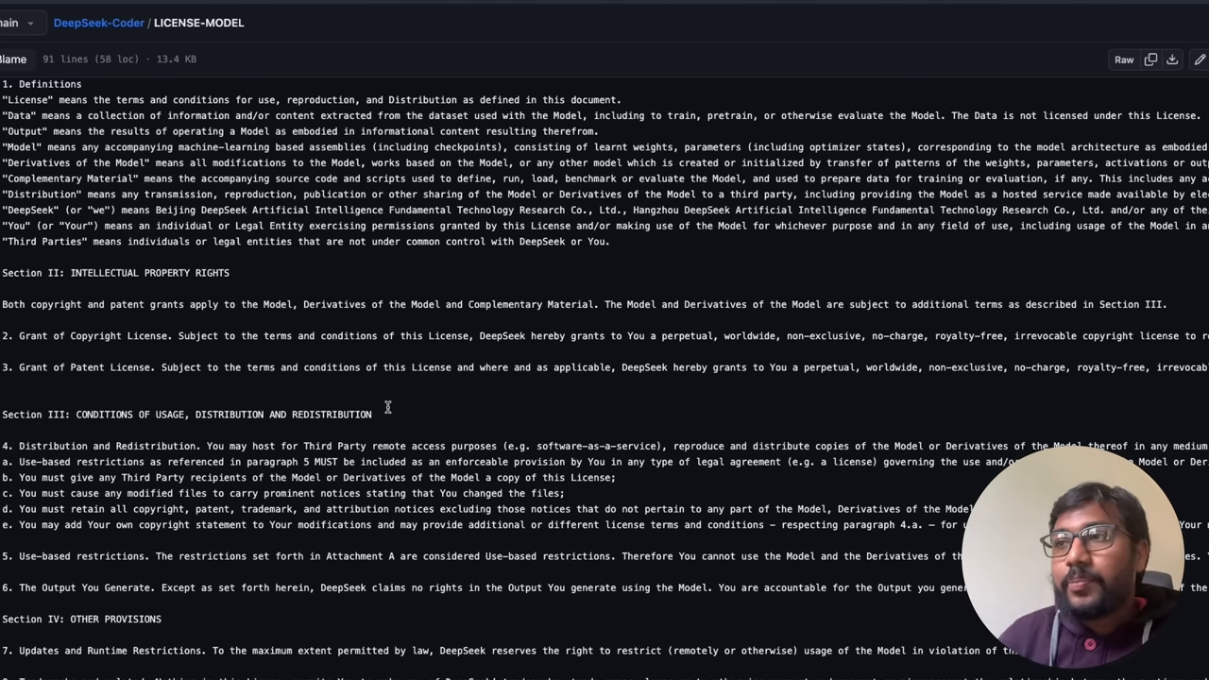
{"action": "scroll", "scroll_direction": "down", "scroll_amount": 3}
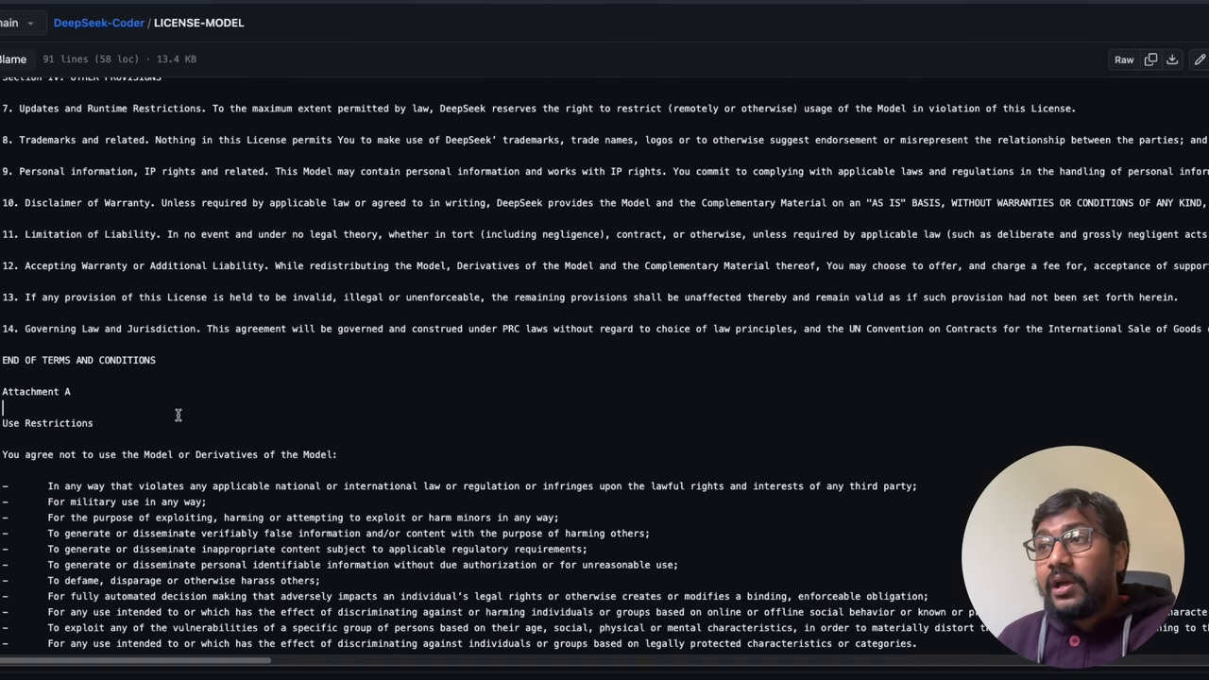
{"action": "mouse_move", "coordinate": [197, 489]}
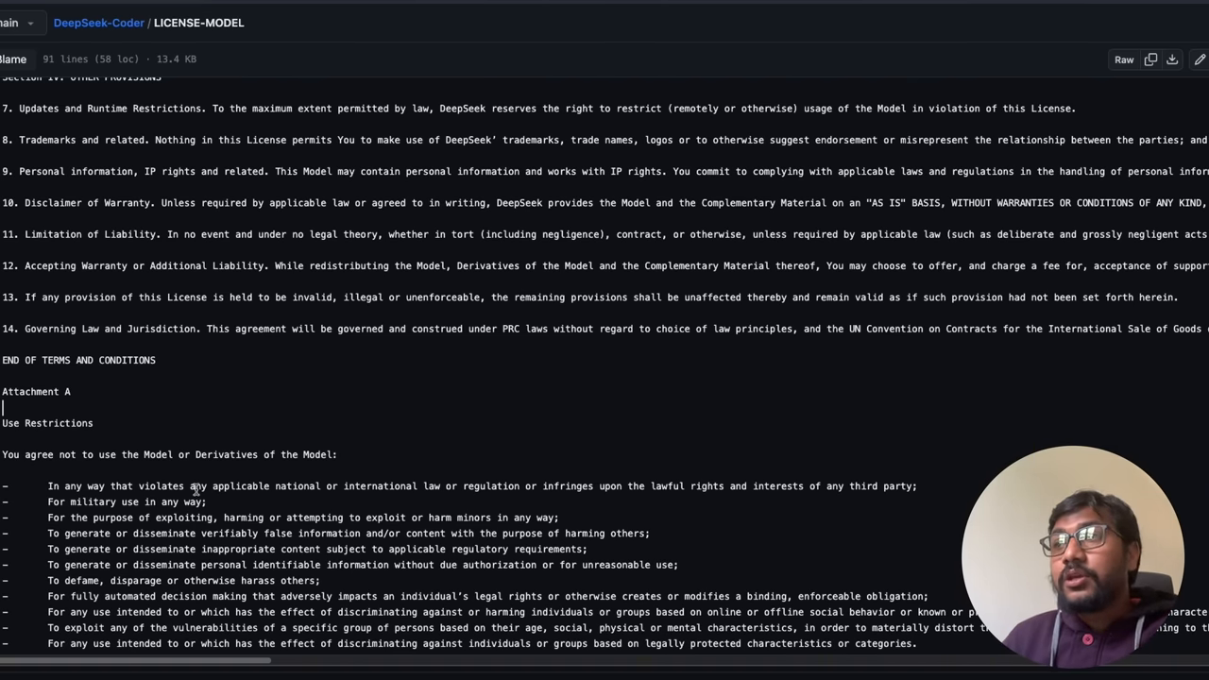
{"action": "left_click_drag", "start_coordinate": [275, 485], "coordinate": [682, 486]}
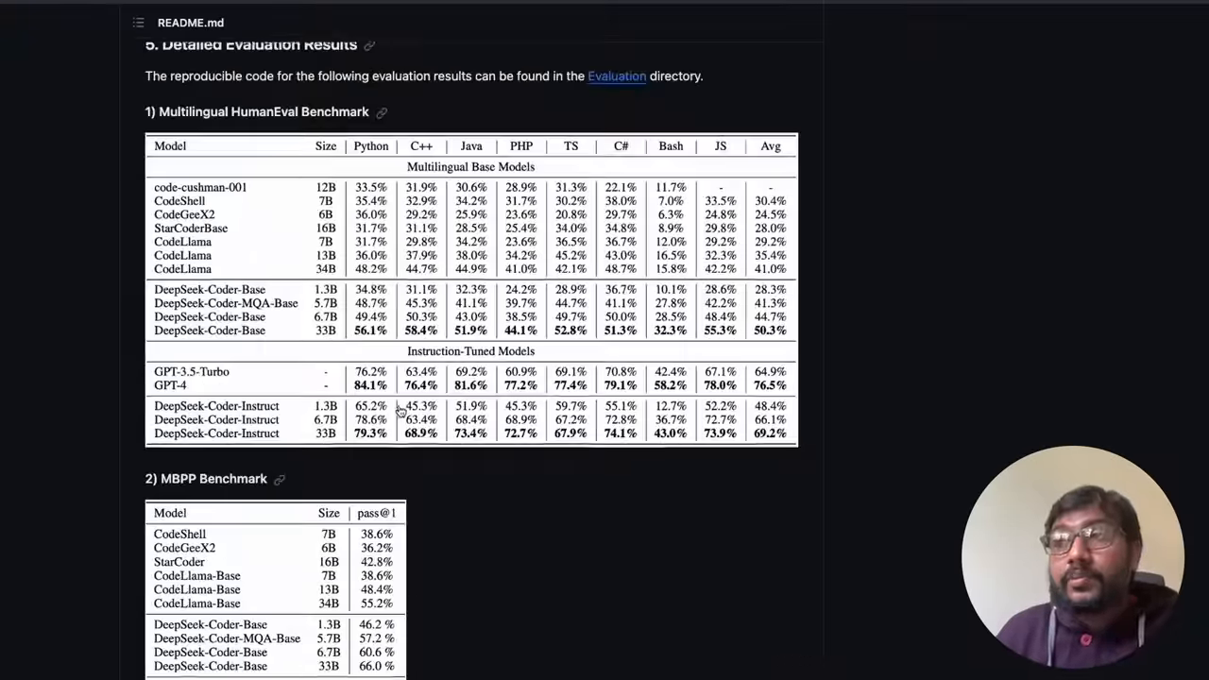
- Review the README's Code Completion example and its quick sort output
{"action": "scroll", "scroll_direction": "down", "scroll_amount": 3}
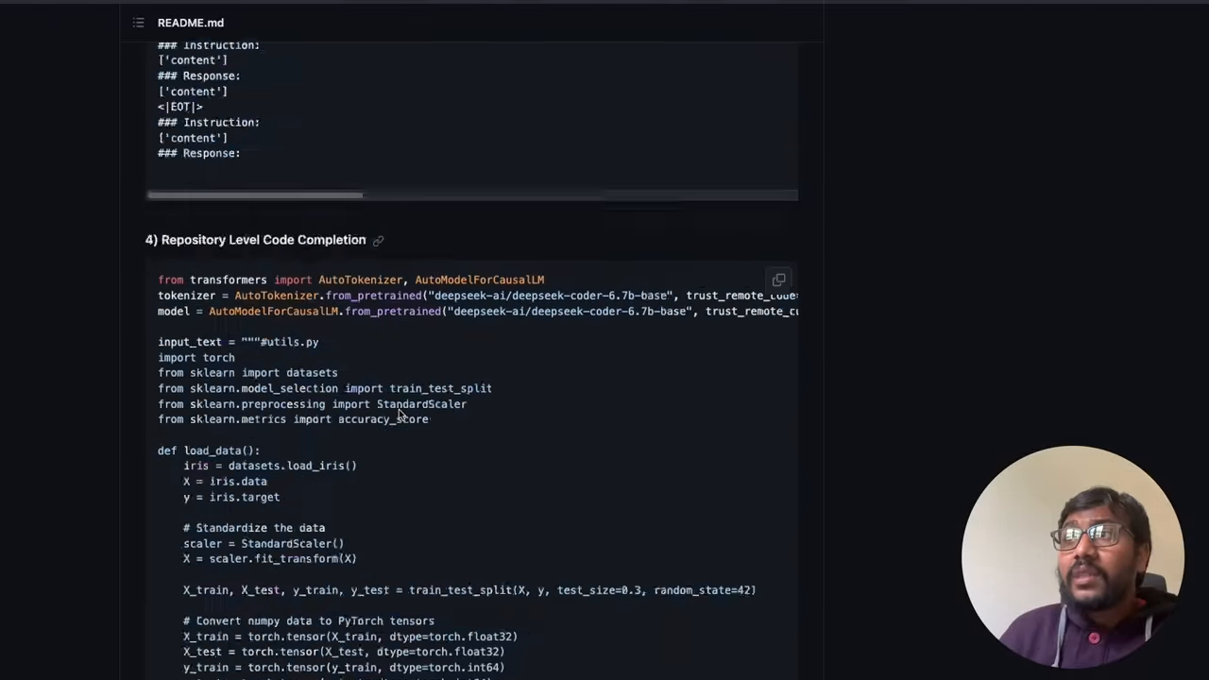
{"action": "scroll", "scroll_direction": "up", "scroll_amount": 3}
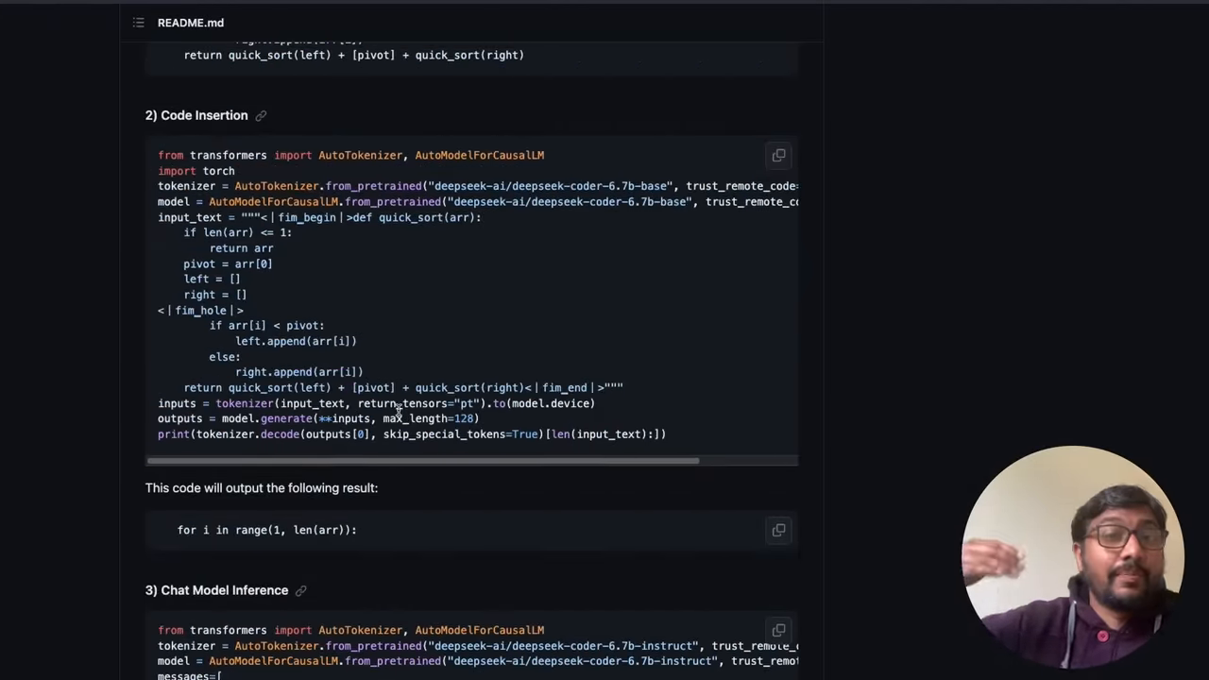
{"action": "scroll", "scroll_direction": "down", "scroll_amount": 3}
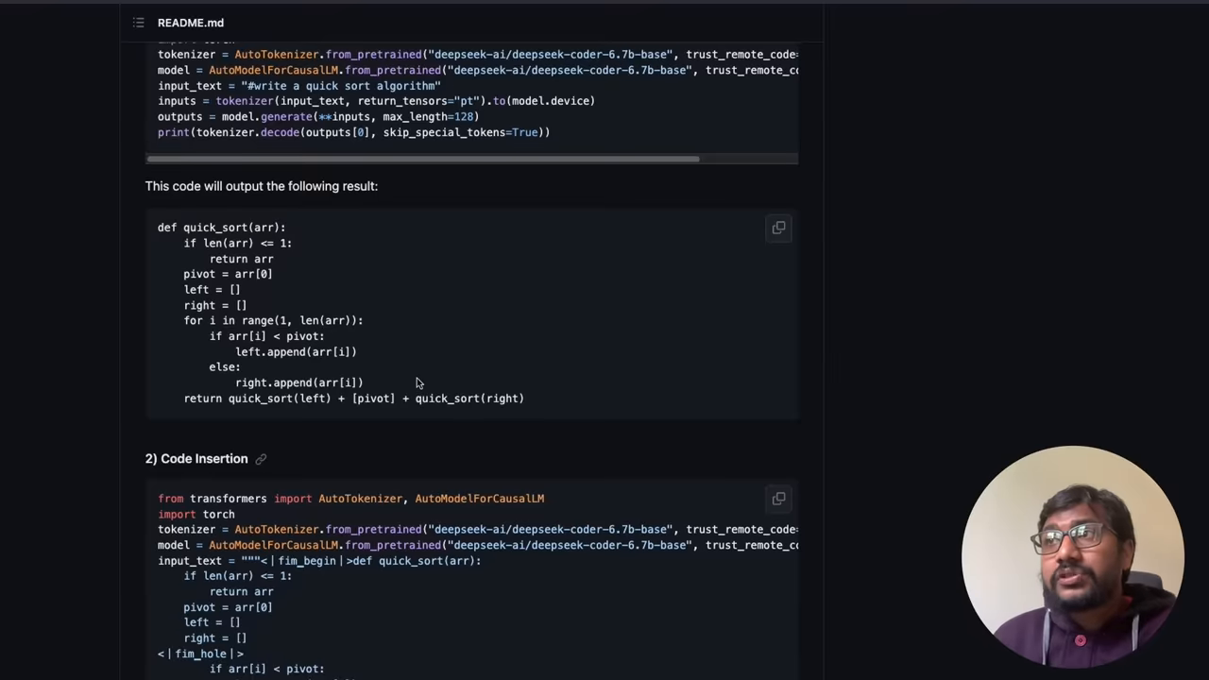
{"action": "scroll", "scroll_direction": "up", "scroll_amount": 3}
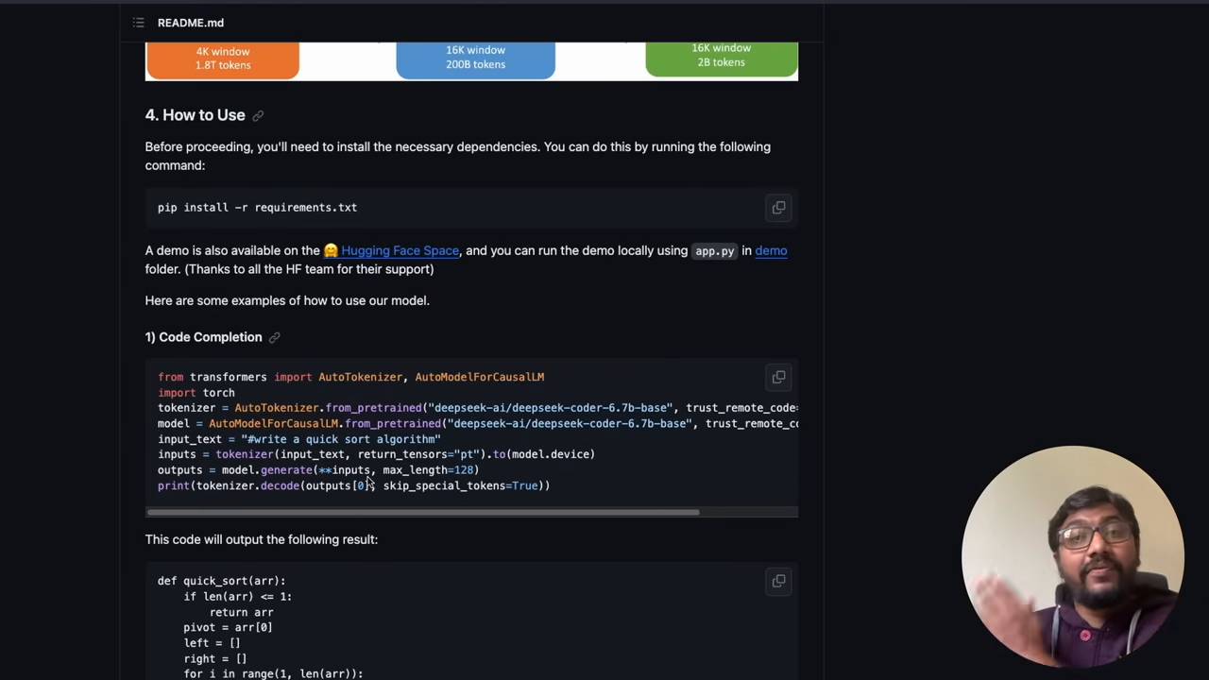
{"action": "scroll", "scroll_direction": "down", "scroll_amount": 3}
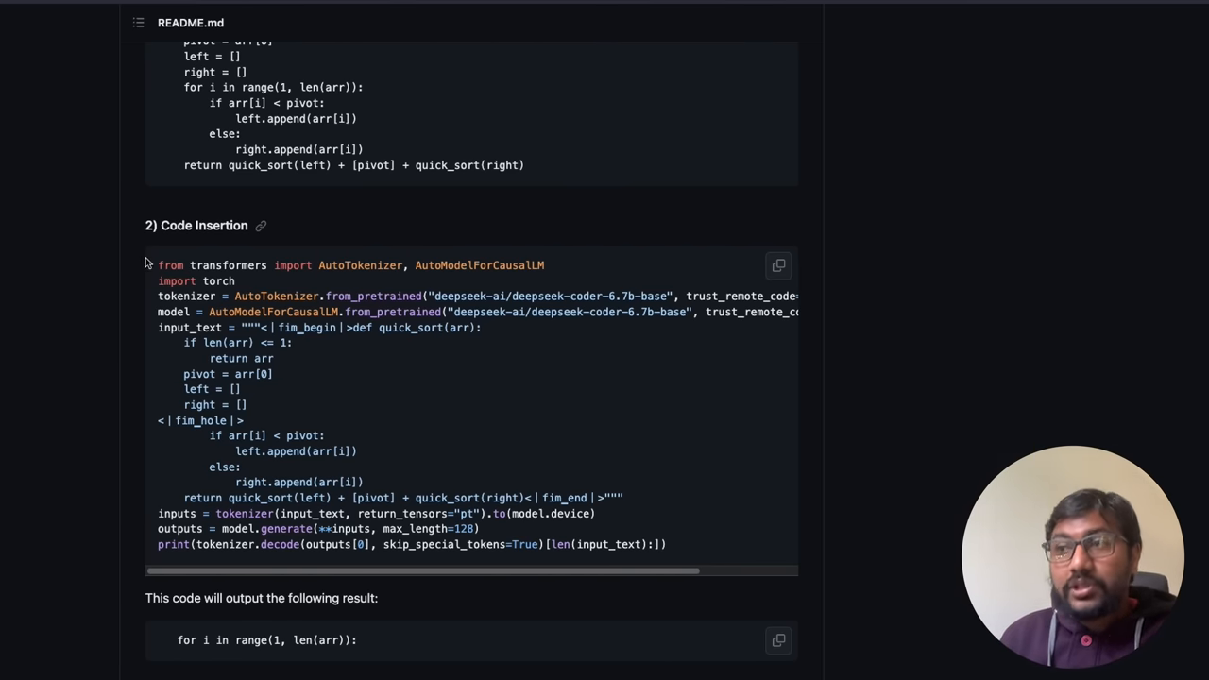
- Continue through the Code Insertion and Chat Model Inference examples down to Repository Level Code Completion
{"action": "scroll", "scroll_direction": "down", "scroll_amount": 3}
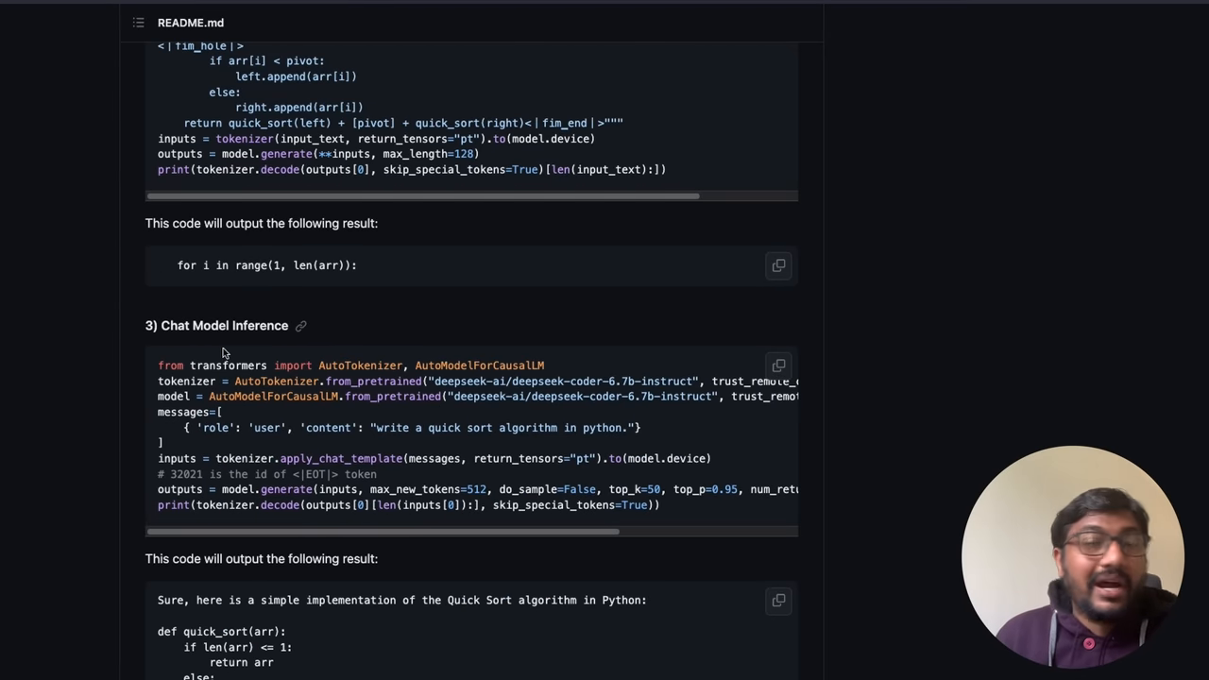
{"action": "scroll", "scroll_direction": "down", "scroll_amount": 3}
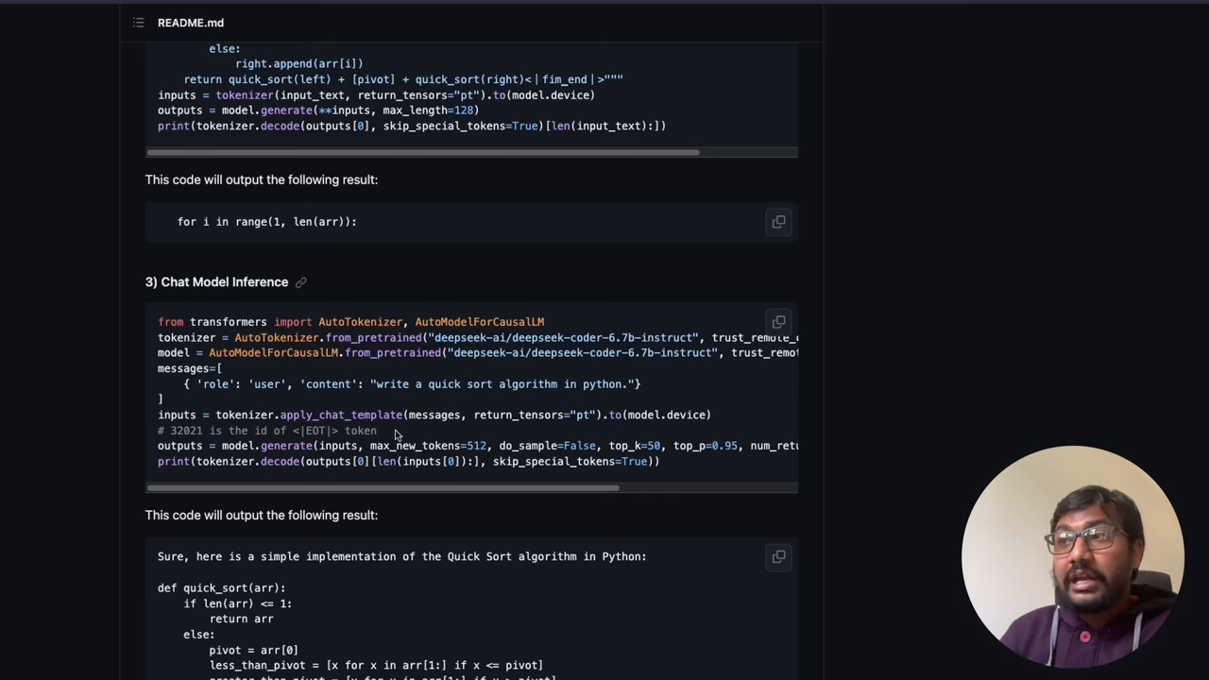
{"action": "scroll", "scroll_direction": "down", "scroll_amount": 3}
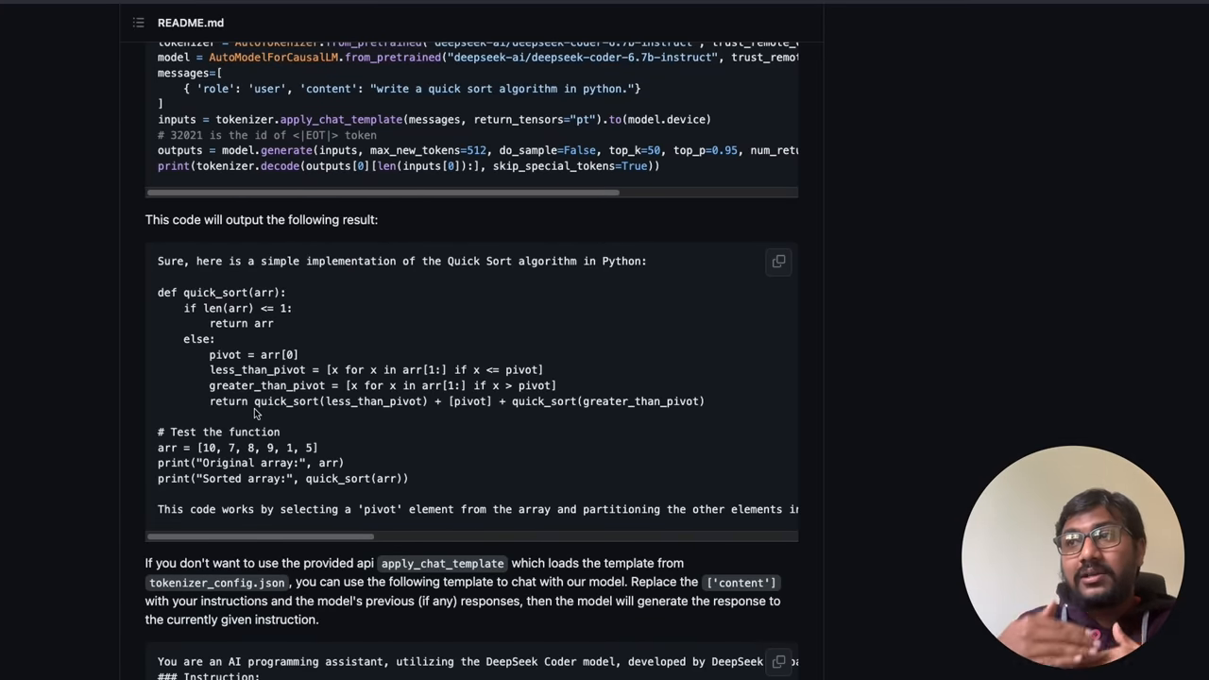
{"action": "scroll", "scroll_direction": "down", "scroll_amount": 3}
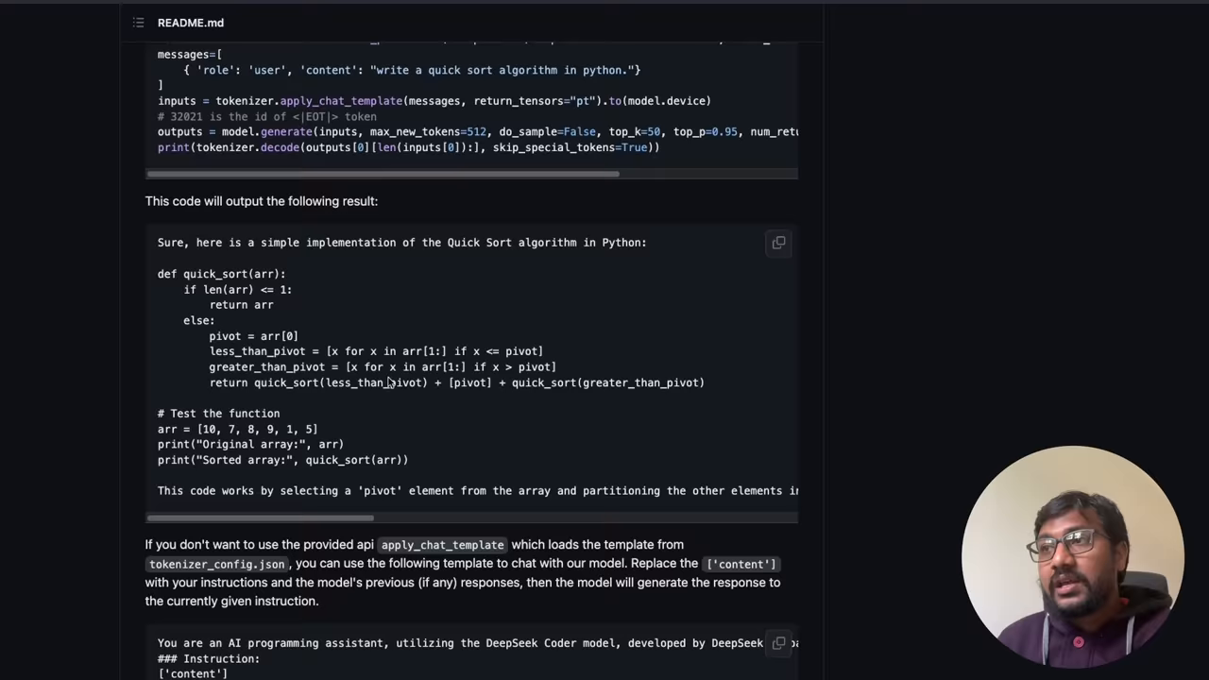
{"action": "scroll", "scroll_direction": "down", "scroll_amount": 3}
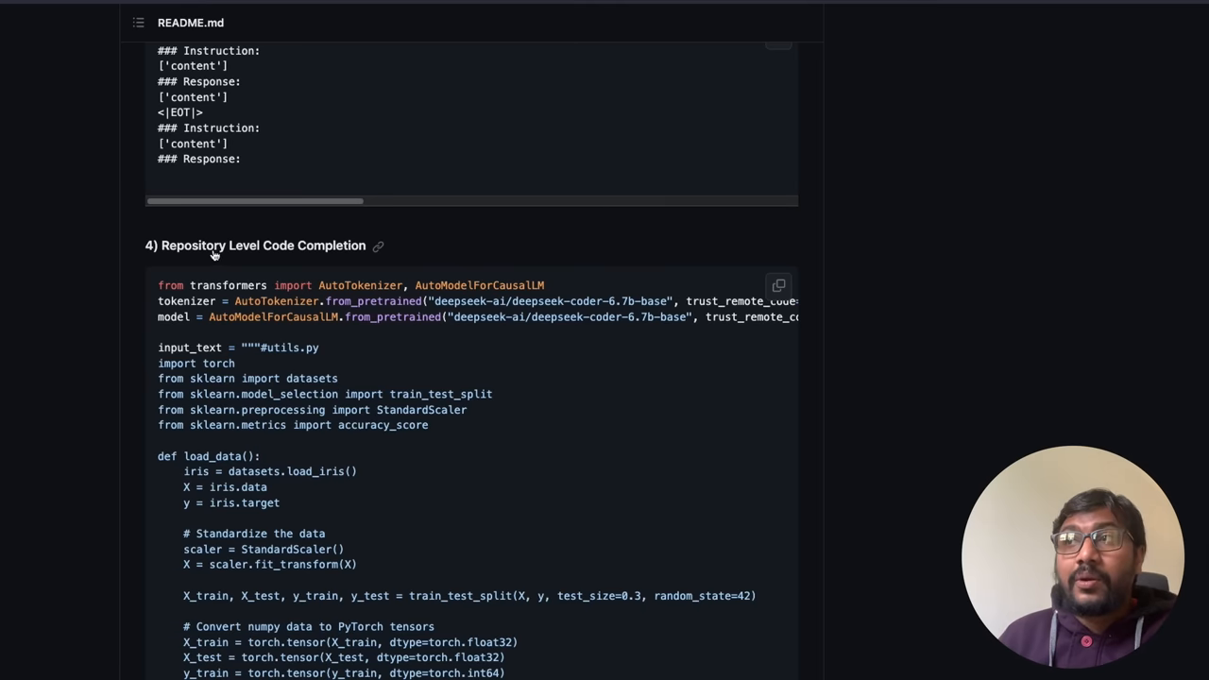
{"action": "mouse_move", "coordinate": [408, 355]}
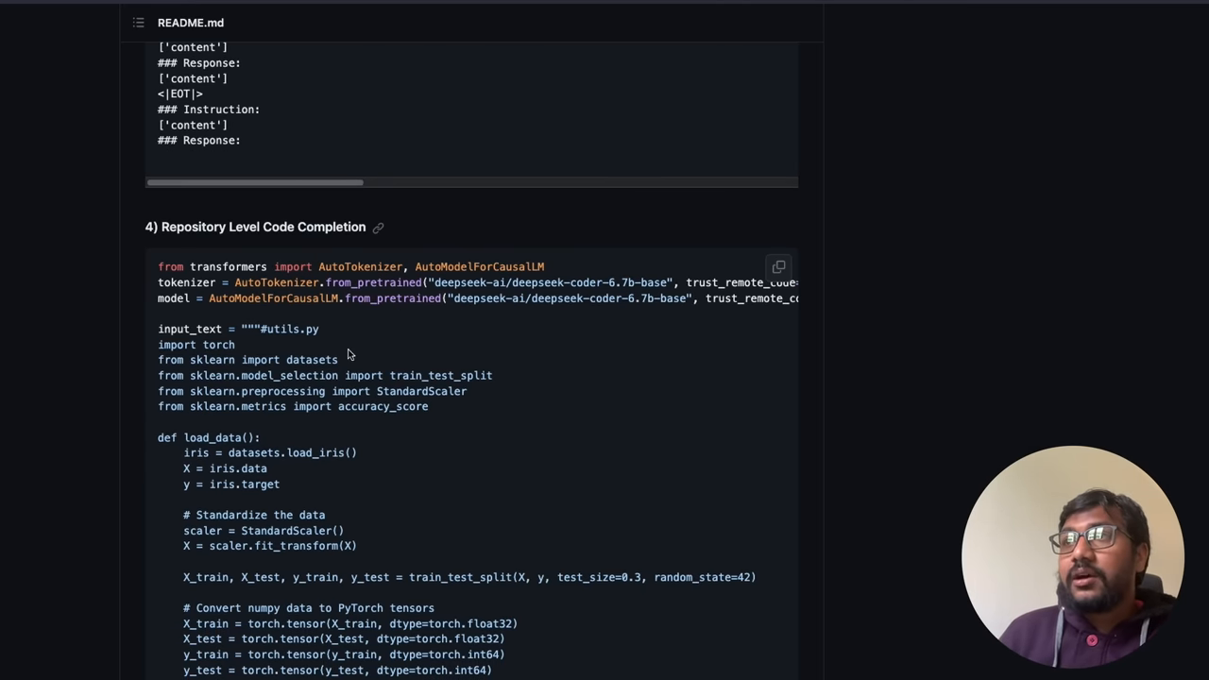
- Read the repository-level completion example, highlighting its '# main.py' part, down to the explanation text
{"action": "scroll", "scroll_direction": "down", "scroll_amount": 3}
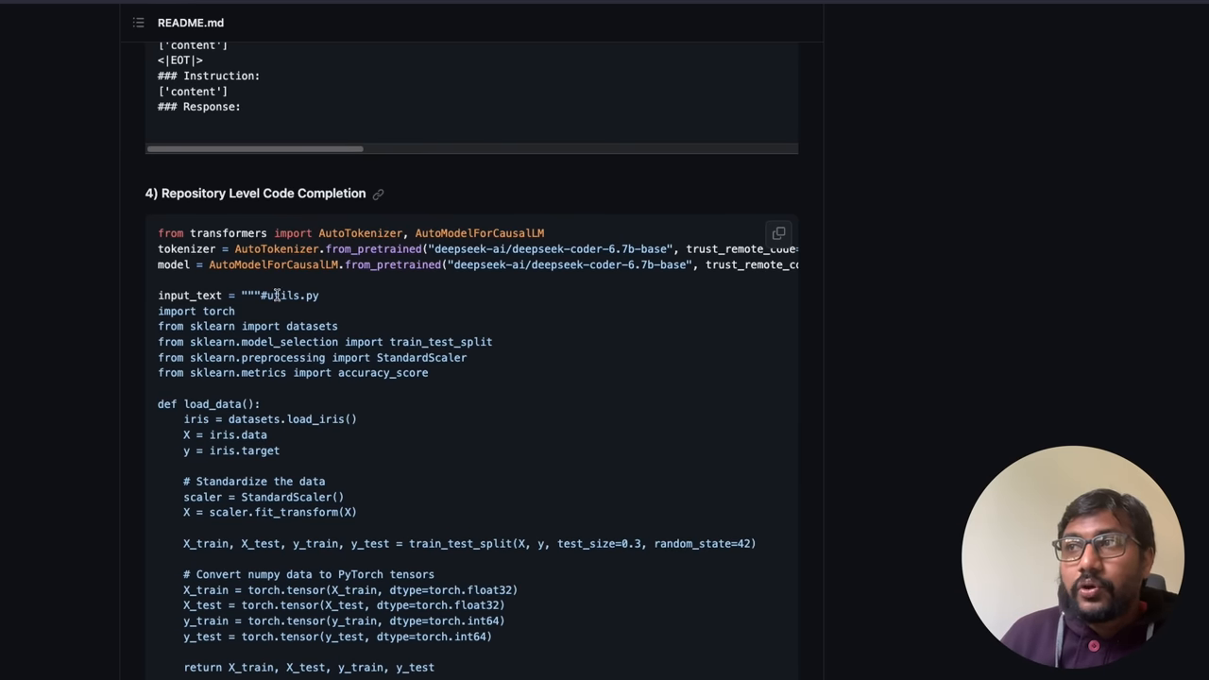
{"action": "scroll", "scroll_direction": "down", "scroll_amount": 3}
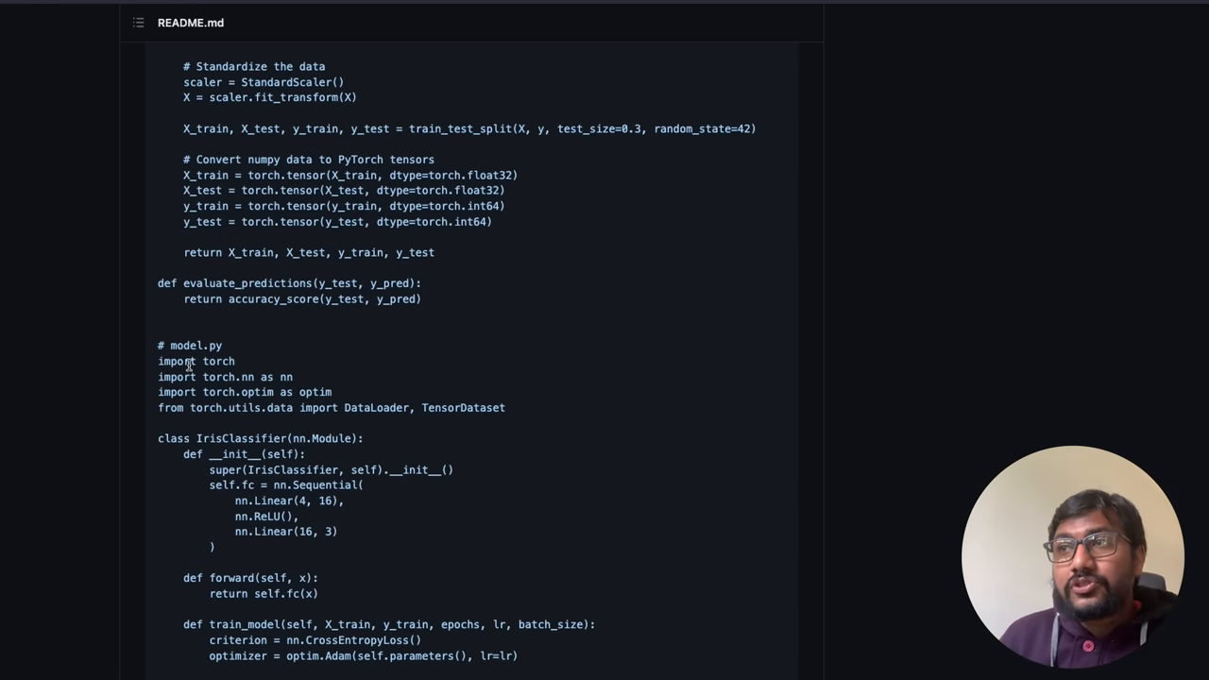
{"action": "scroll", "scroll_direction": "down", "scroll_amount": 3}
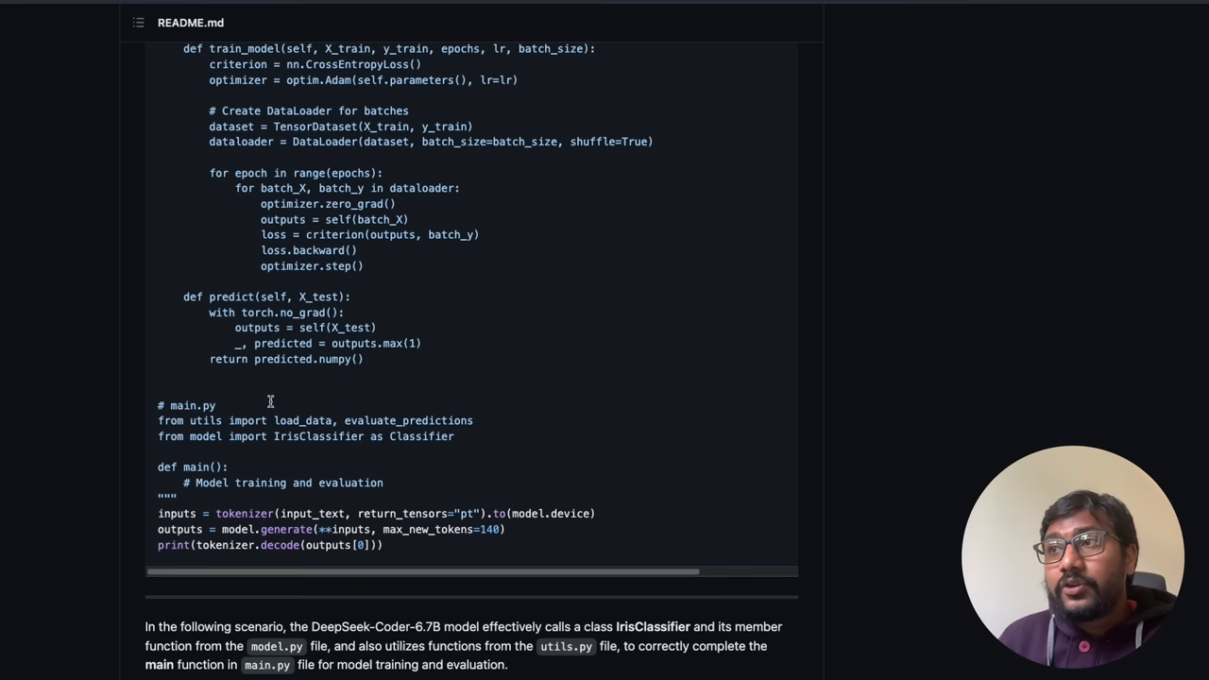
{"action": "double_click", "coordinate": [185, 404]}
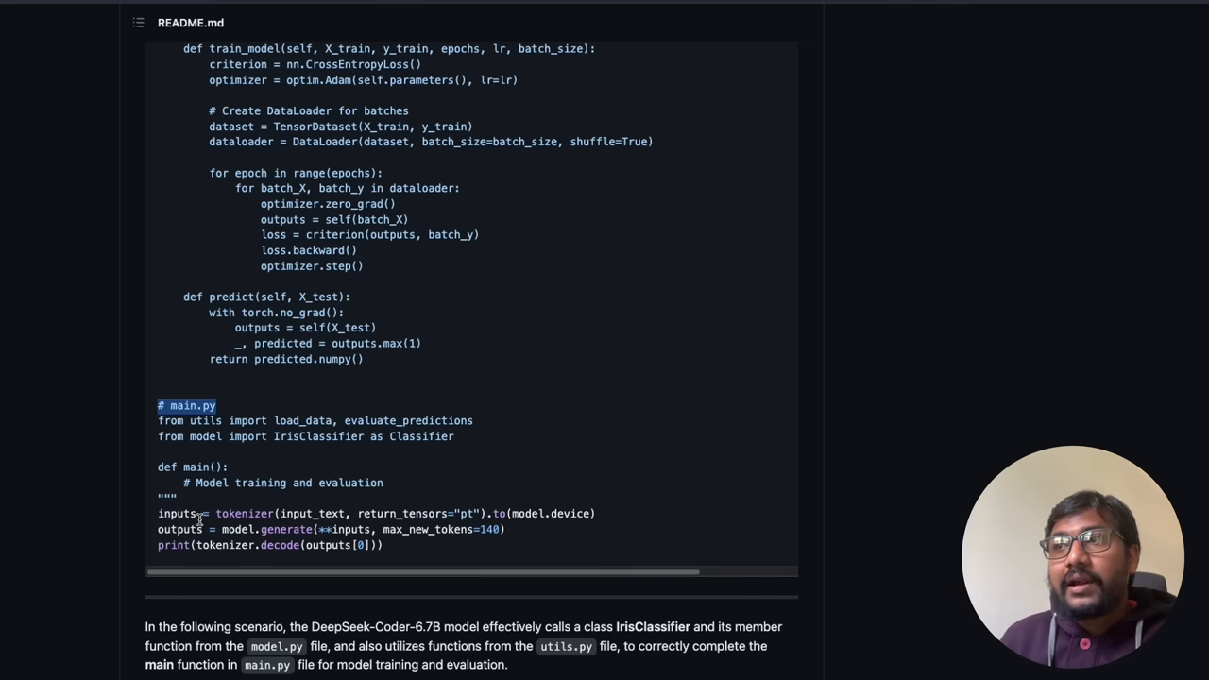
{"action": "mouse_move", "coordinate": [319, 469]}
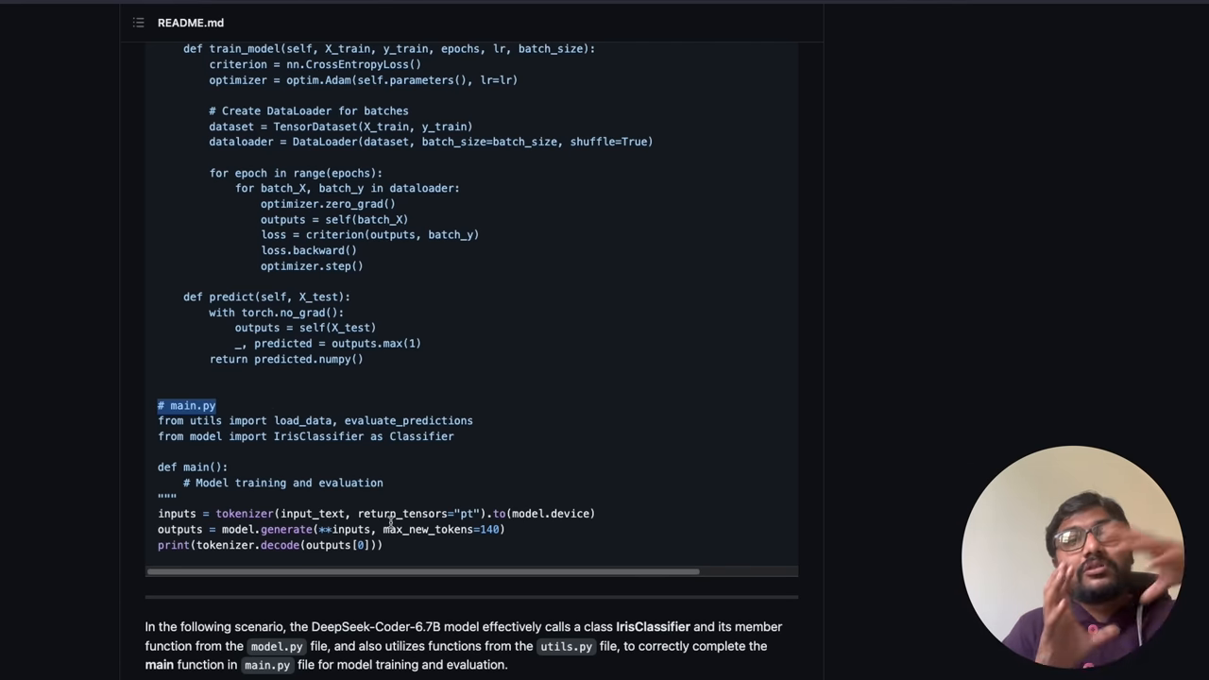
{"action": "scroll", "scroll_direction": "down", "scroll_amount": 3}
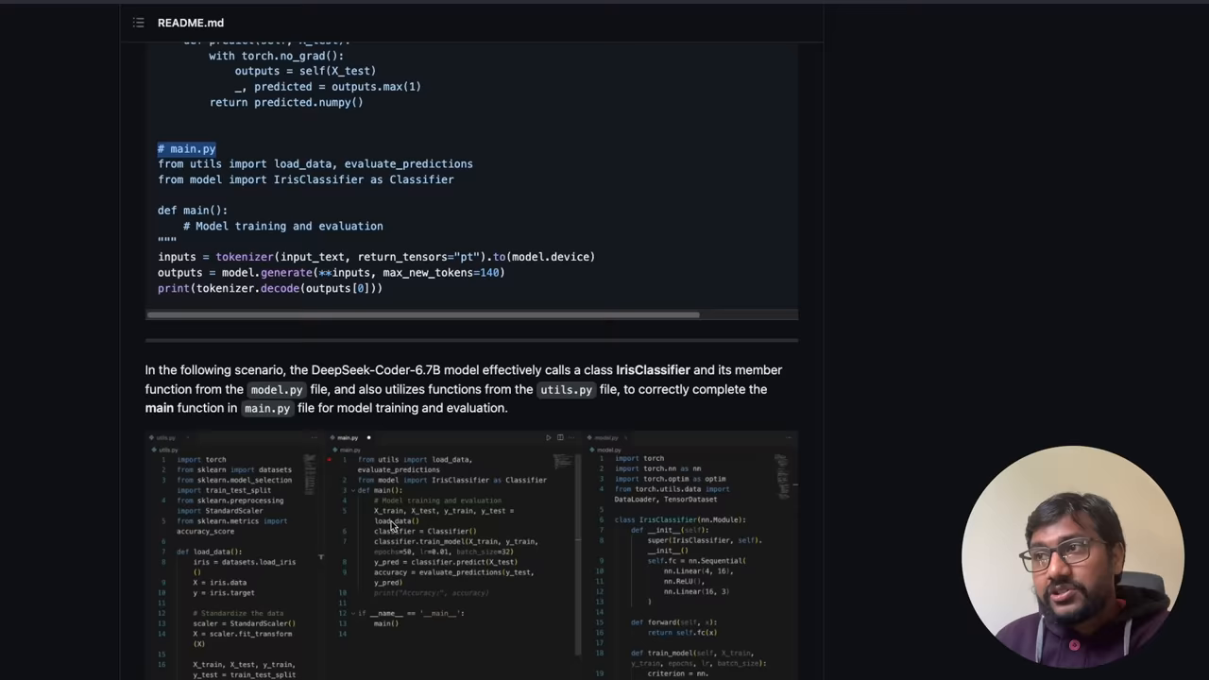
{"action": "scroll", "scroll_direction": "down", "scroll_amount": 3}
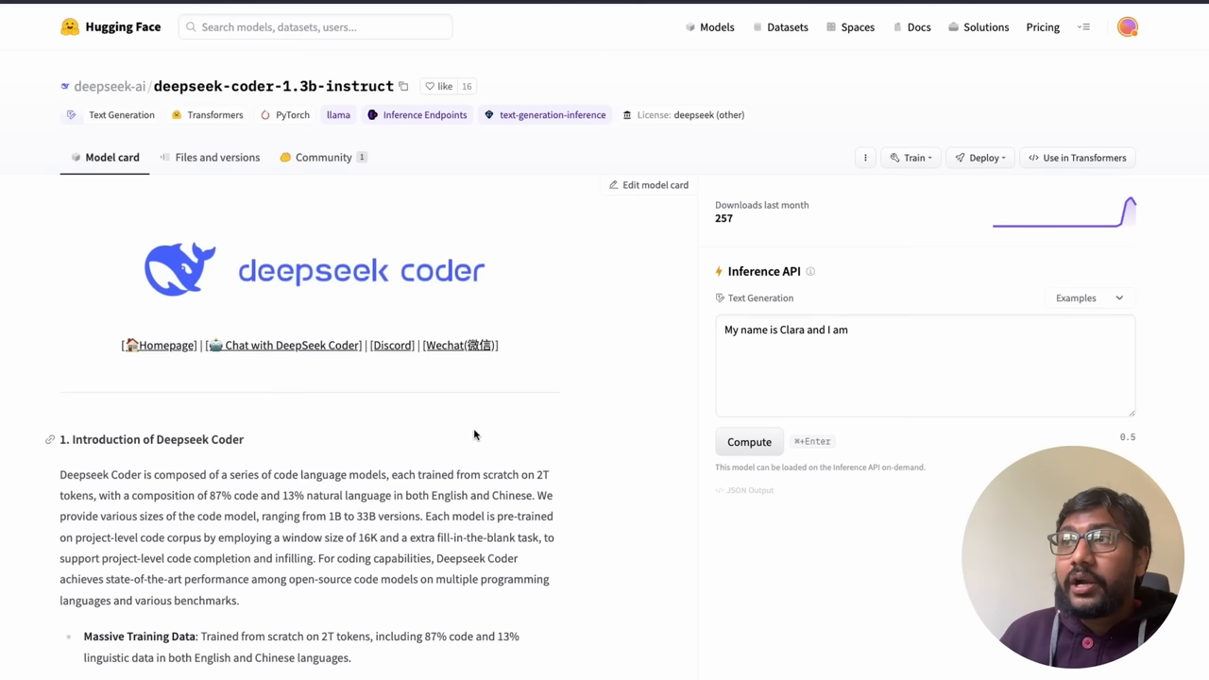
{"action": "mouse_move", "coordinate": [446, 491]}
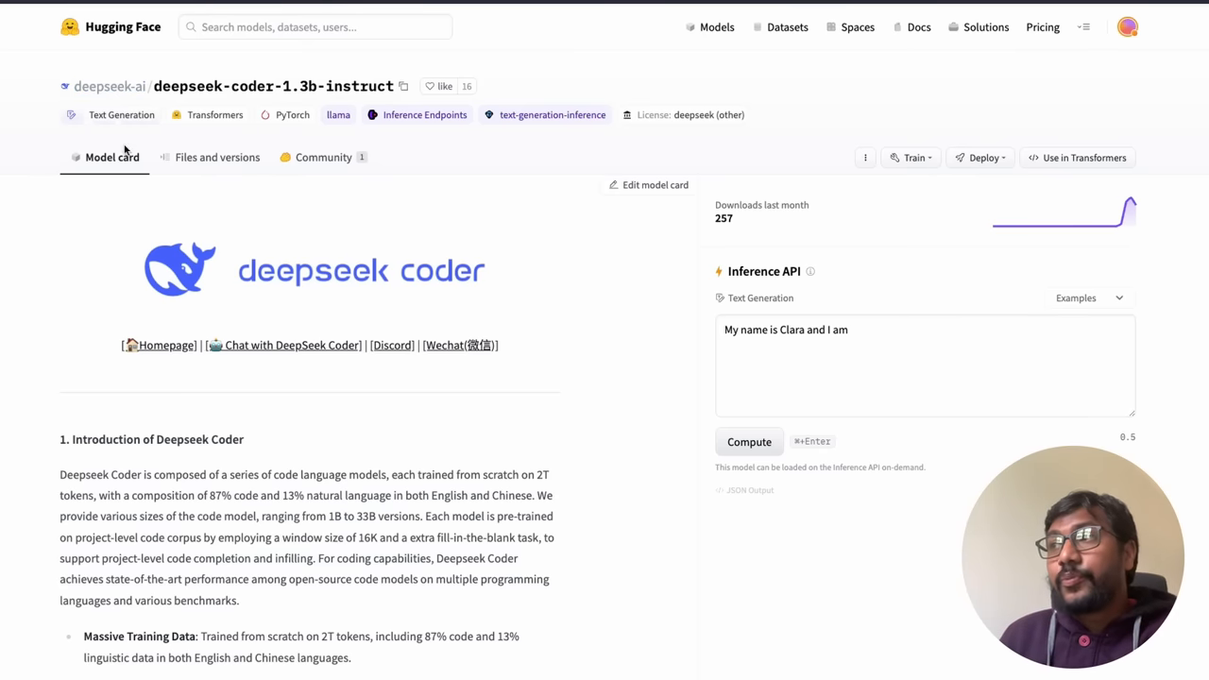
- Navigate from the model card to the deepseek-ai organization page on Hugging Face
{"action": "left_click", "coordinate": [110, 87]}
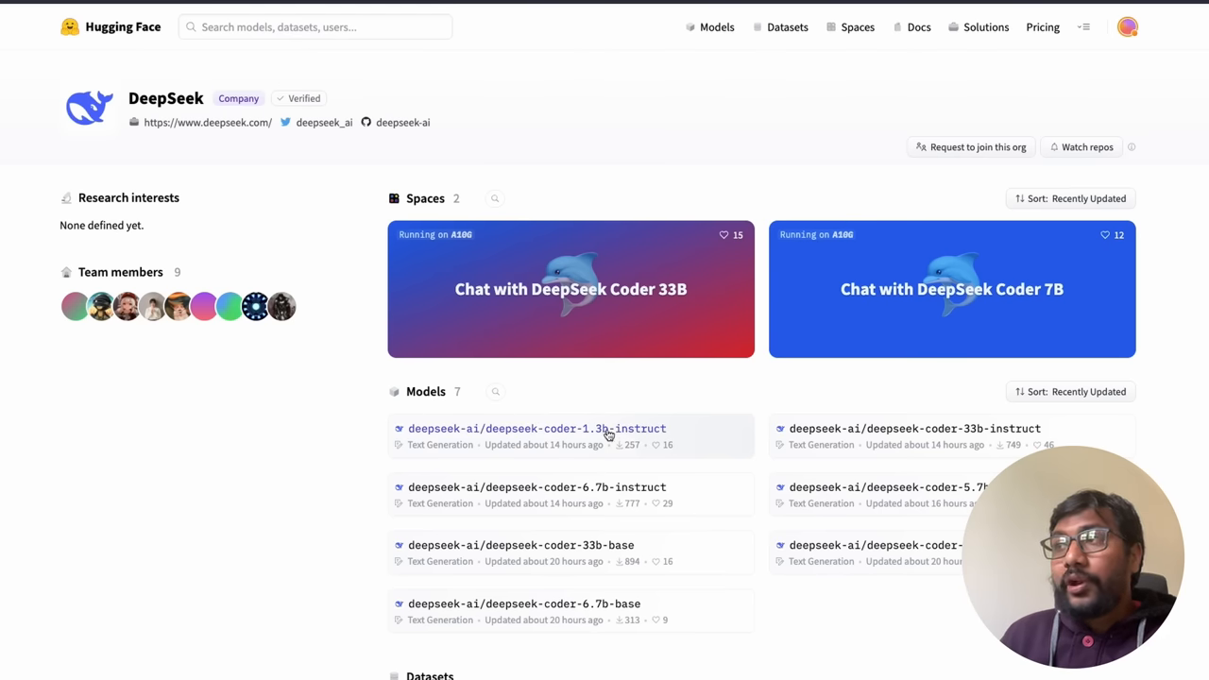
{"action": "mouse_move", "coordinate": [930, 444]}
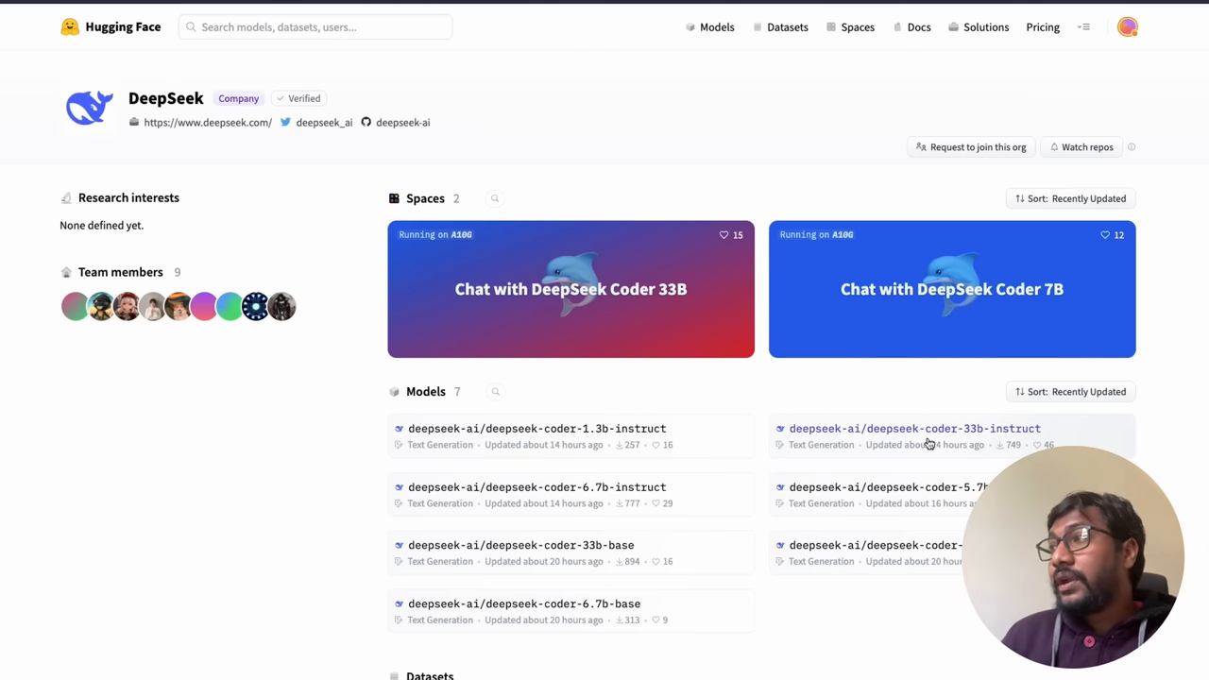
{"action": "mouse_move", "coordinate": [996, 423]}
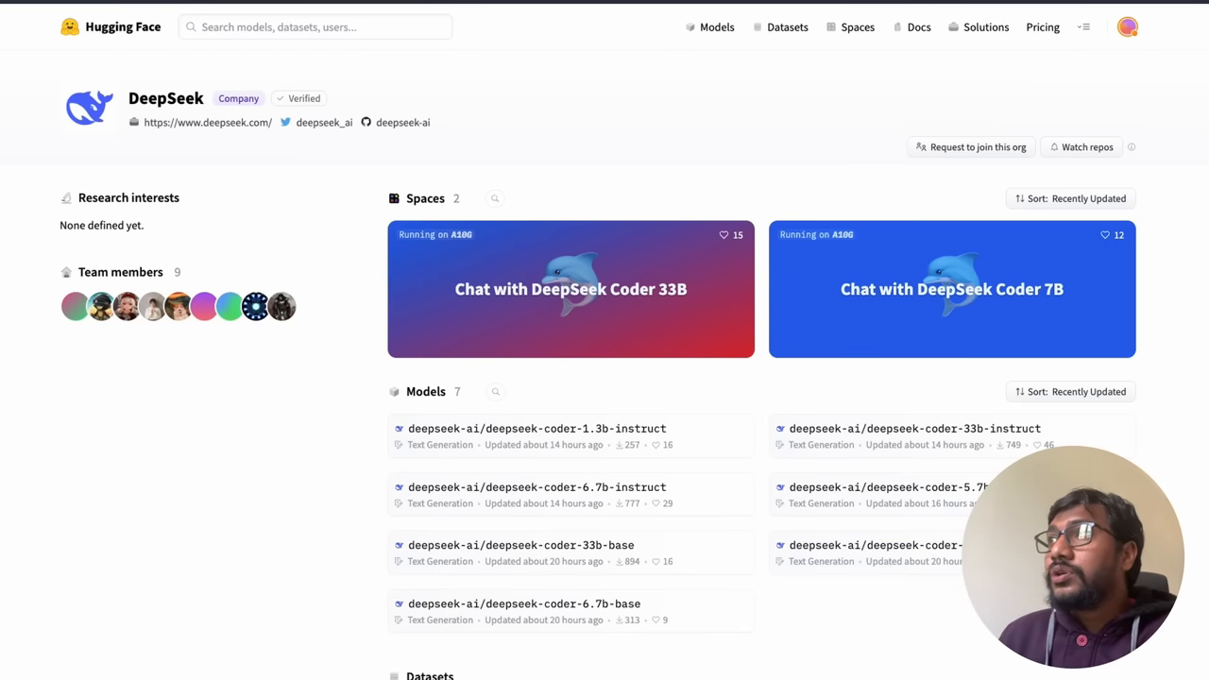
- Open the 'Chat with DeepSeek Coder 33B' Space and read its generated Python hangman game
{"action": "left_click", "coordinate": [571, 287]}
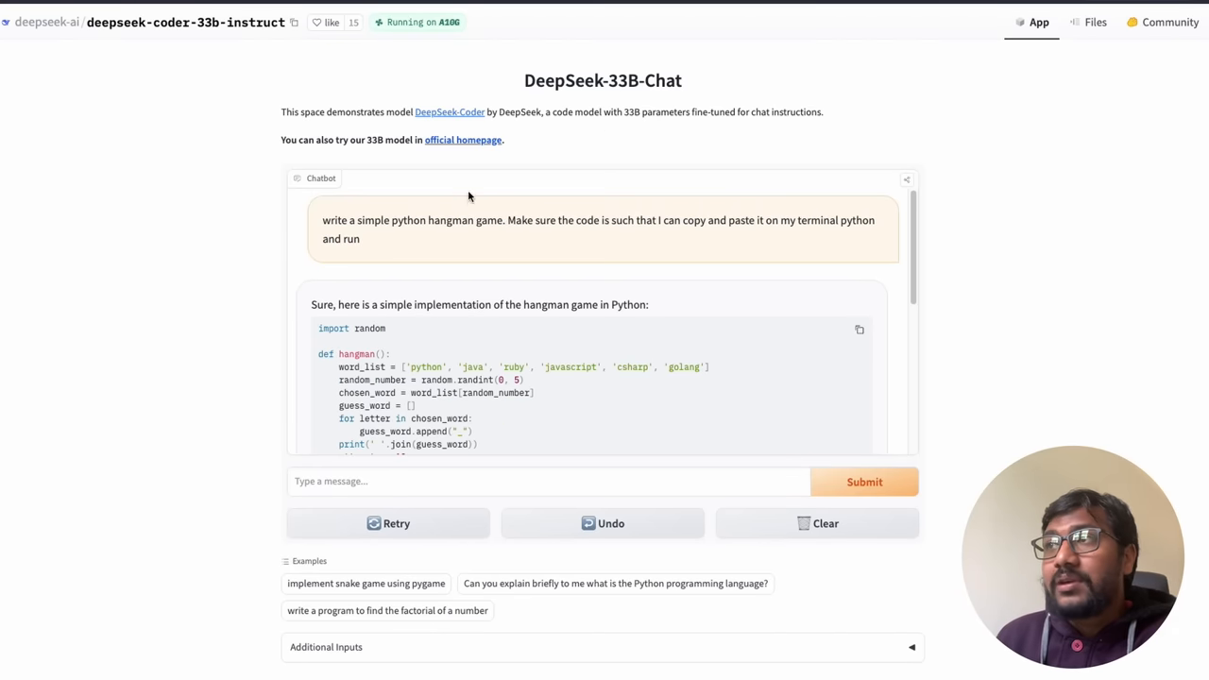
{"action": "mouse_move", "coordinate": [553, 232]}
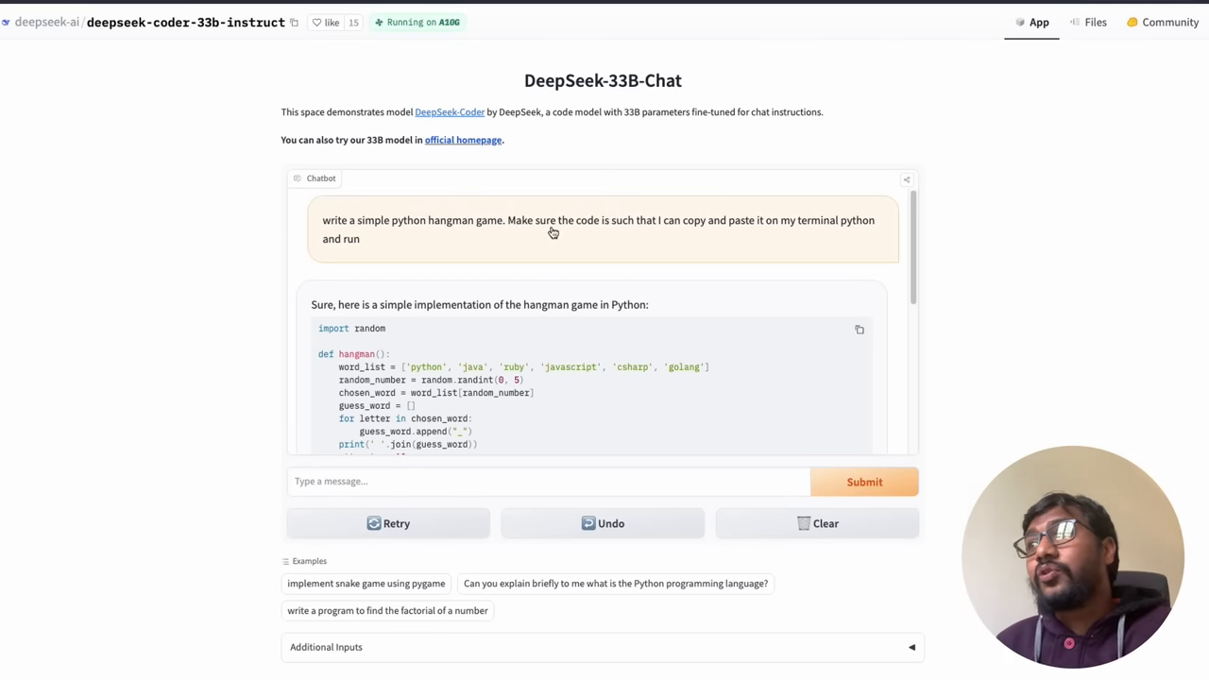
{"action": "mouse_move", "coordinate": [801, 242]}
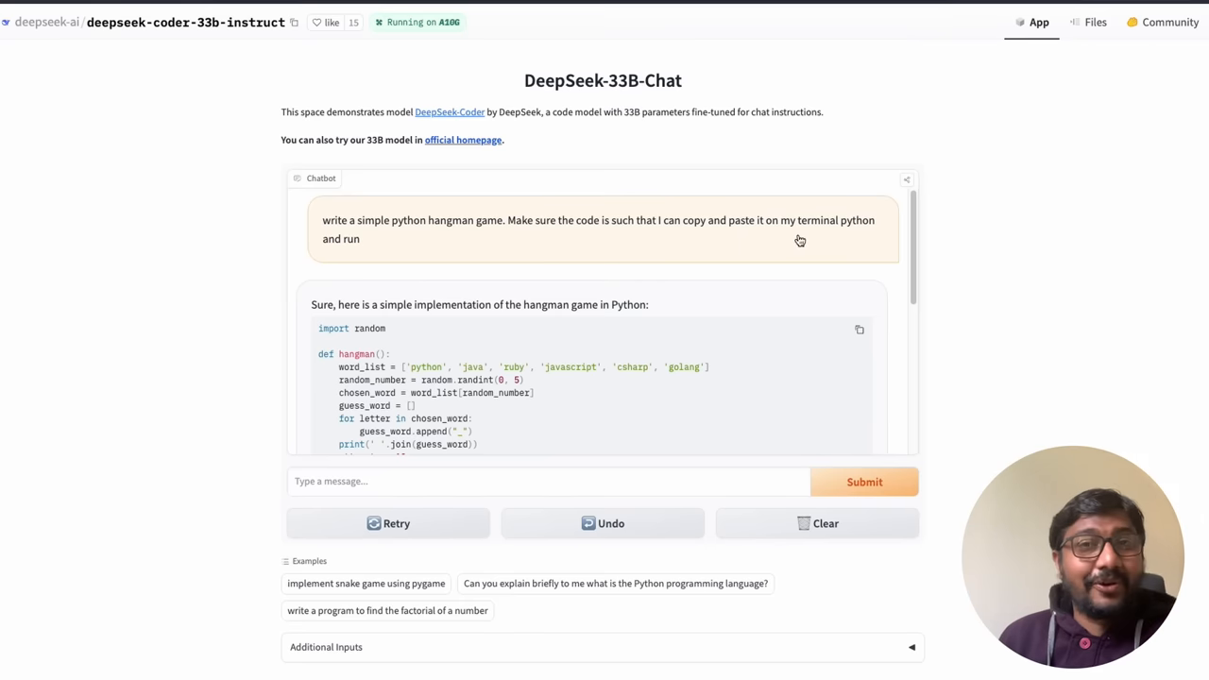
{"action": "mouse_move", "coordinate": [863, 234]}
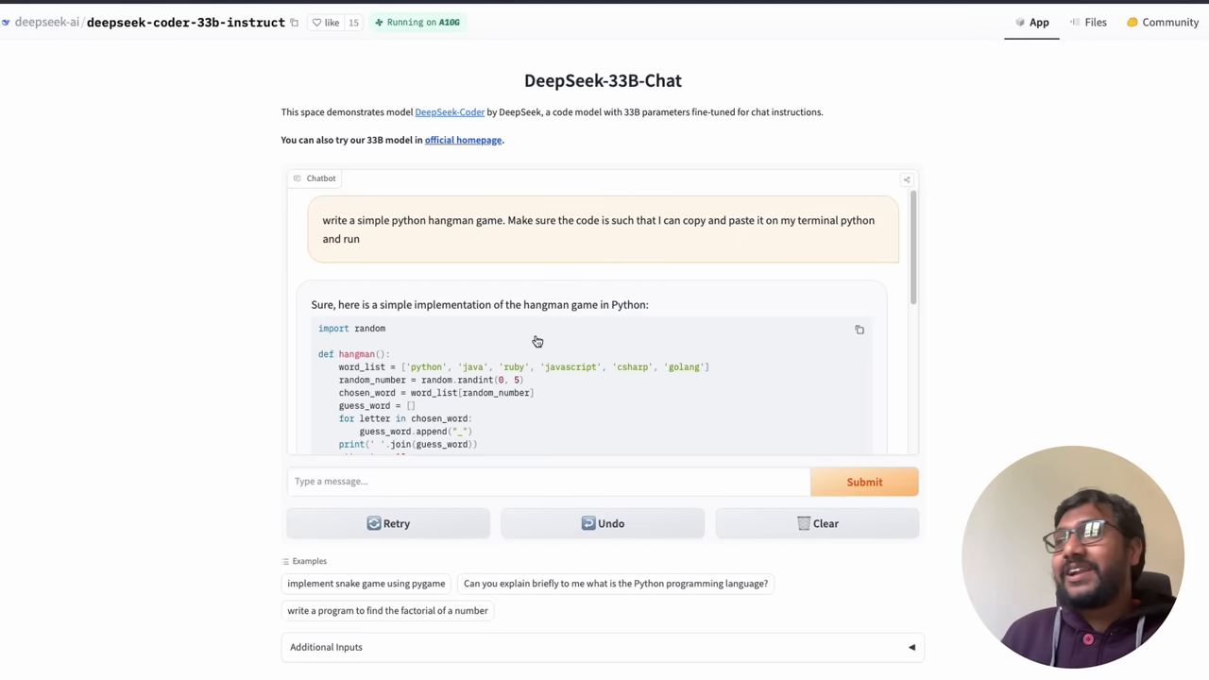
{"action": "scroll", "scroll_direction": "down", "scroll_amount": 3}
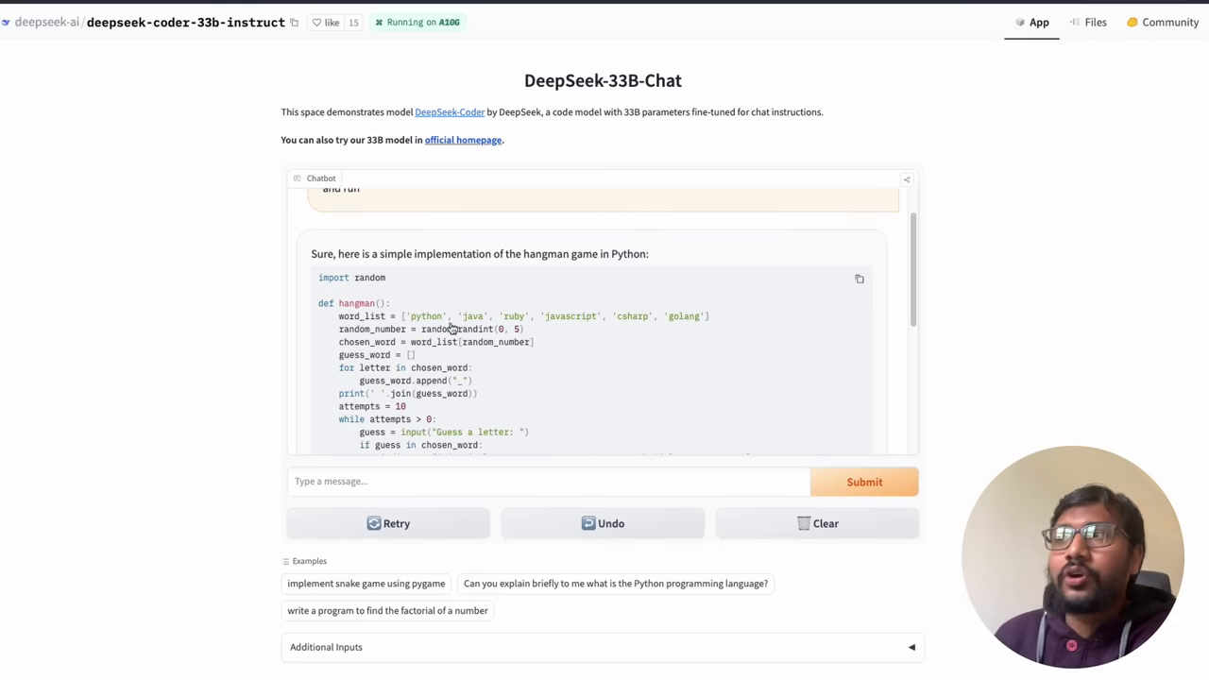
{"action": "scroll", "scroll_direction": "down", "scroll_amount": 3}
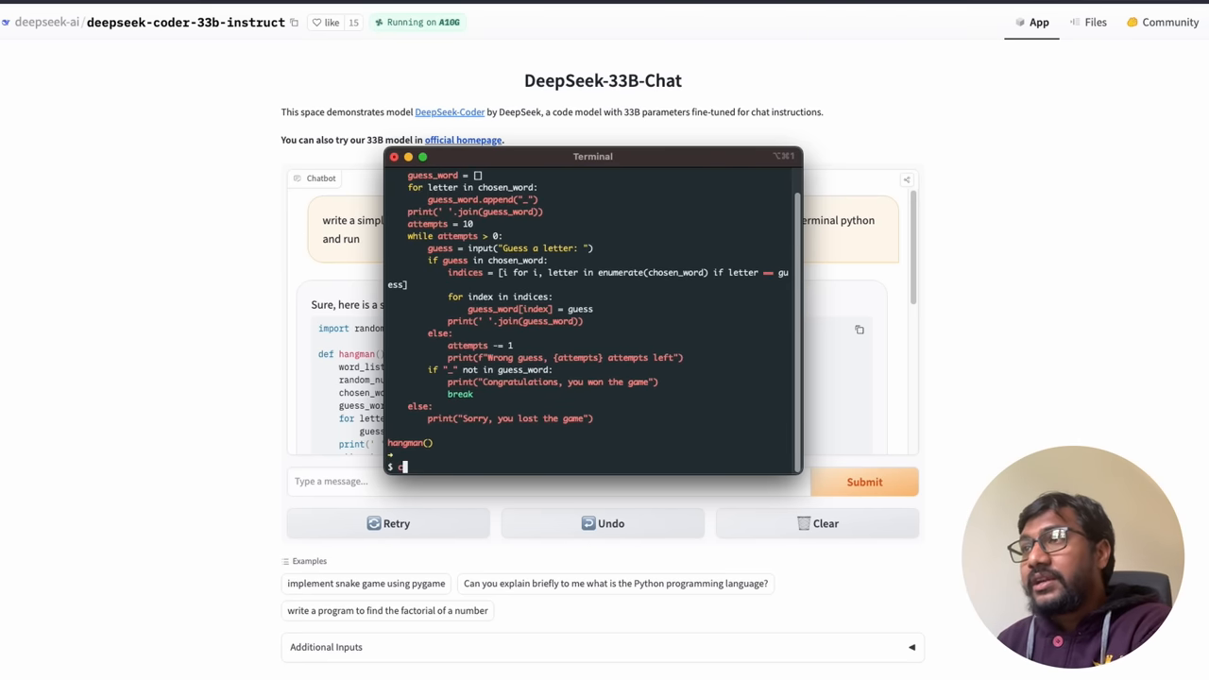
- Run the hangman game in the Python REPL and guess letters, revealing a p in the word
{"action": "type", "text": "python"}
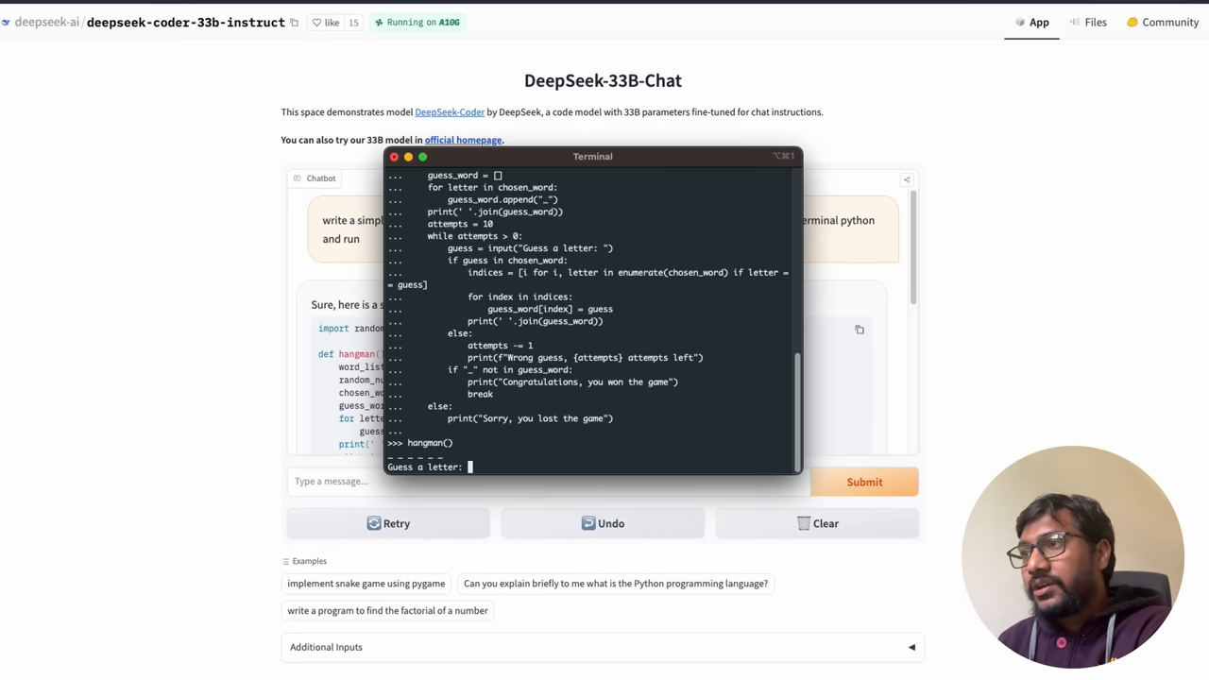
{"action": "type", "text": "p"}
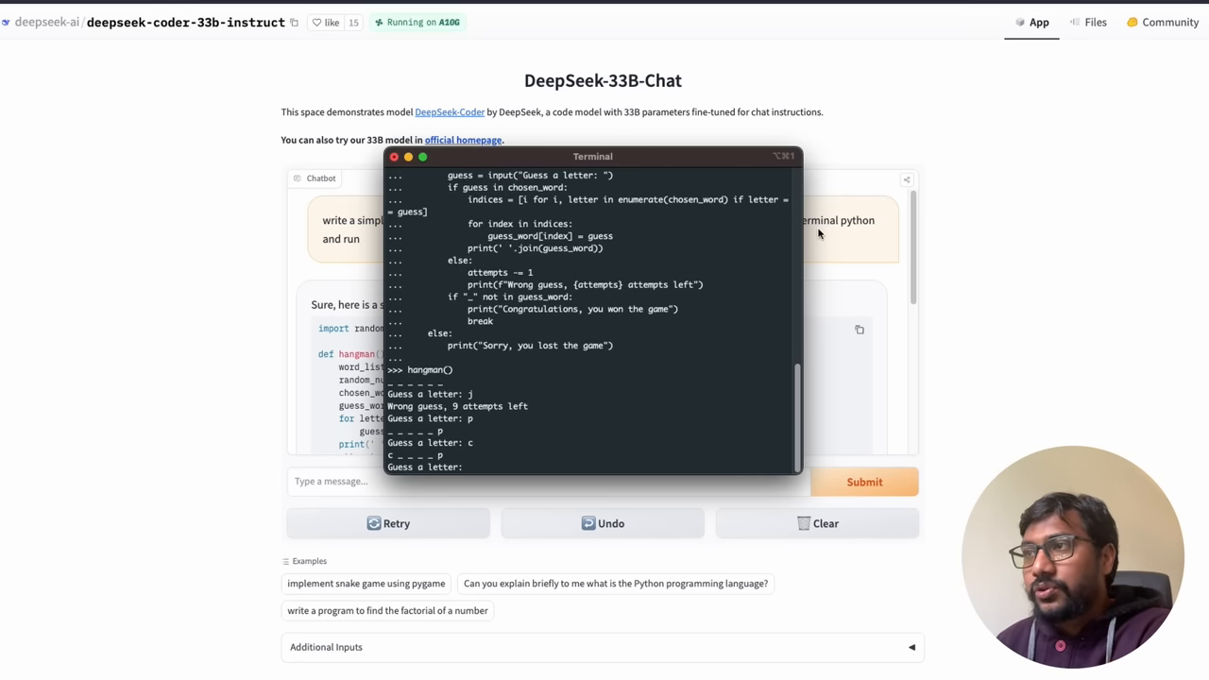
{"action": "left_click", "coordinate": [393, 155]}
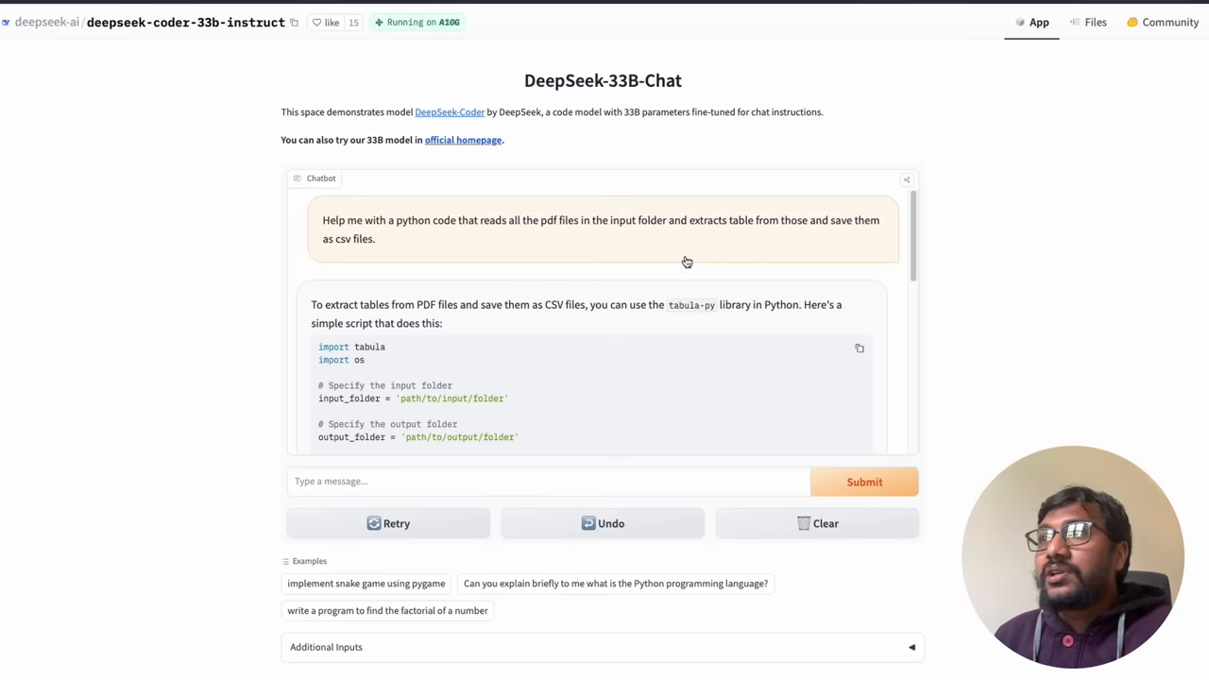
{"action": "mouse_move", "coordinate": [468, 225]}
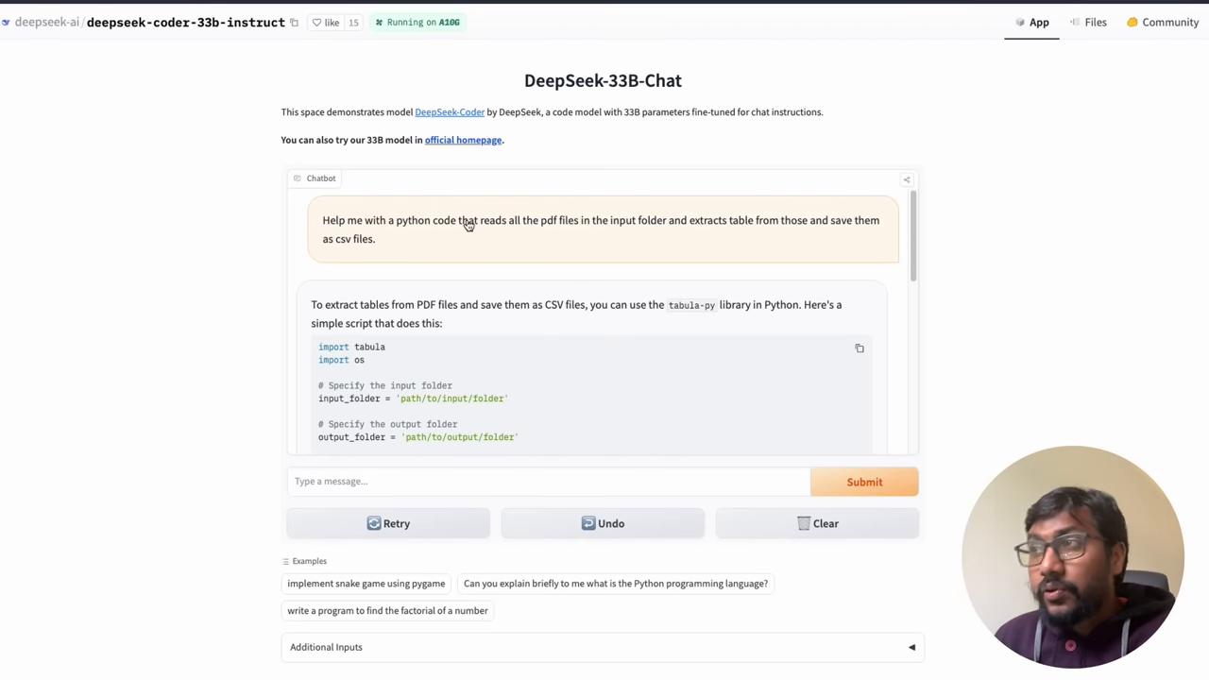
{"action": "mouse_move", "coordinate": [548, 227]}
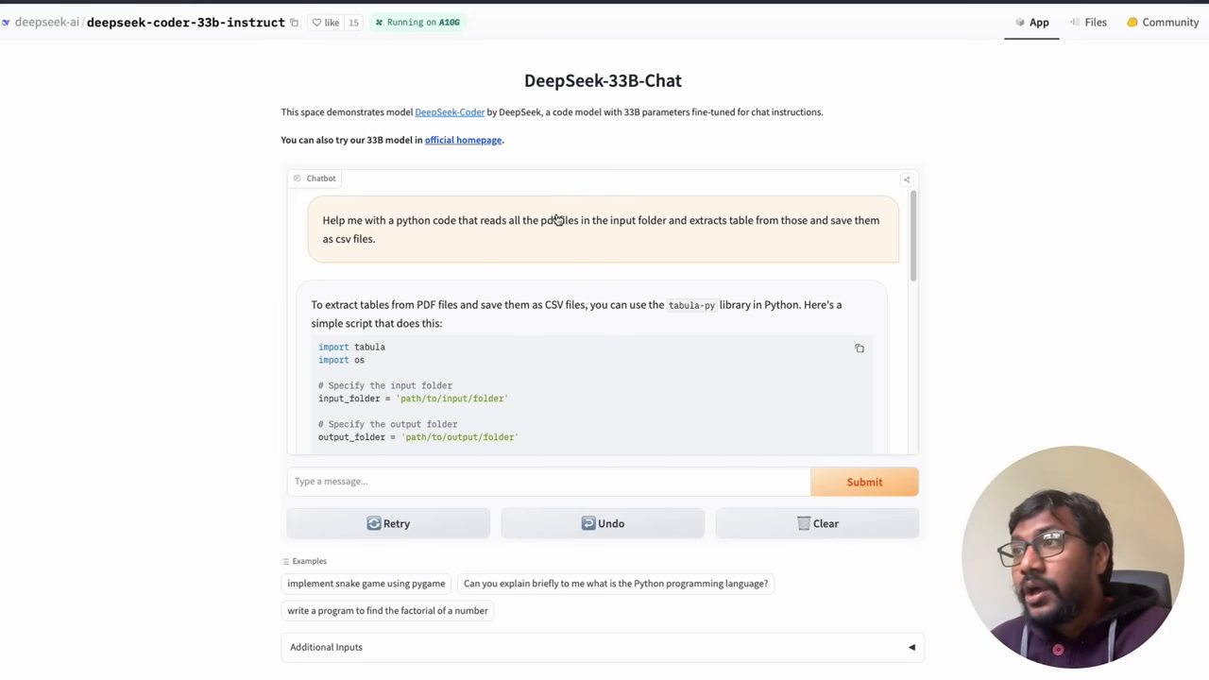
{"action": "mouse_move", "coordinate": [368, 353]}
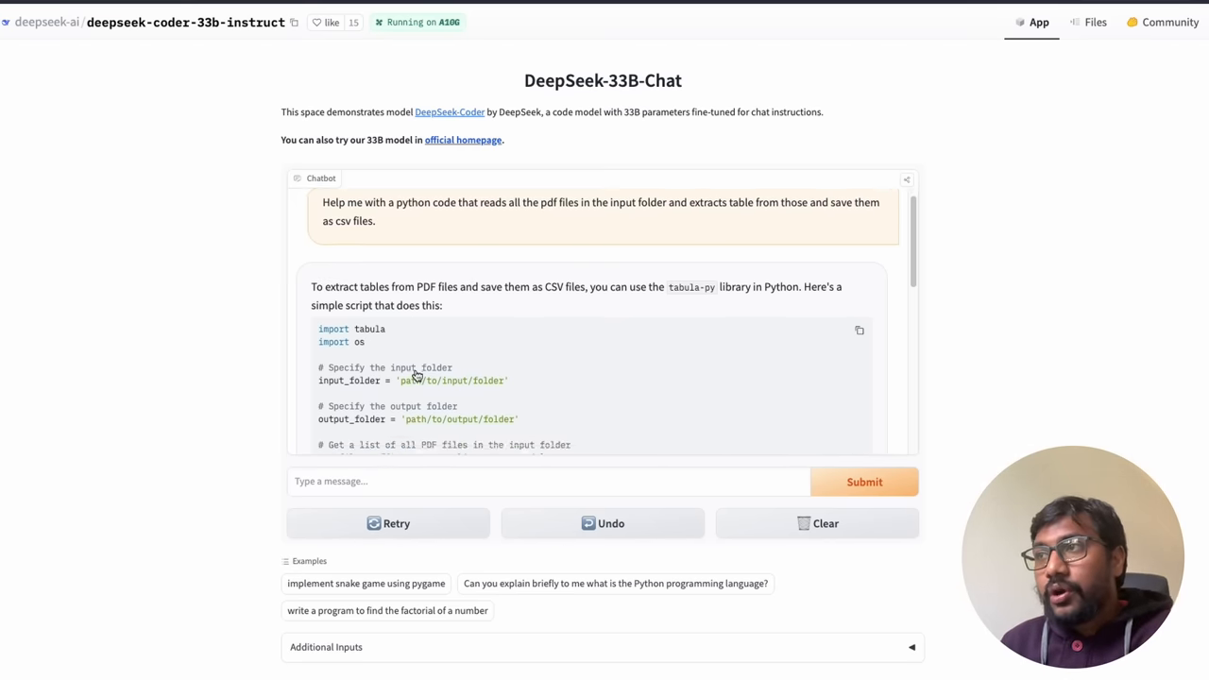
{"action": "scroll", "scroll_direction": "down", "scroll_amount": 3}
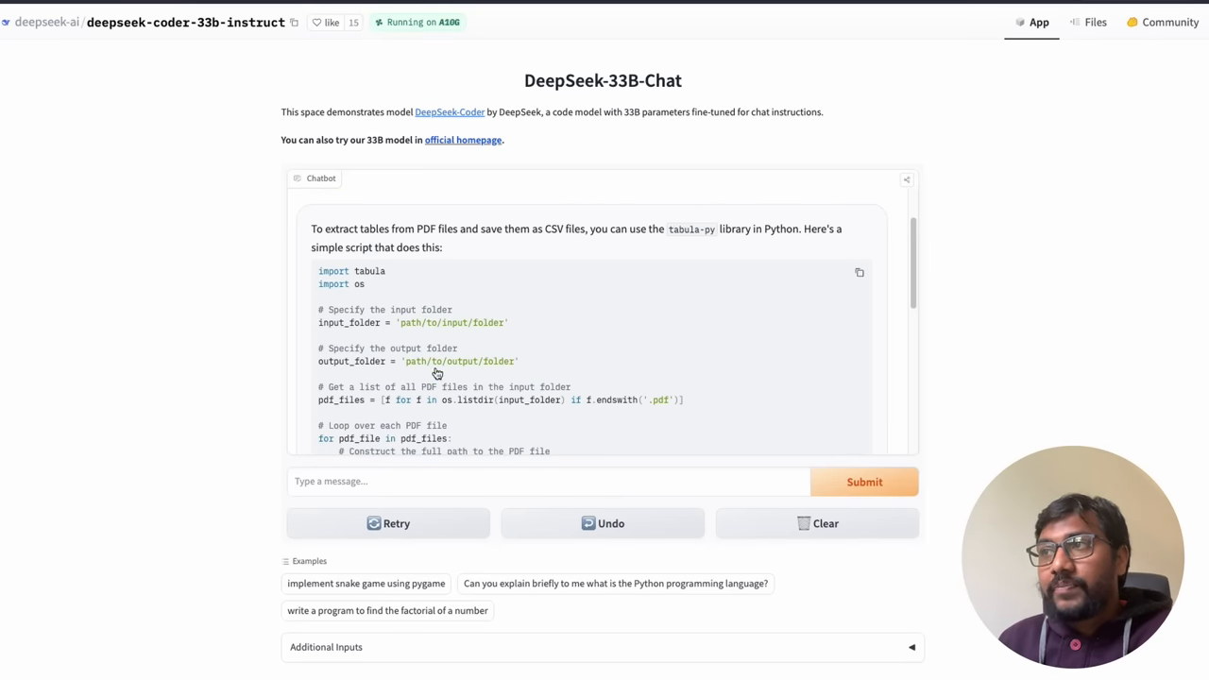
{"action": "scroll", "scroll_direction": "down", "scroll_amount": 3}
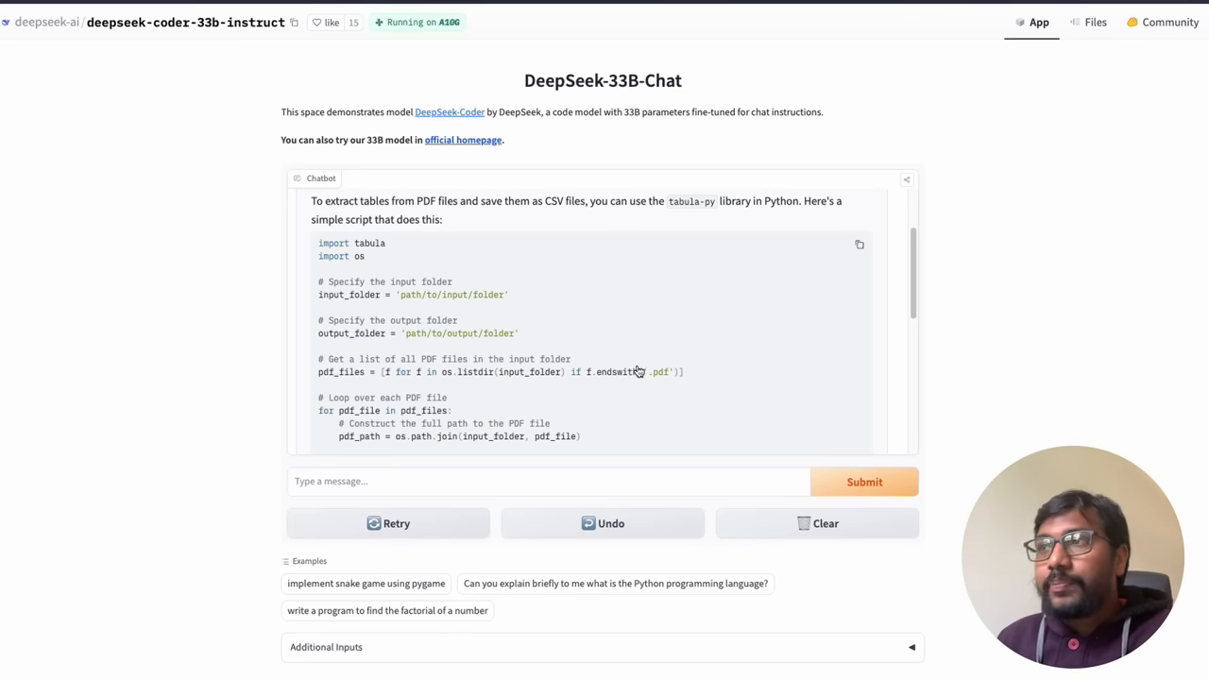
{"action": "mouse_move", "coordinate": [741, 396]}
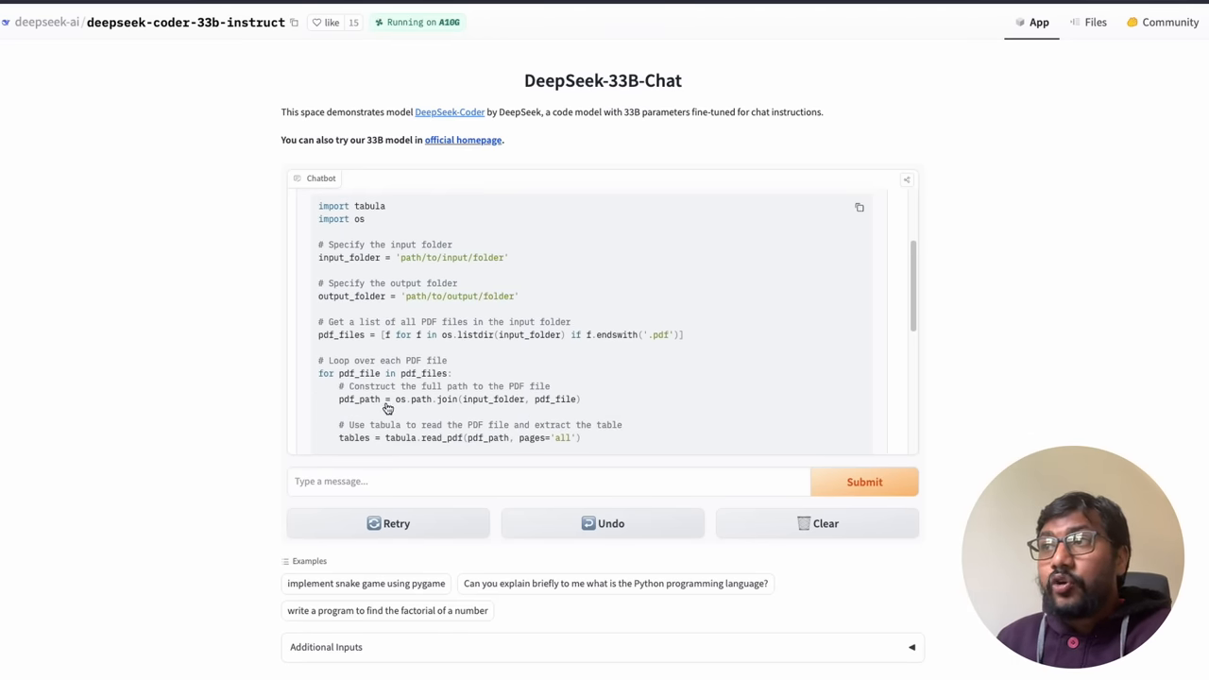
{"action": "scroll", "scroll_direction": "down", "scroll_amount": 3}
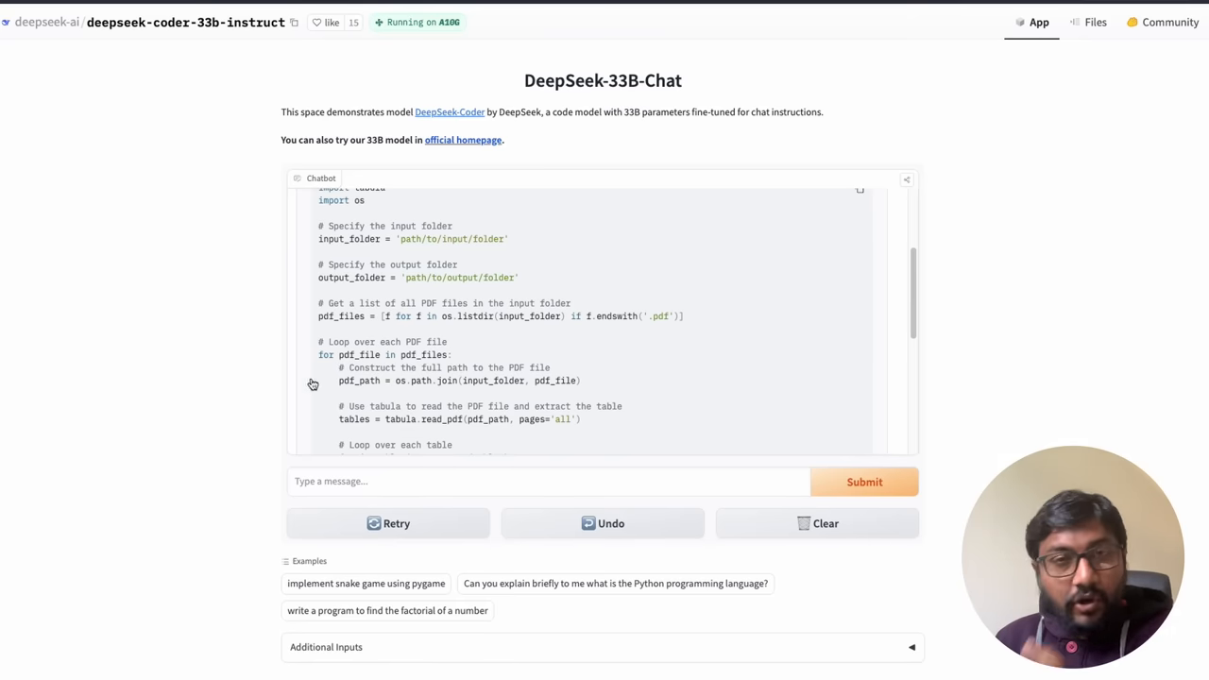
{"action": "scroll", "scroll_direction": "down", "scroll_amount": 3}
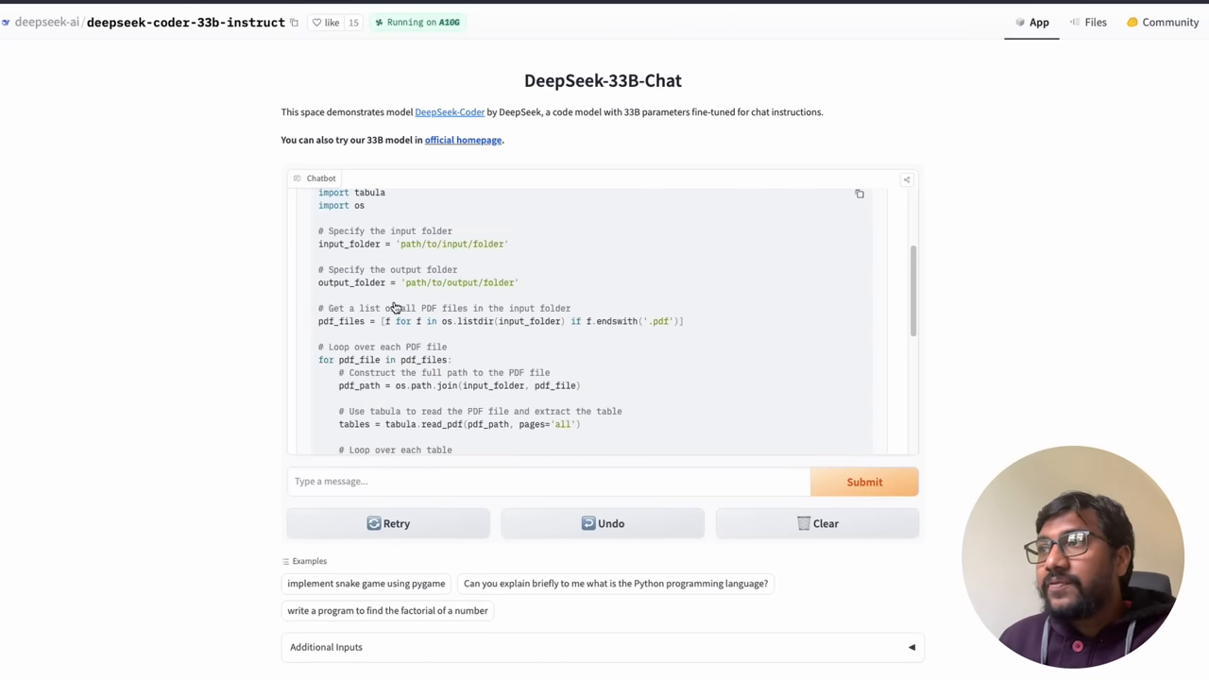
{"action": "scroll", "scroll_direction": "down", "scroll_amount": 3}
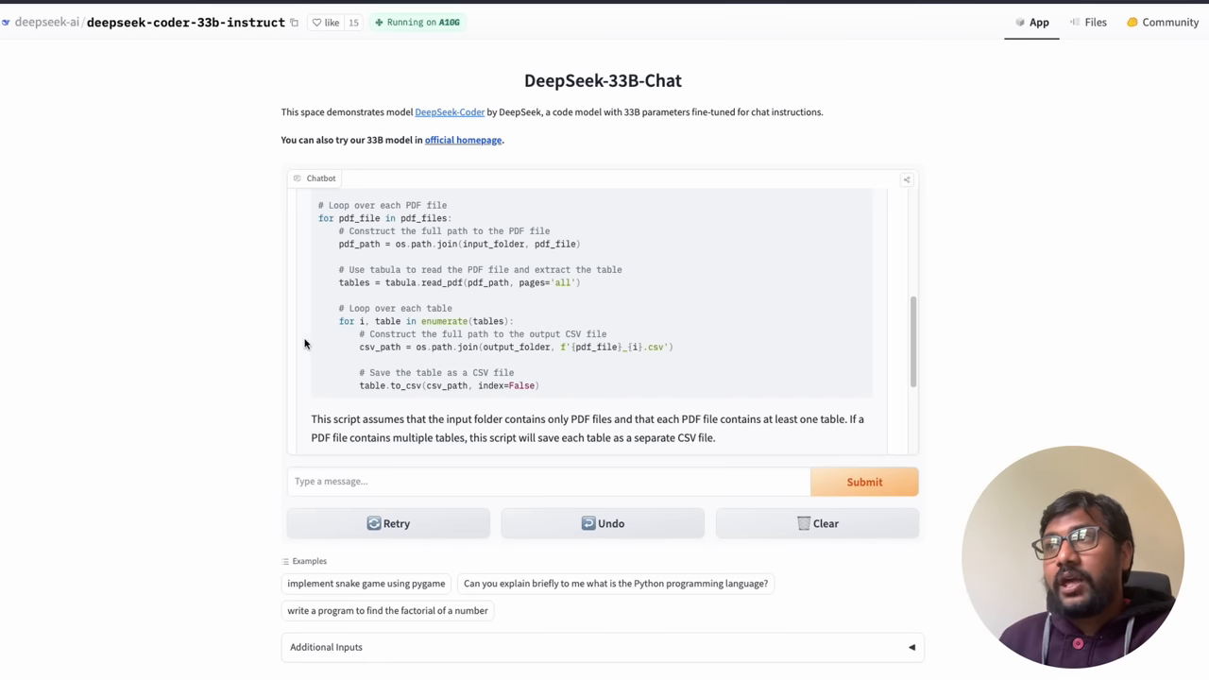
{"action": "mouse_move", "coordinate": [473, 338]}
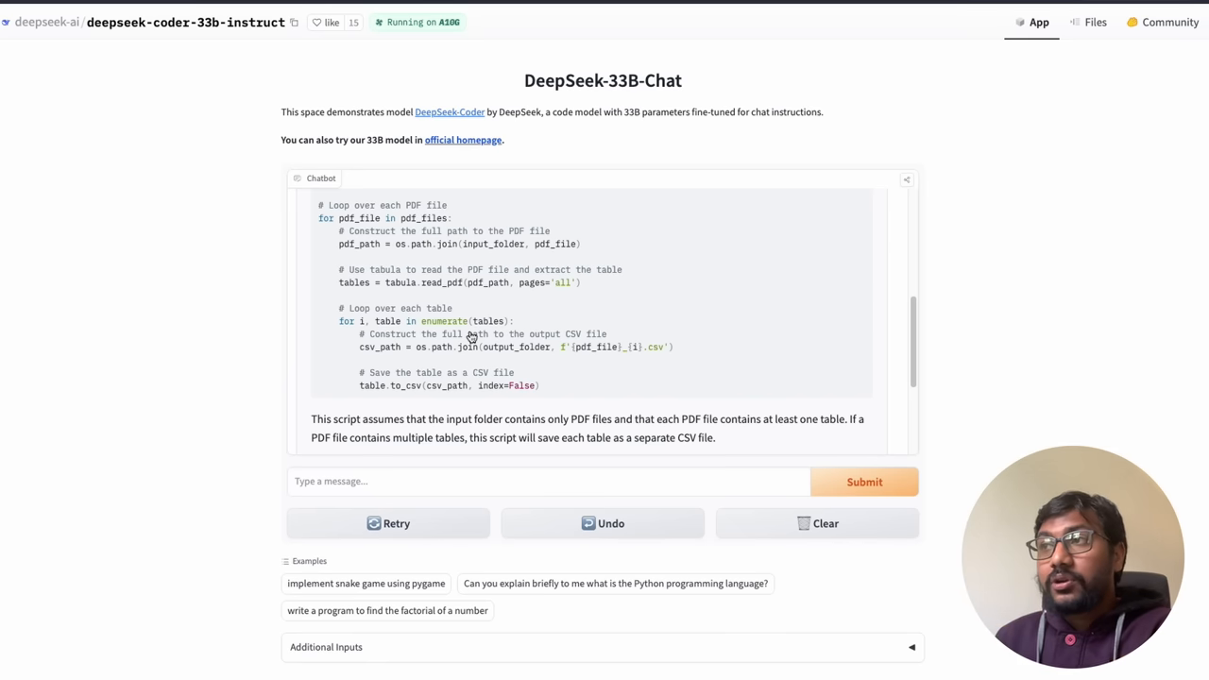
{"action": "mouse_move", "coordinate": [516, 393]}
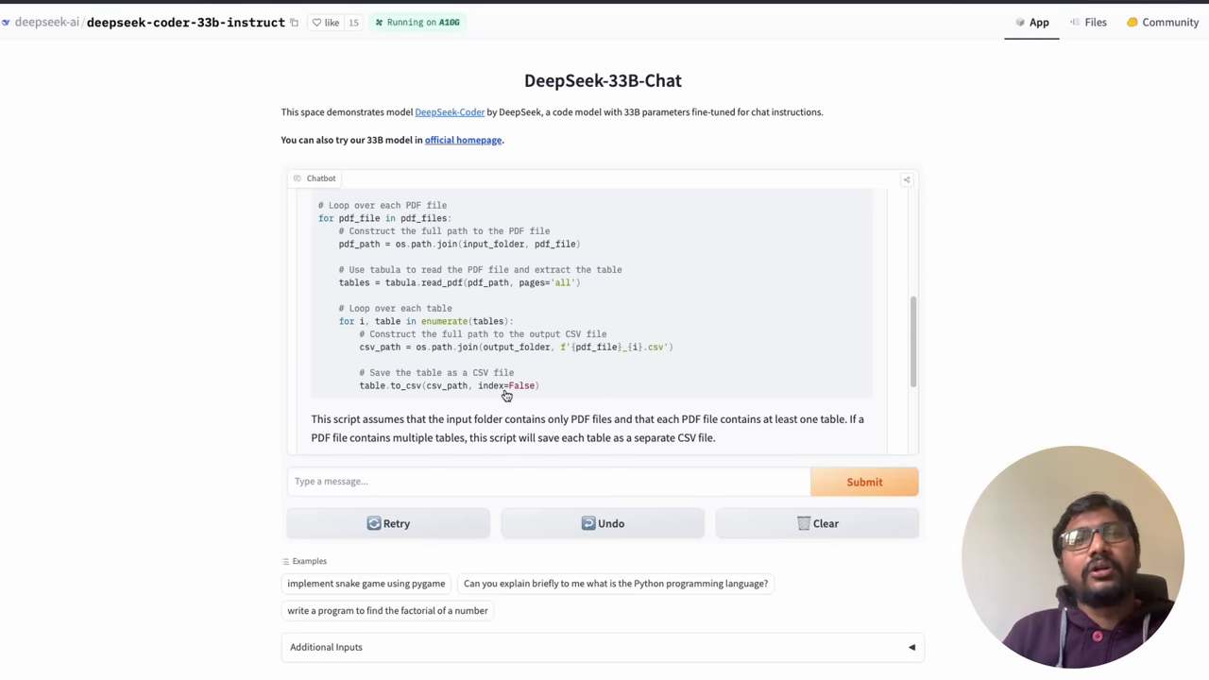
{"action": "scroll", "scroll_direction": "down", "scroll_amount": 3}
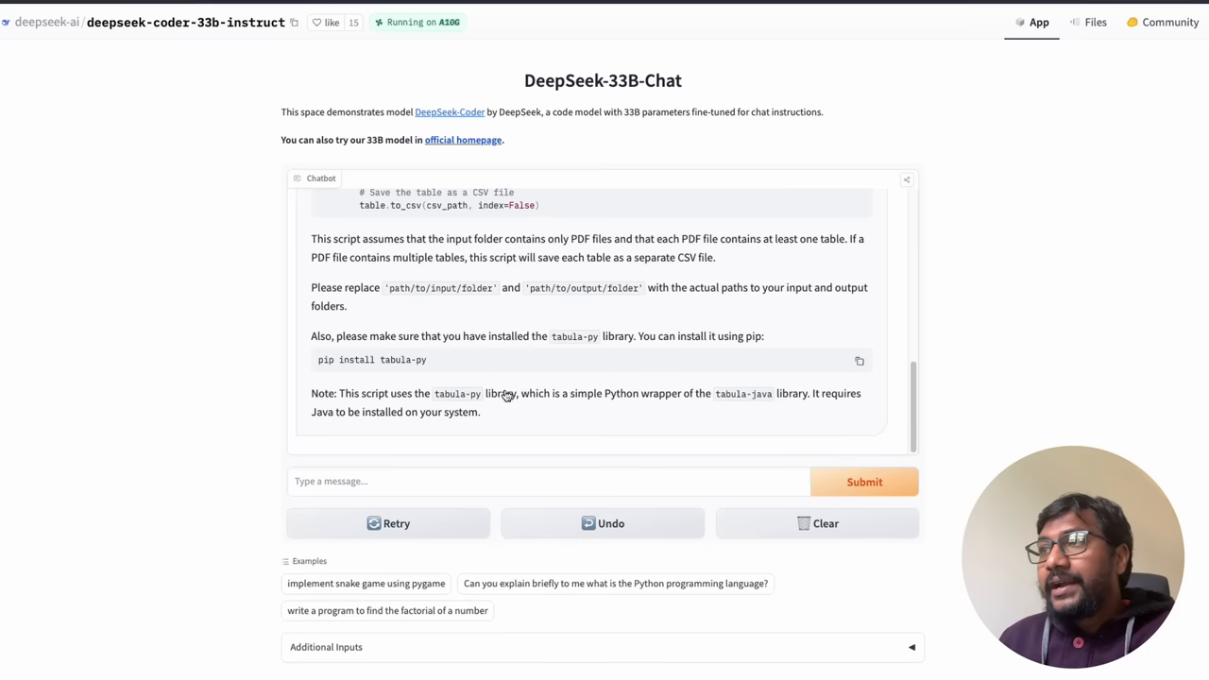
{"action": "mouse_move", "coordinate": [571, 350]}
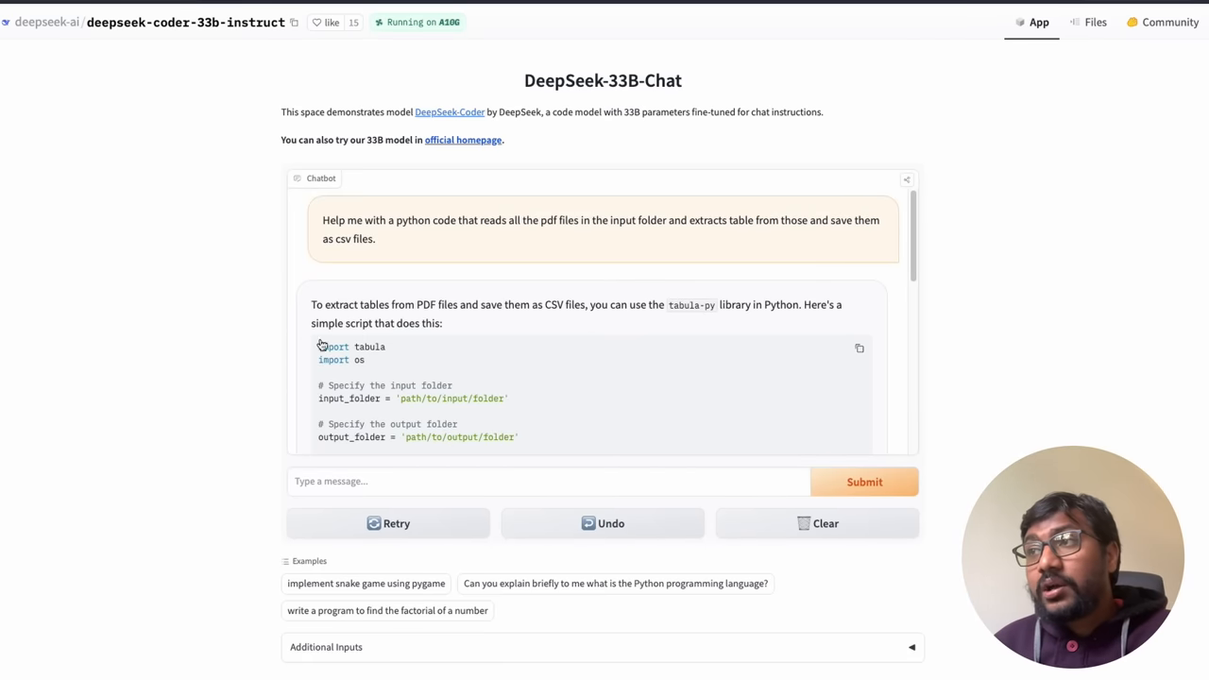
{"action": "scroll", "scroll_direction": "down", "scroll_amount": 3}
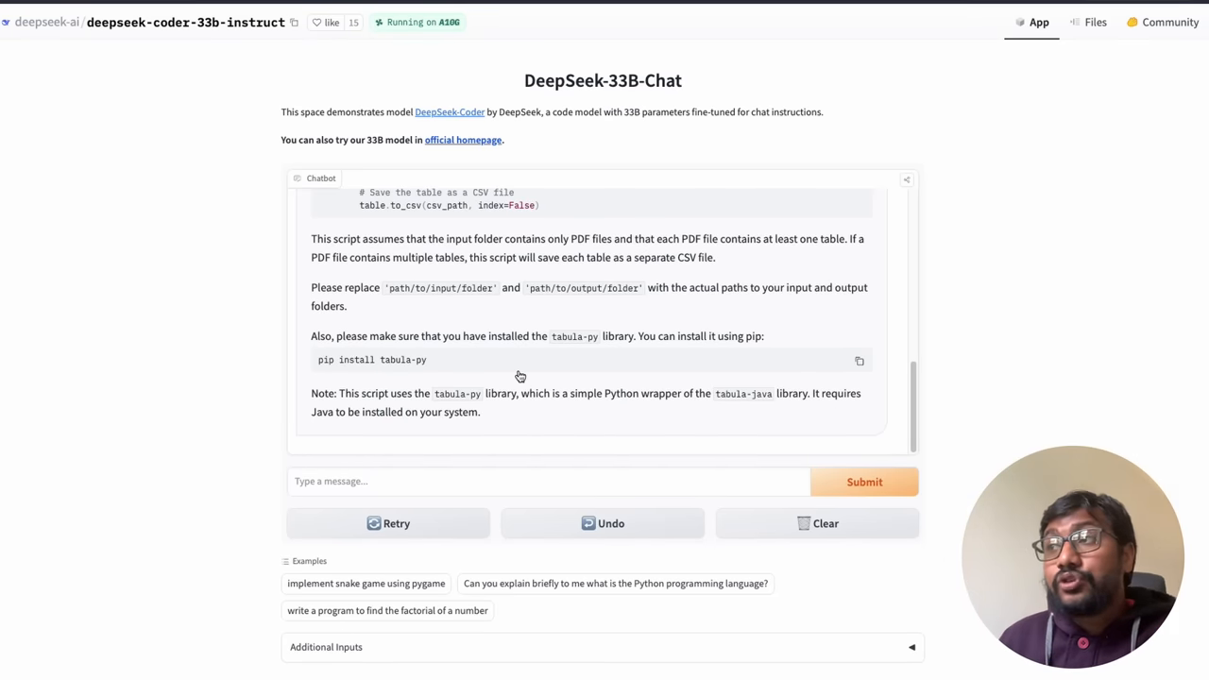
{"action": "mouse_move", "coordinate": [507, 406]}
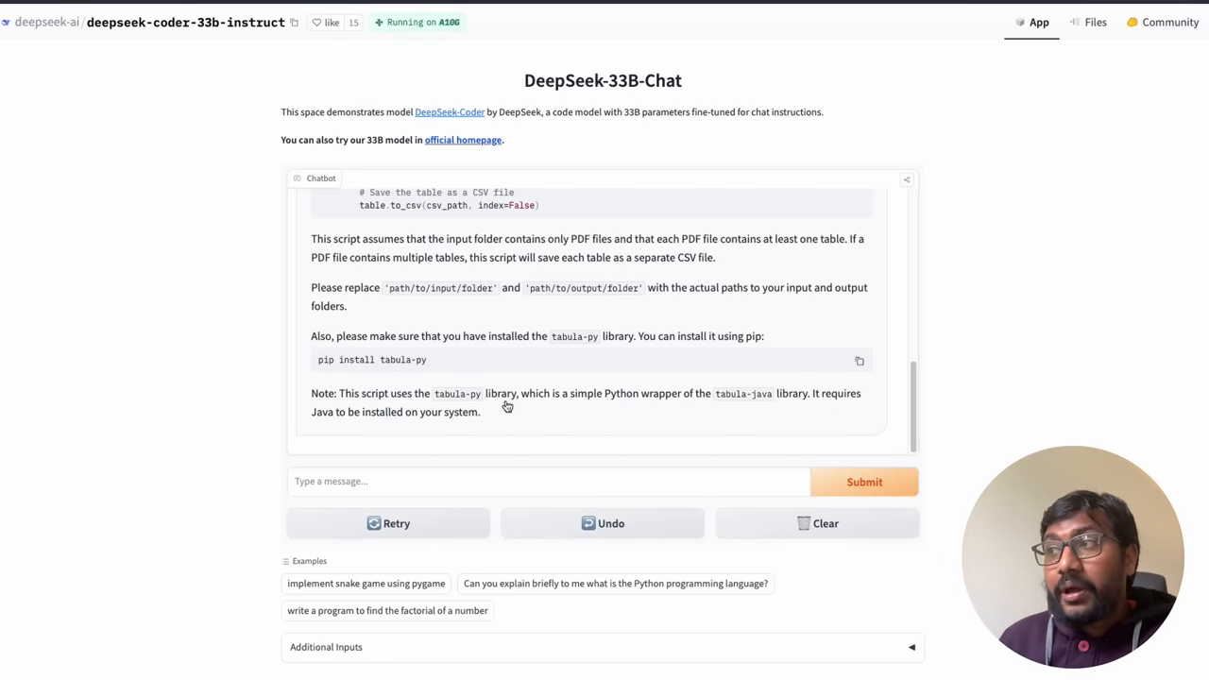
{"action": "mouse_move", "coordinate": [728, 404]}
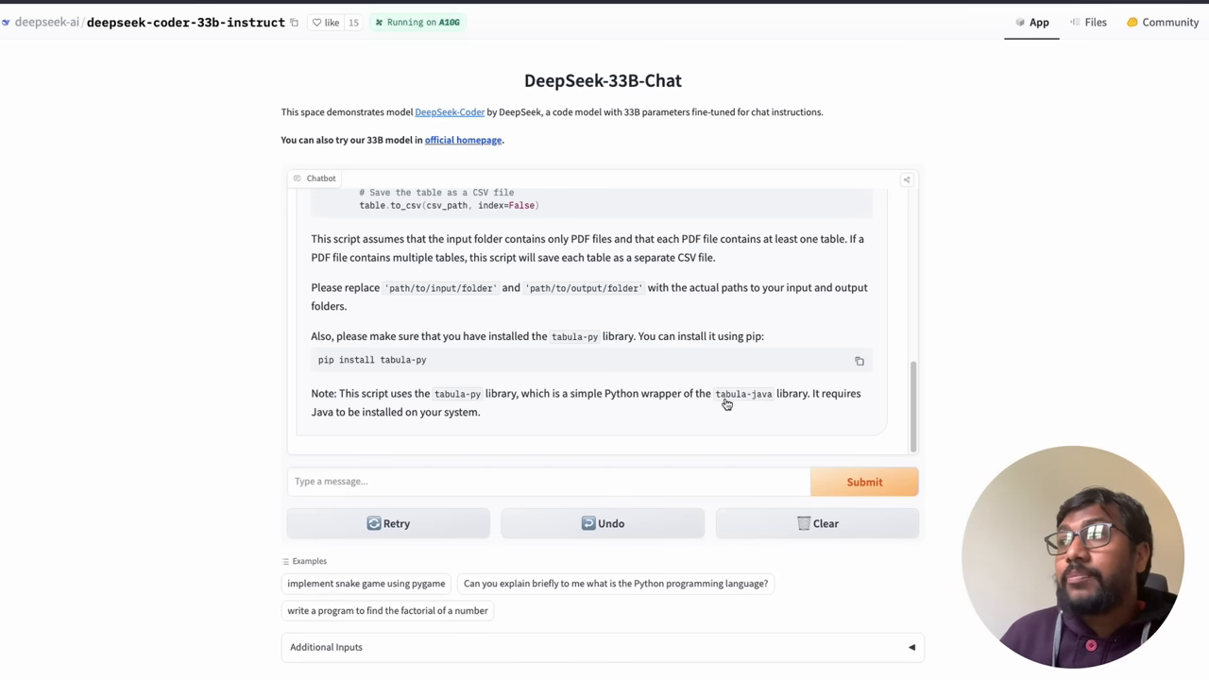
{"action": "mouse_move", "coordinate": [774, 404]}
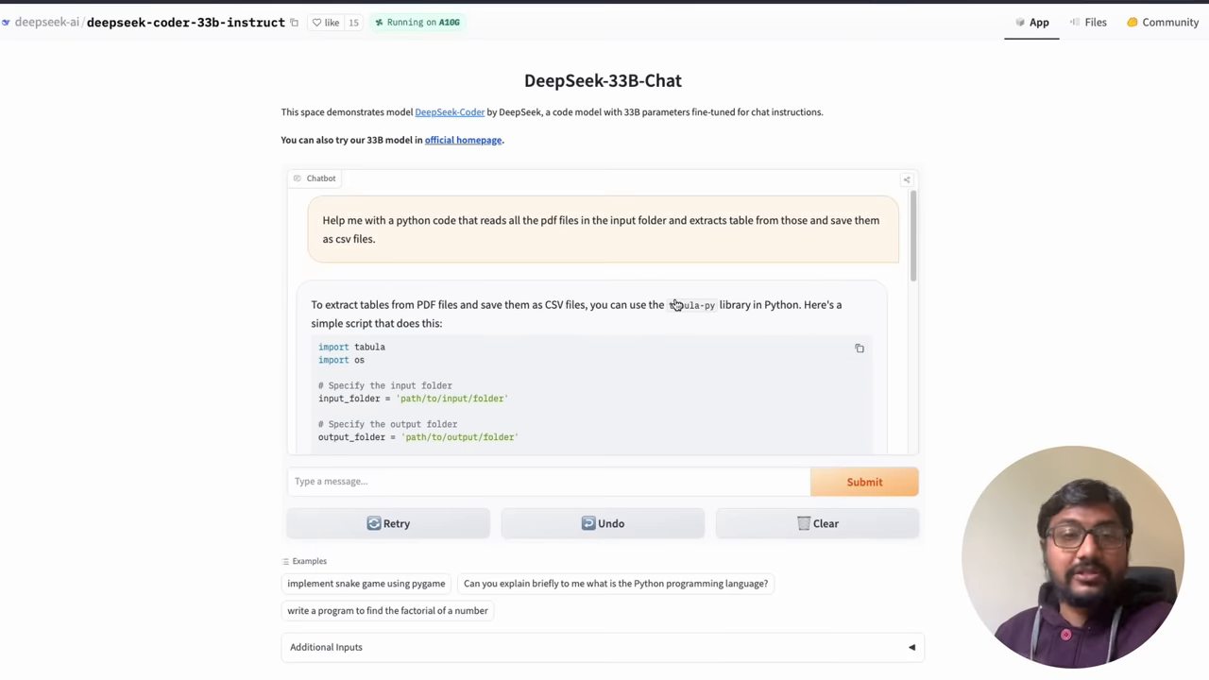
{"action": "mouse_move", "coordinate": [676, 305]}
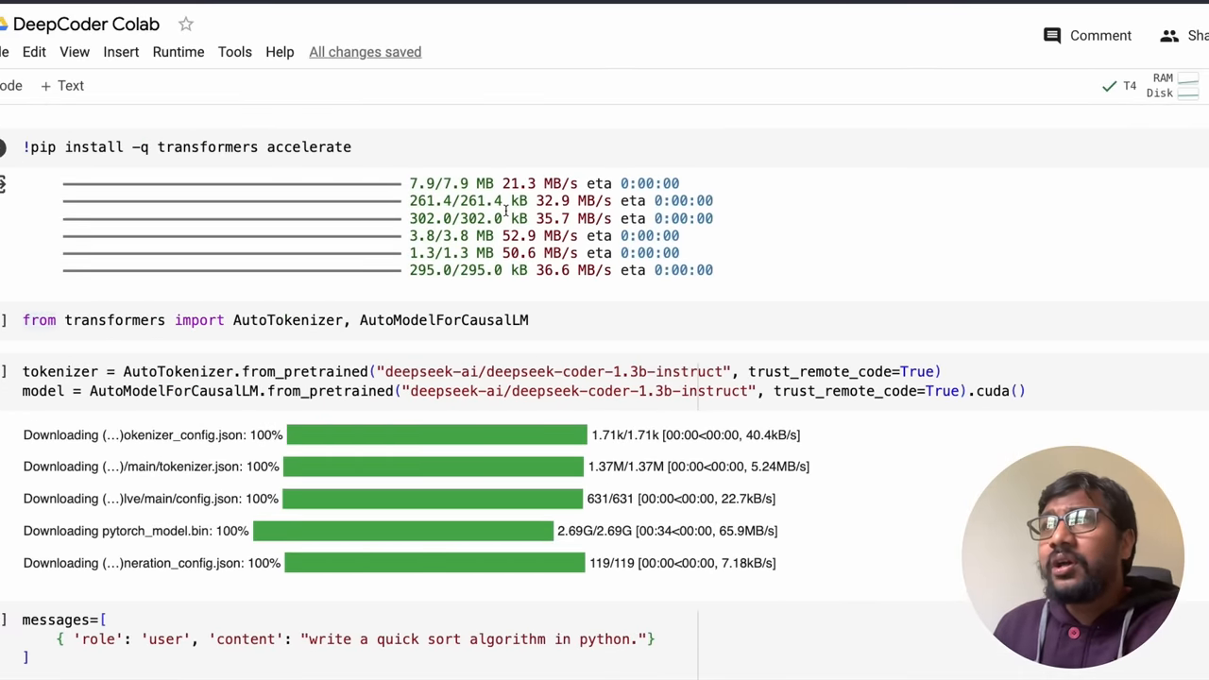
{"action": "left_click", "coordinate": [178, 53]}
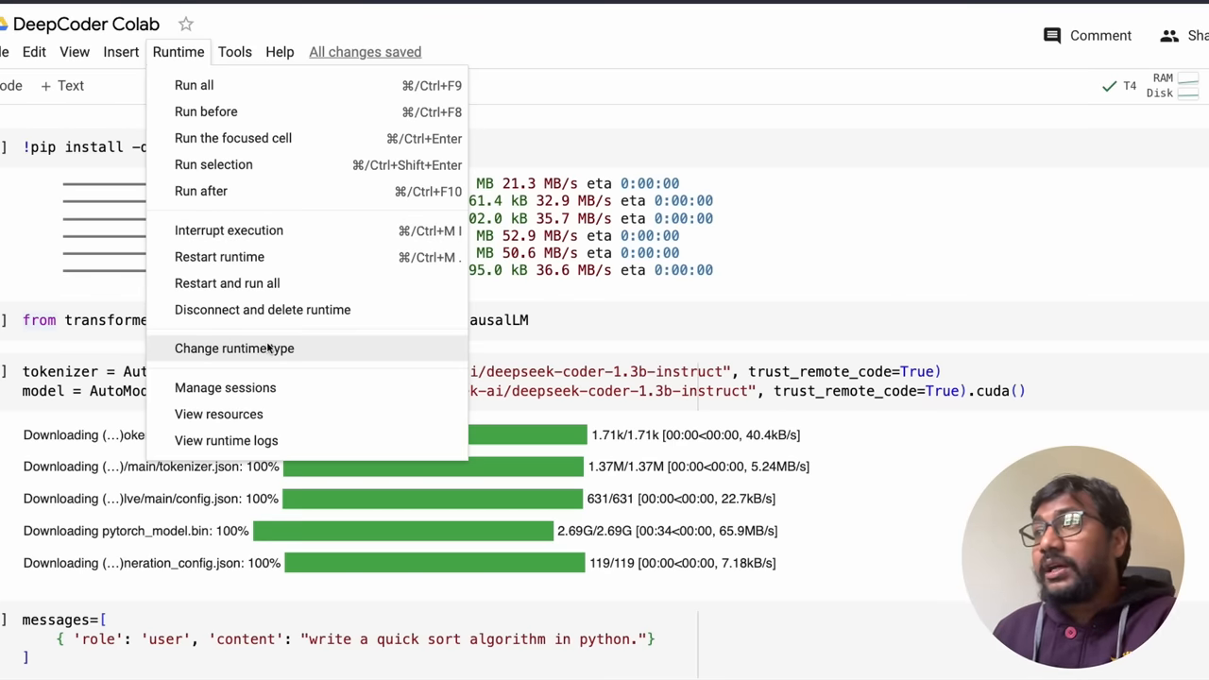
{"action": "left_click", "coordinate": [234, 348]}
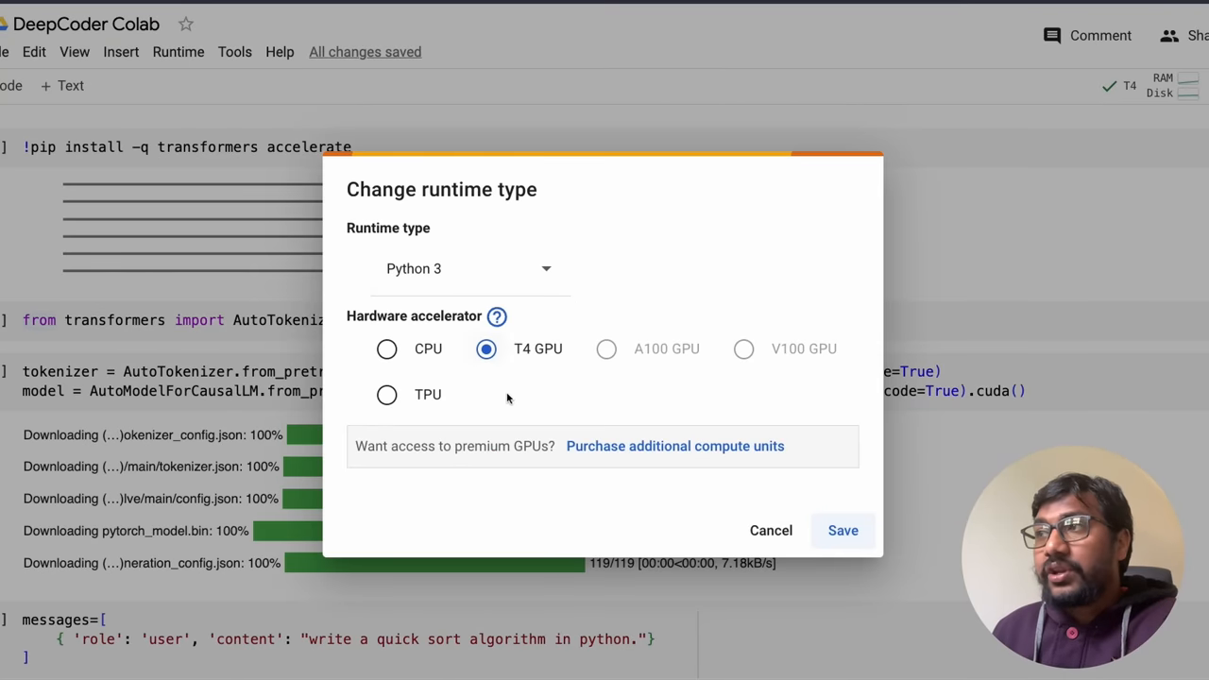
{"action": "left_click", "coordinate": [843, 529]}
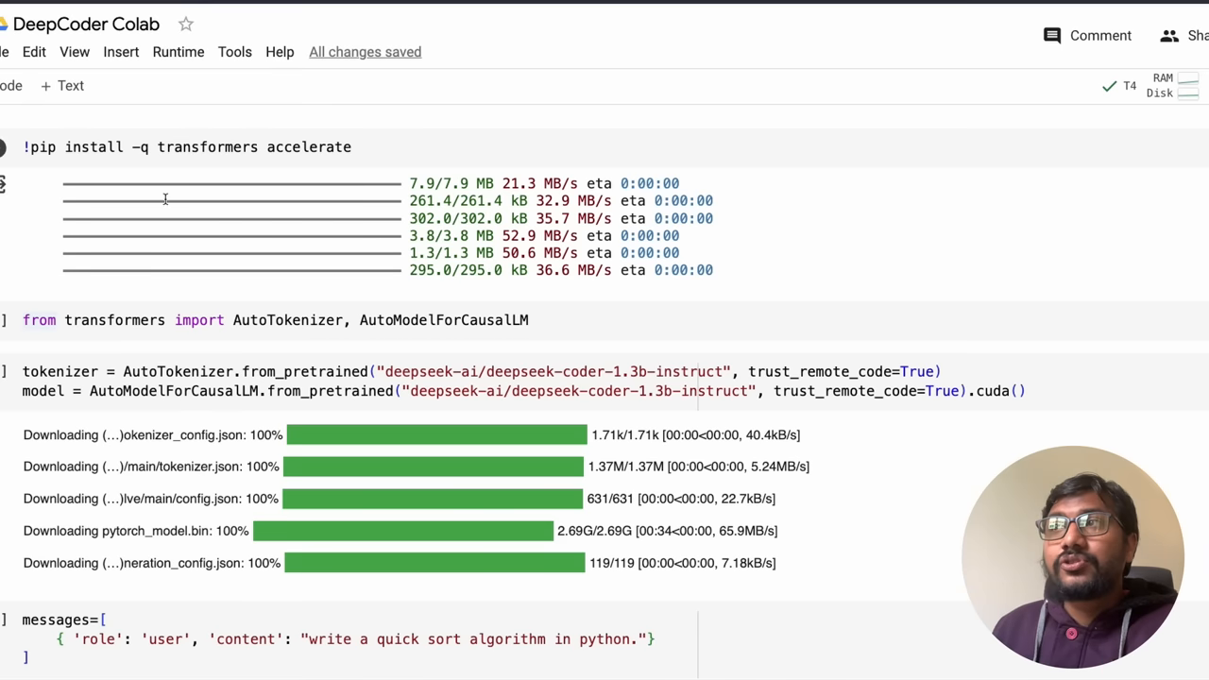
{"action": "double_click", "coordinate": [308, 147]}
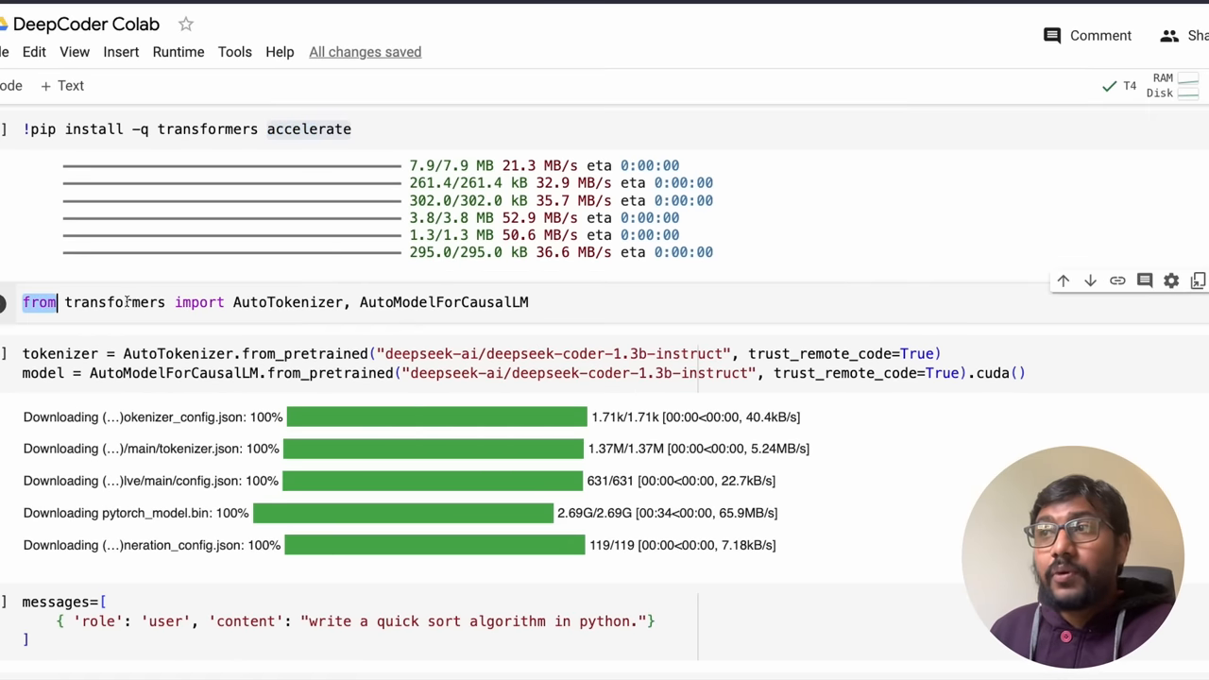
{"action": "double_click", "coordinate": [444, 302]}
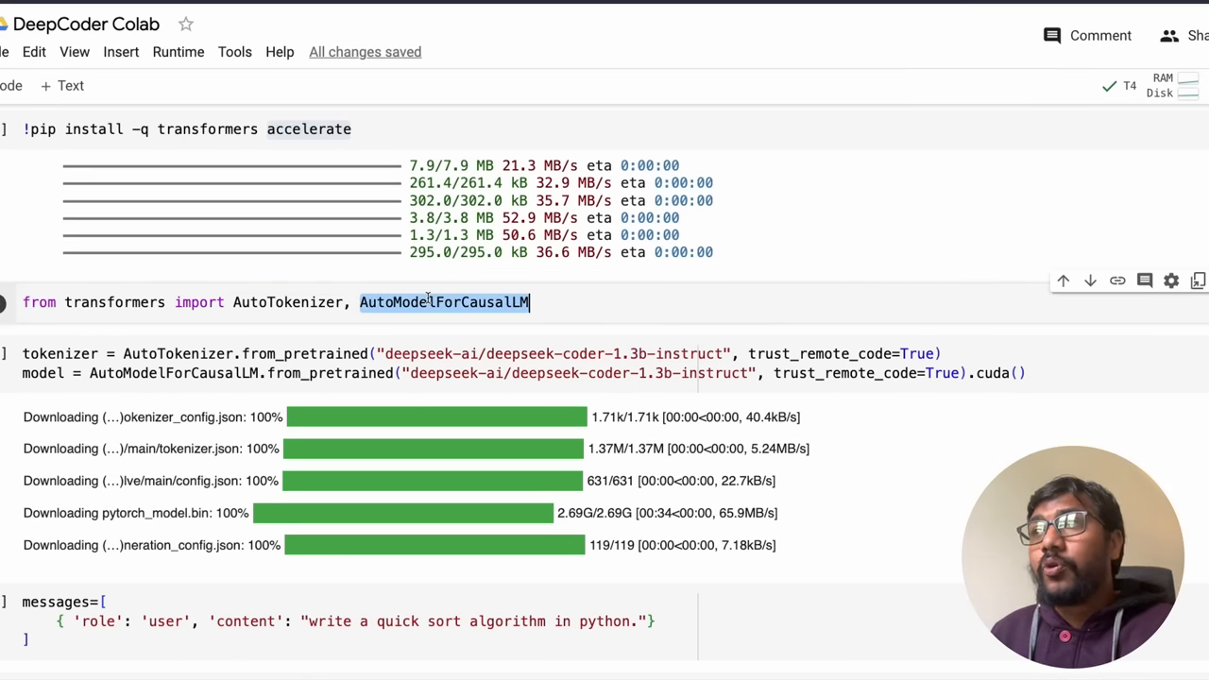
{"action": "scroll", "scroll_direction": "down", "scroll_amount": 3}
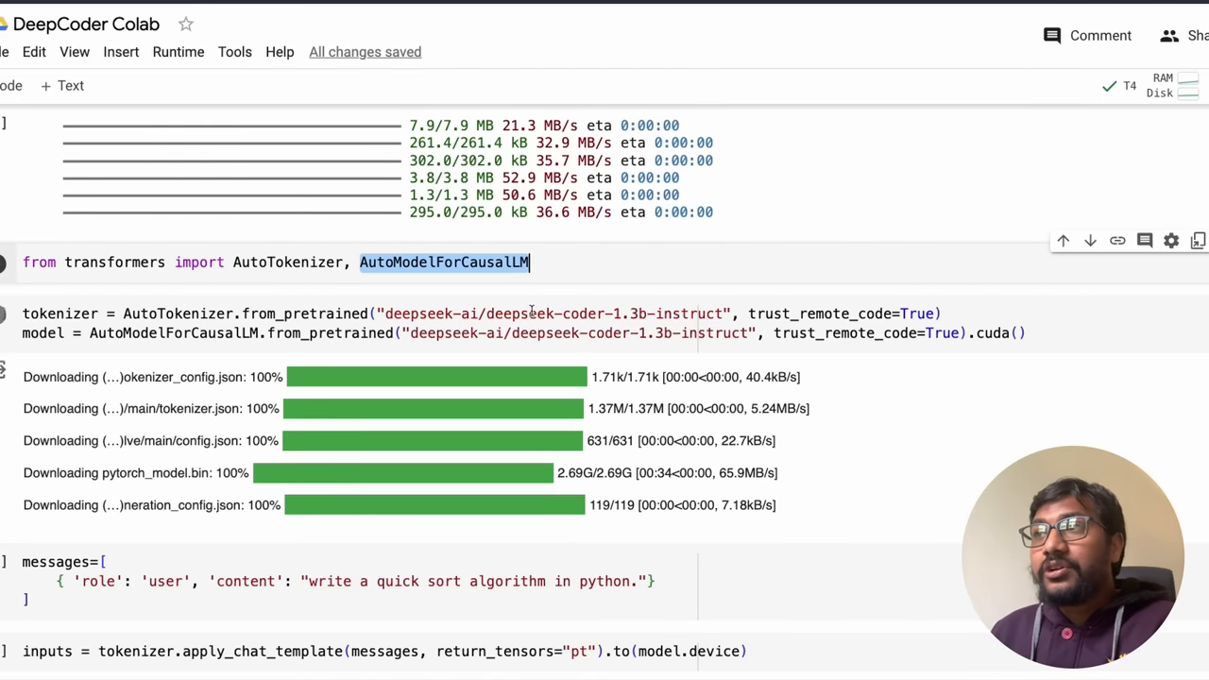
{"action": "double_click", "coordinate": [551, 313]}
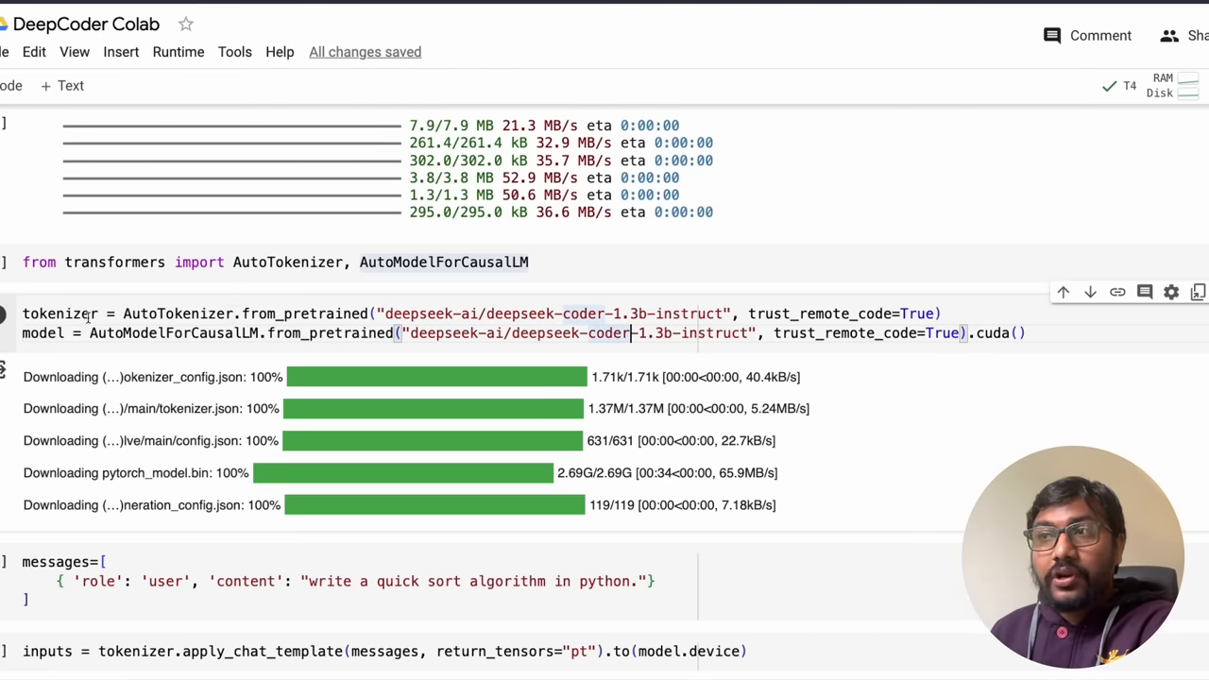
{"action": "double_click", "coordinate": [42, 333]}
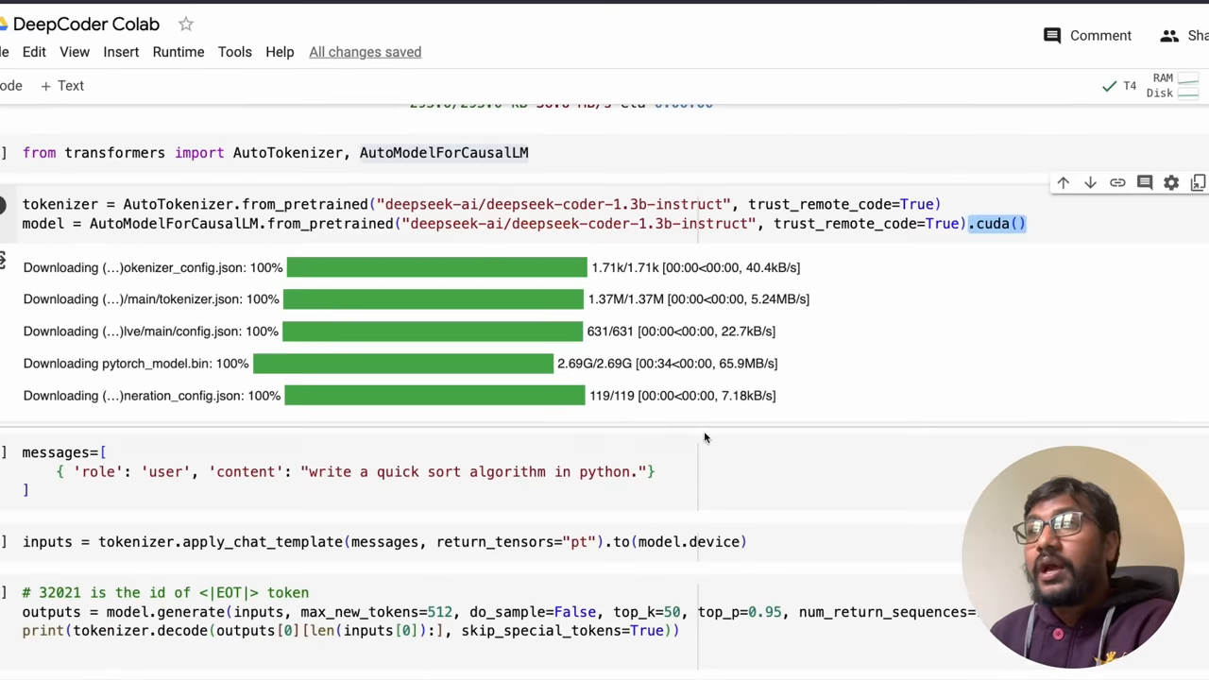
- Add and run a cell with tokenizer.apply_chat_template(messages, return_tensors="pt") showing the token tensor
{"action": "scroll", "scroll_direction": "down", "scroll_amount": 3}
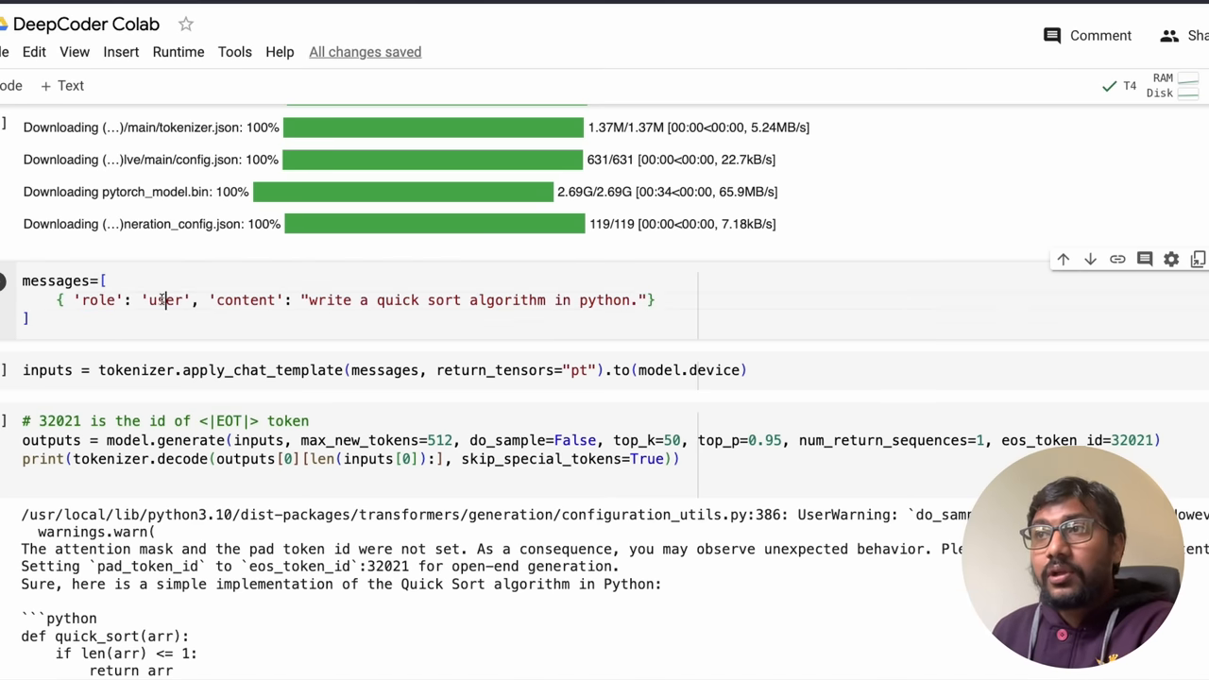
{"action": "double_click", "coordinate": [164, 301]}
{"action": "type", "text": "i"}
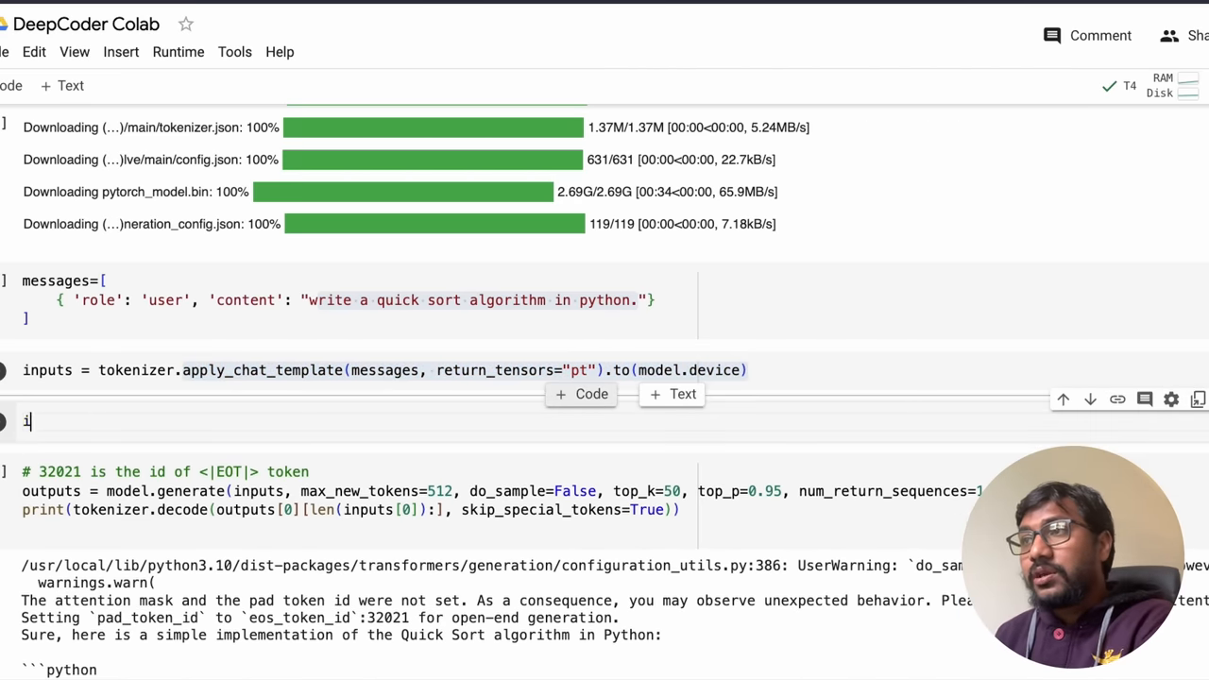
{"action": "type", "text": "nput"}
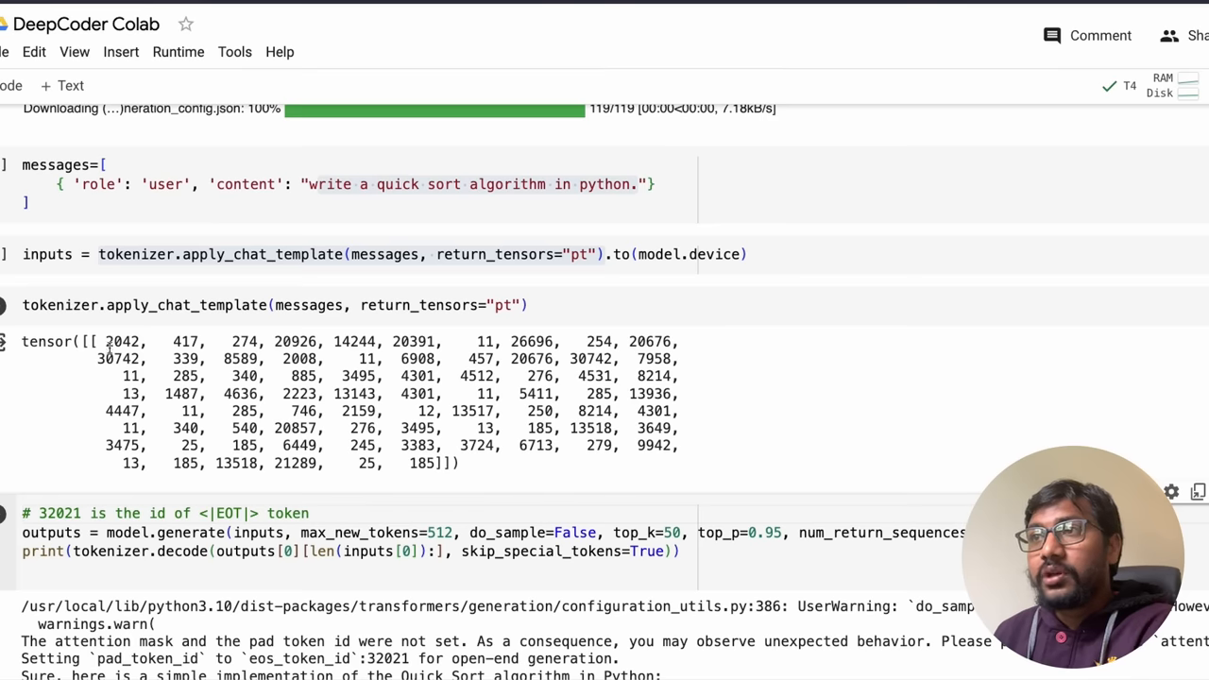
{"action": "mouse_move", "coordinate": [371, 295]}
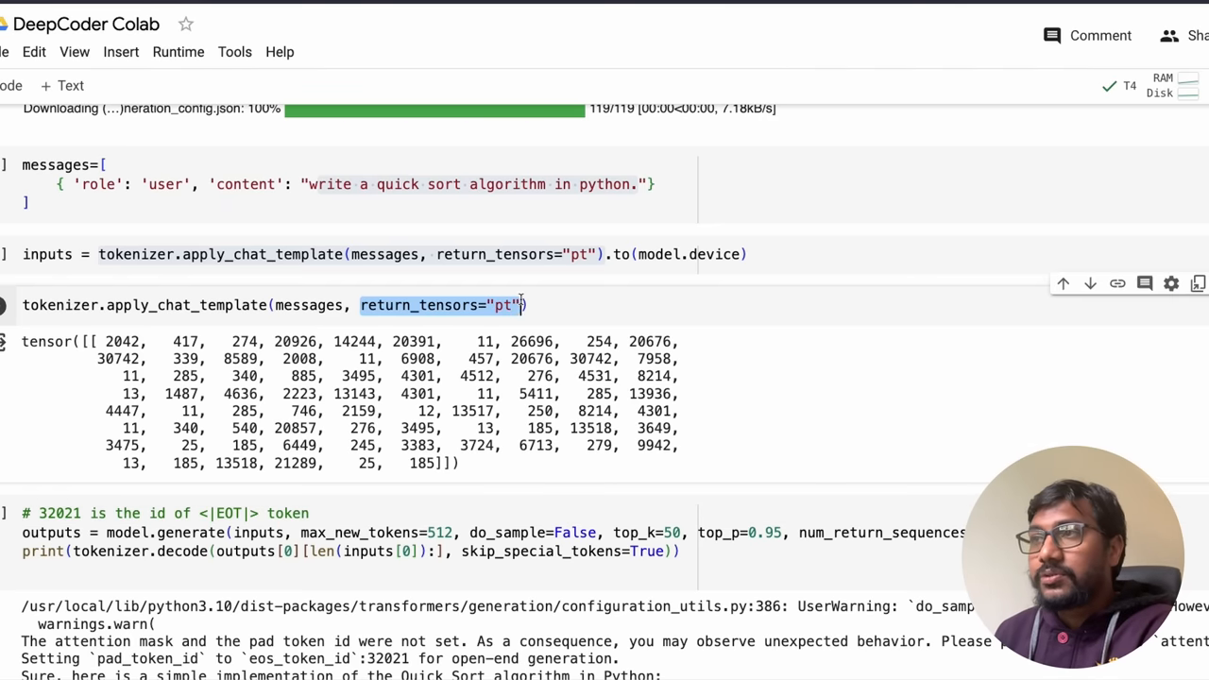
{"action": "mouse_move", "coordinate": [268, 345]}
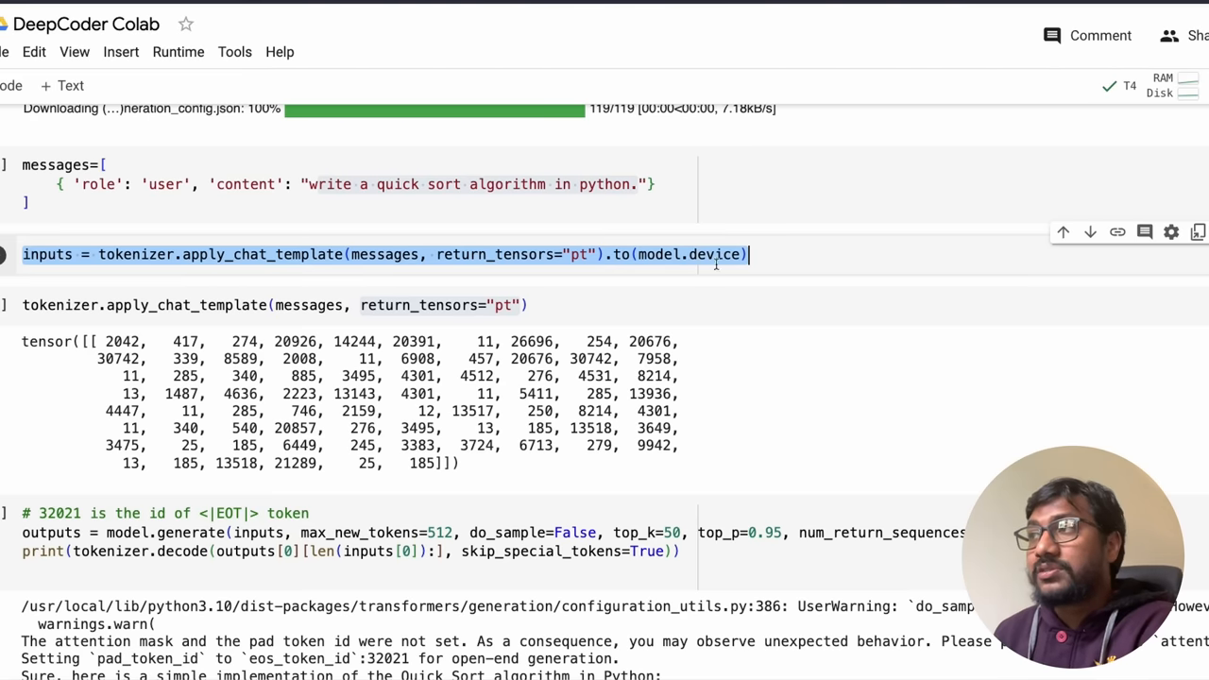
{"action": "double_click", "coordinate": [45, 253]}
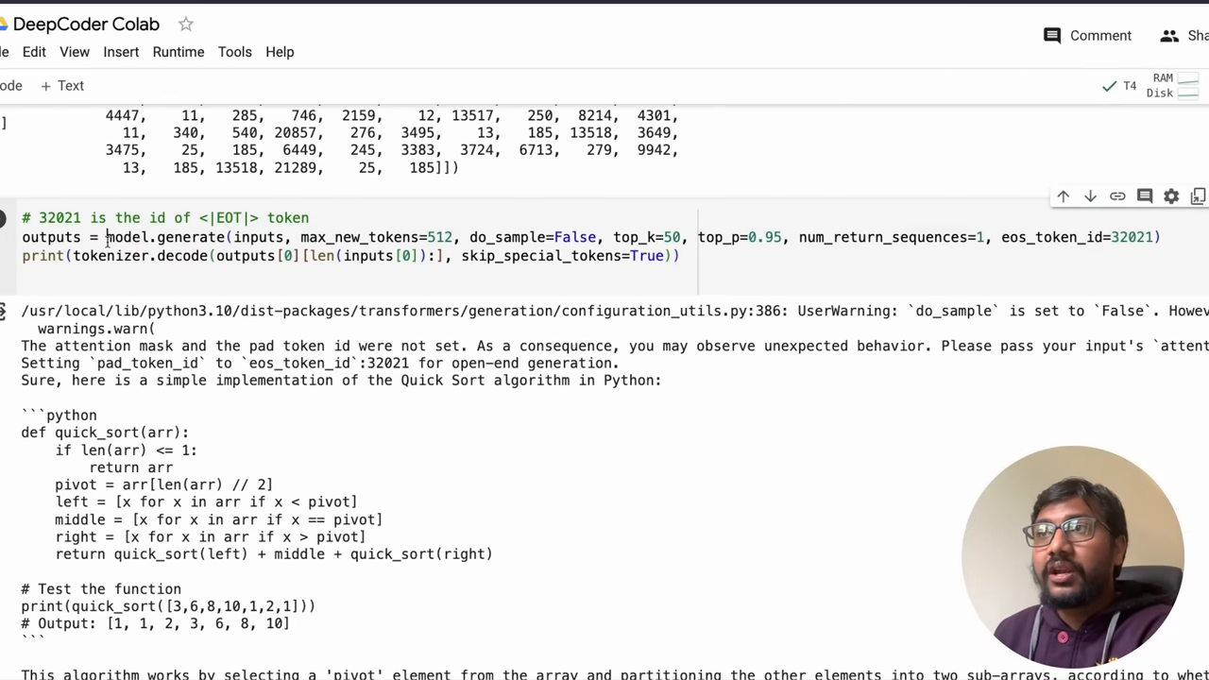
- Highlight the model.generate call and its end-of-text token id setting before returning to the README
{"action": "double_click", "coordinate": [227, 217]}
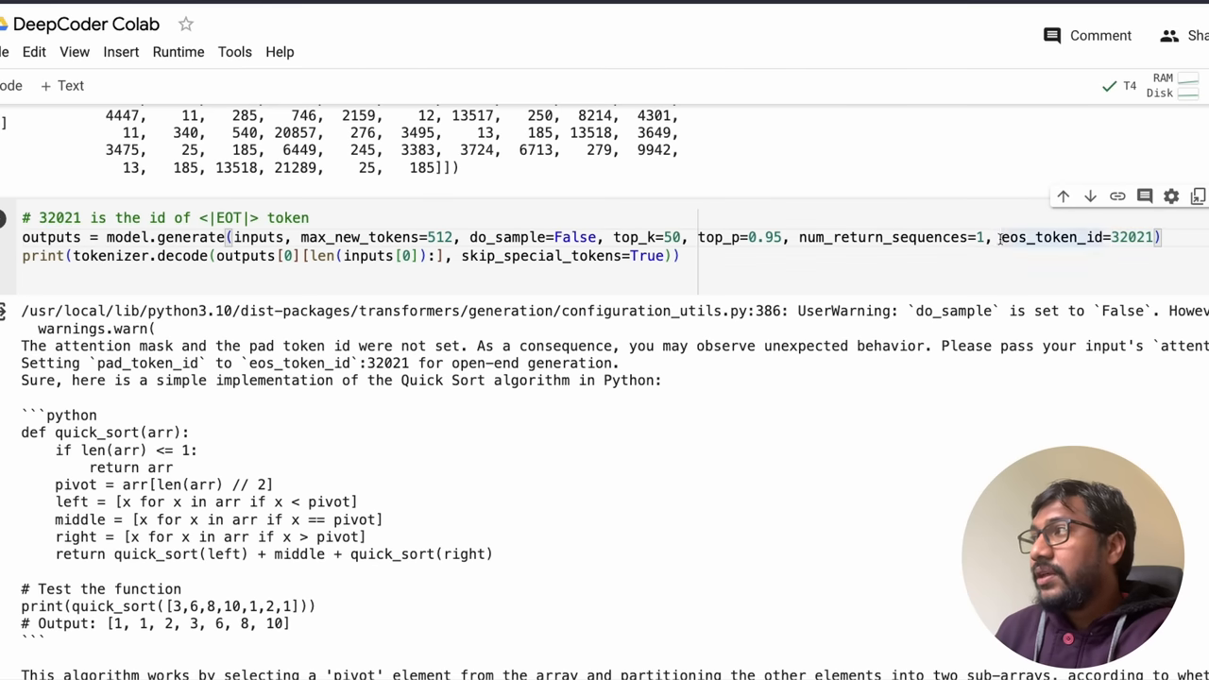
{"action": "double_click", "coordinate": [1076, 238]}
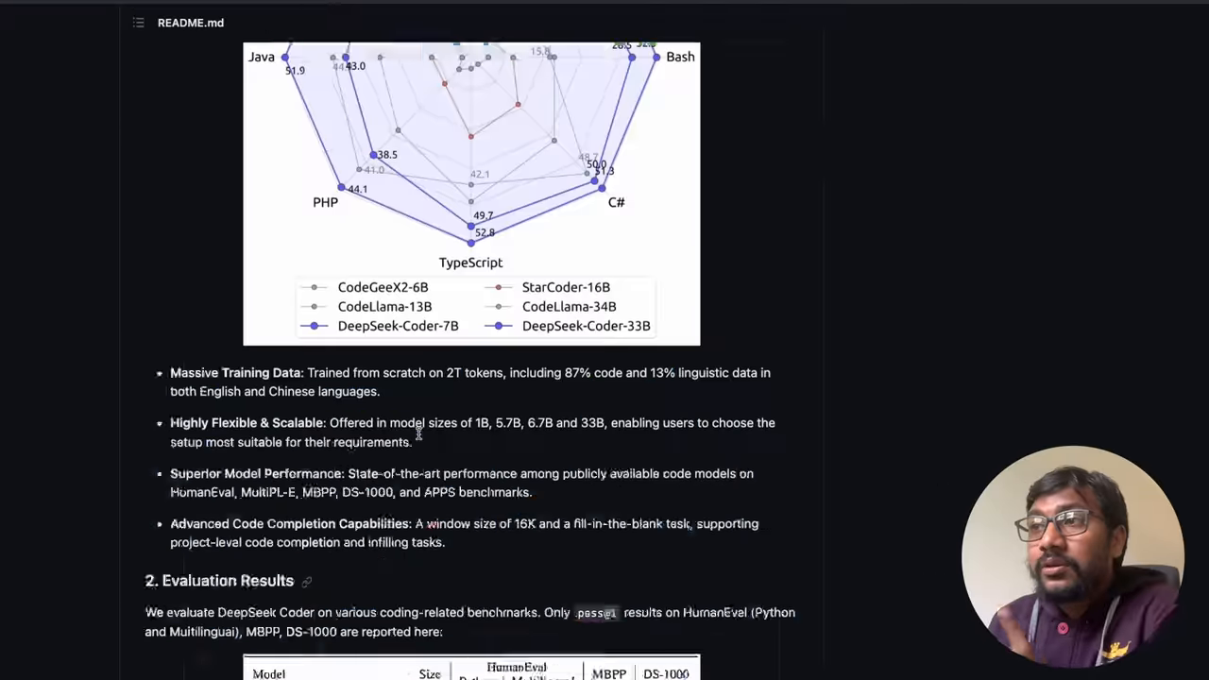
- Scroll the README down to section 4 Repository Level Code Completion, then return to Colab
{"action": "scroll", "scroll_direction": "down", "scroll_amount": 3}
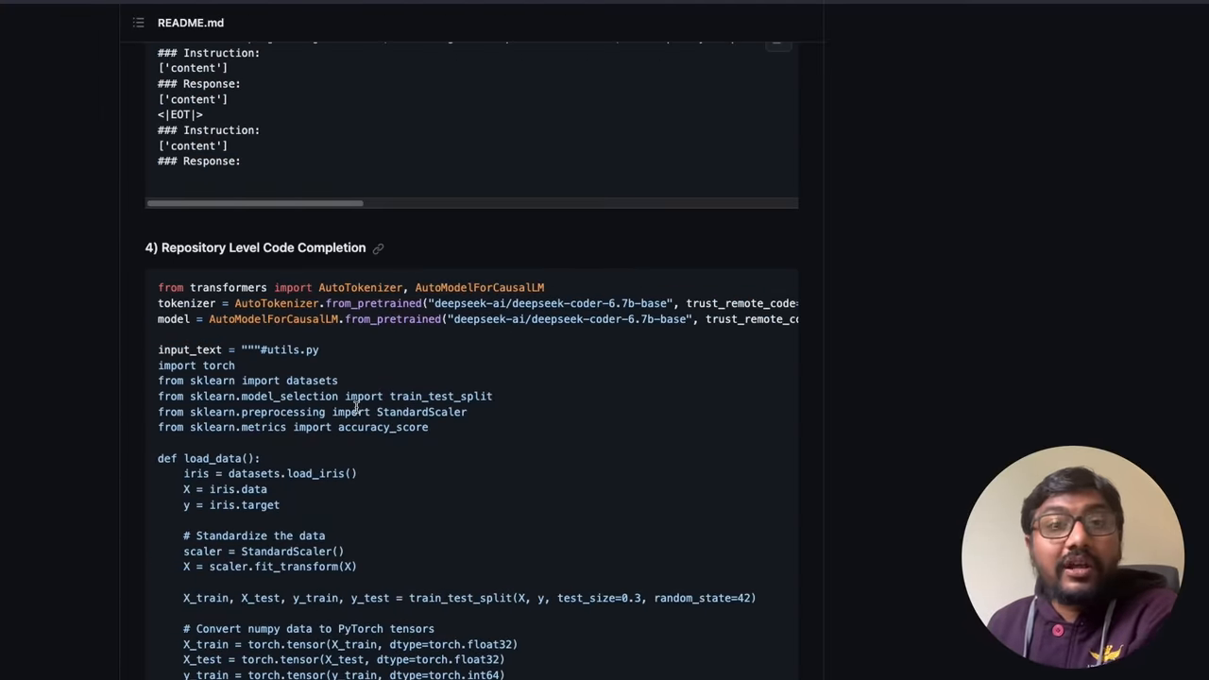
{"action": "scroll", "scroll_direction": "down", "scroll_amount": 3}
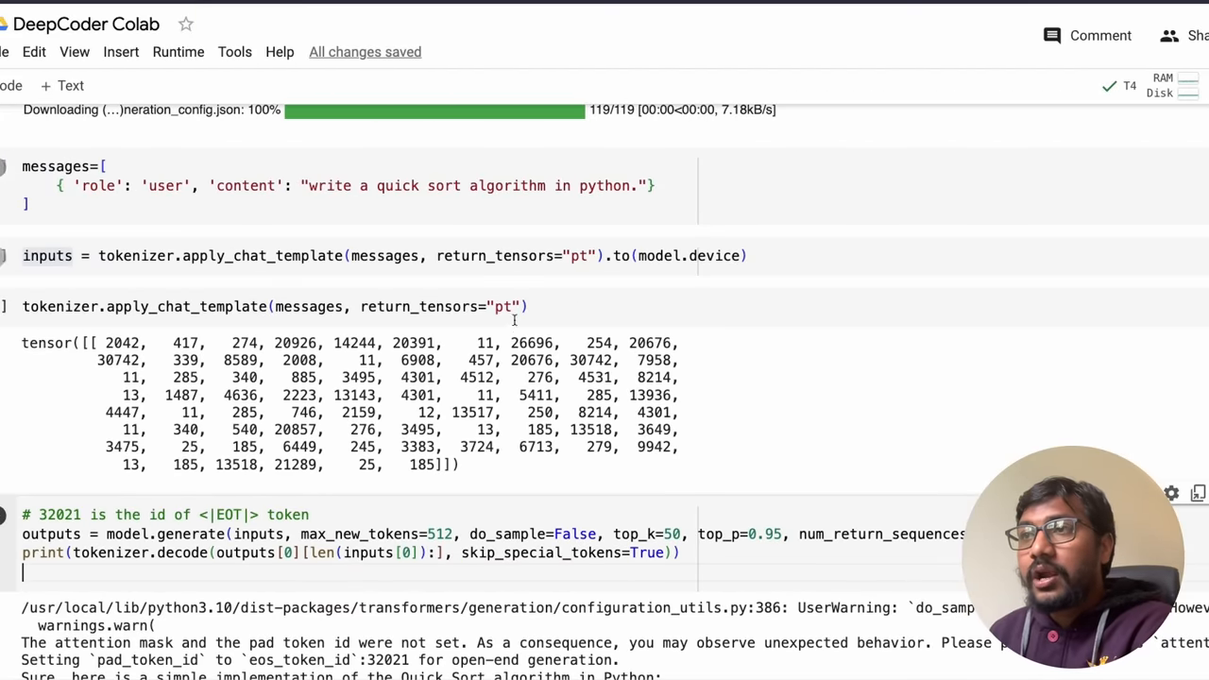
- Select the Gradio two-input app prompt in the DeepSeek Coder 33B chat Space to reuse it
{"action": "scroll", "scroll_direction": "down", "scroll_amount": 3}
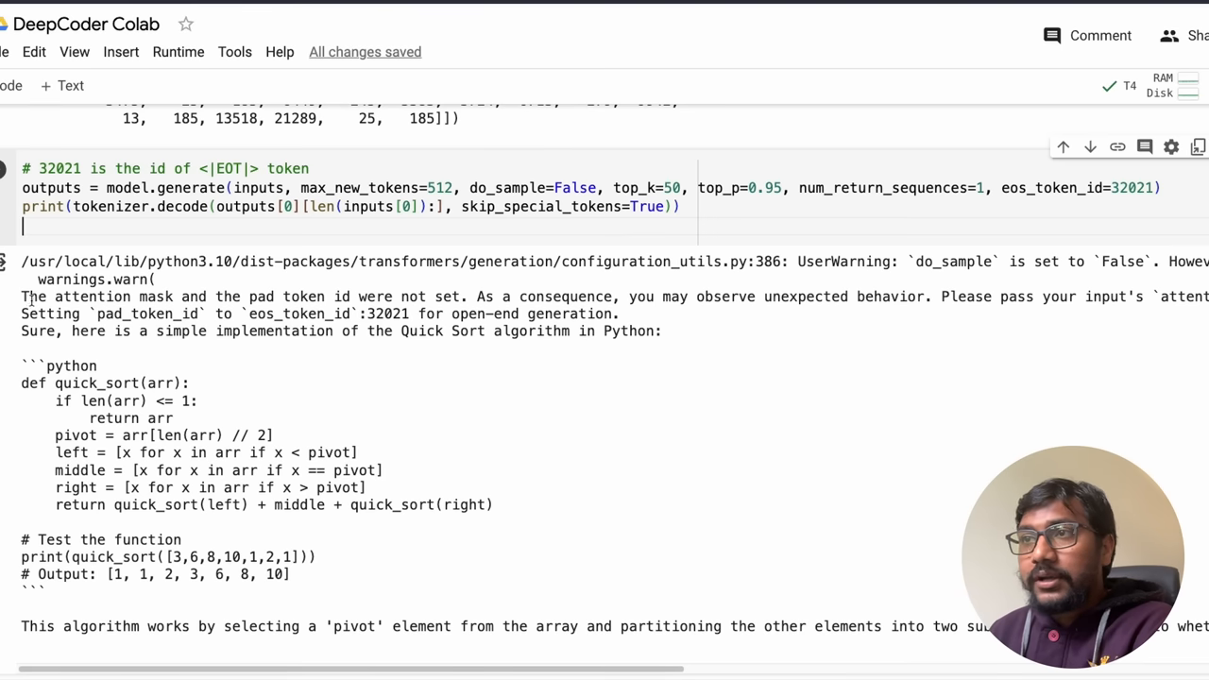
{"action": "left_click_drag", "start_coordinate": [23, 381], "coordinate": [321, 574]}
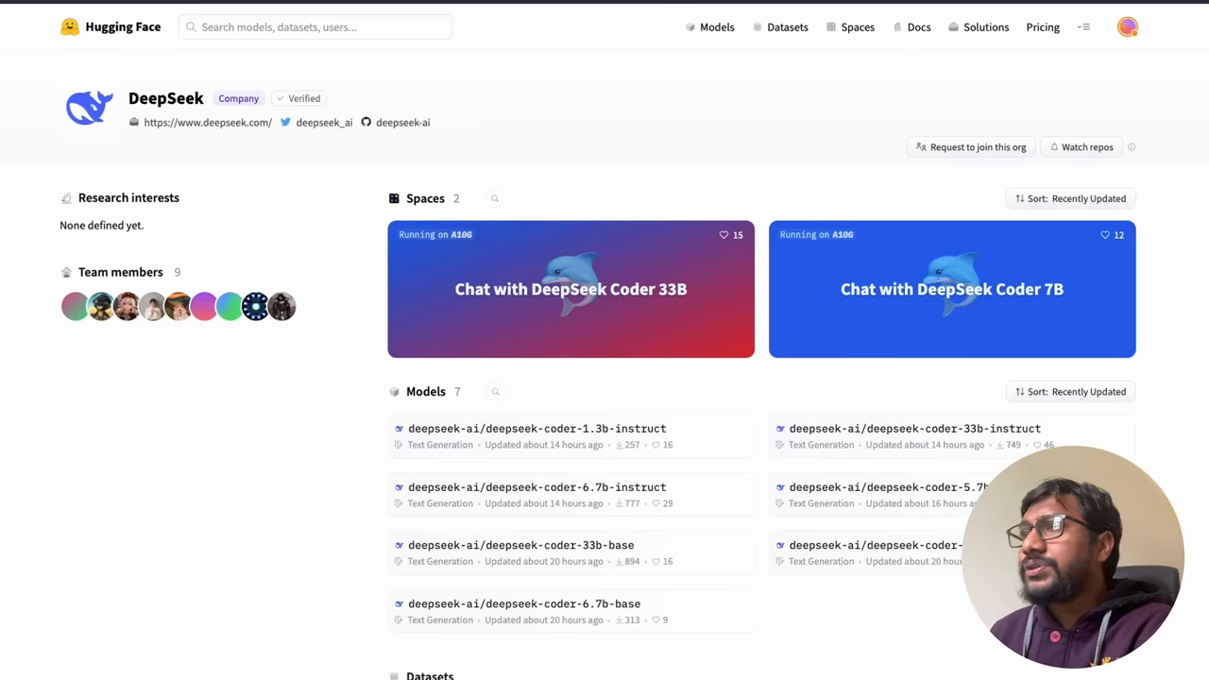
{"action": "left_click", "coordinate": [570, 289]}
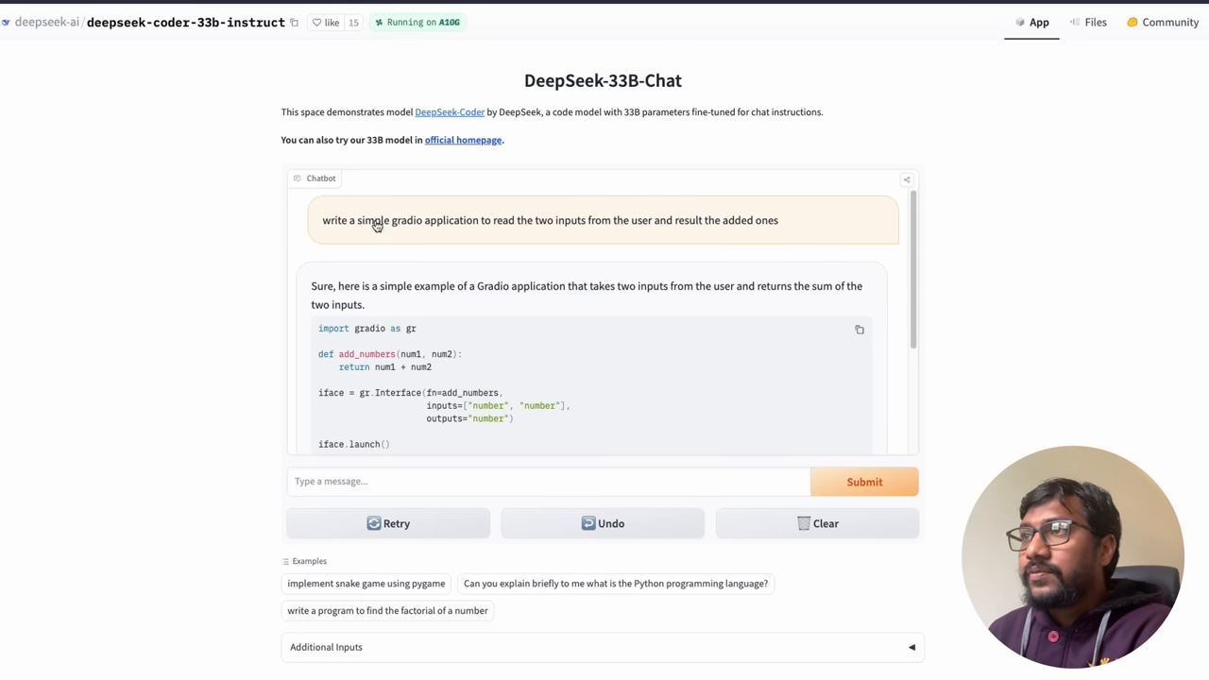
{"action": "triple_click", "coordinate": [549, 219]}
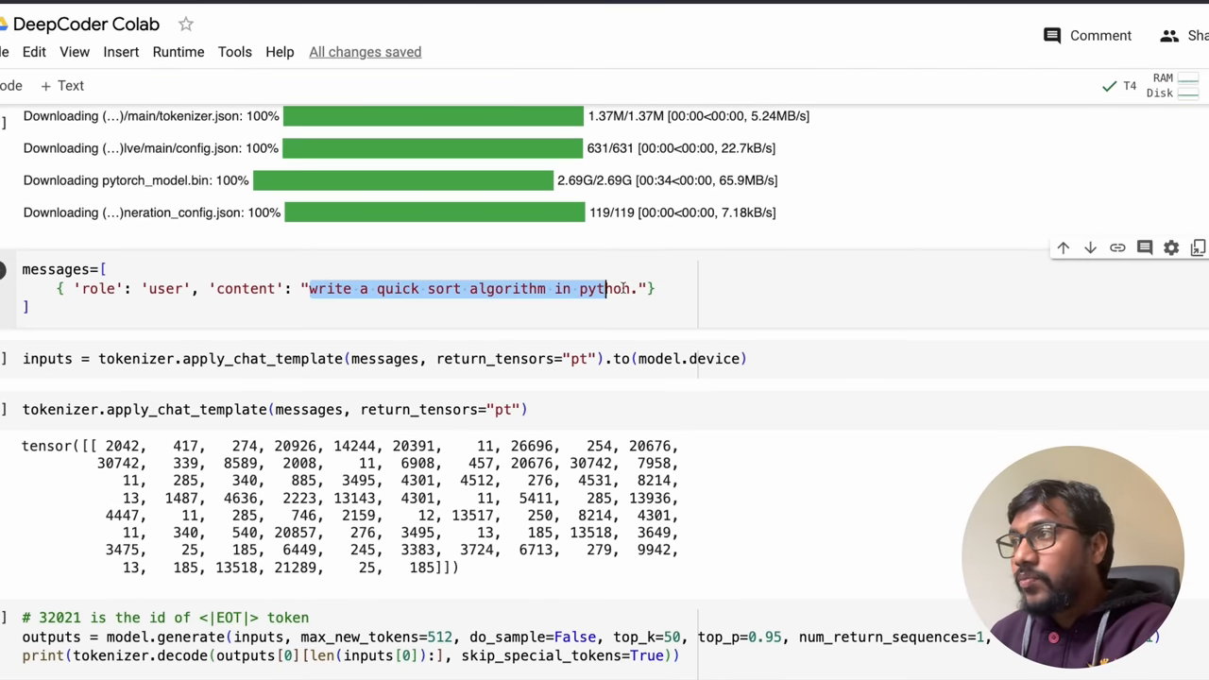
- Replace the prompt with 'write a simple gradio application to read the two inputs from the user...' and generate the add-two-numbers app
{"action": "type", "text": "write a simple gradio application to read the two inputs from the user and result the added ones"}
{"action": "left_click", "coordinate": [349, 410]}
{"action": "type", "text": "#"}
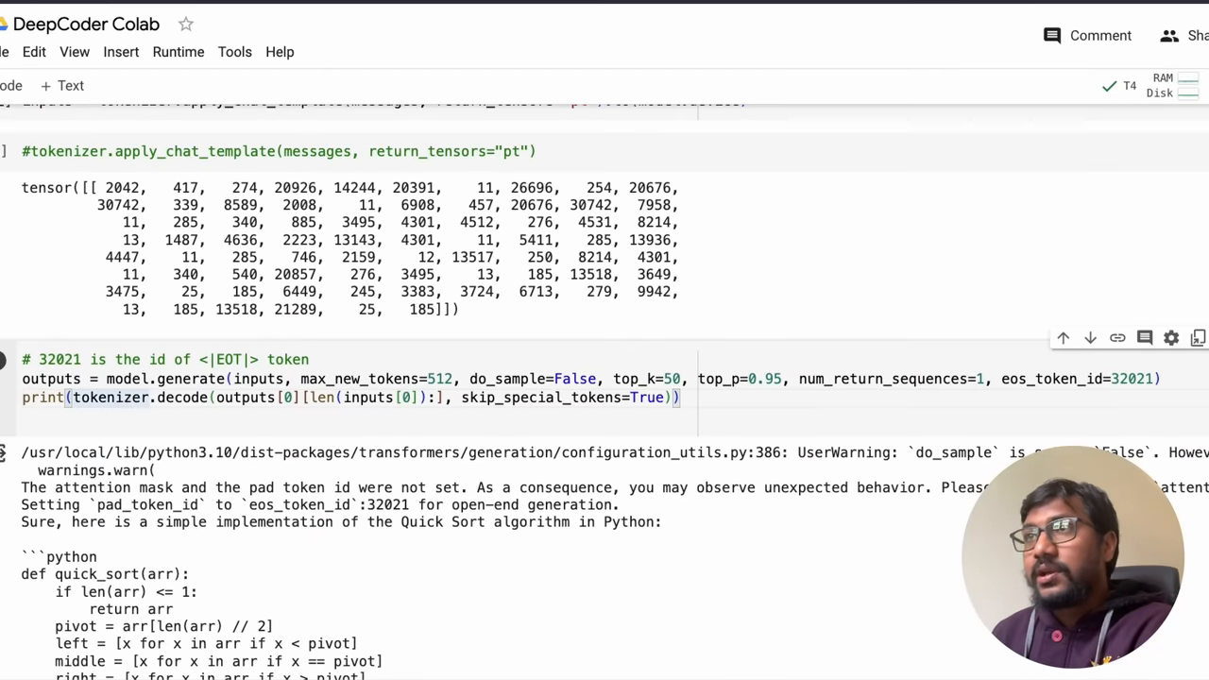
{"action": "scroll", "scroll_direction": "down", "scroll_amount": 3}
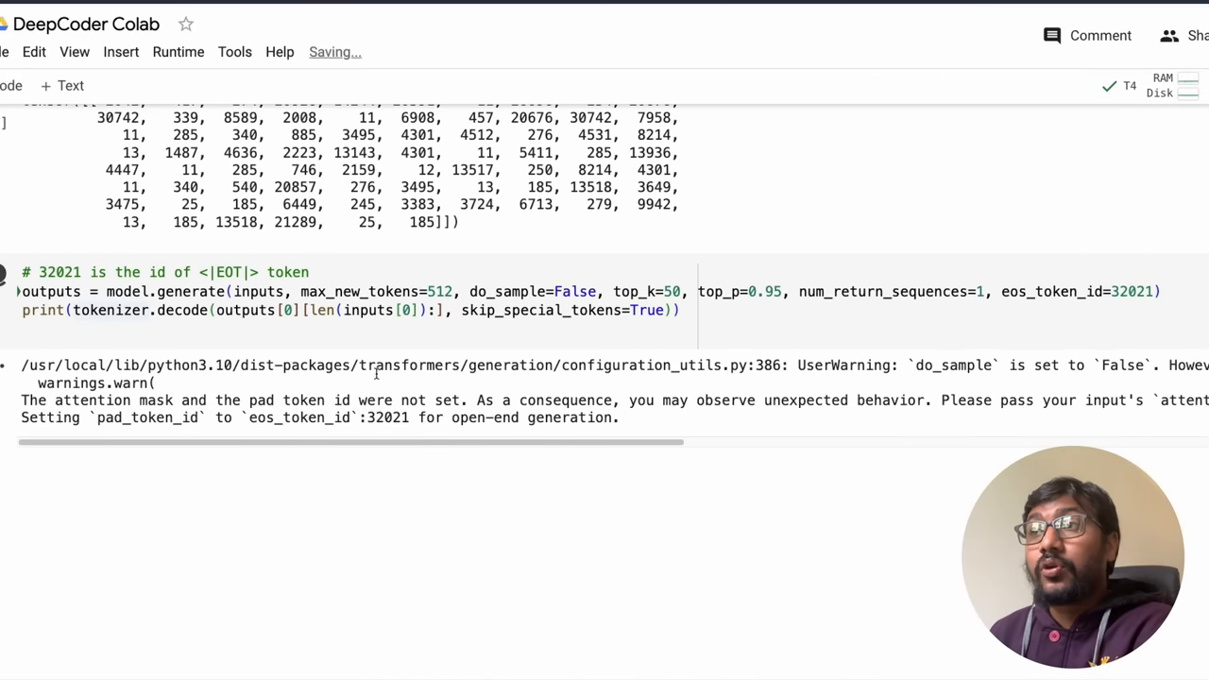
{"action": "mouse_move", "coordinate": [593, 459]}
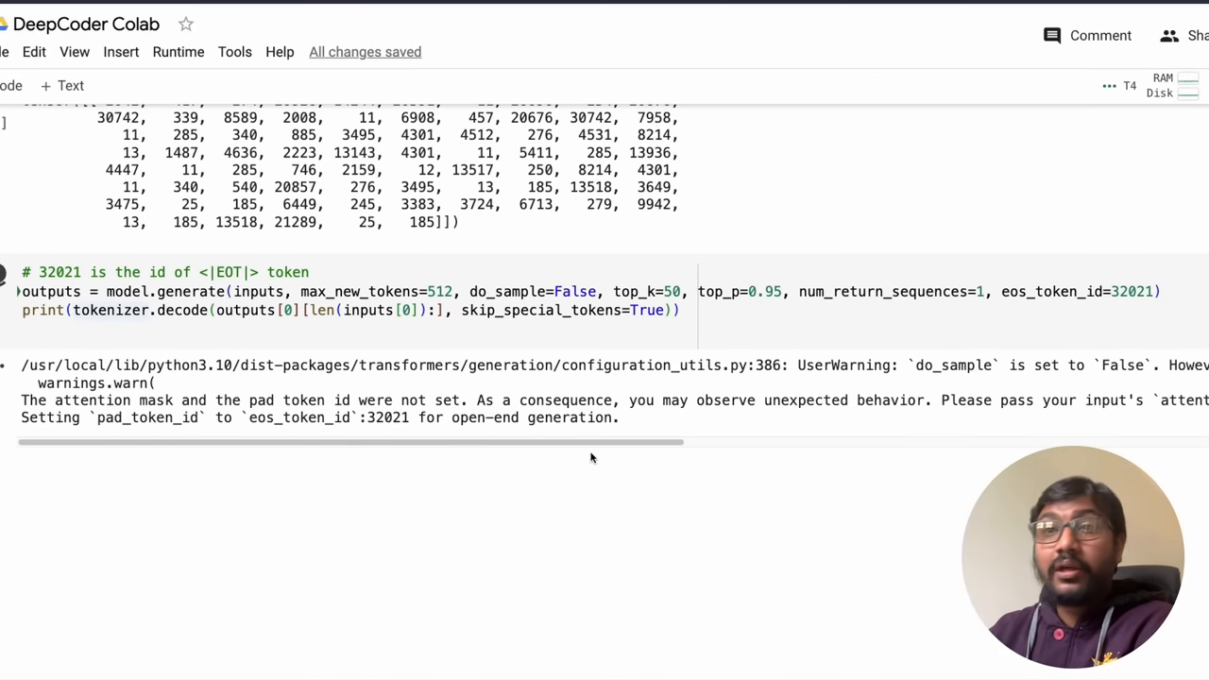
{"action": "scroll", "scroll_direction": "right", "scroll_amount": 3}
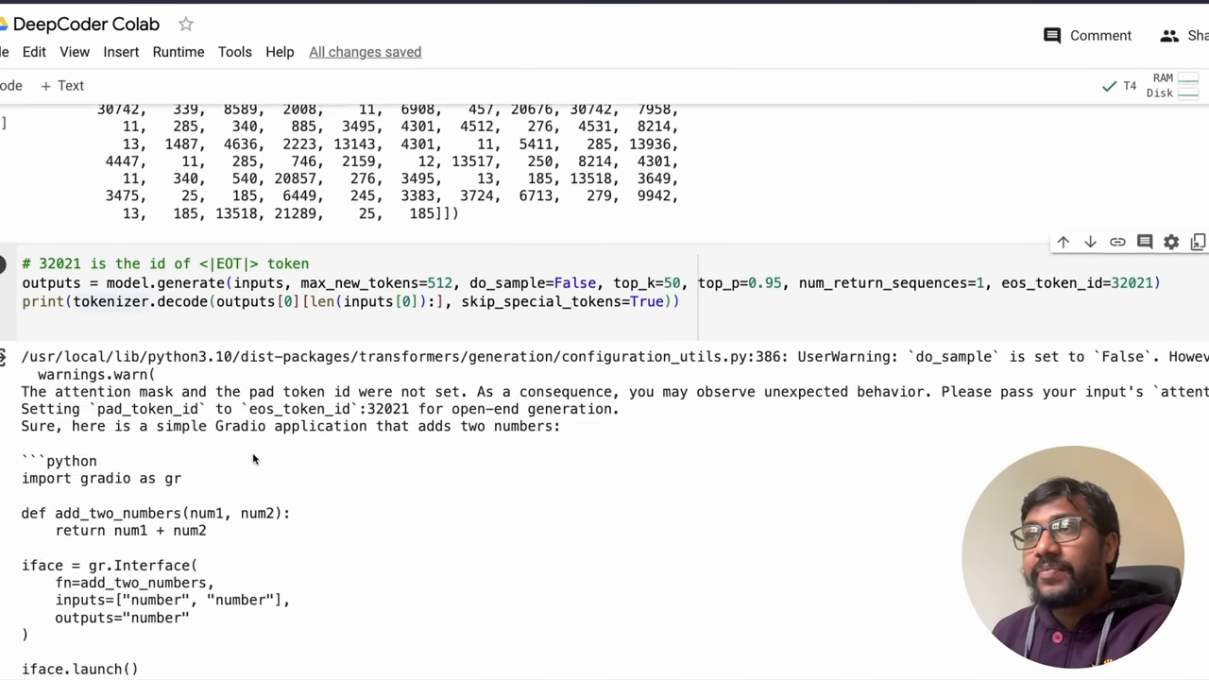
{"action": "scroll", "scroll_direction": "down", "scroll_amount": 3}
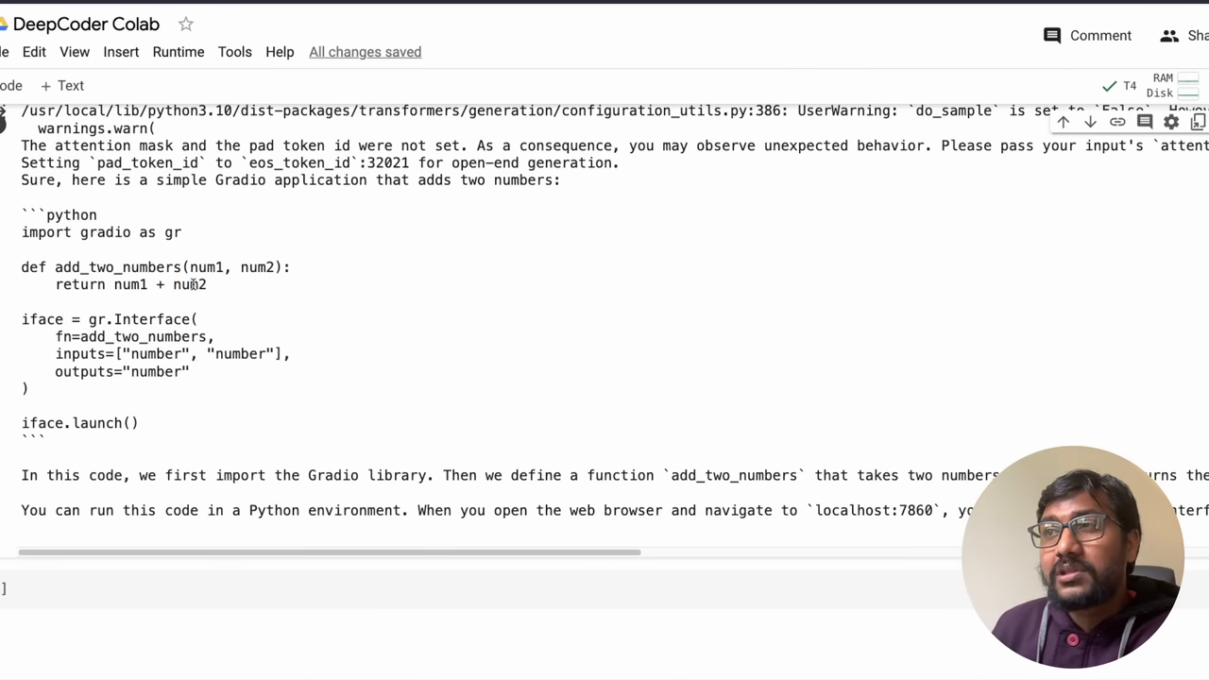
{"action": "mouse_move", "coordinate": [170, 425]}
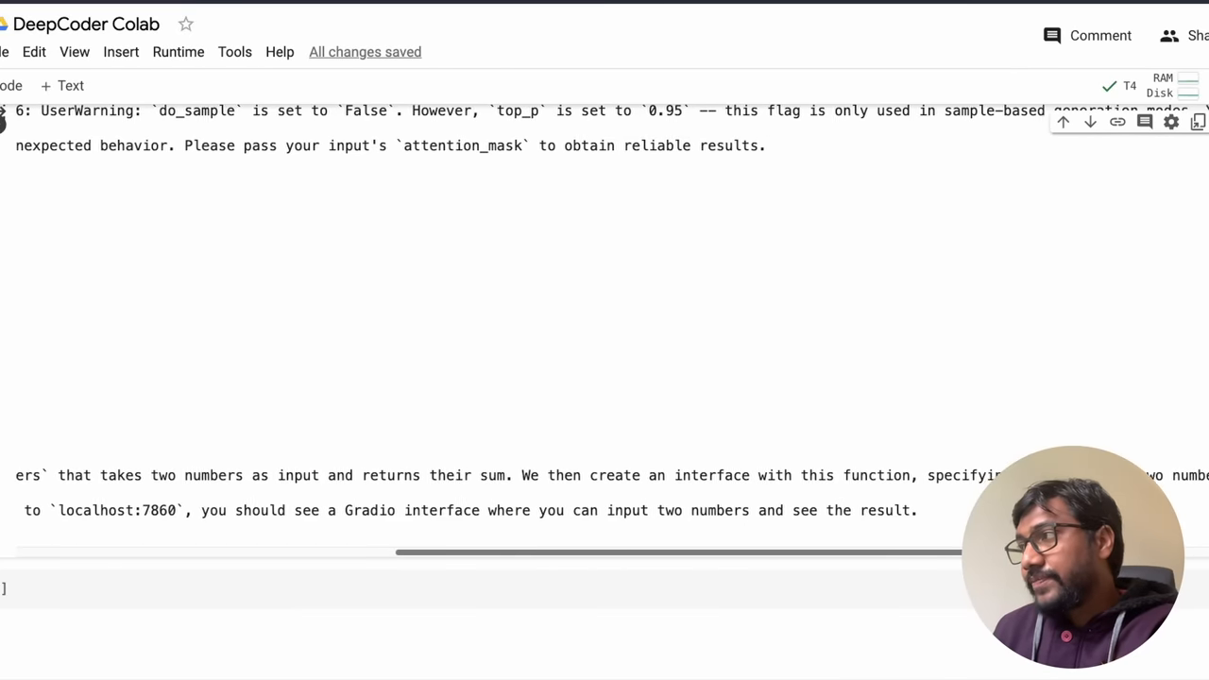
{"action": "scroll", "scroll_direction": "down", "scroll_amount": 3}
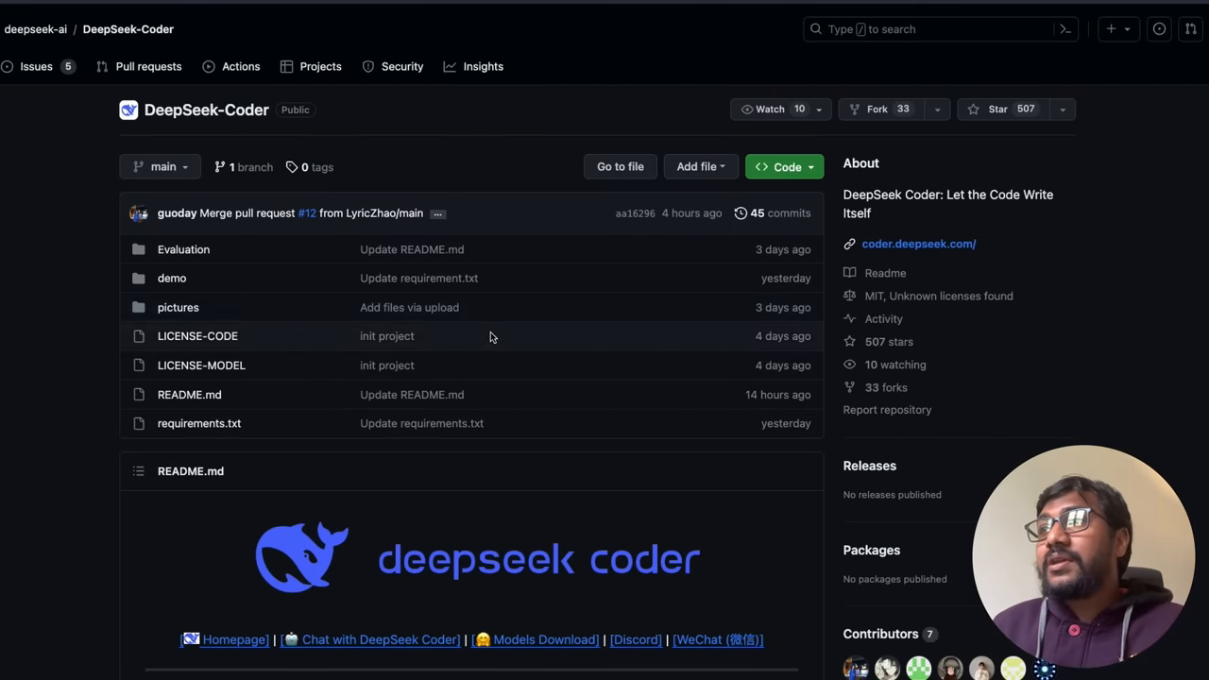
- Scroll the DeepSeek-Coder README past the introduction and radar chart to the Evaluation Results benchmark table
{"action": "scroll", "scroll_direction": "down", "scroll_amount": 3}
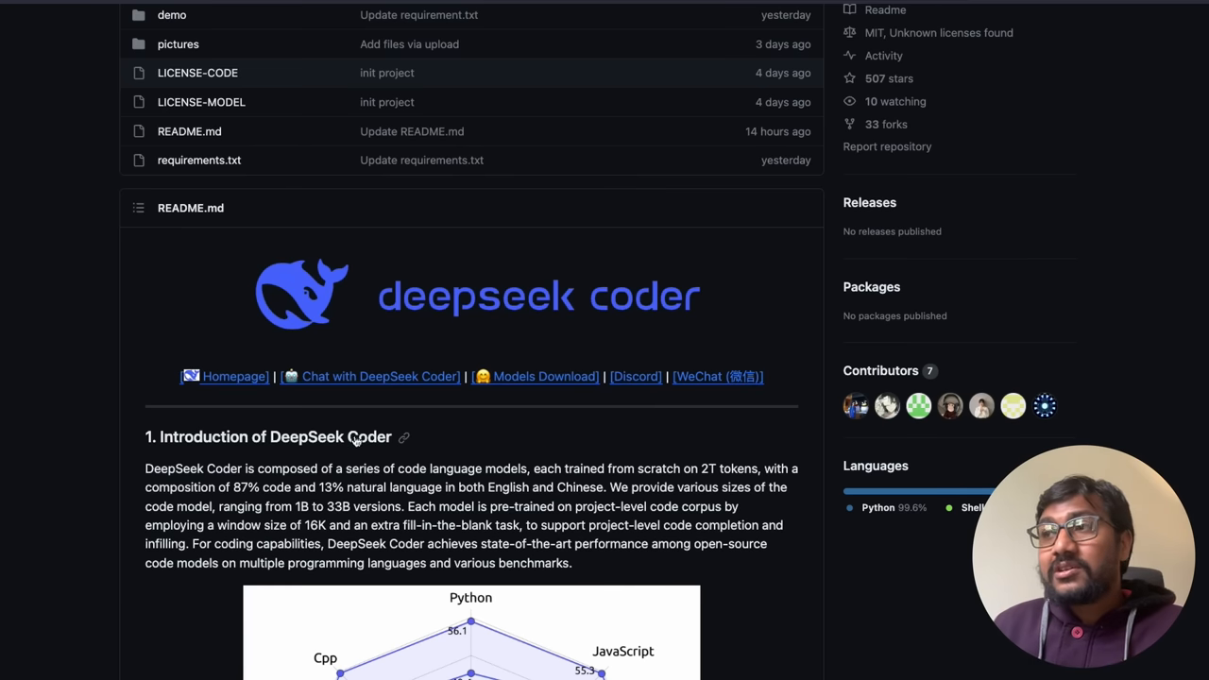
{"action": "scroll", "scroll_direction": "down", "scroll_amount": 3}
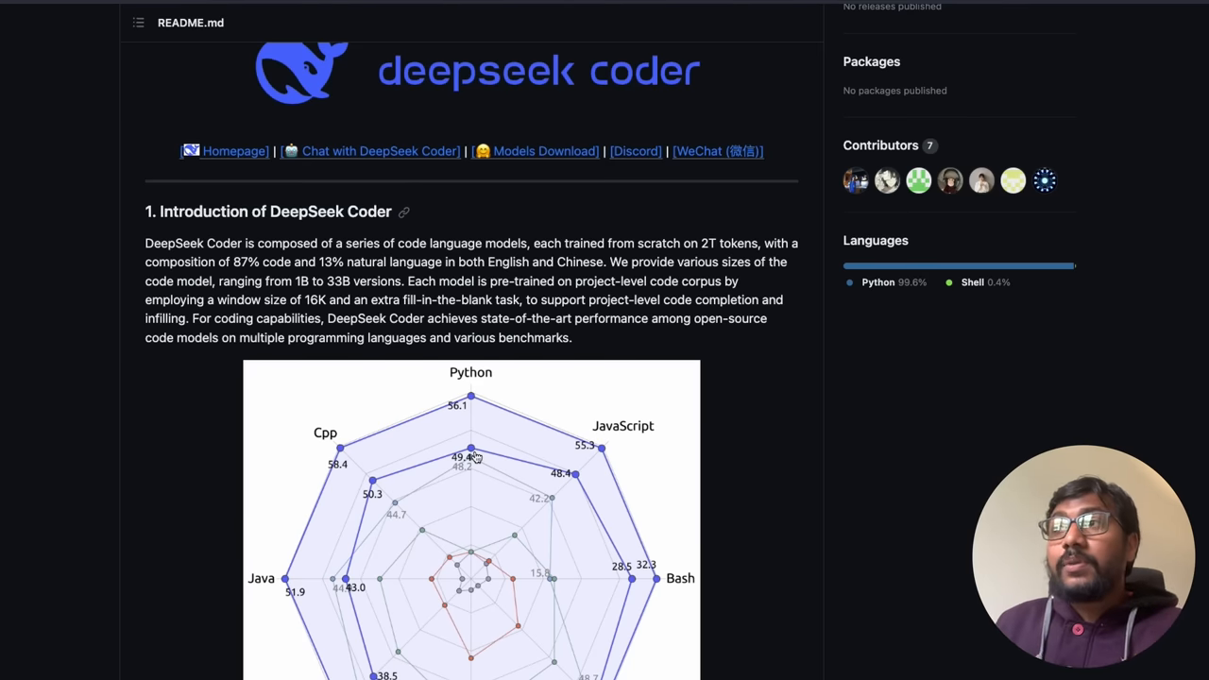
{"action": "scroll", "scroll_direction": "down", "scroll_amount": 3}
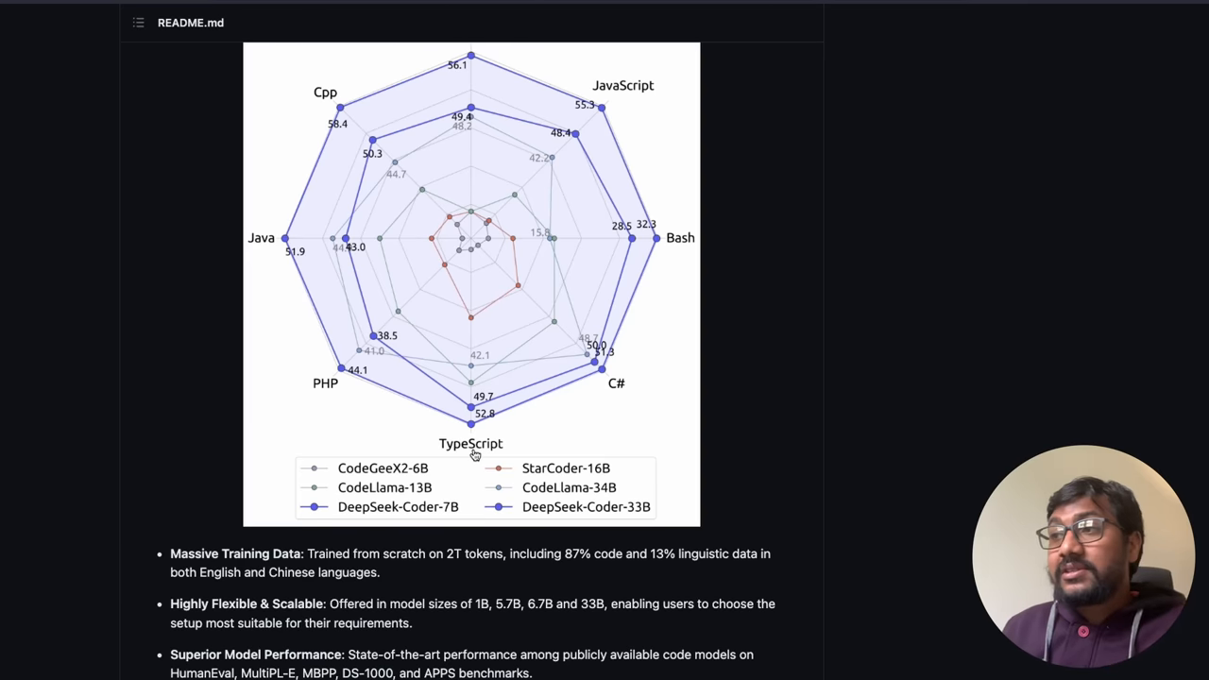
{"action": "scroll", "scroll_direction": "down", "scroll_amount": 3}
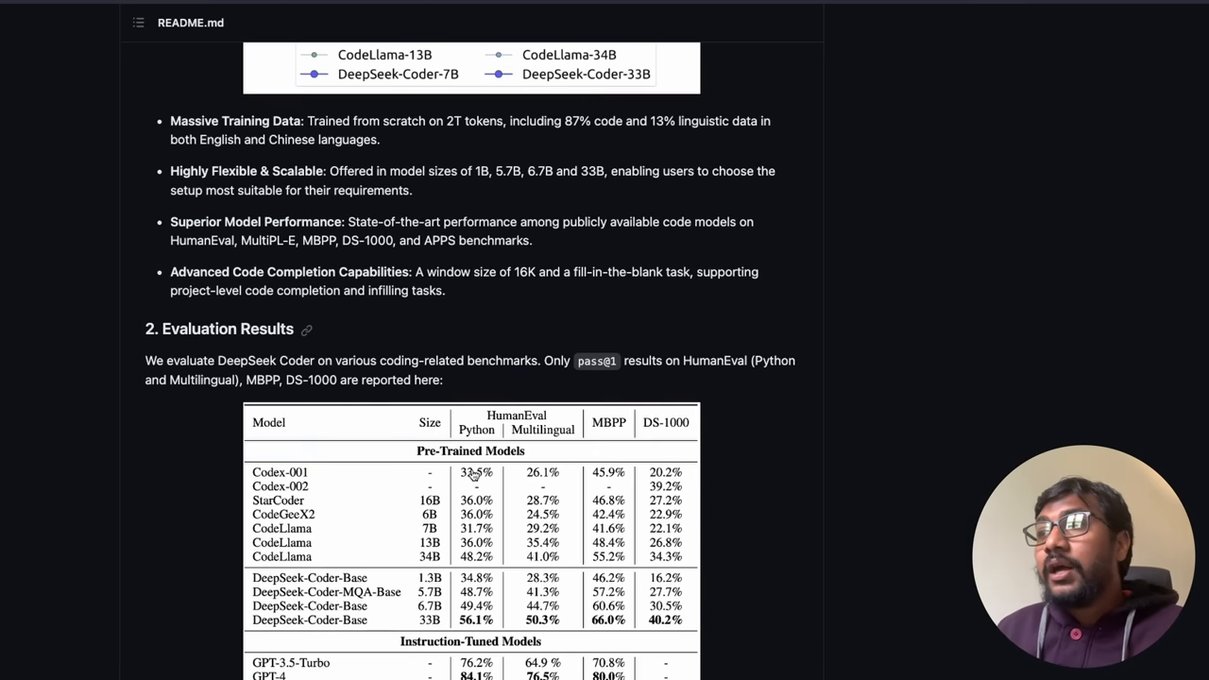
{"action": "scroll", "scroll_direction": "down", "scroll_amount": 3}
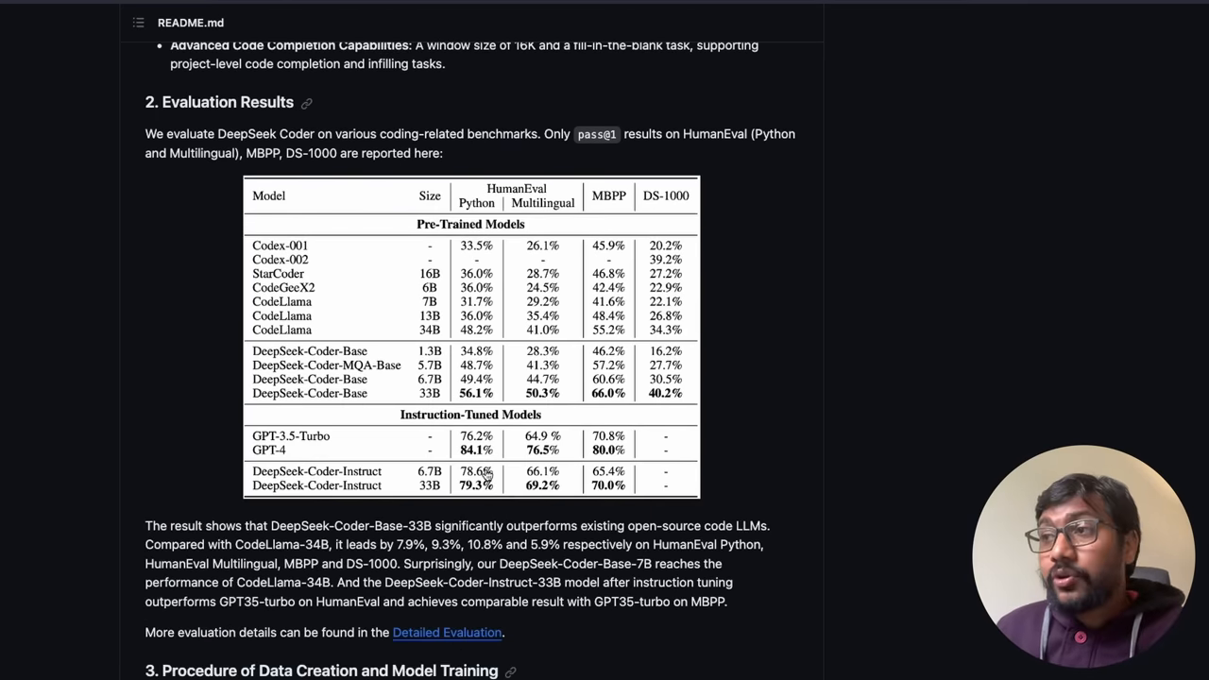